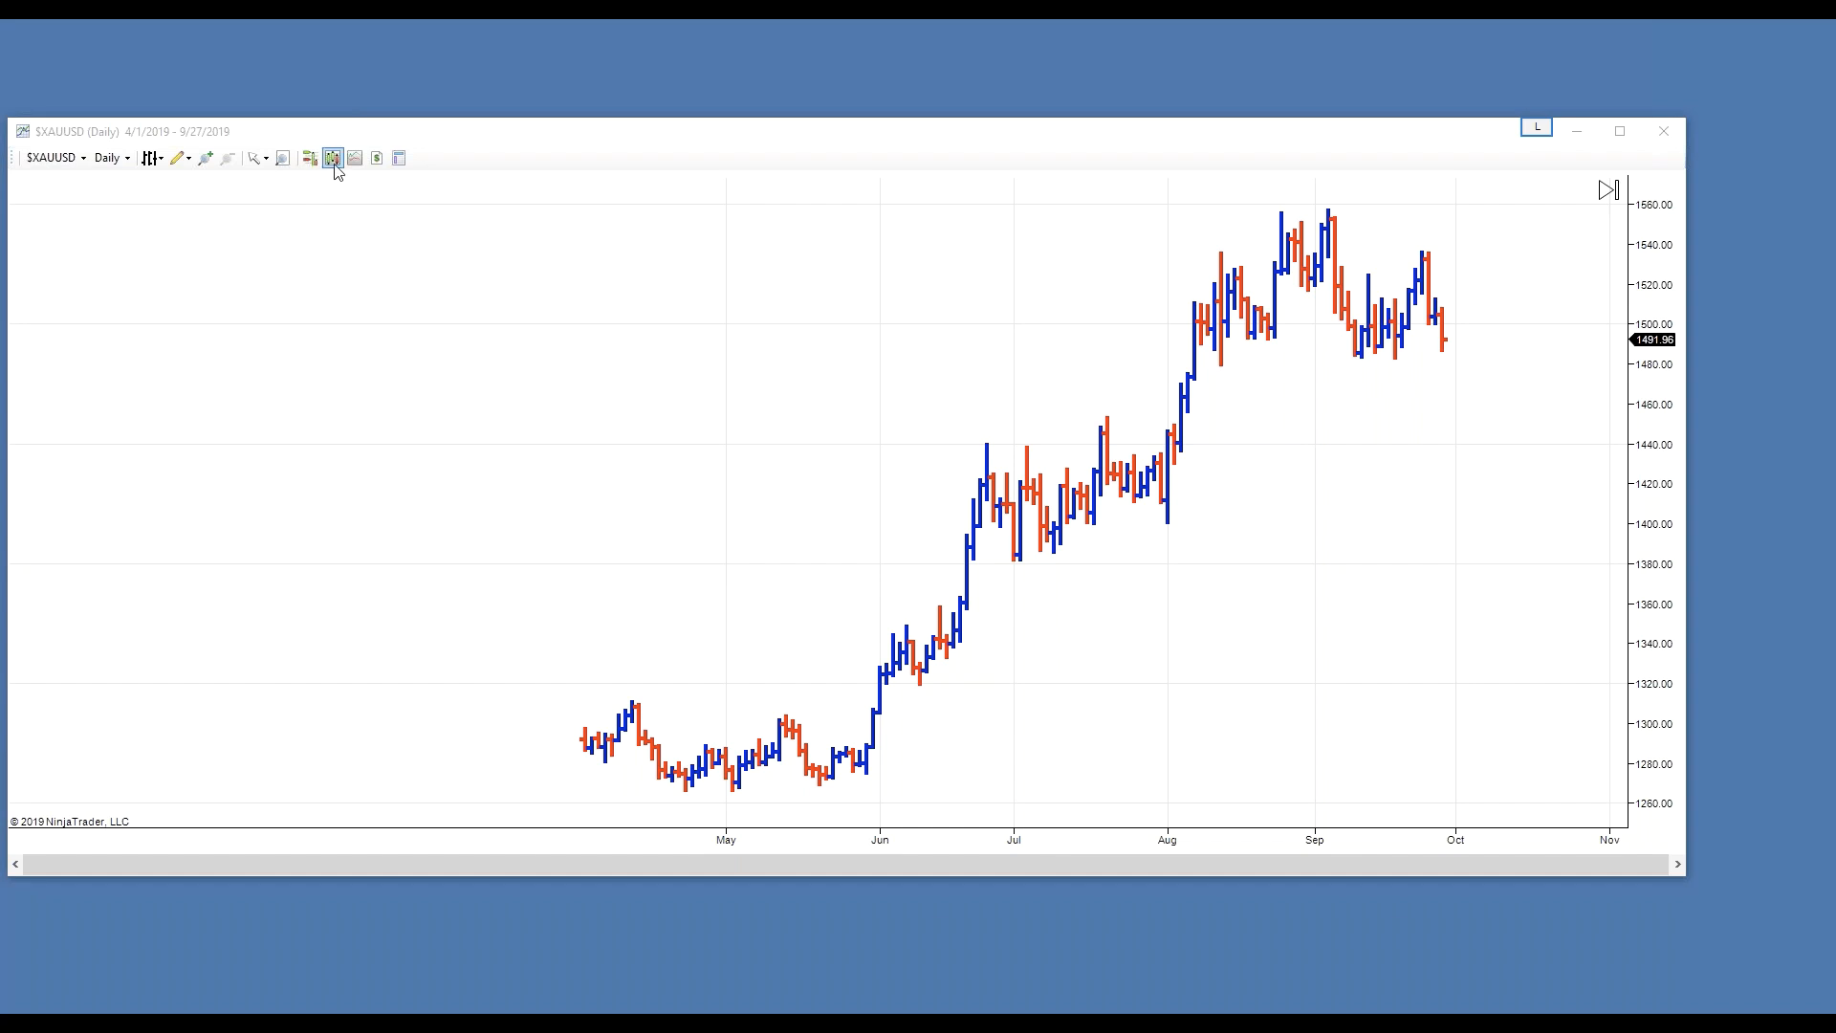
{"action": "mouse_move", "coordinate": [332, 157]}
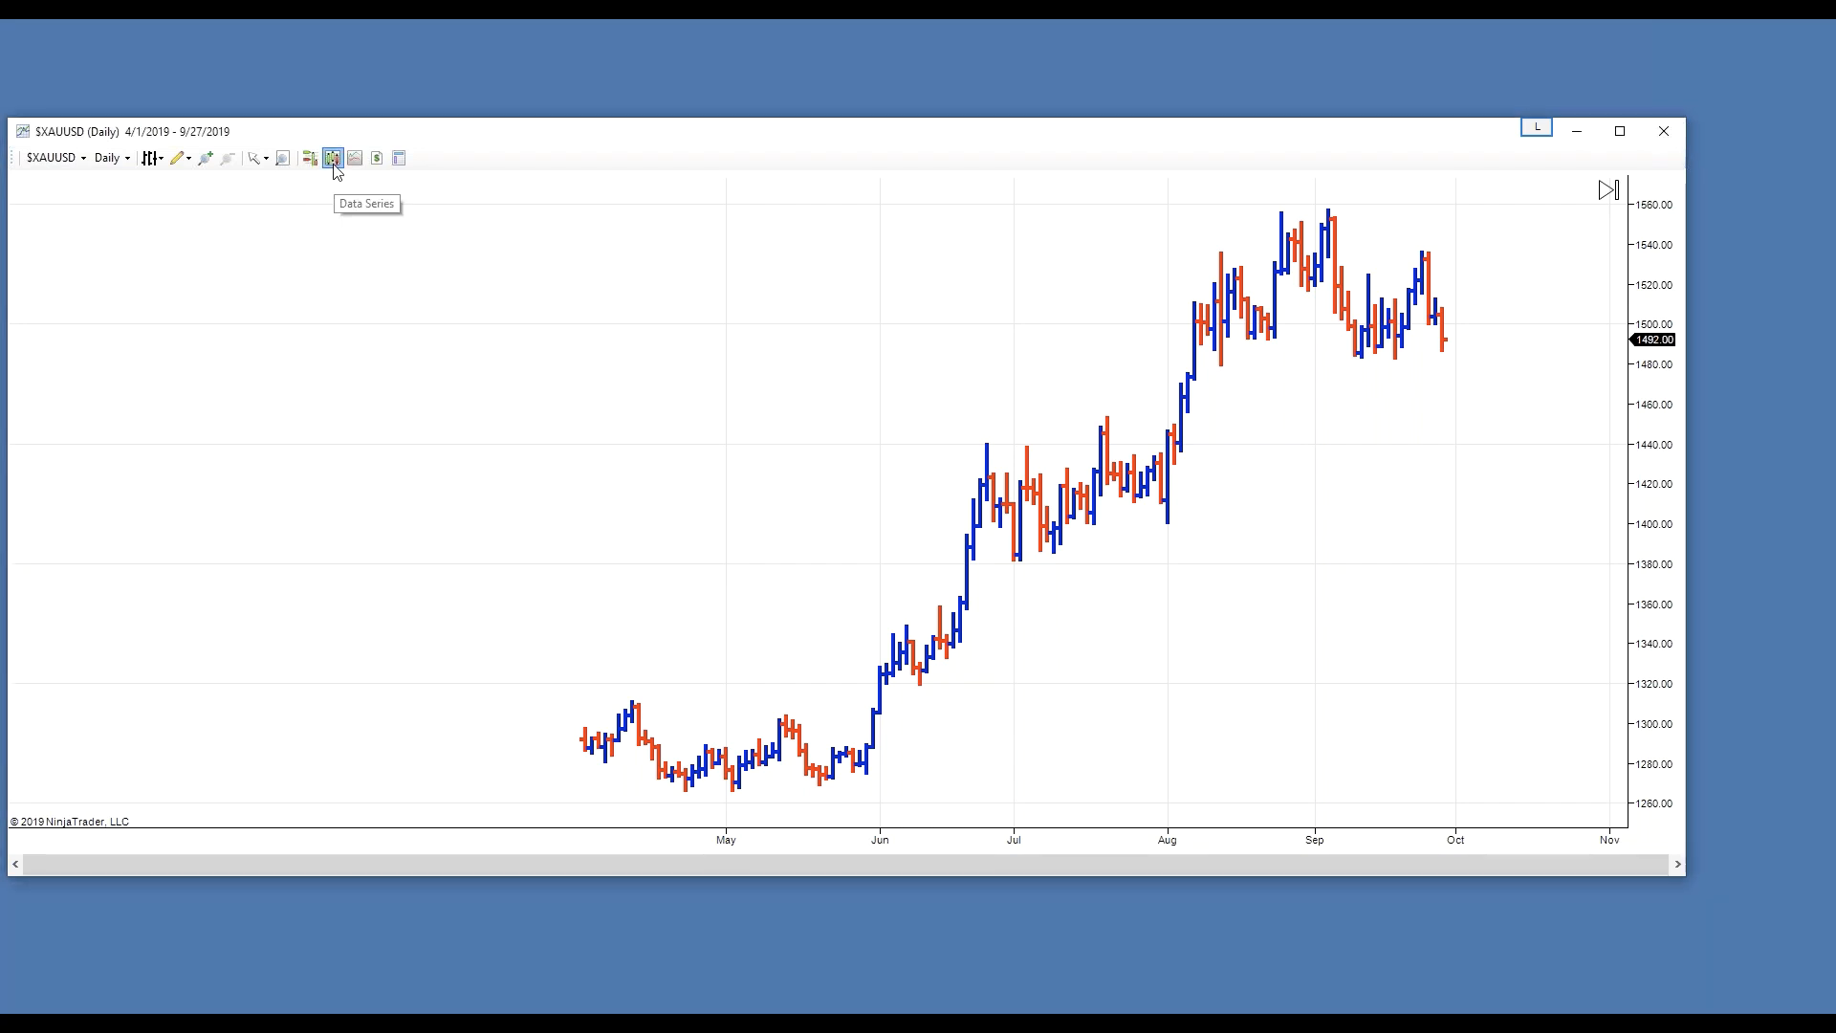
- Set the gold daily chart's Data Series to load 380 days and apply it
{"action": "left_click", "coordinate": [333, 157]}
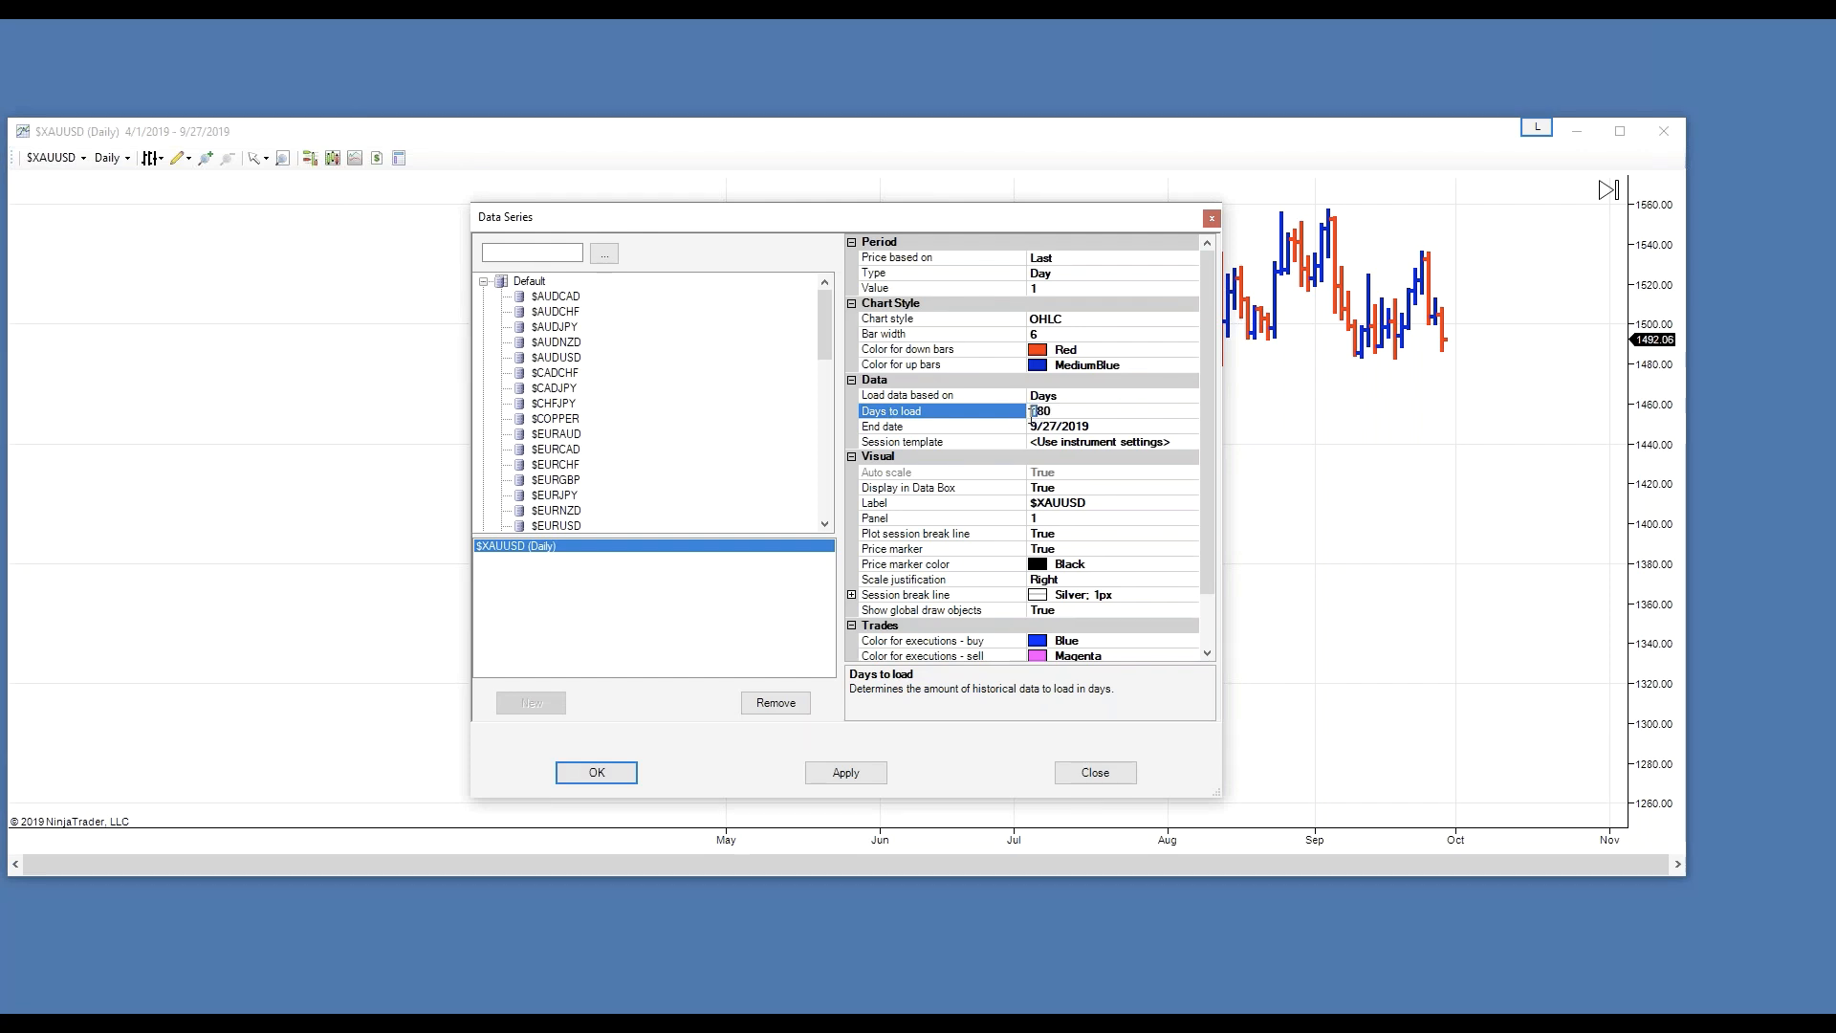
{"action": "left_click", "coordinate": [846, 773]}
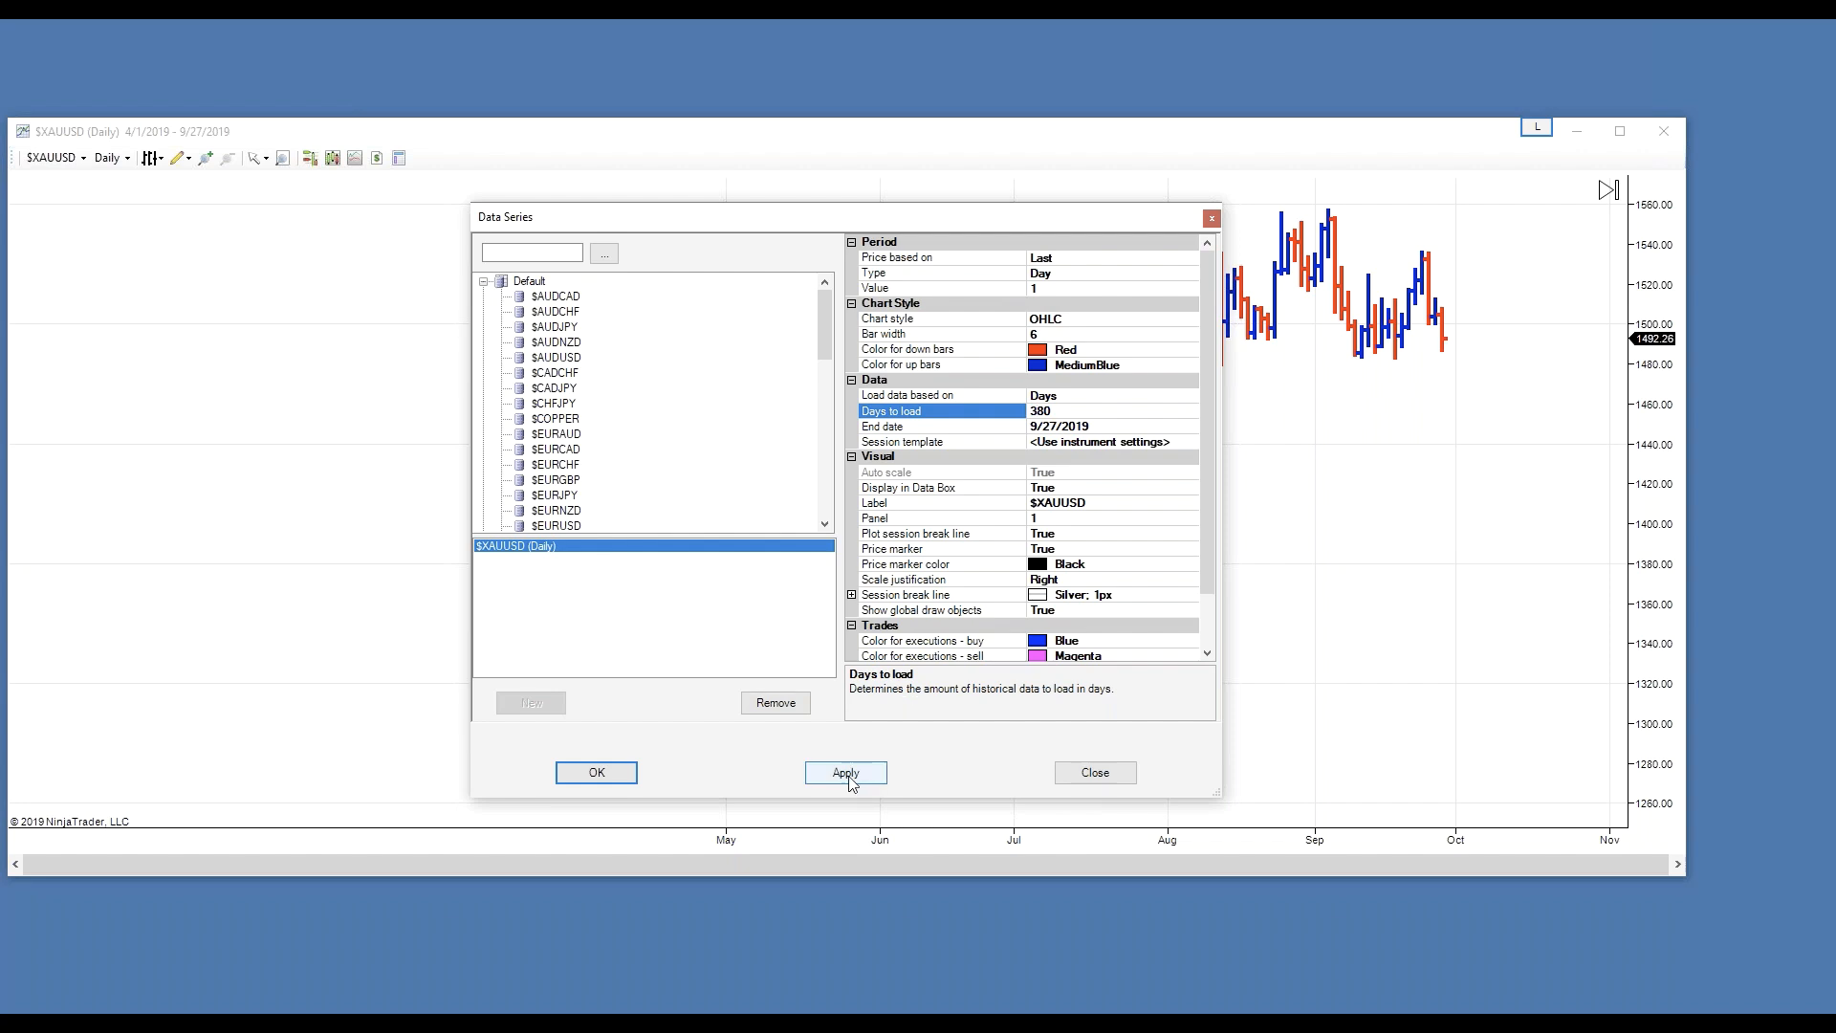
{"action": "left_click", "coordinate": [845, 773]}
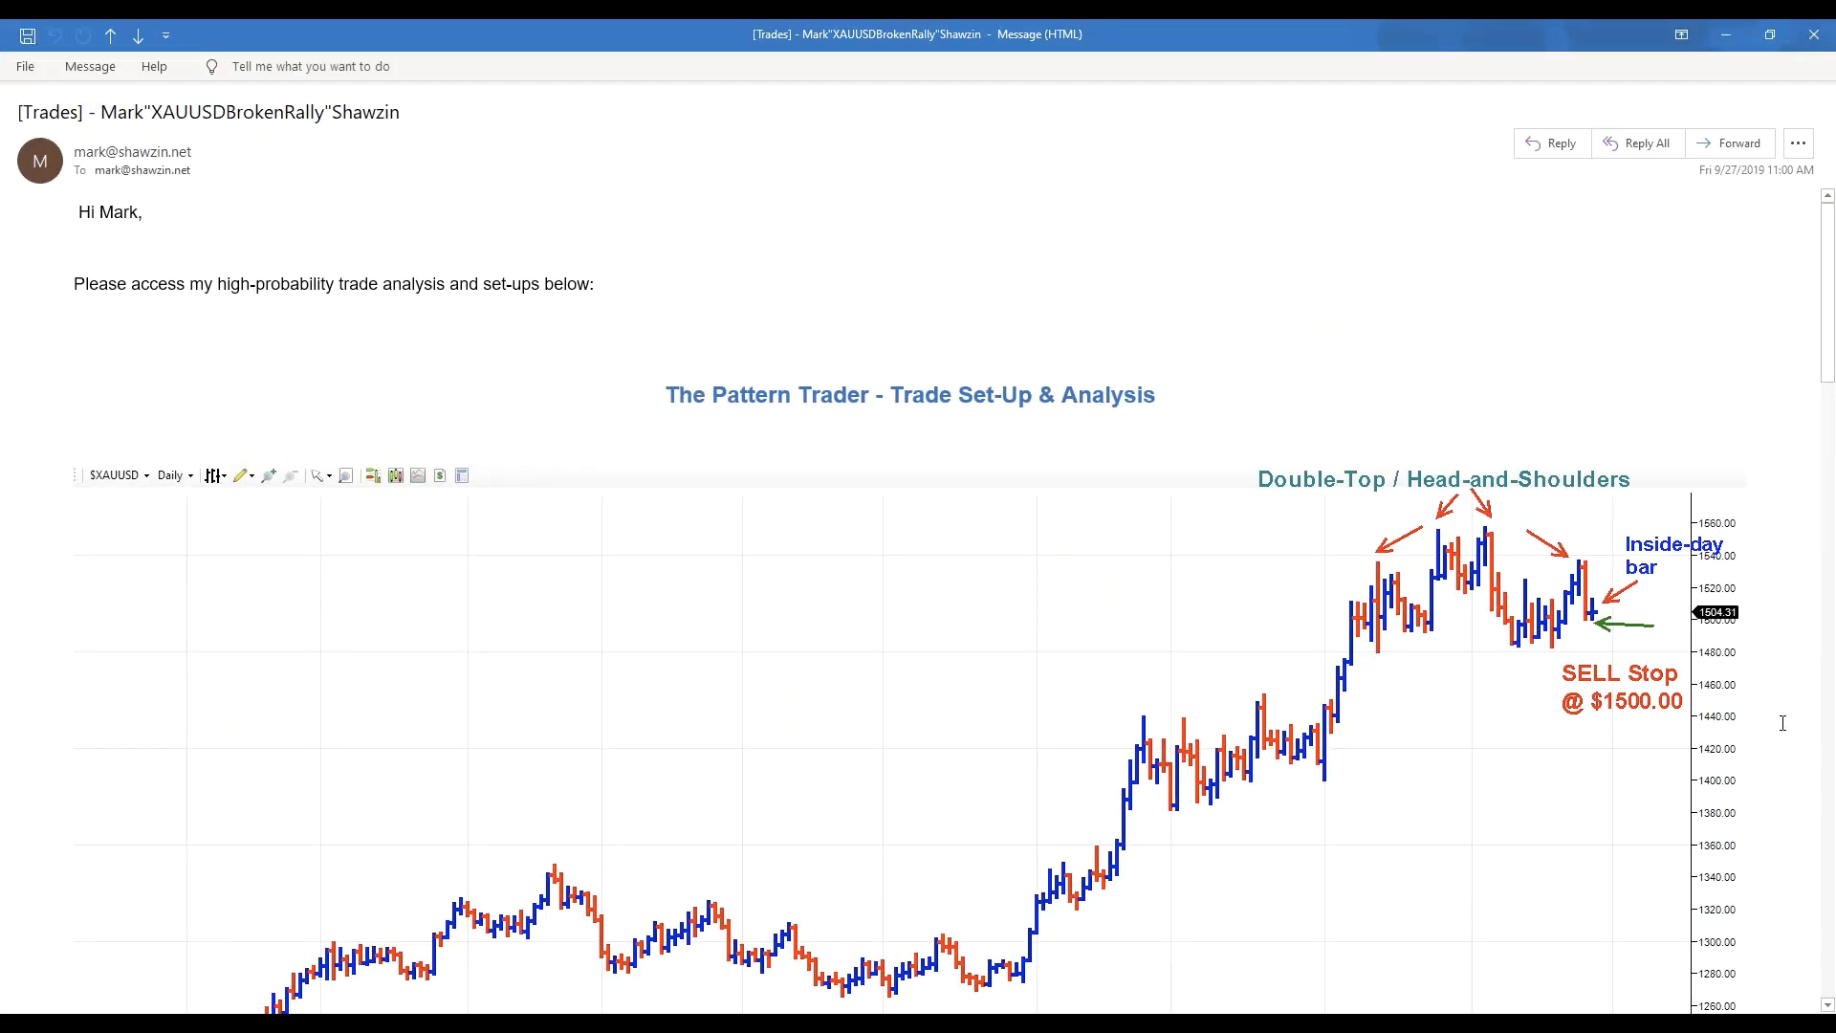
{"action": "scroll", "scroll_direction": "down", "scroll_amount": 3}
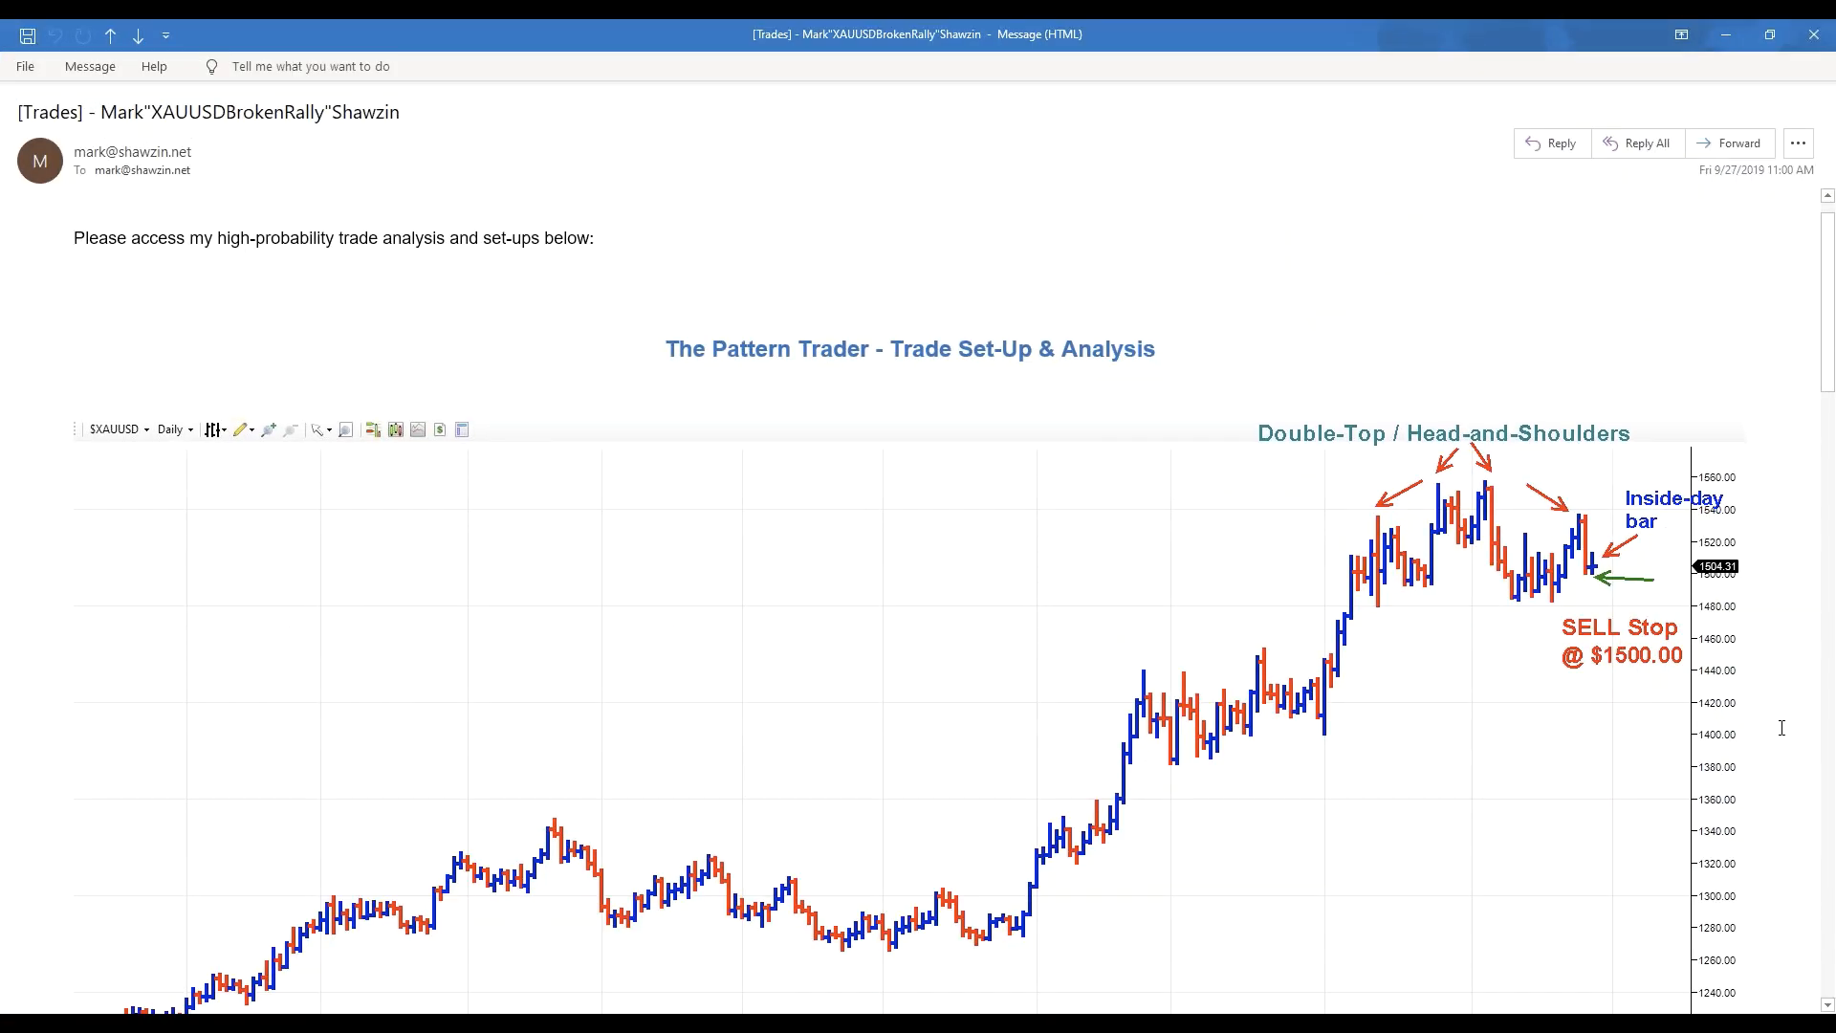
{"action": "scroll", "scroll_direction": "down", "scroll_amount": 3}
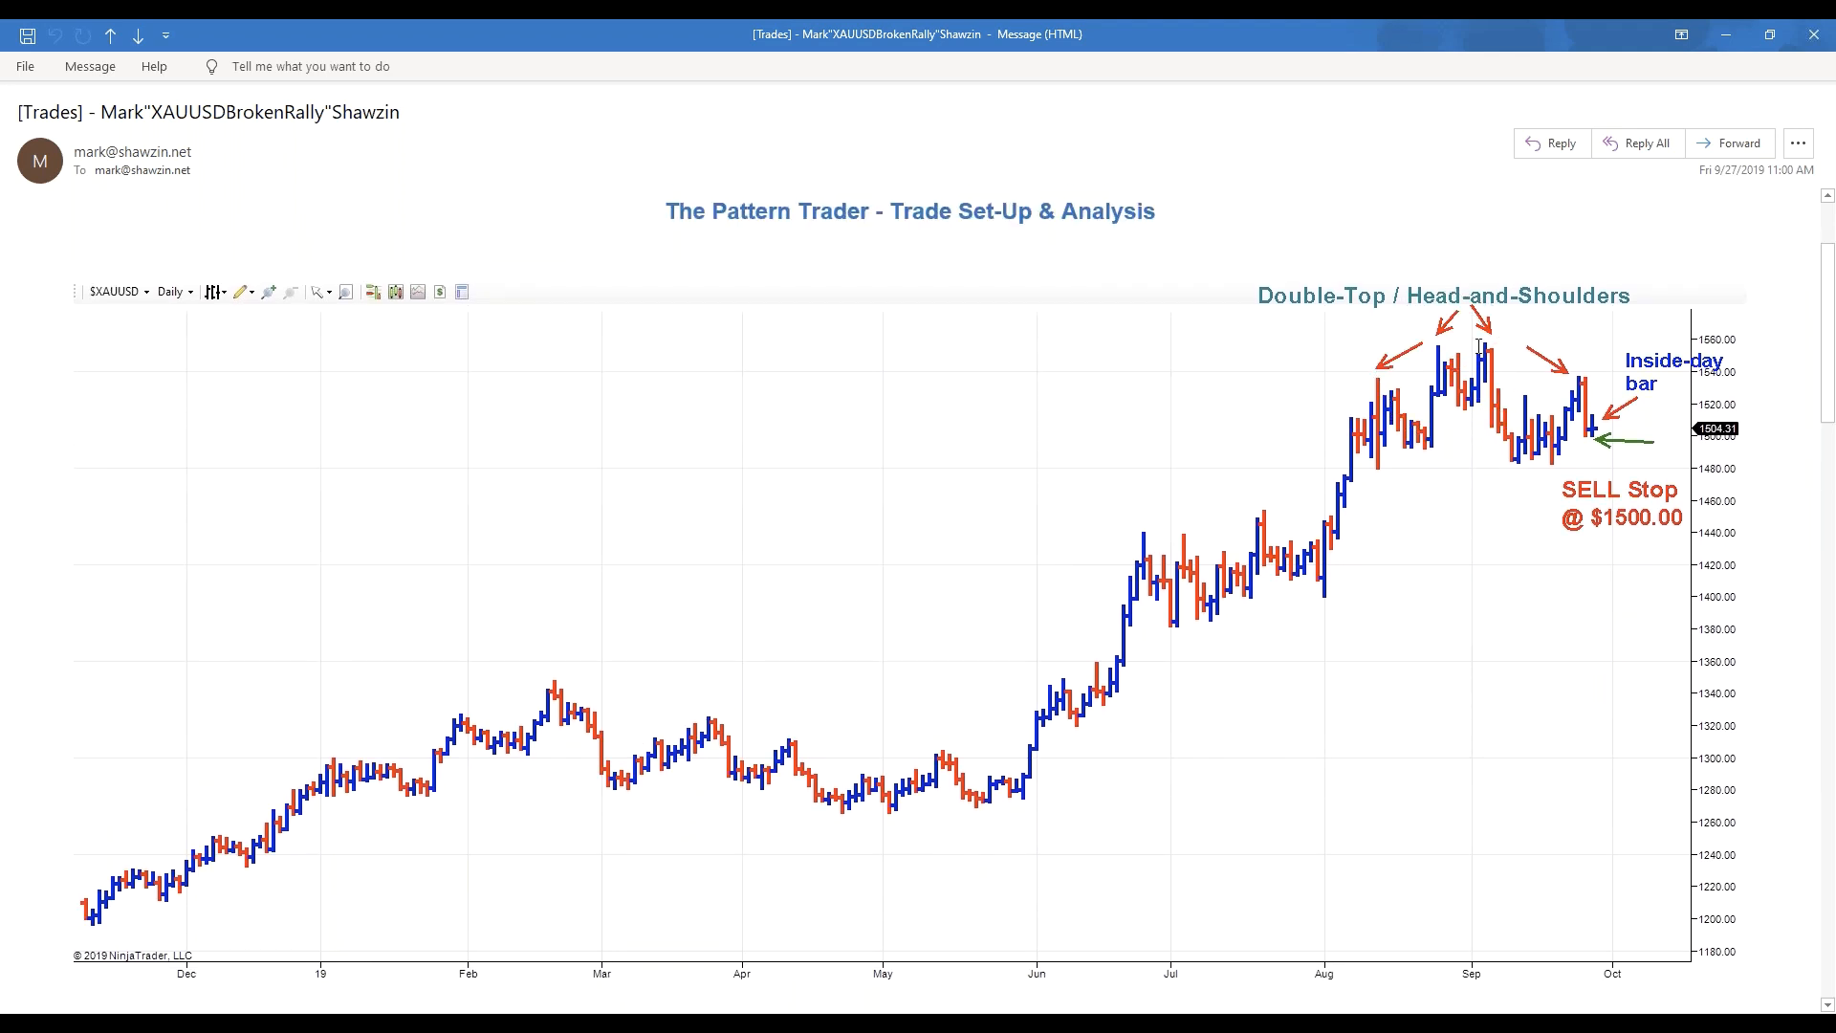
{"action": "mouse_move", "coordinate": [1663, 264]}
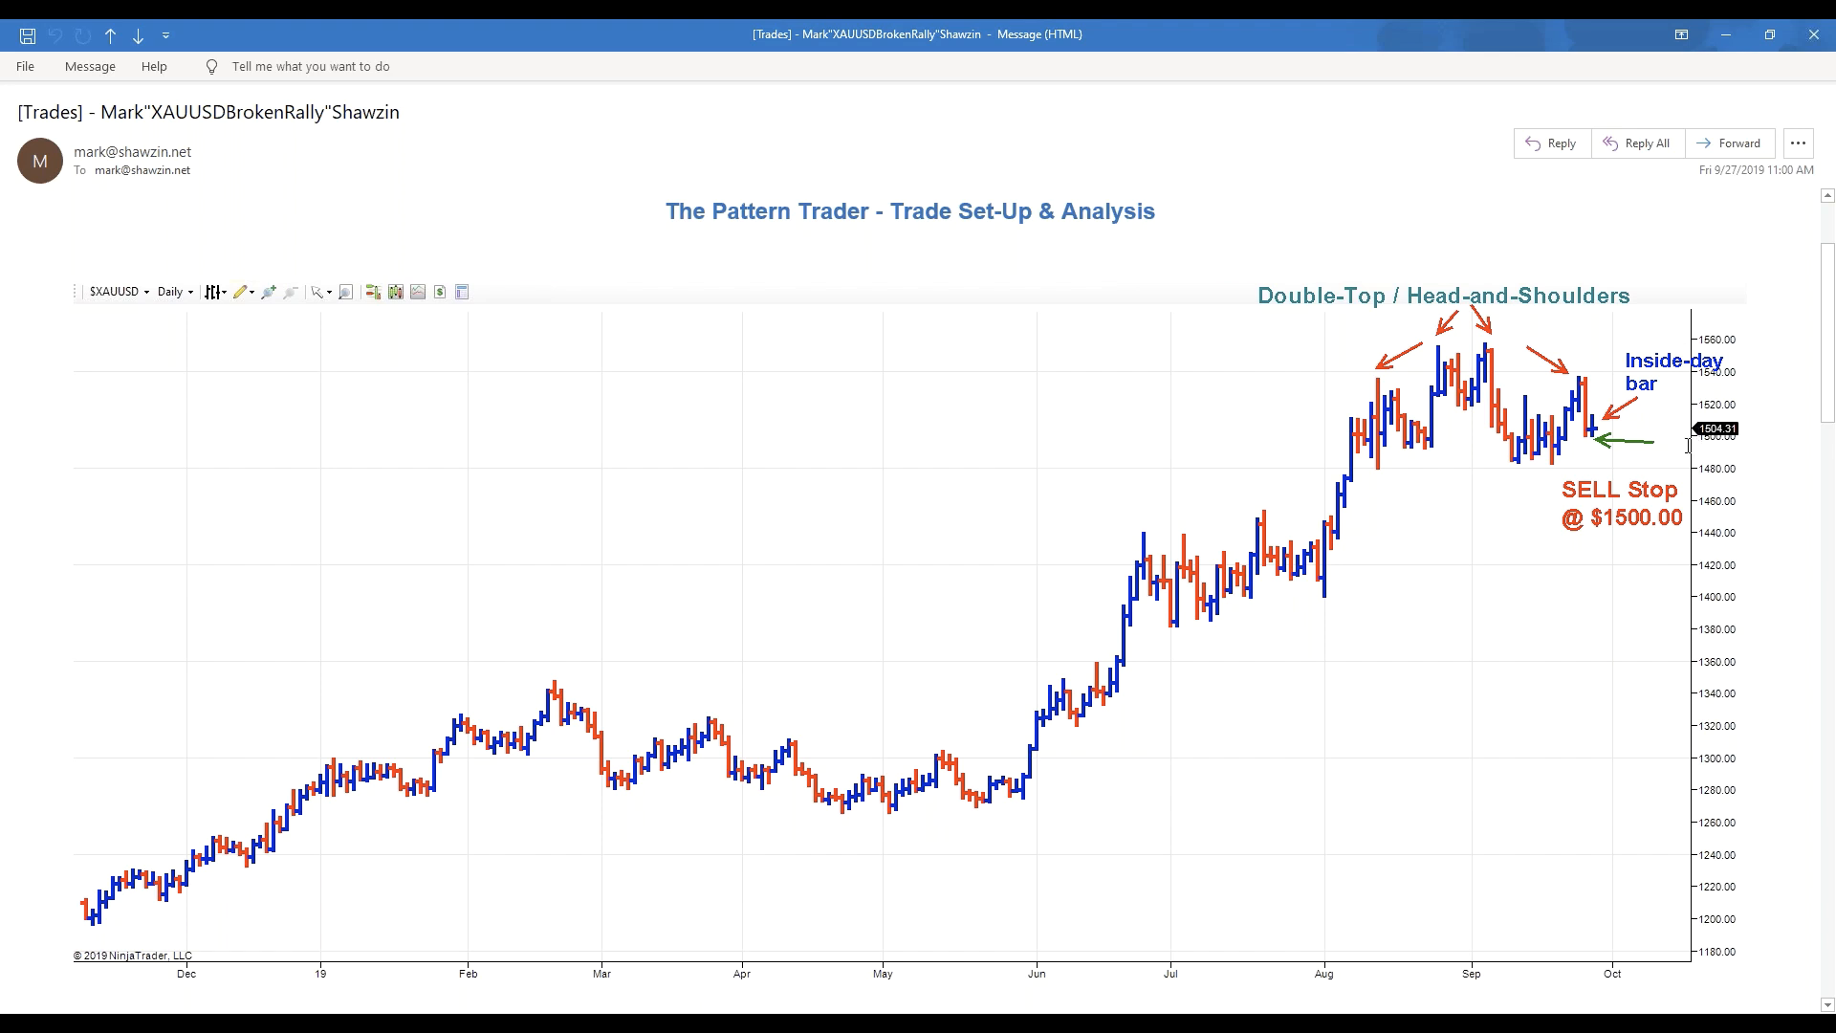
{"action": "scroll", "scroll_direction": "down", "scroll_amount": 3}
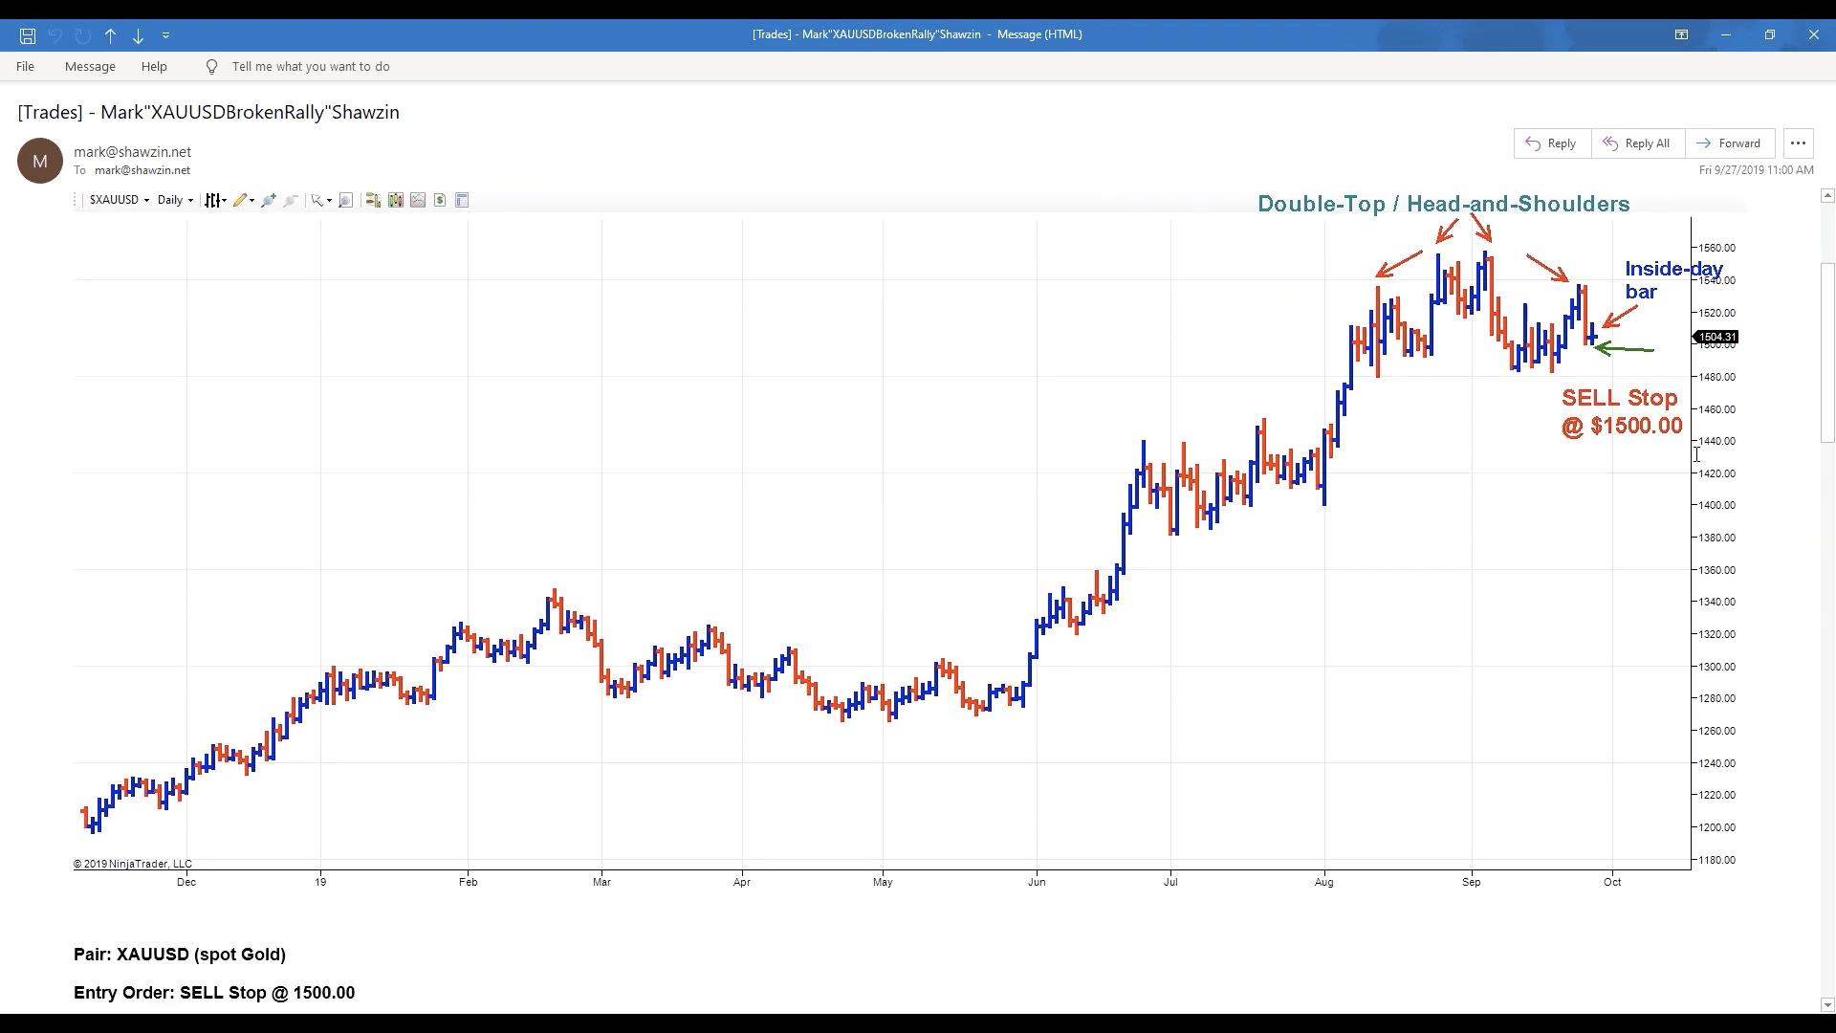
{"action": "scroll", "scroll_direction": "down", "scroll_amount": 3}
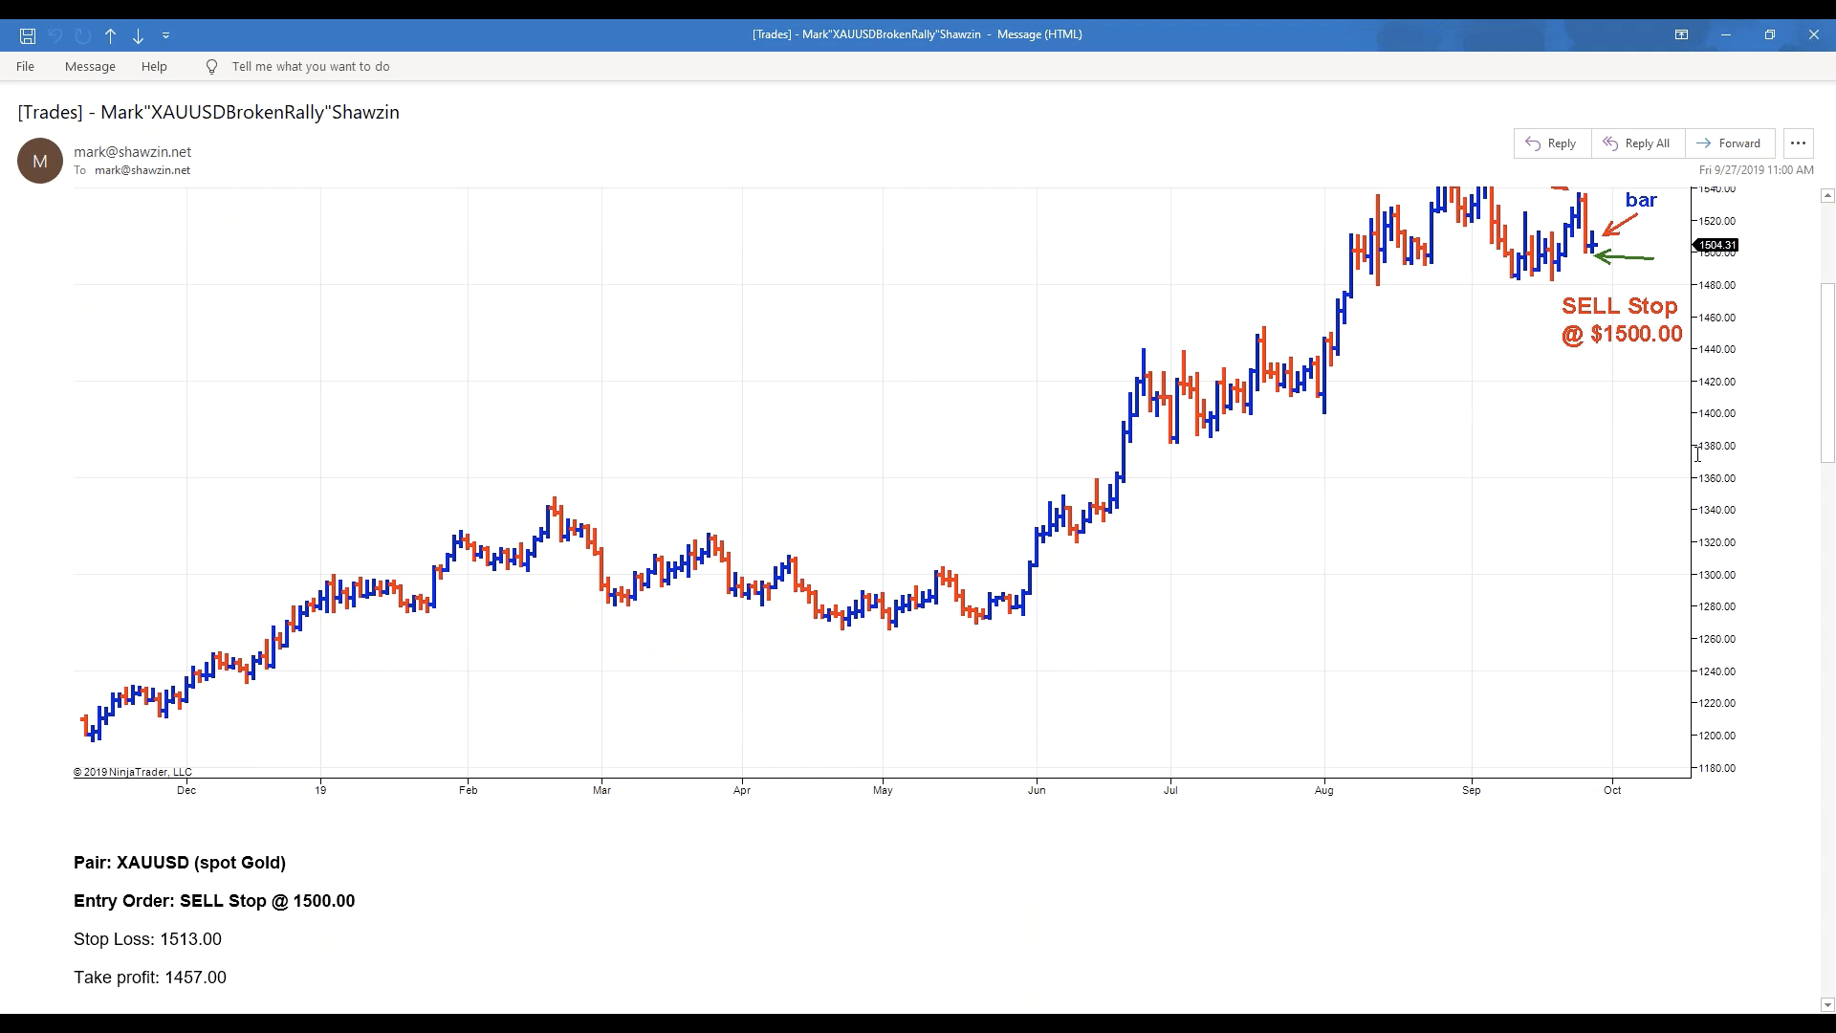
{"action": "mouse_move", "coordinate": [1596, 453]}
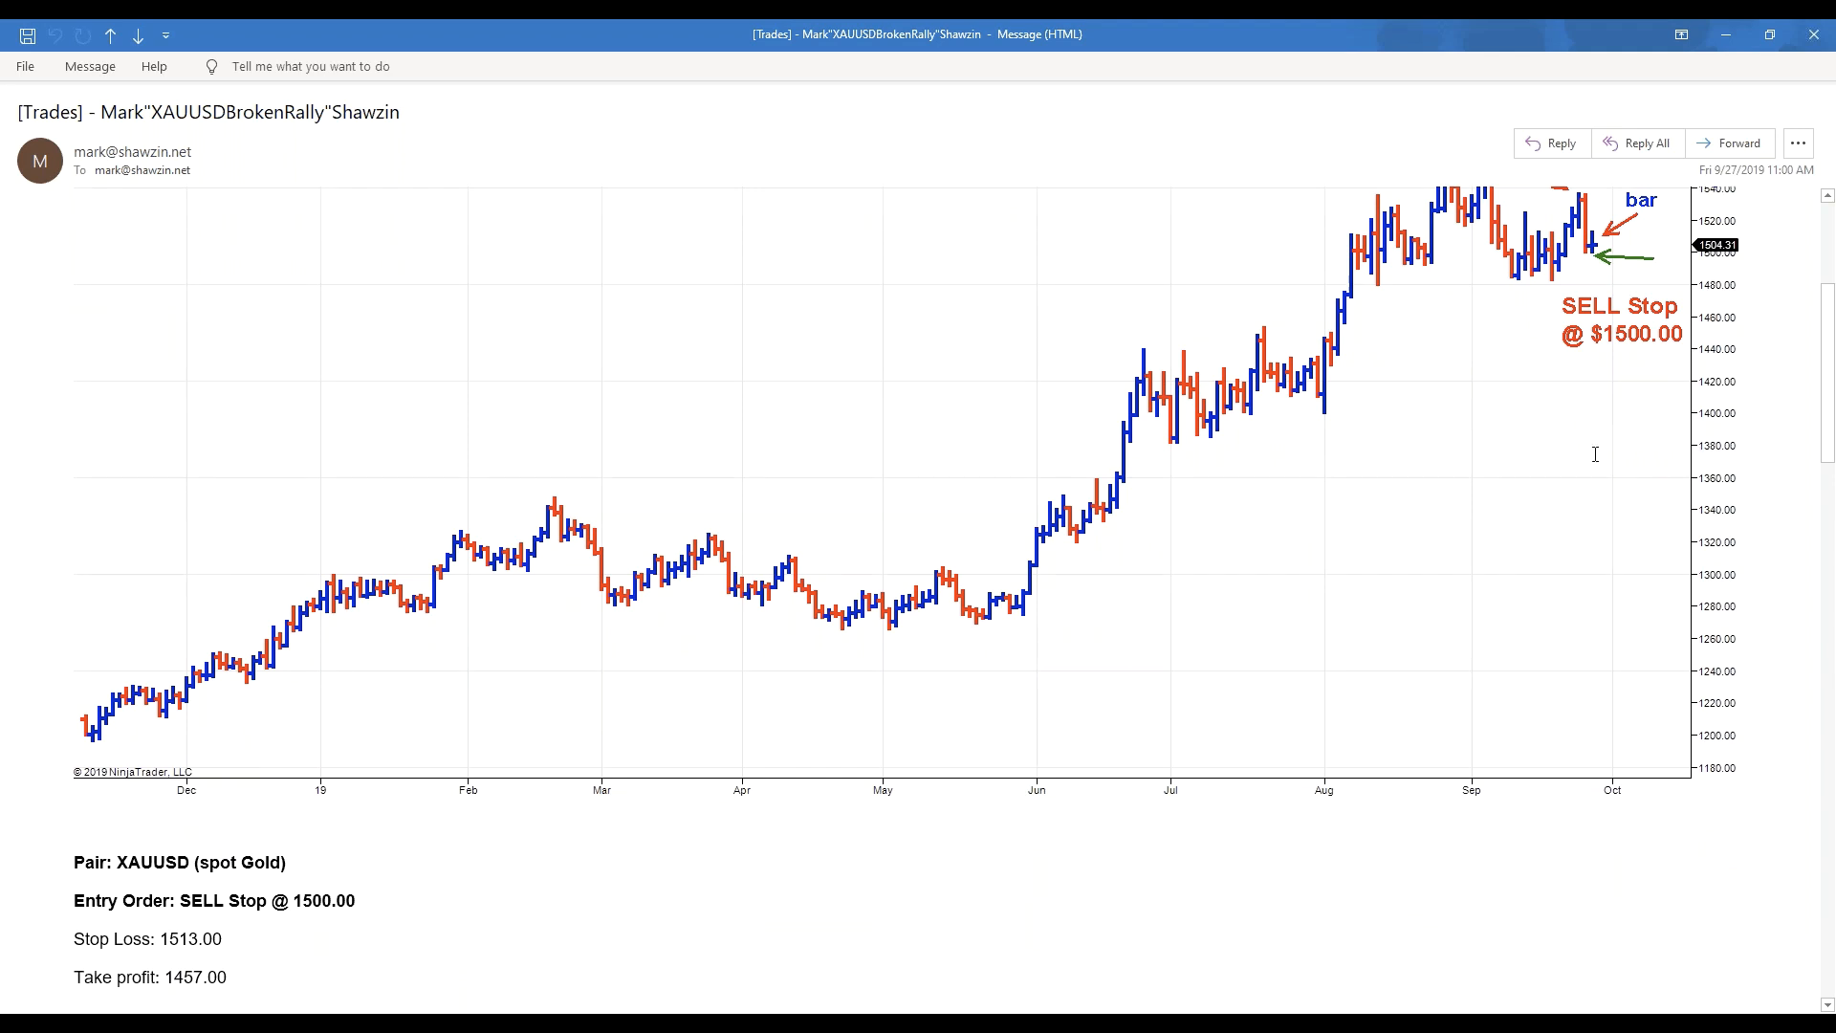
{"action": "double_click", "coordinate": [325, 901]}
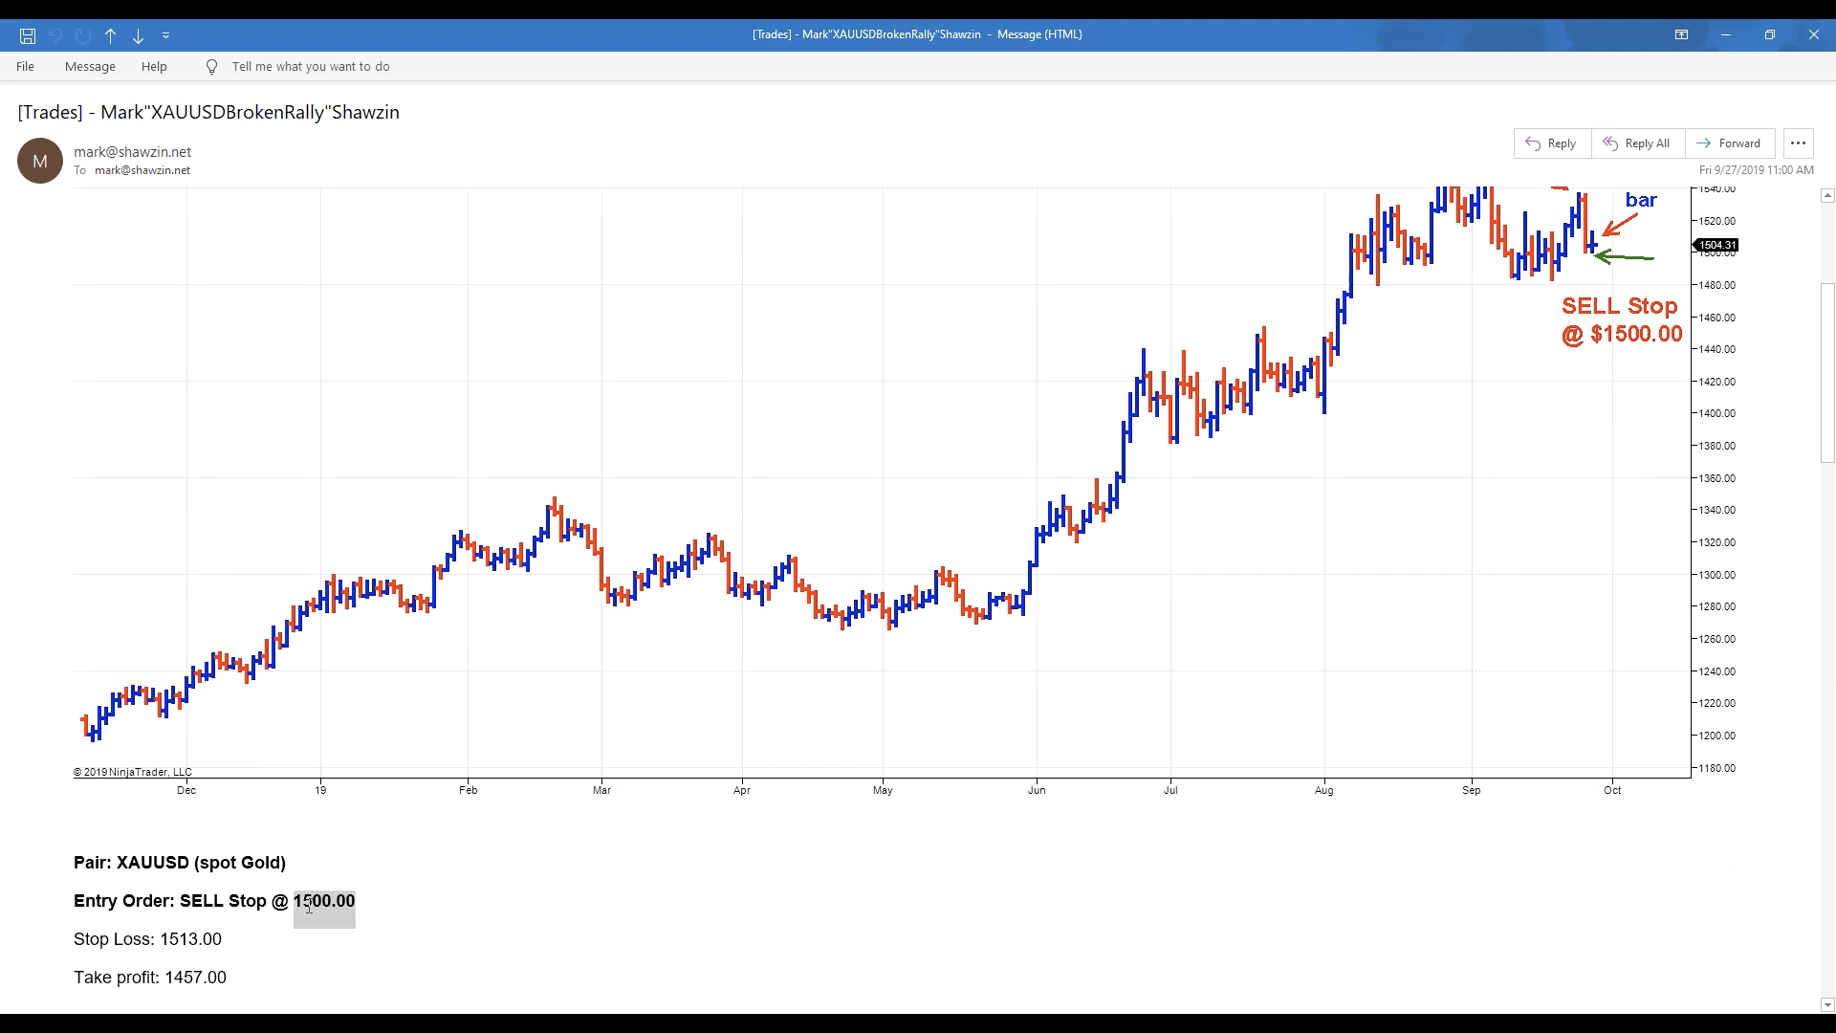
{"action": "scroll", "scroll_direction": "down", "scroll_amount": 3}
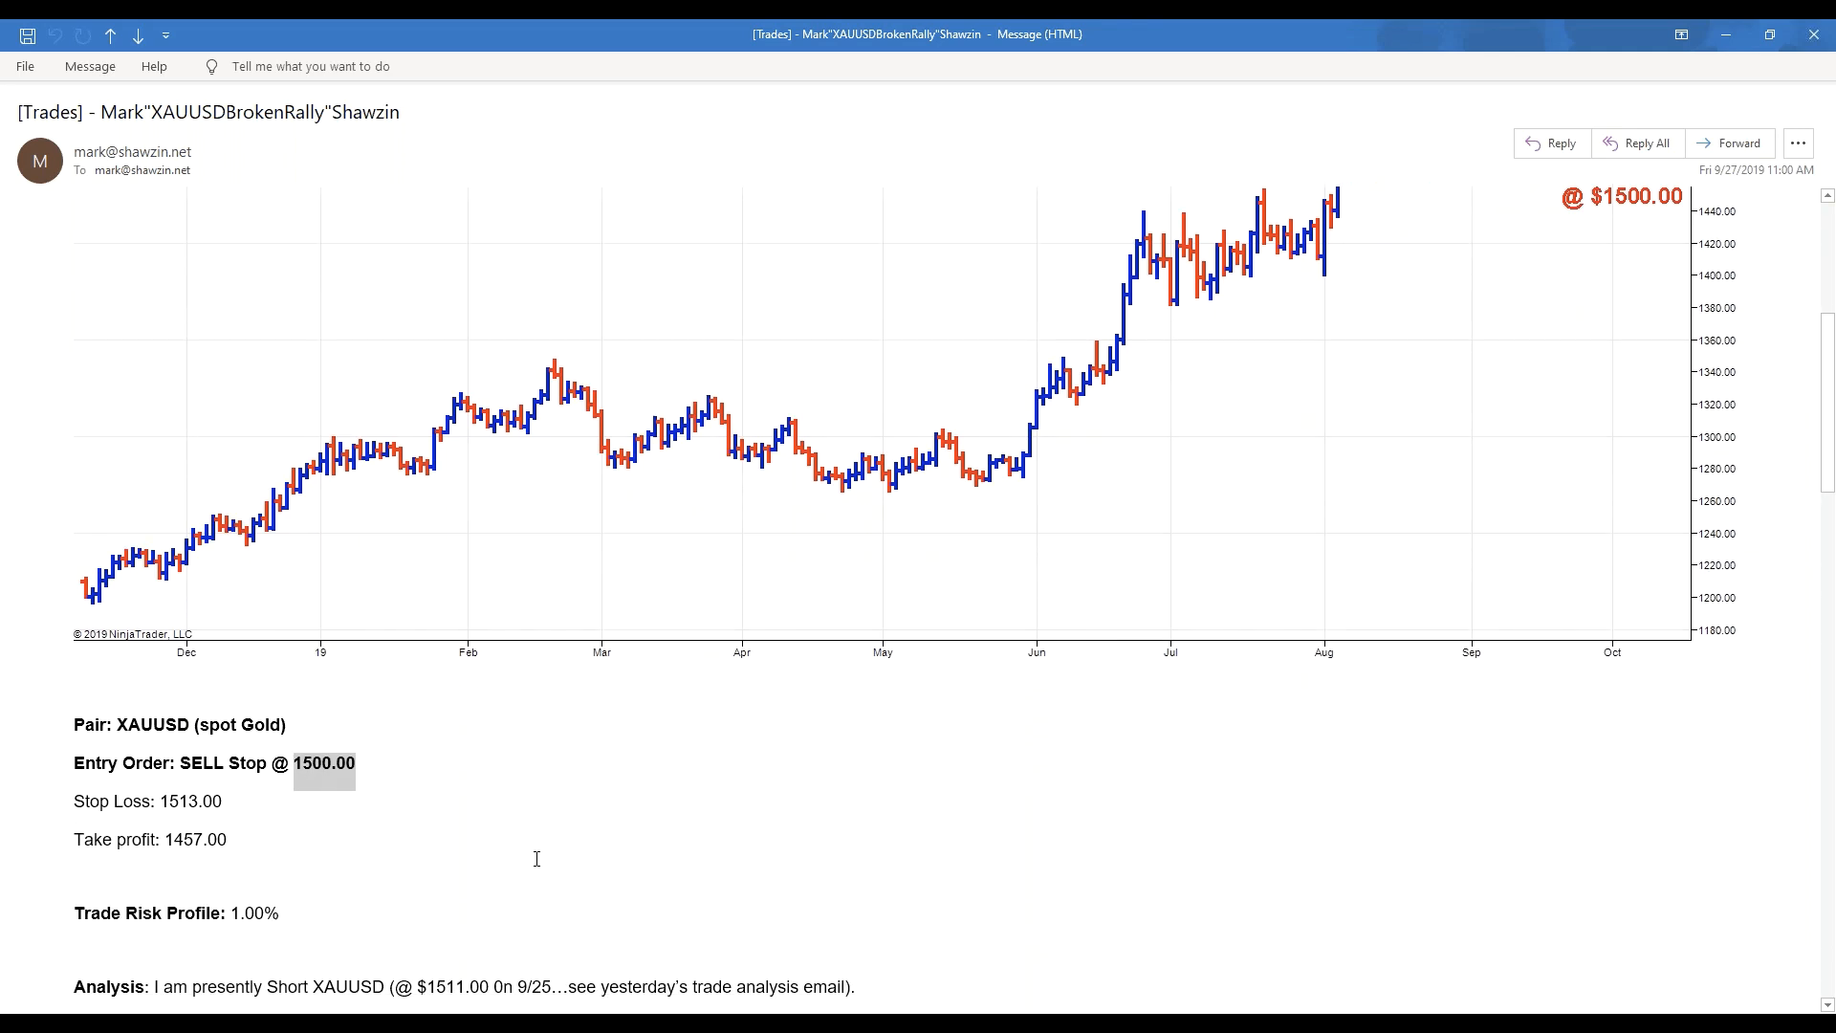
{"action": "scroll", "scroll_direction": "down", "scroll_amount": 3}
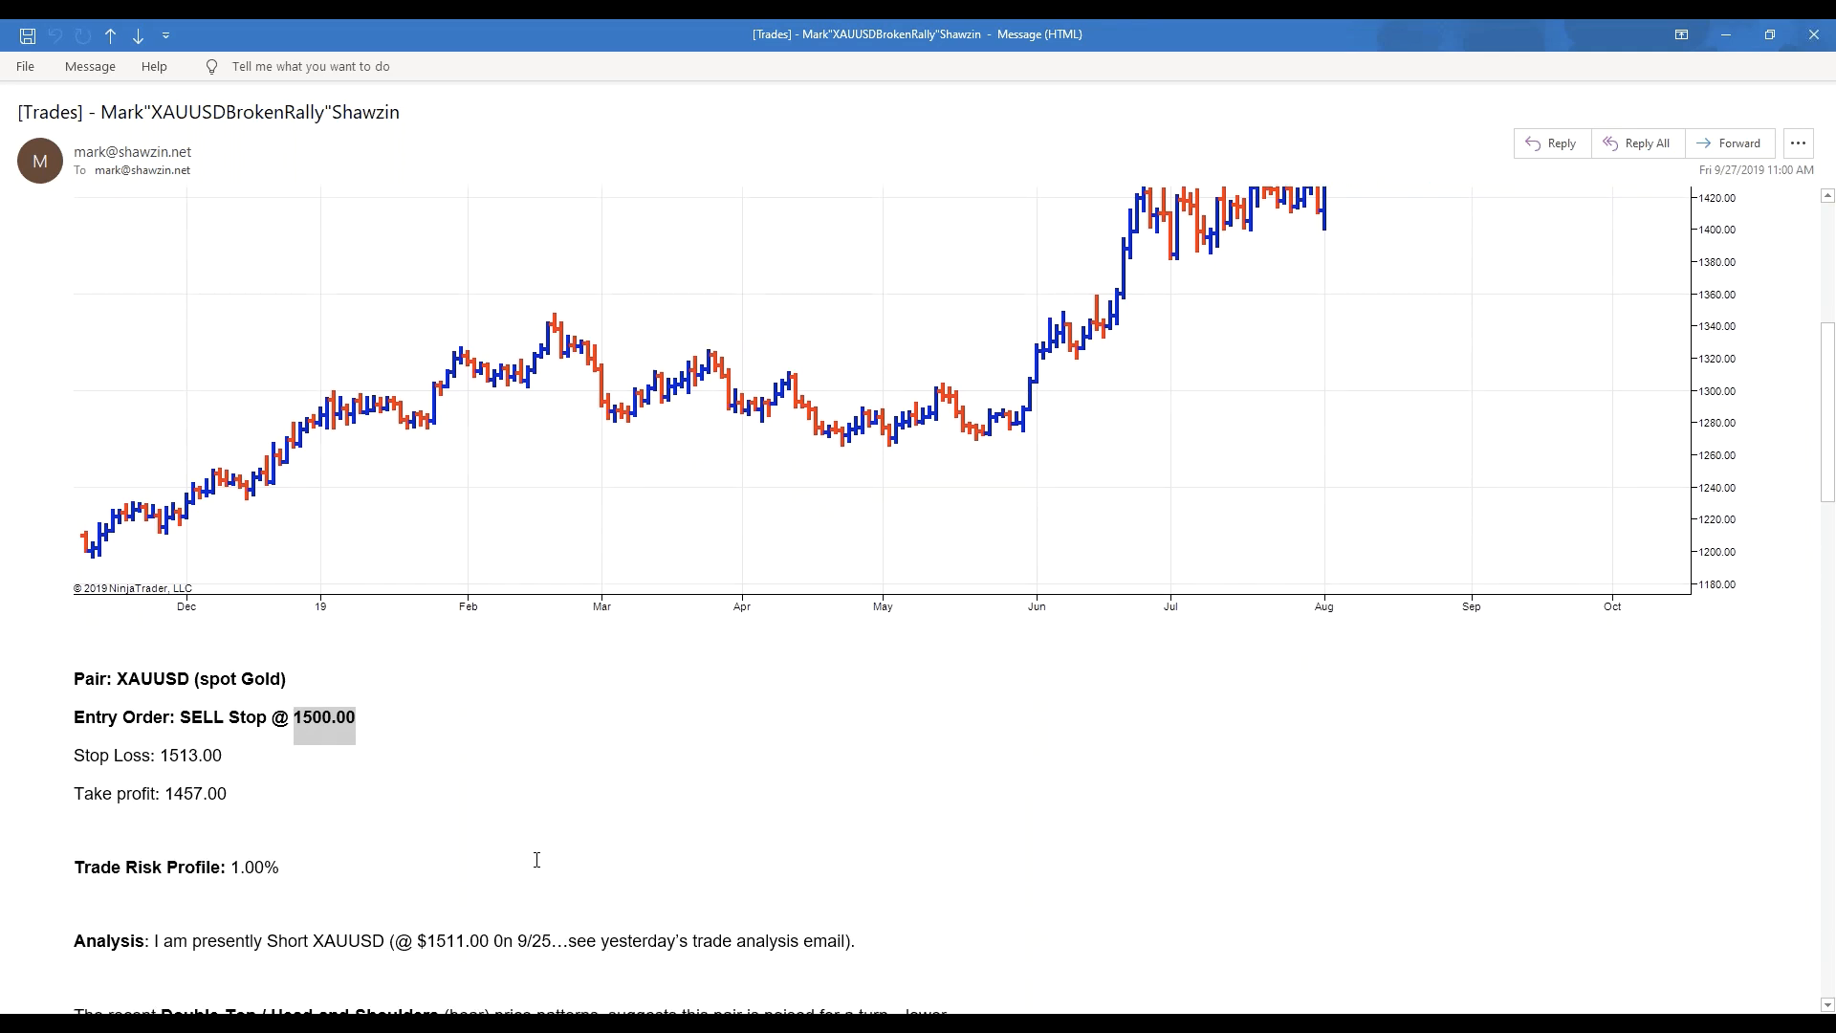
{"action": "mouse_move", "coordinate": [524, 861]}
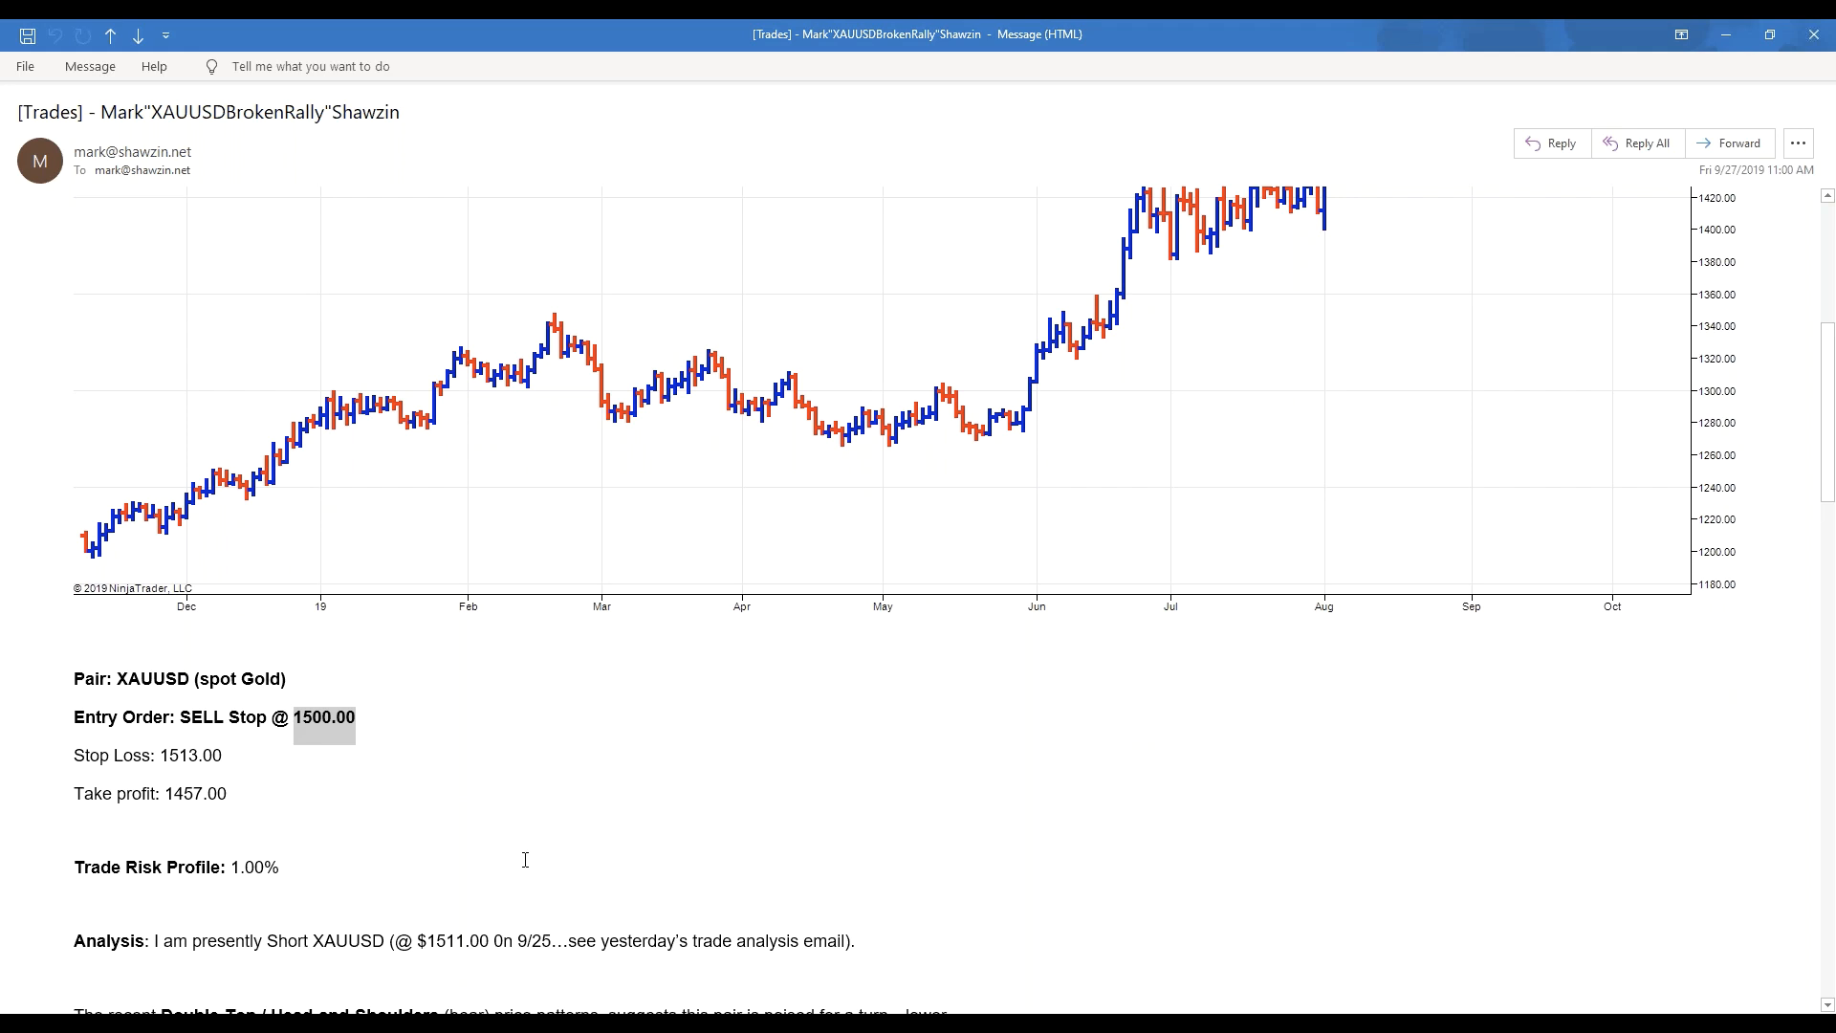
{"action": "mouse_move", "coordinate": [1121, 830]}
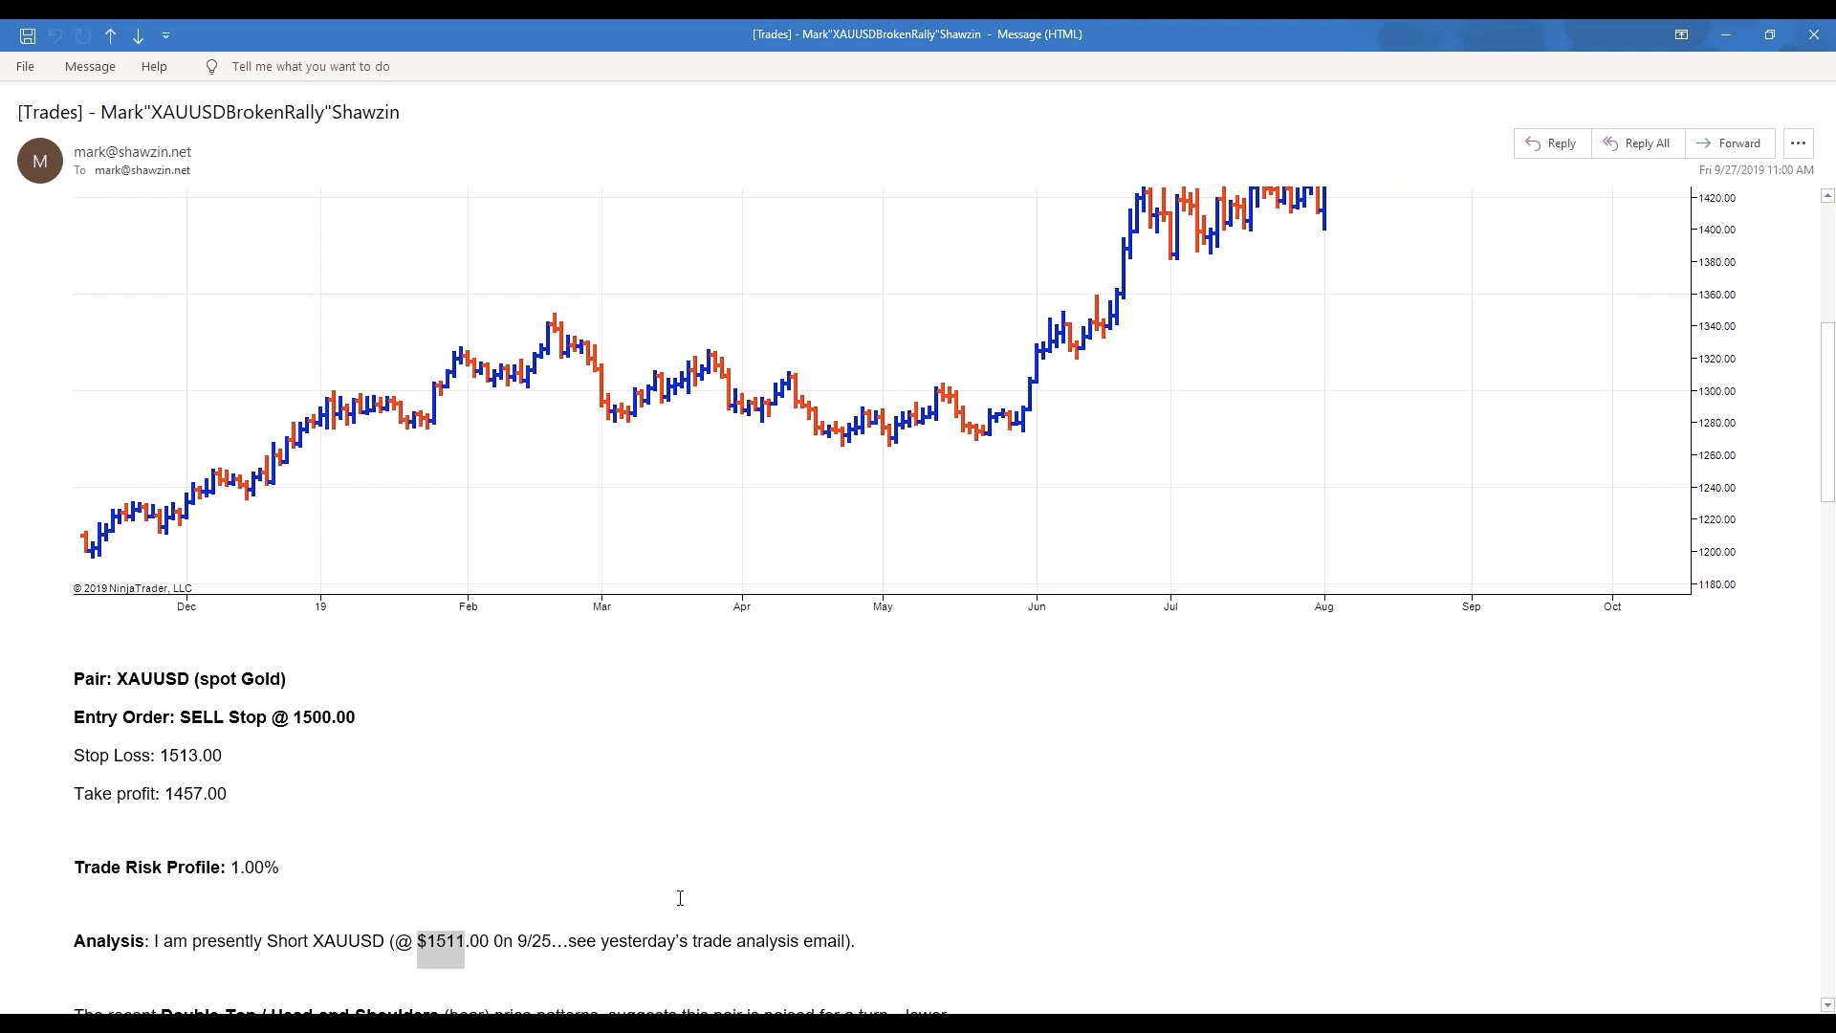
{"action": "mouse_move", "coordinate": [754, 823]}
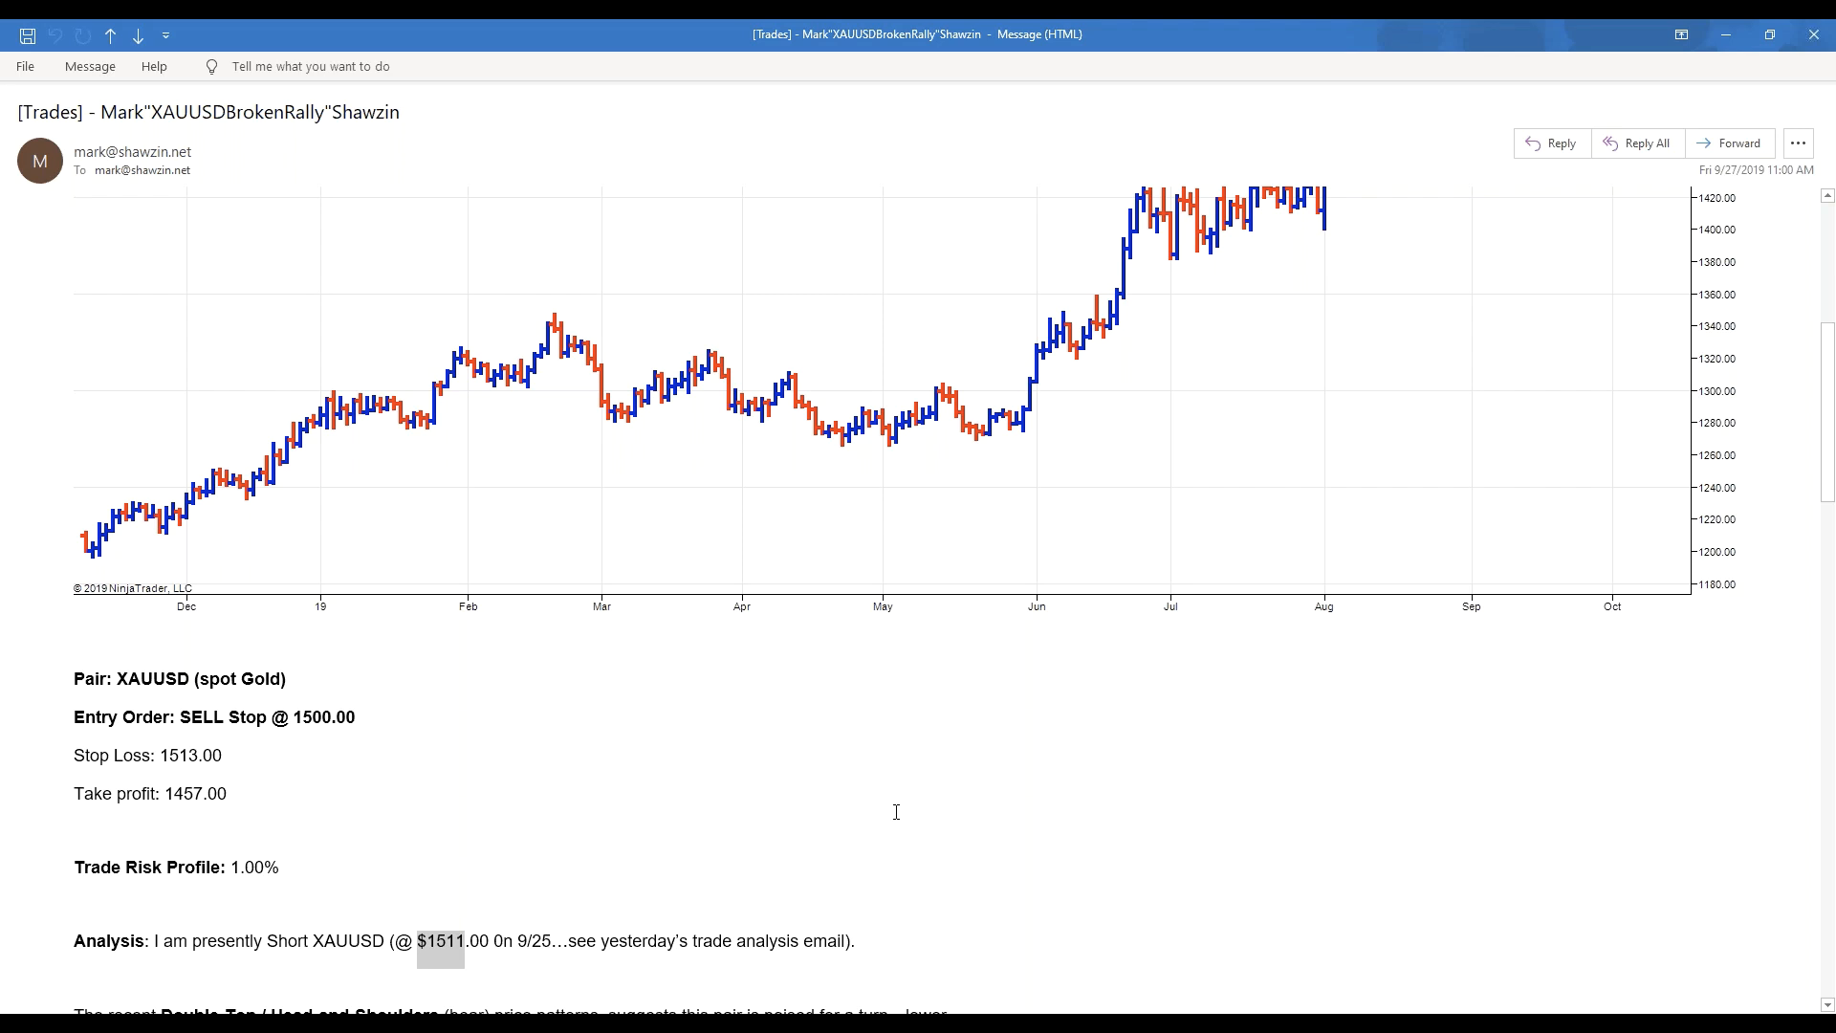
{"action": "scroll", "scroll_direction": "down", "scroll_amount": 3}
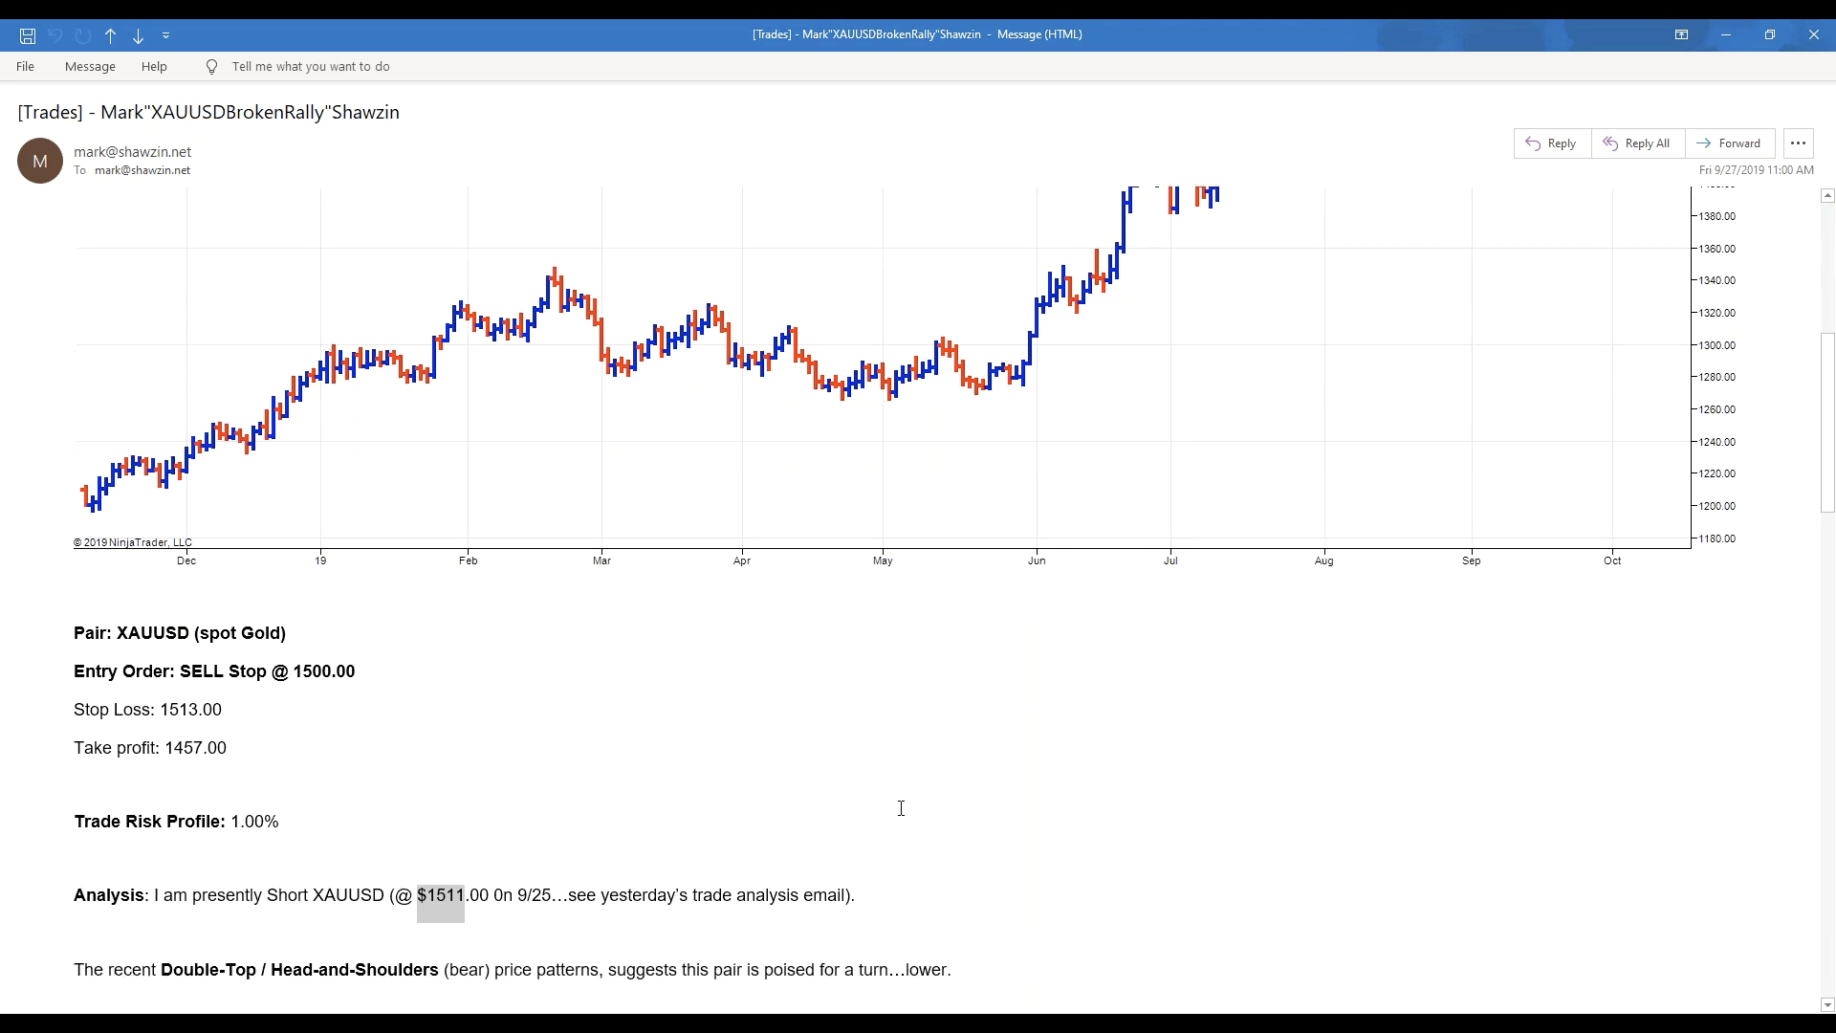
{"action": "scroll", "scroll_direction": "down", "scroll_amount": 3}
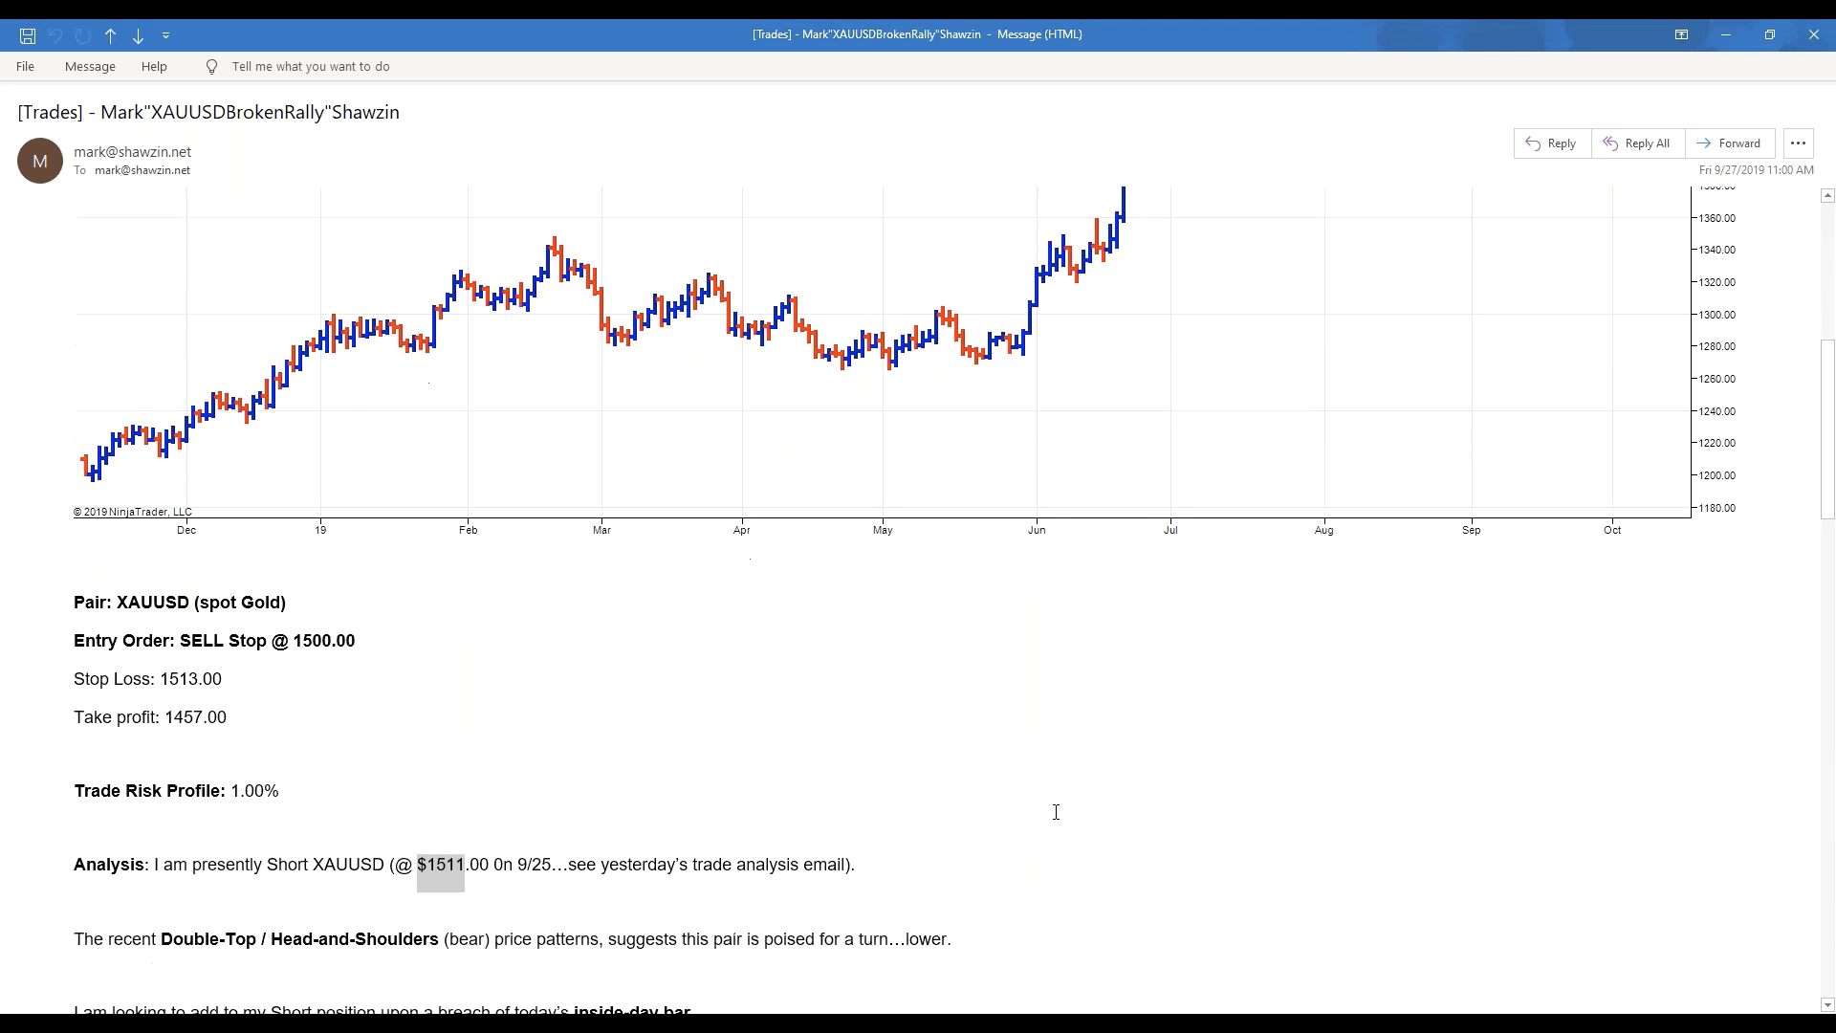
{"action": "scroll", "scroll_direction": "down", "scroll_amount": 3}
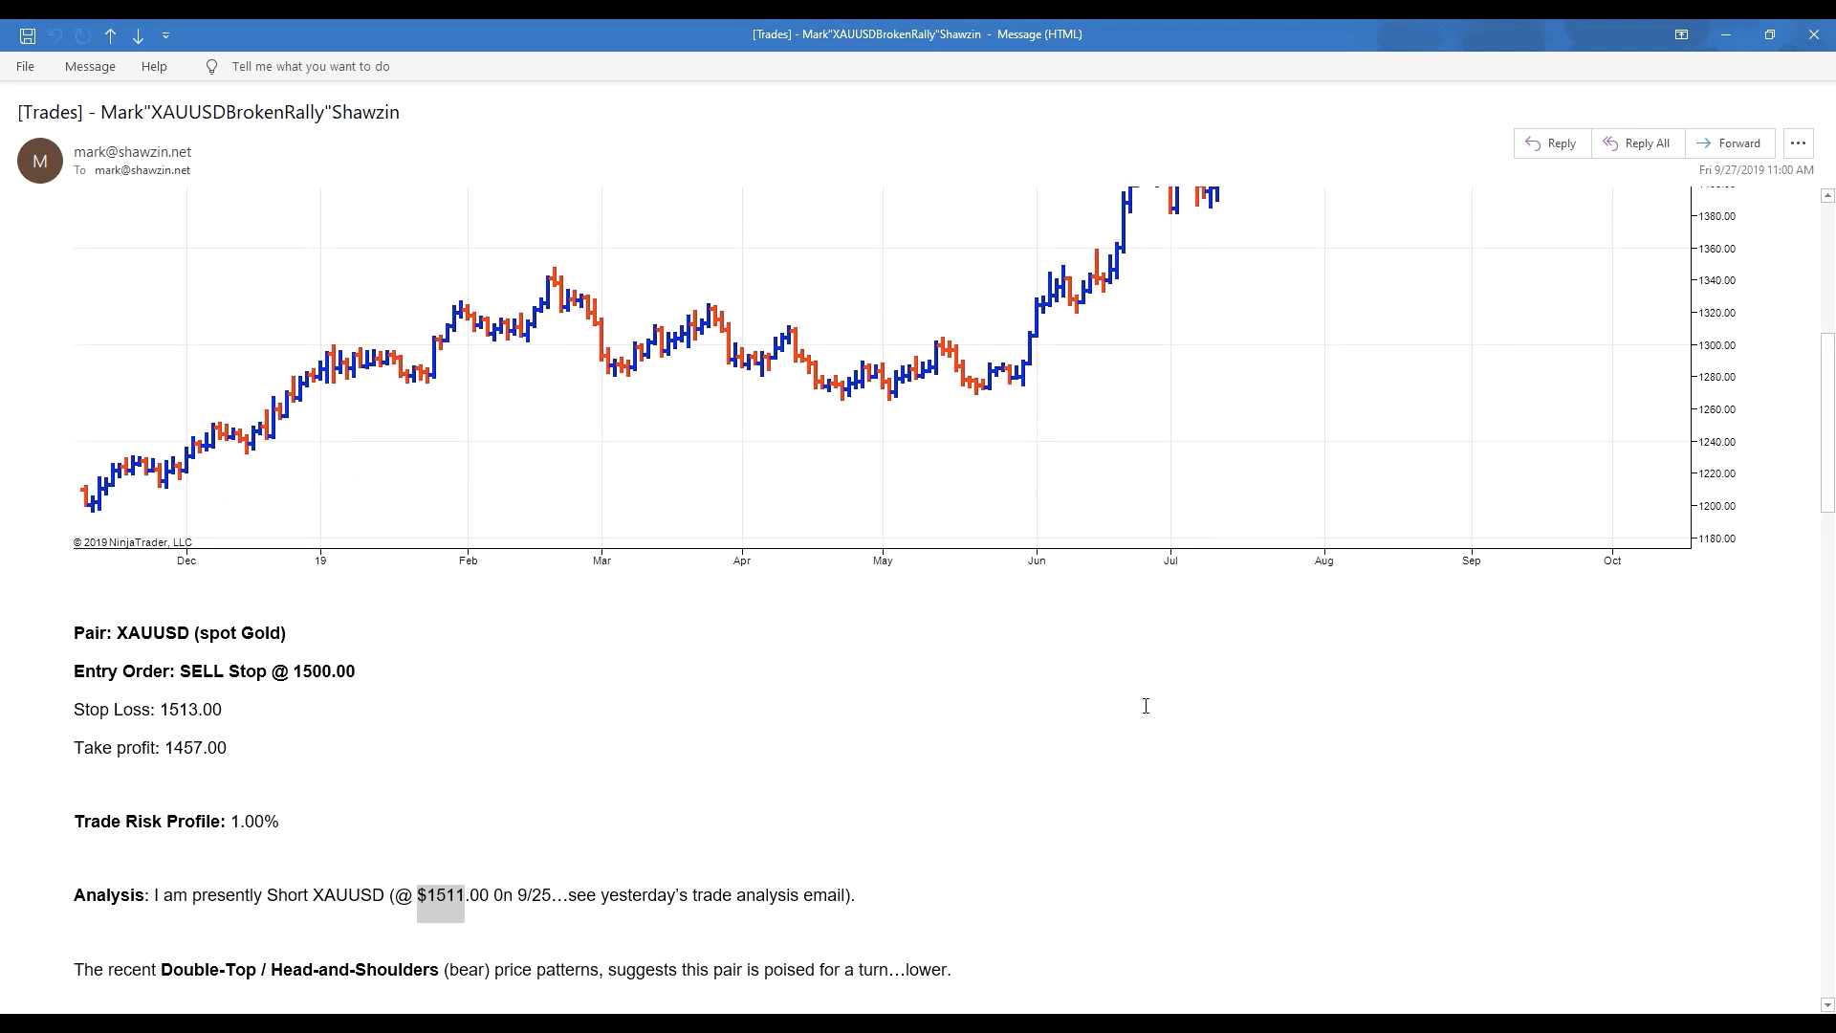
{"action": "mouse_move", "coordinate": [1695, 67]}
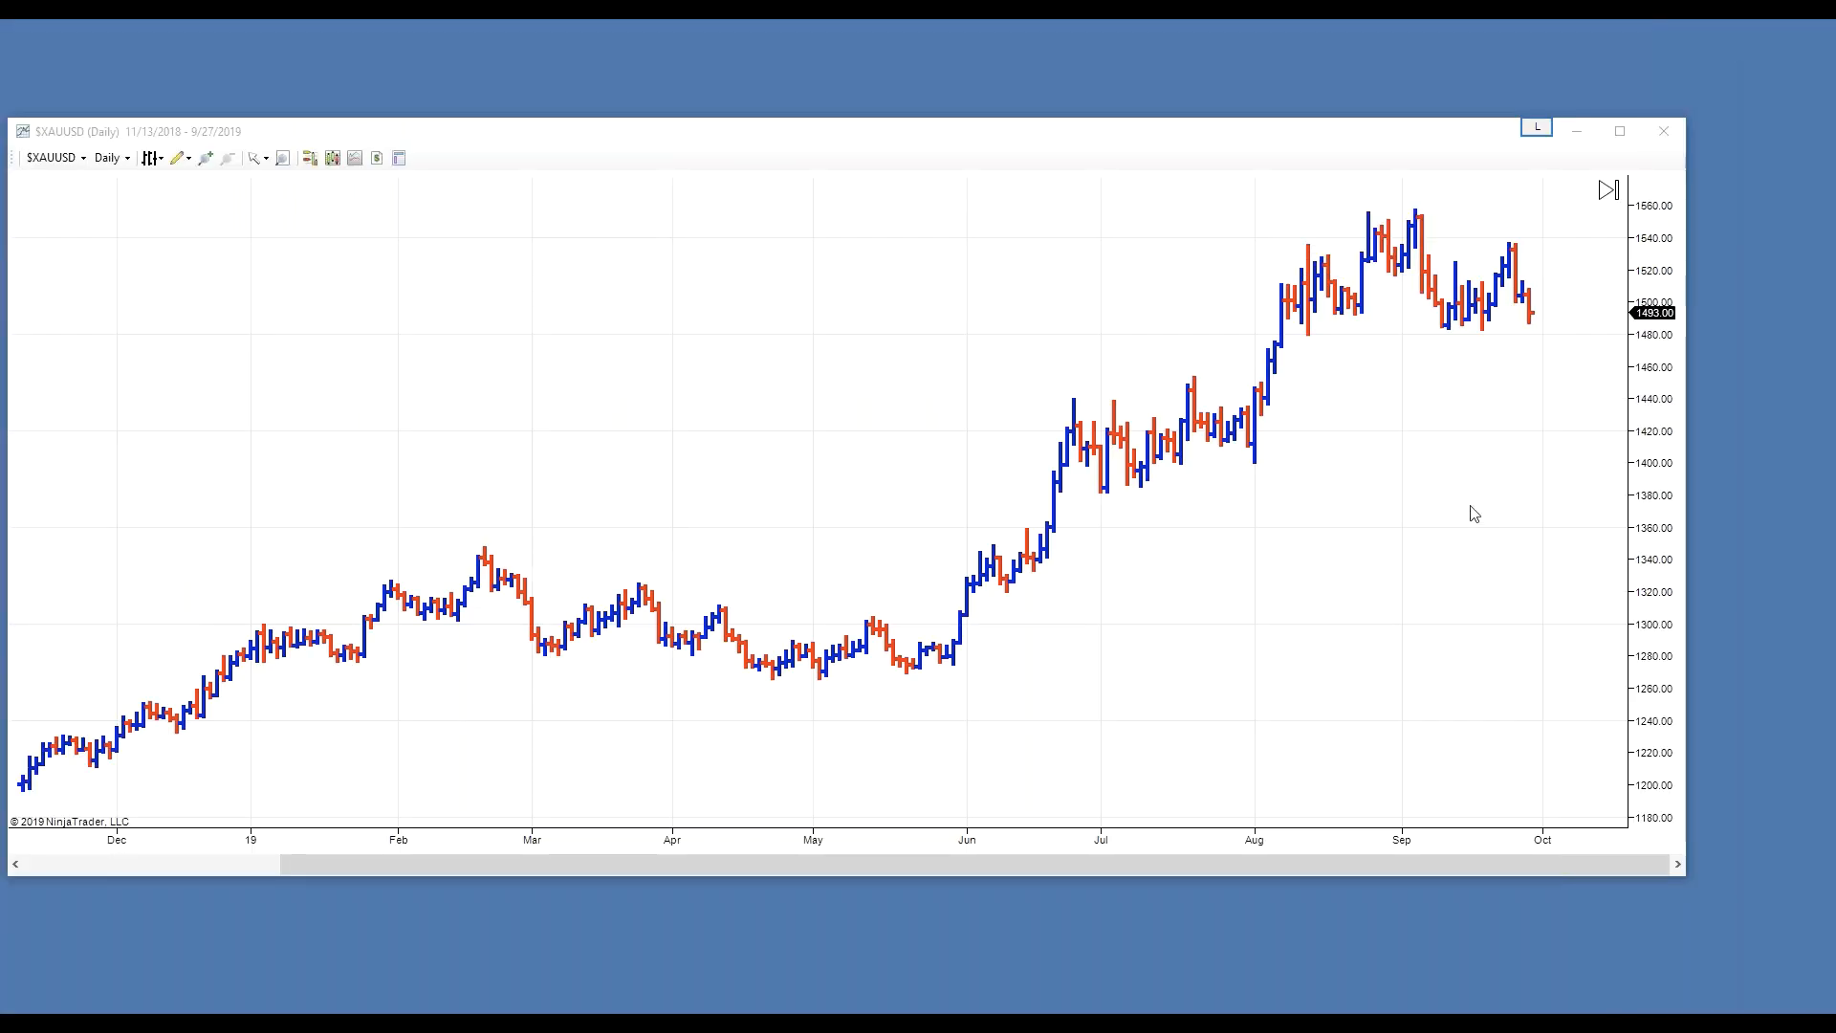
{"action": "mouse_move", "coordinate": [1494, 484]}
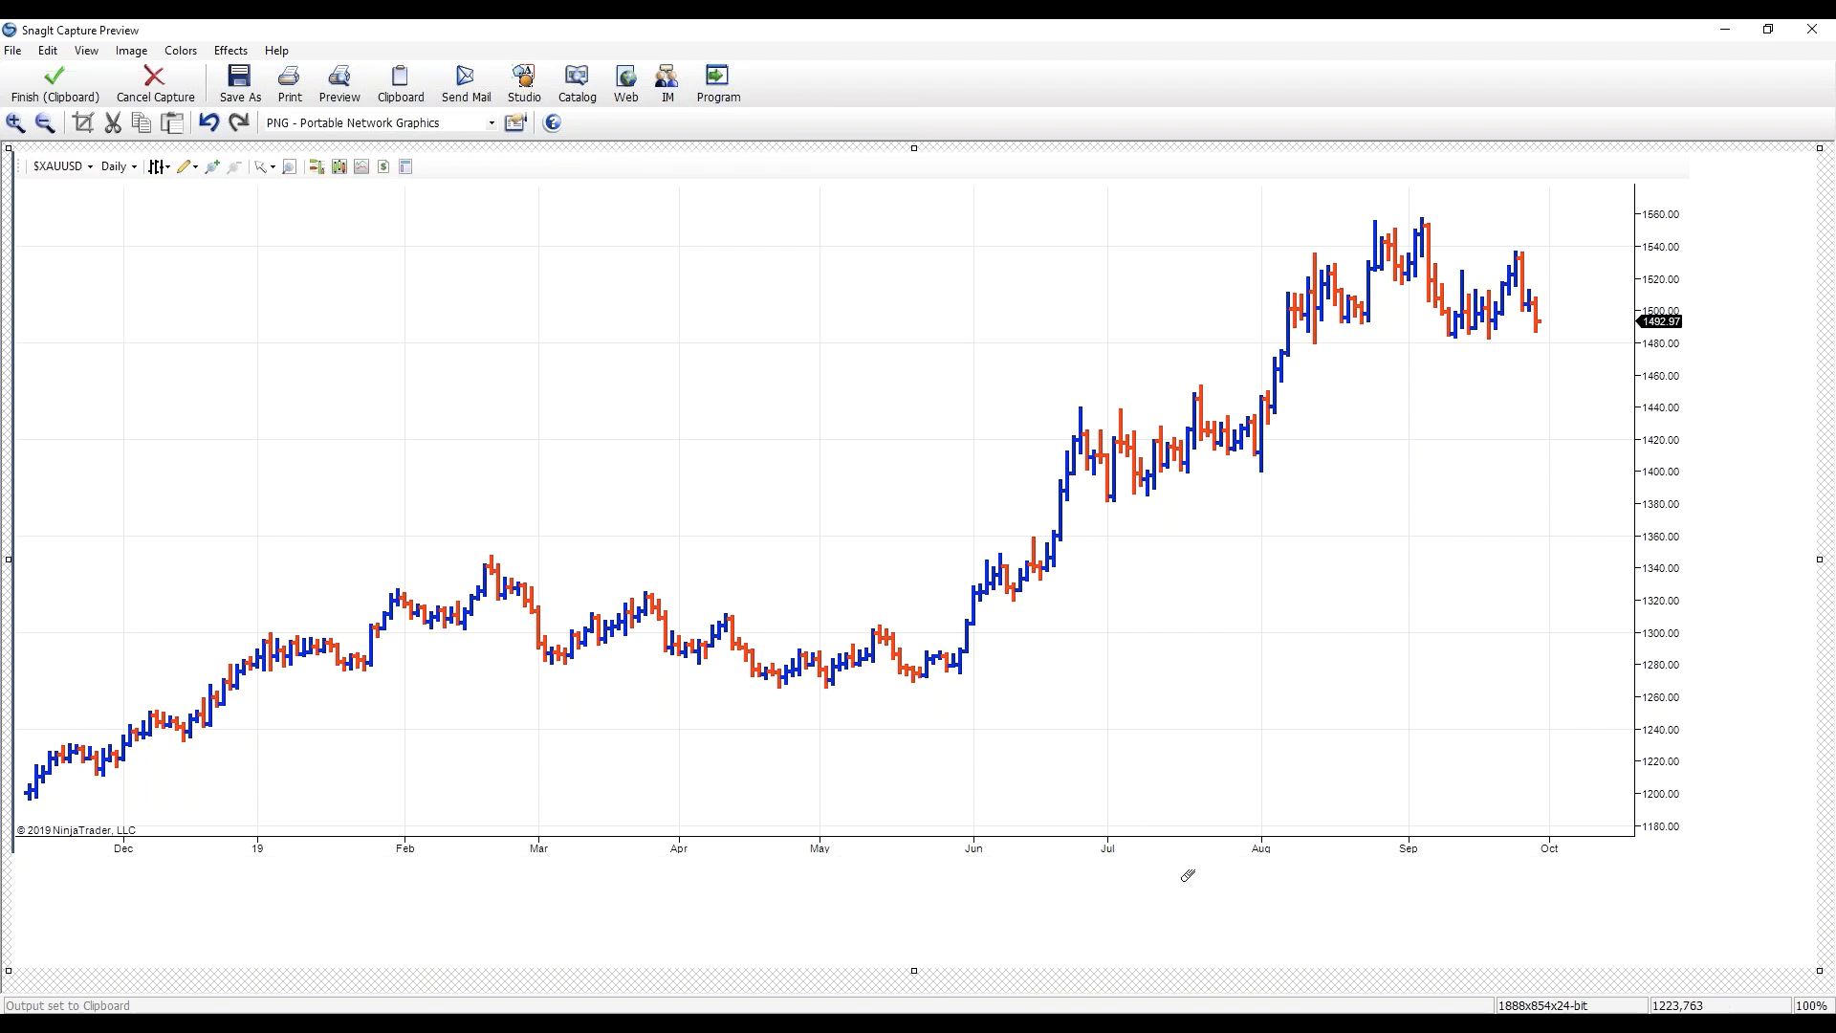
{"action": "mouse_move", "coordinate": [1706, 813]}
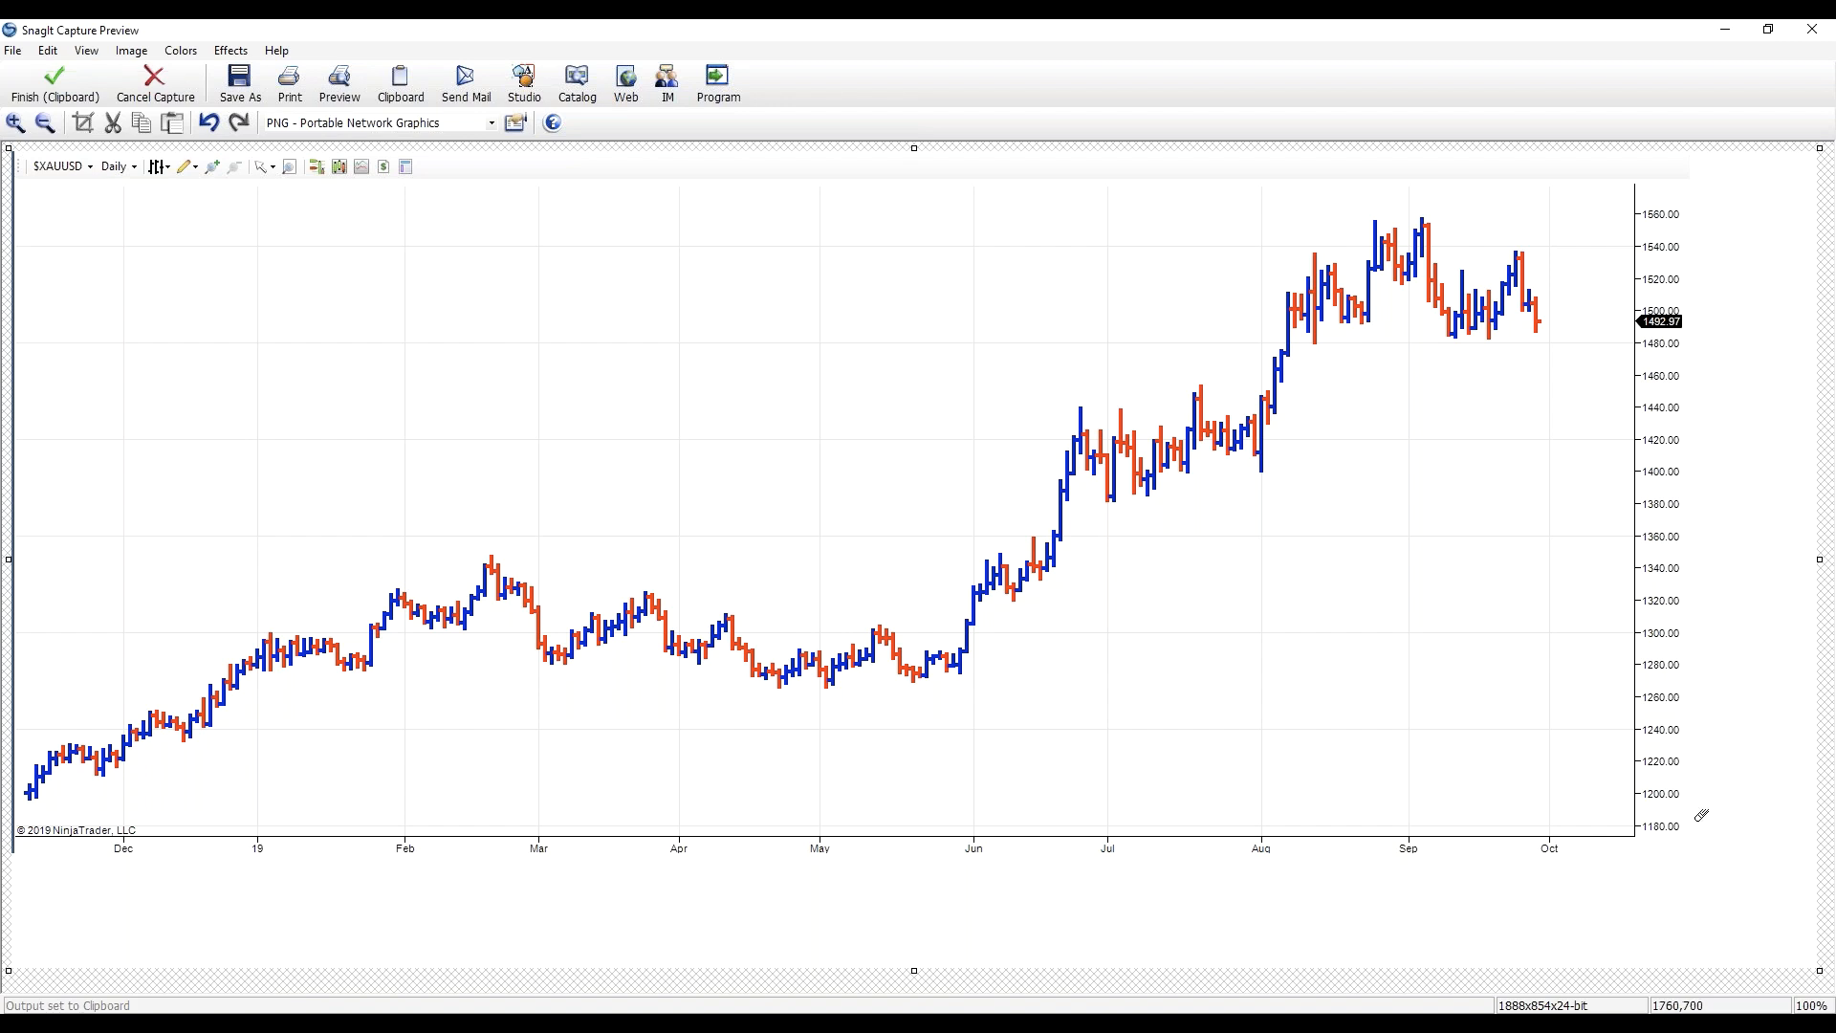
{"action": "mouse_move", "coordinate": [1776, 551]}
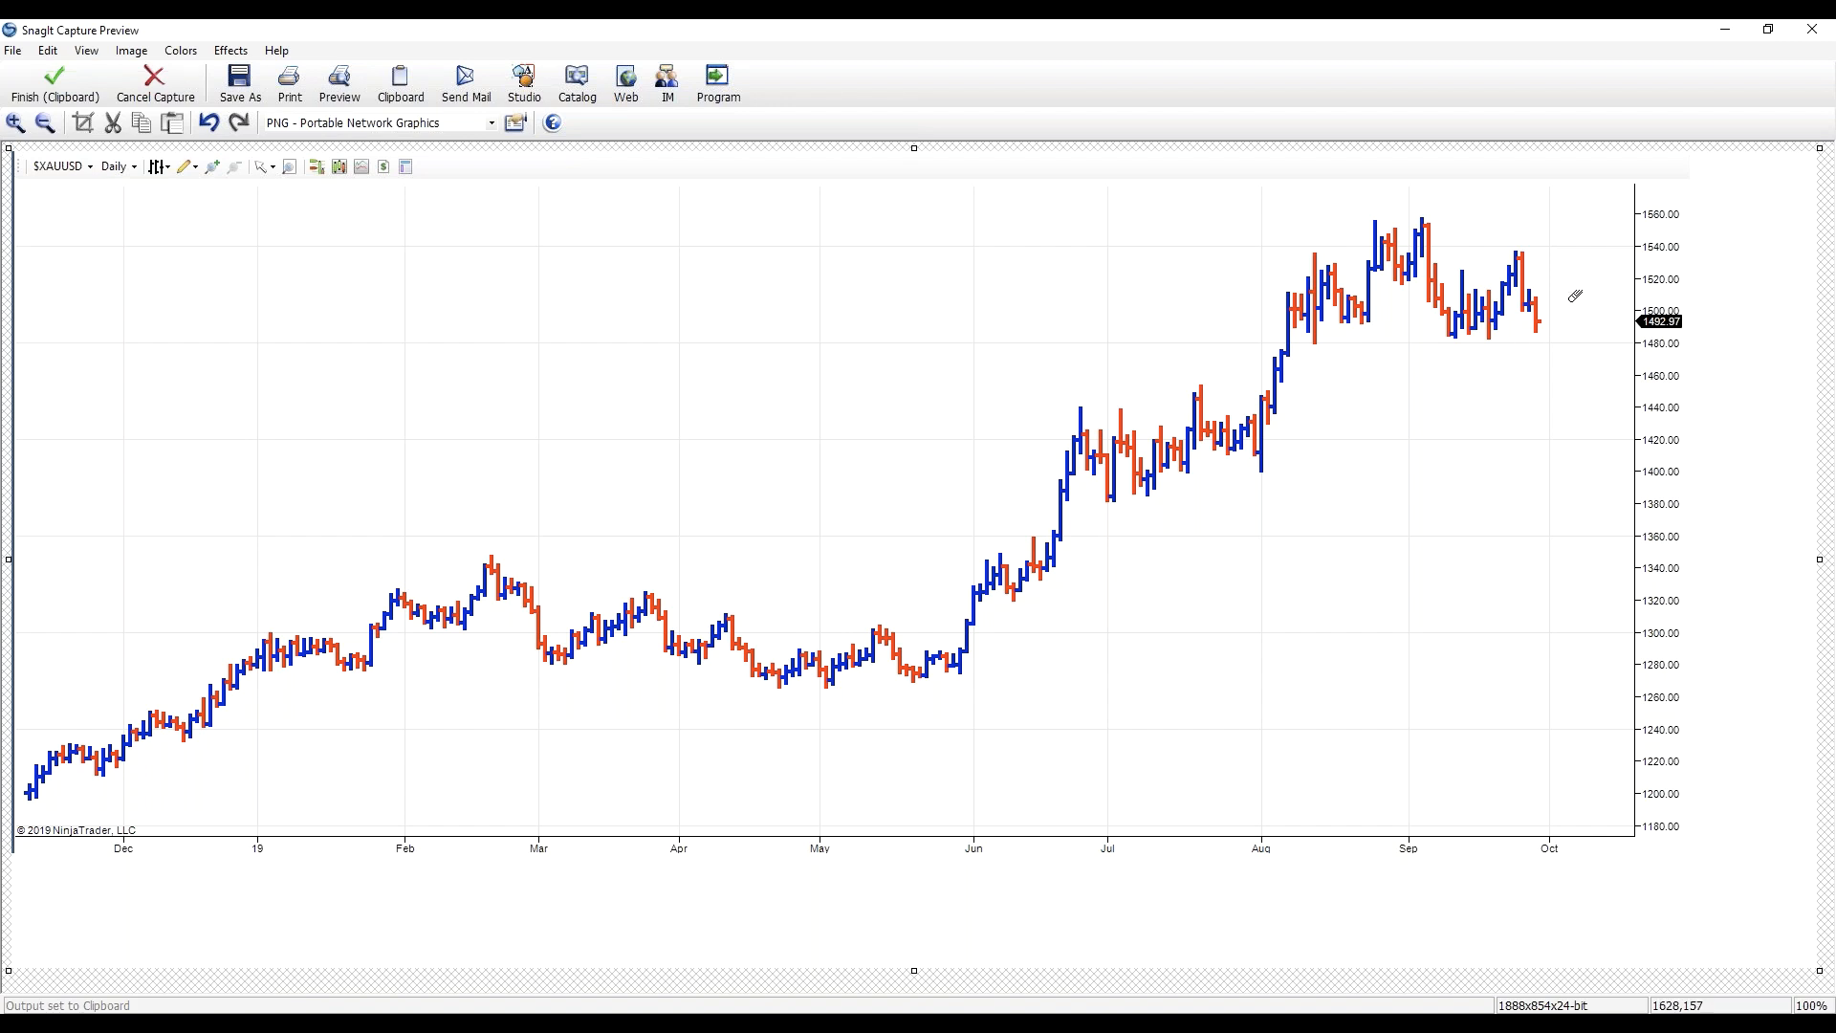
{"action": "mouse_move", "coordinate": [1695, 375]}
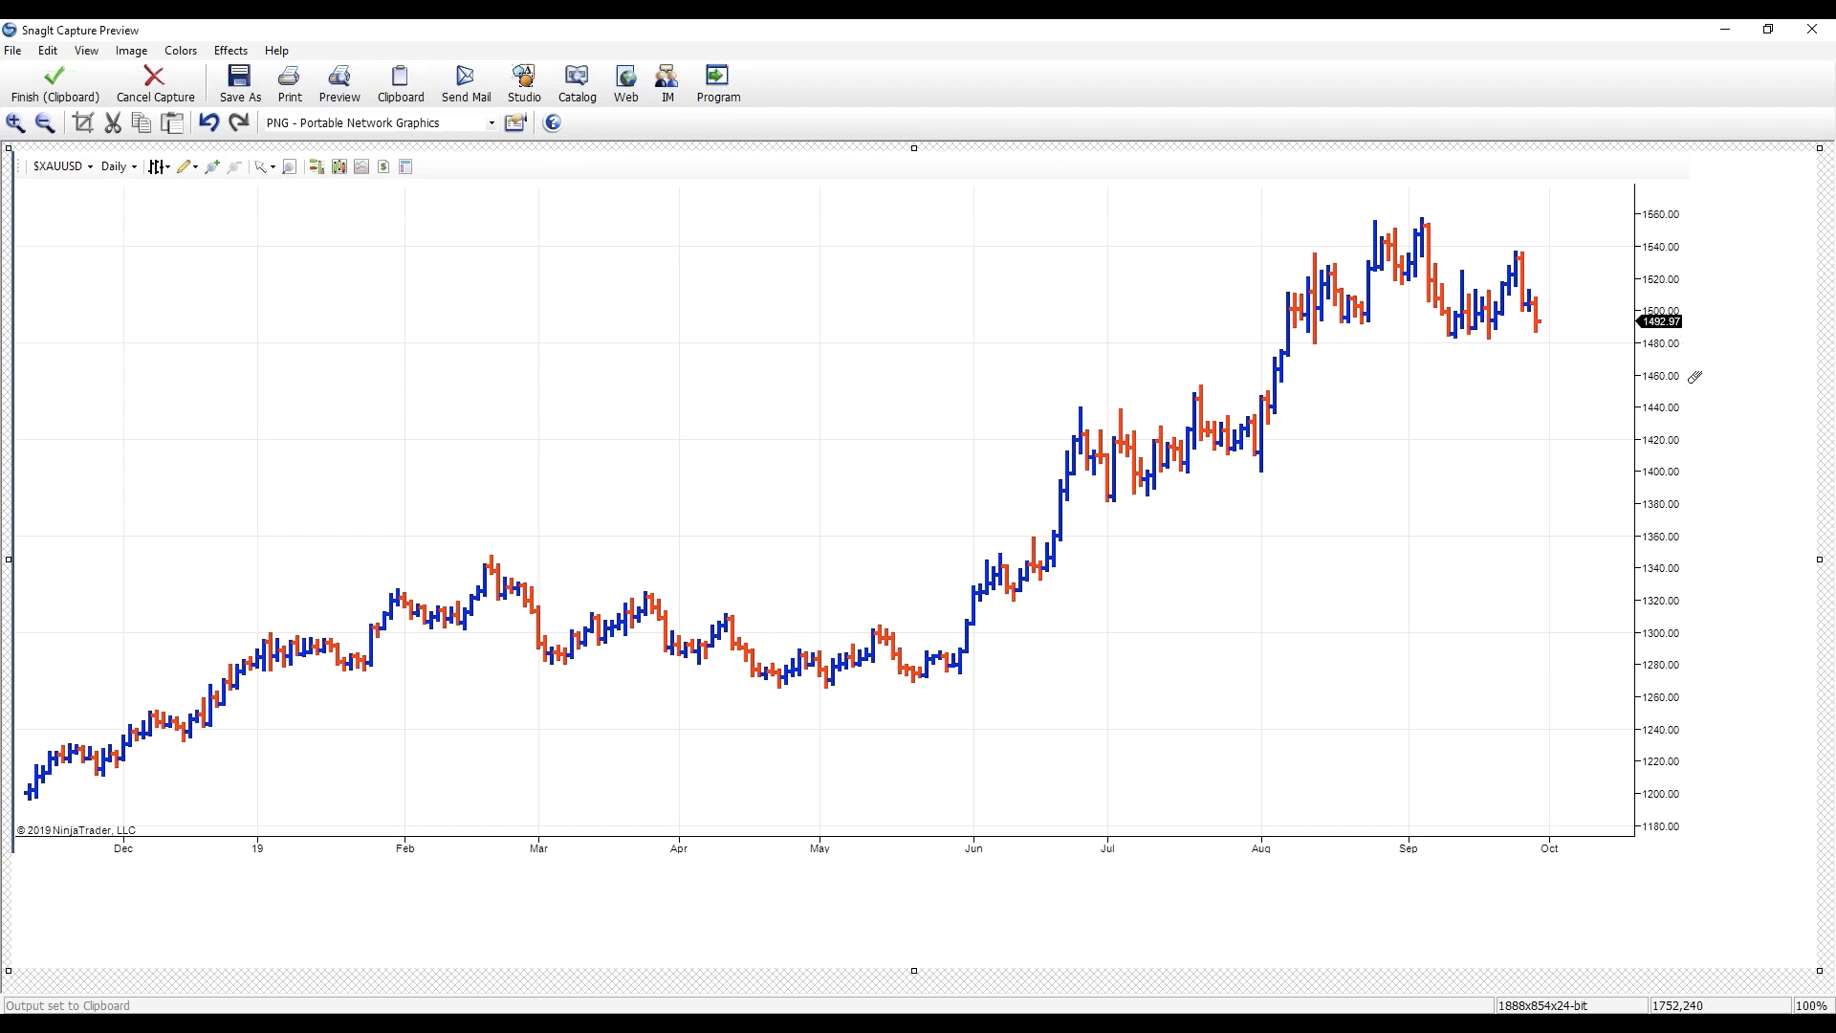
{"action": "mouse_move", "coordinate": [1806, 375]}
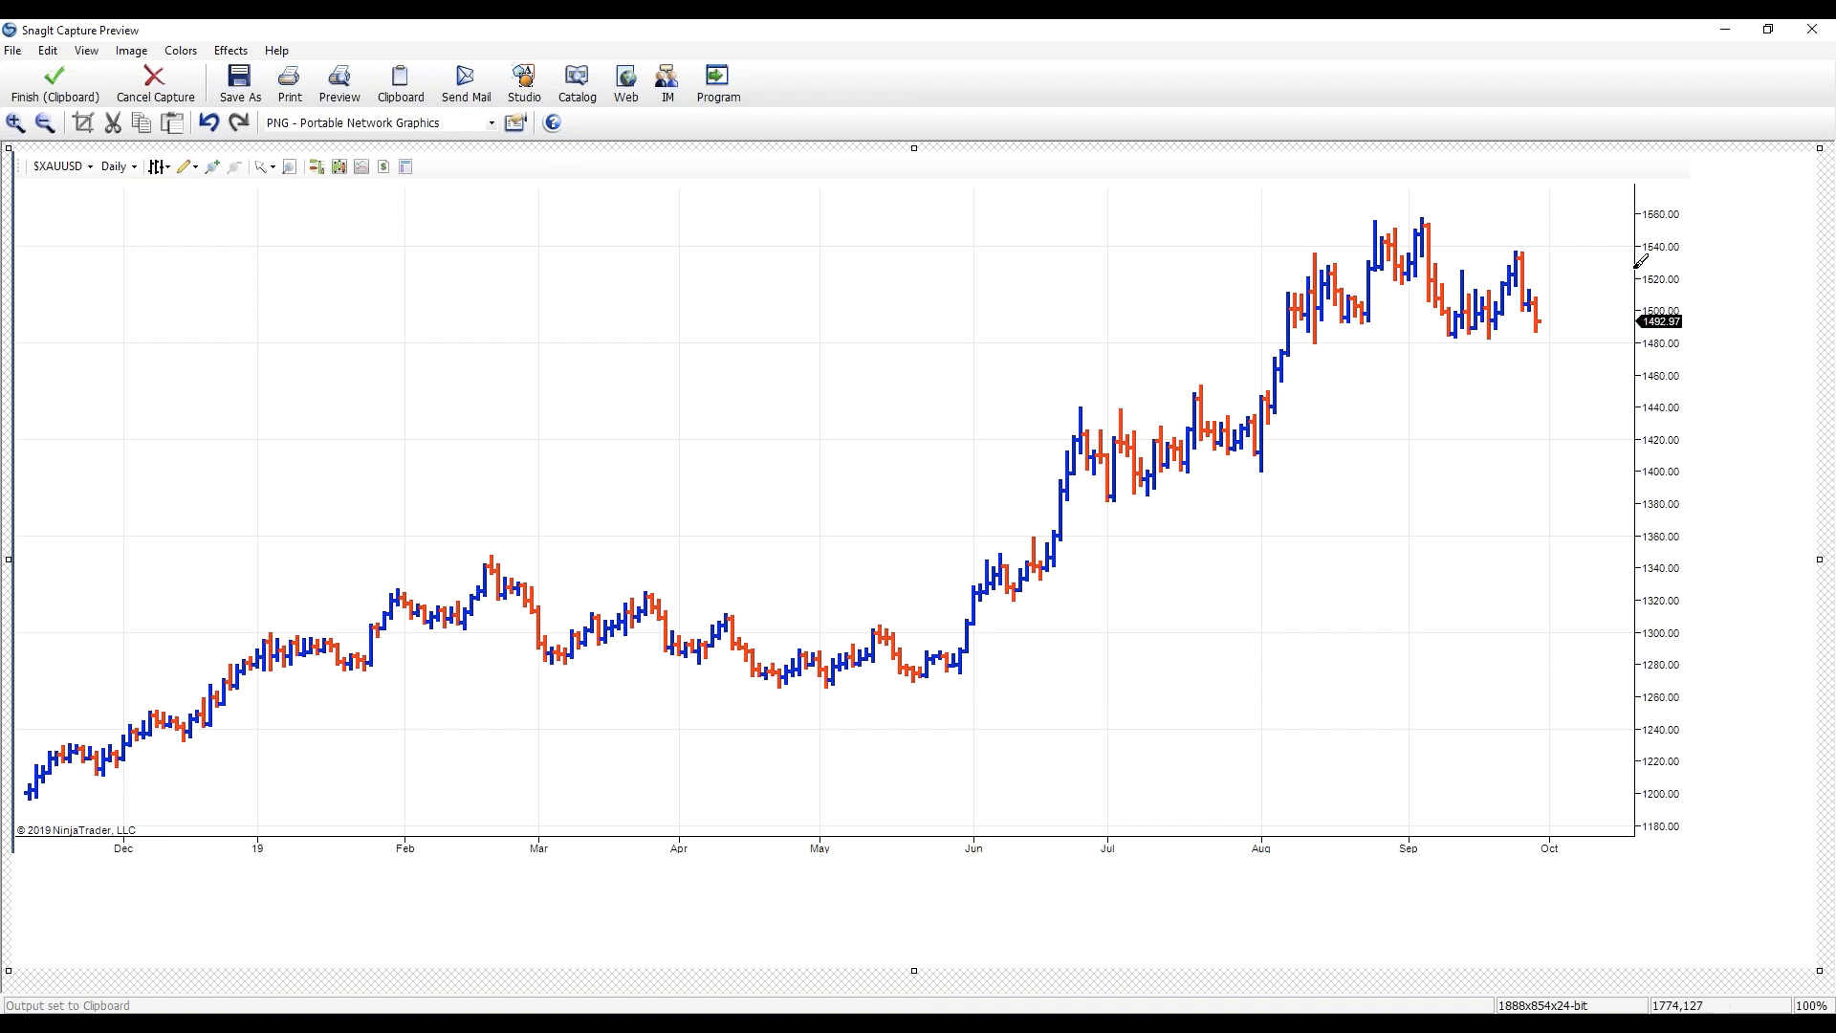
- Mark the September tops and late-September peak with green arcs, then undo the overshooting curve and top line
{"action": "left_click_drag", "start_coordinate": [1358, 233], "coordinate": [1376, 211]}
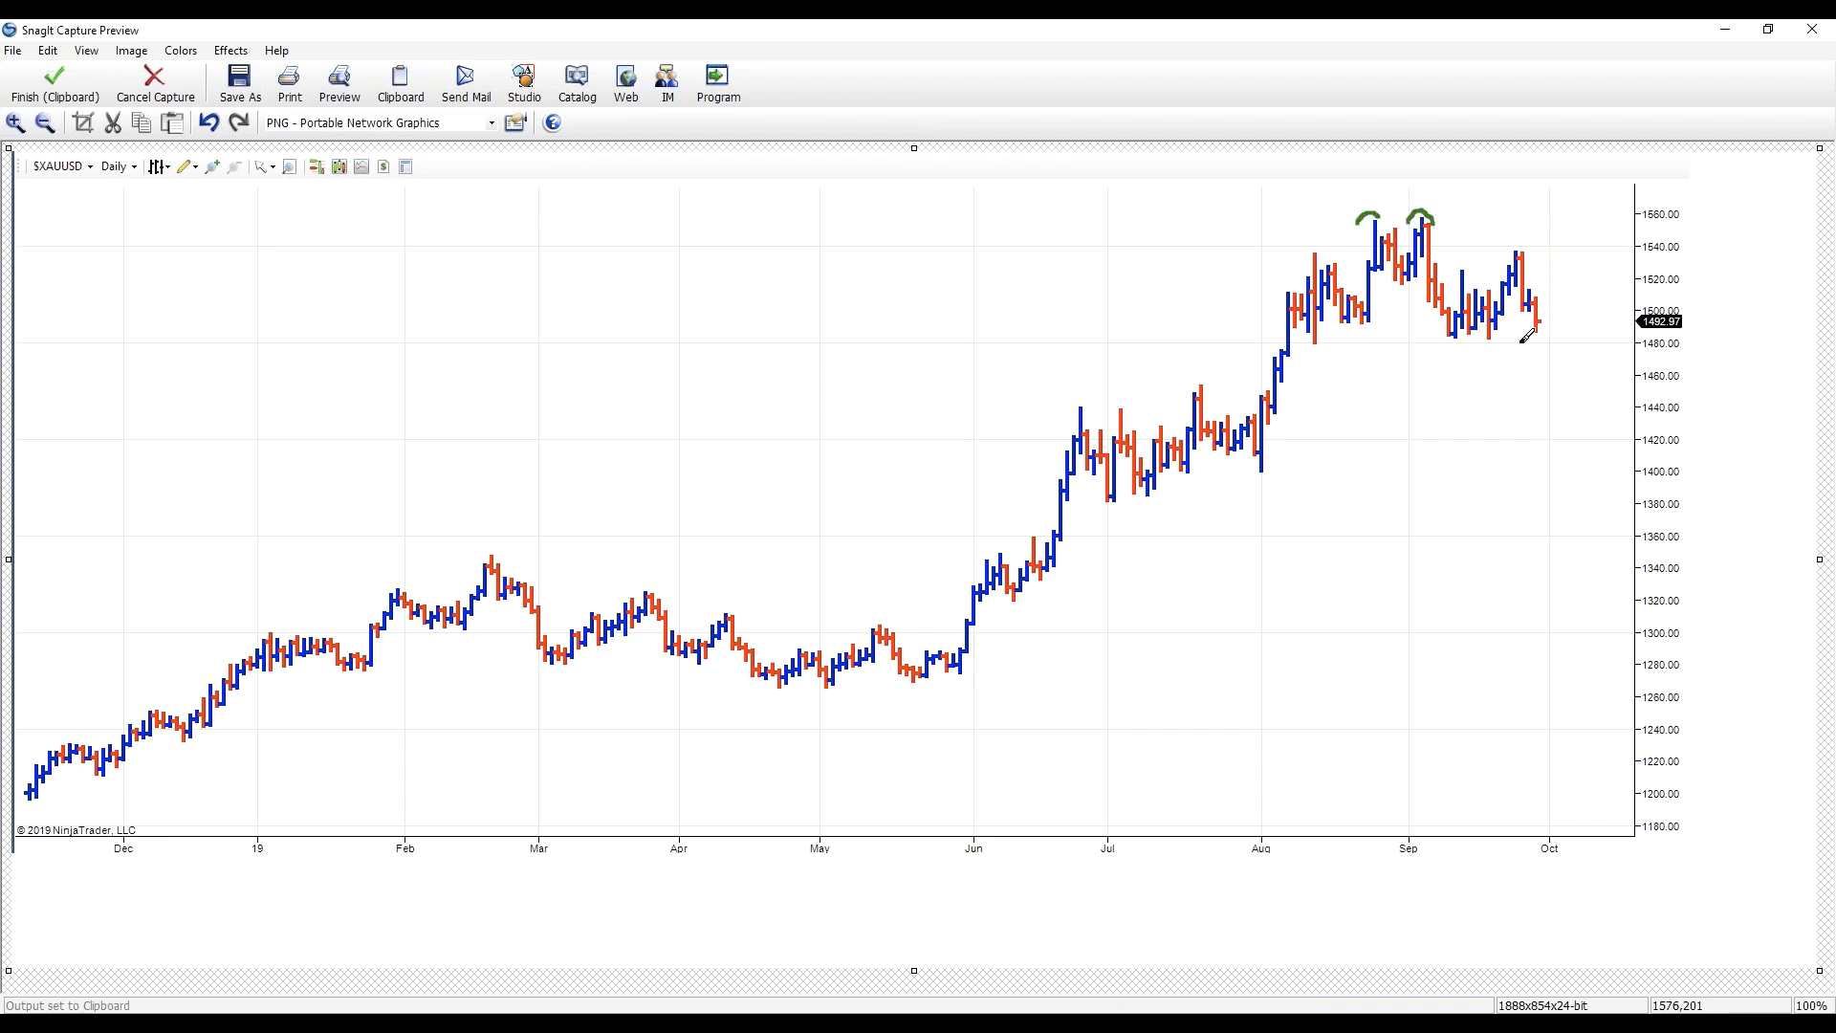
{"action": "mouse_move", "coordinate": [1530, 358]}
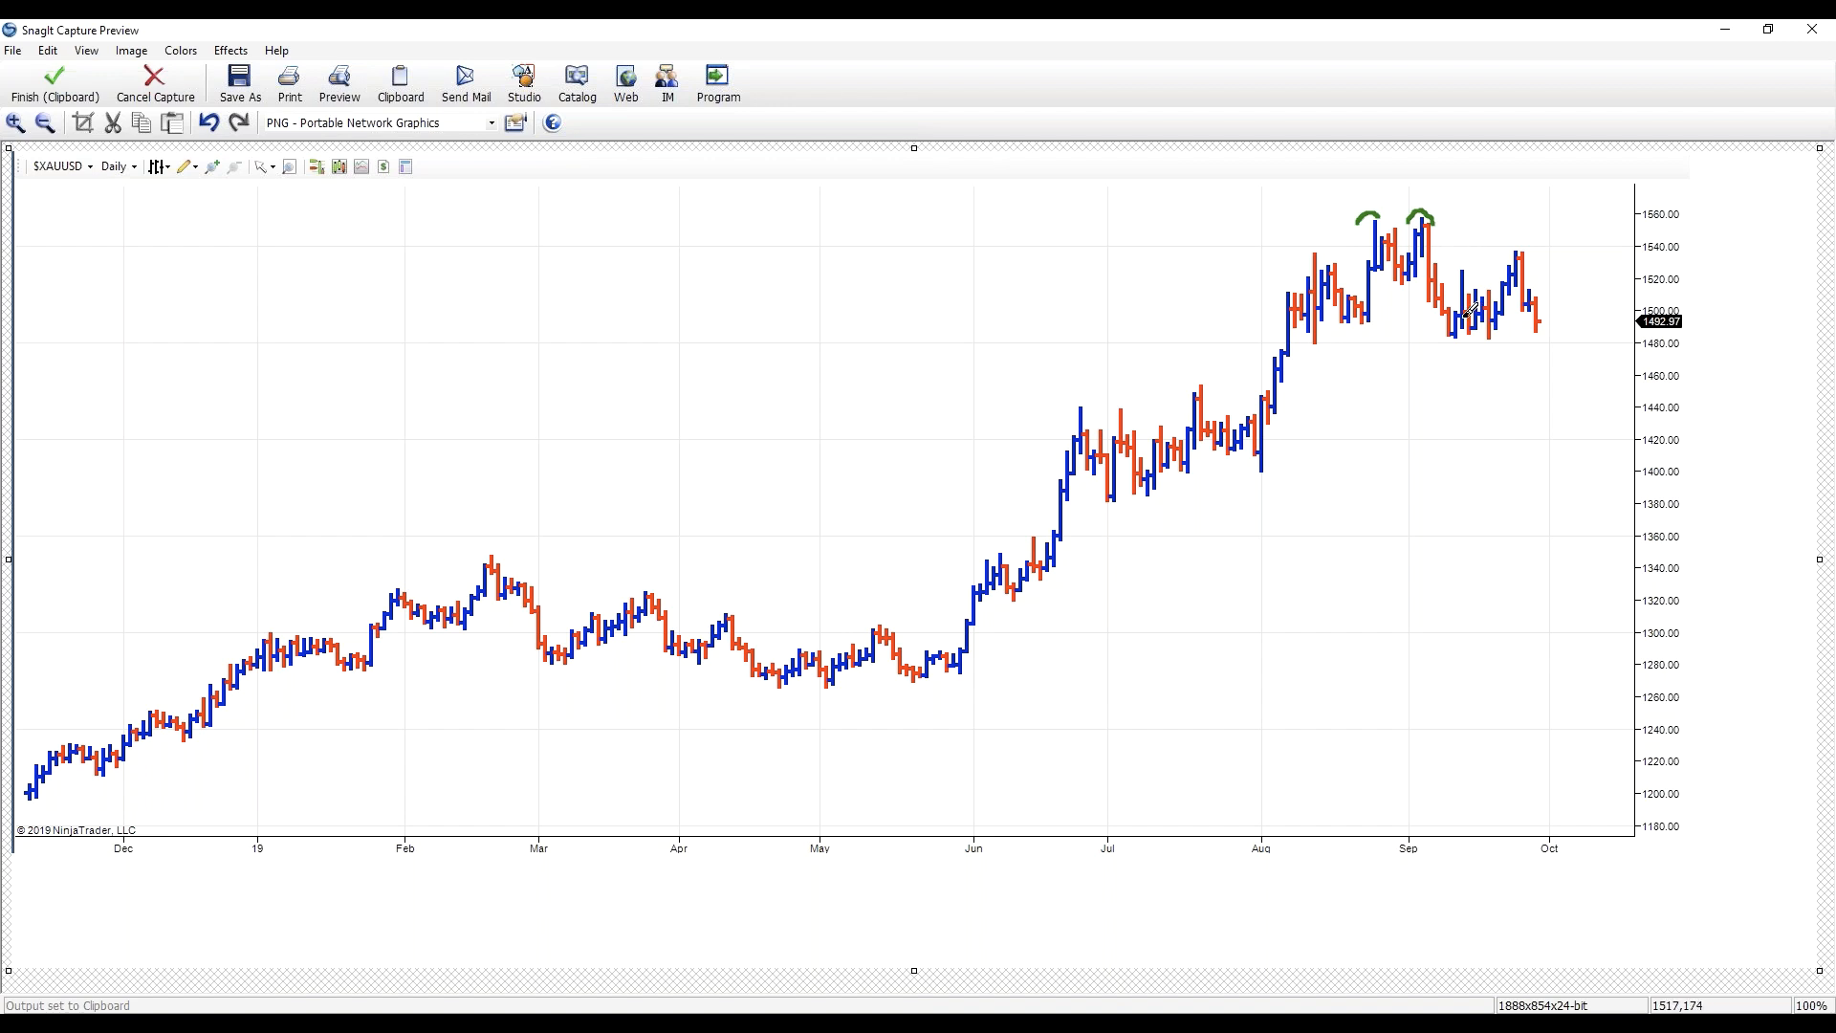
{"action": "left_click_drag", "start_coordinate": [1488, 327], "coordinate": [1522, 253]}
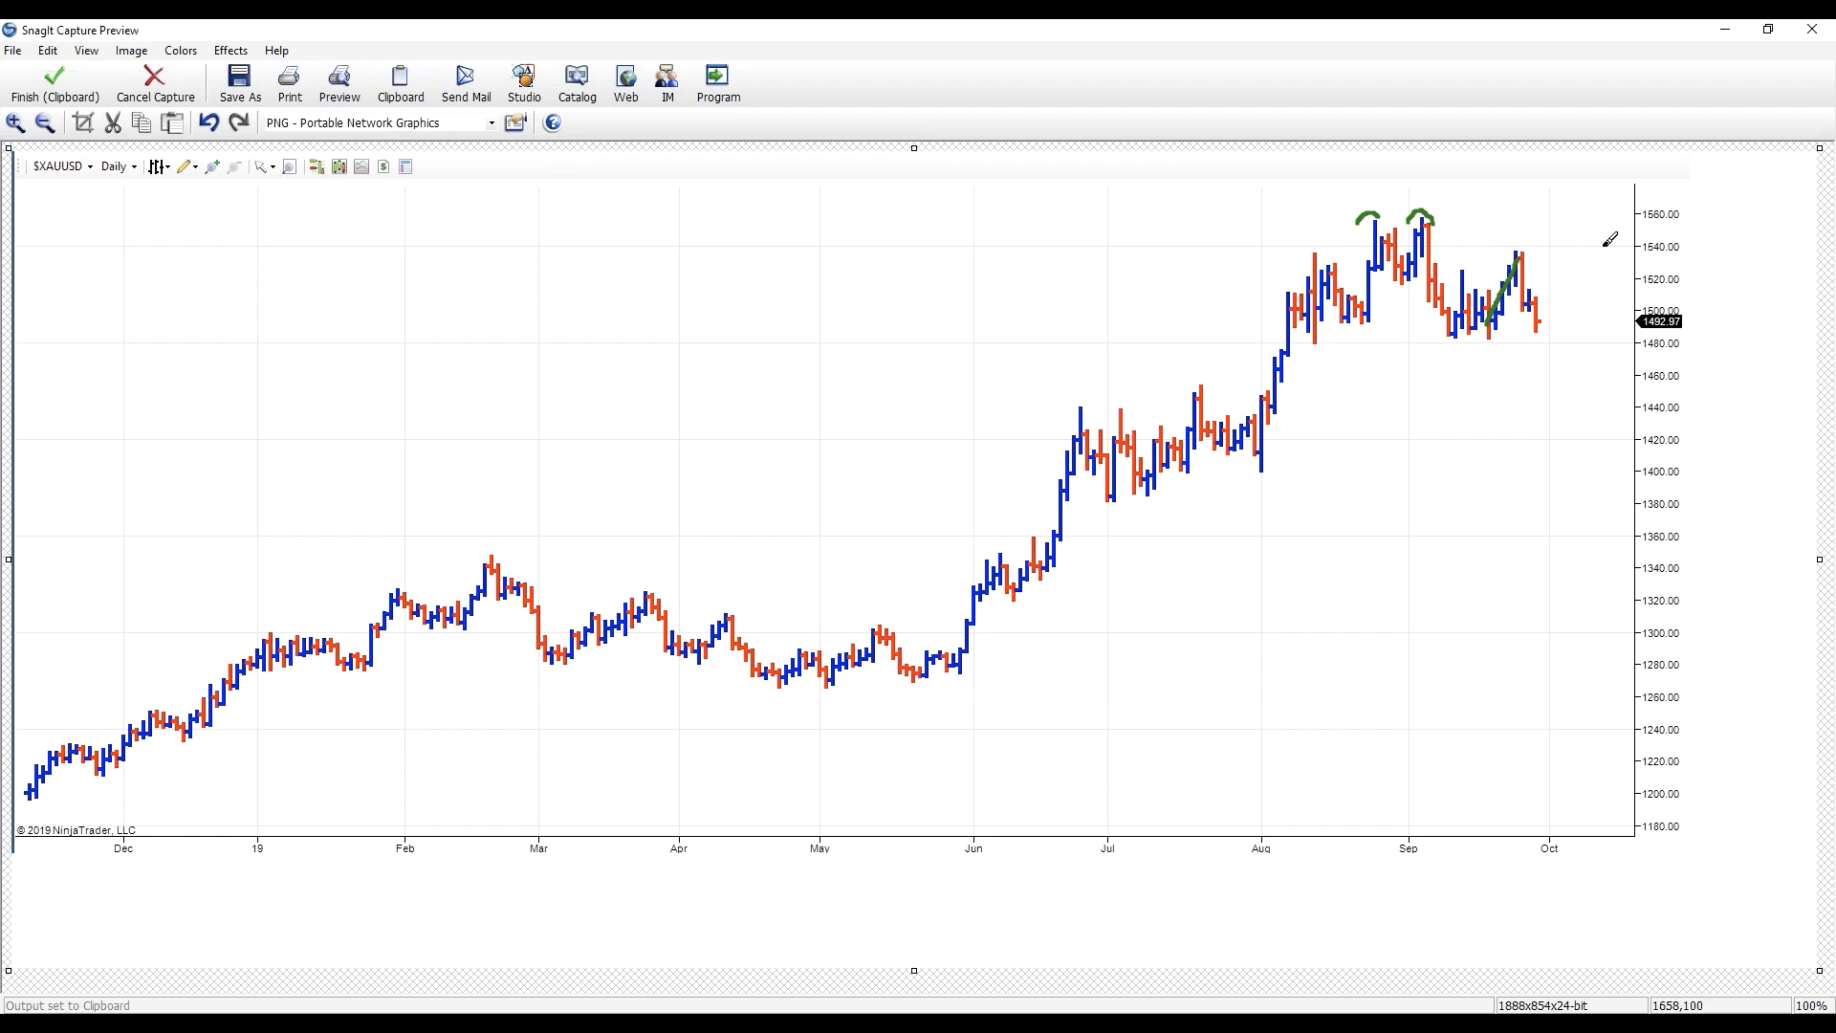
{"action": "mouse_move", "coordinate": [1495, 371]}
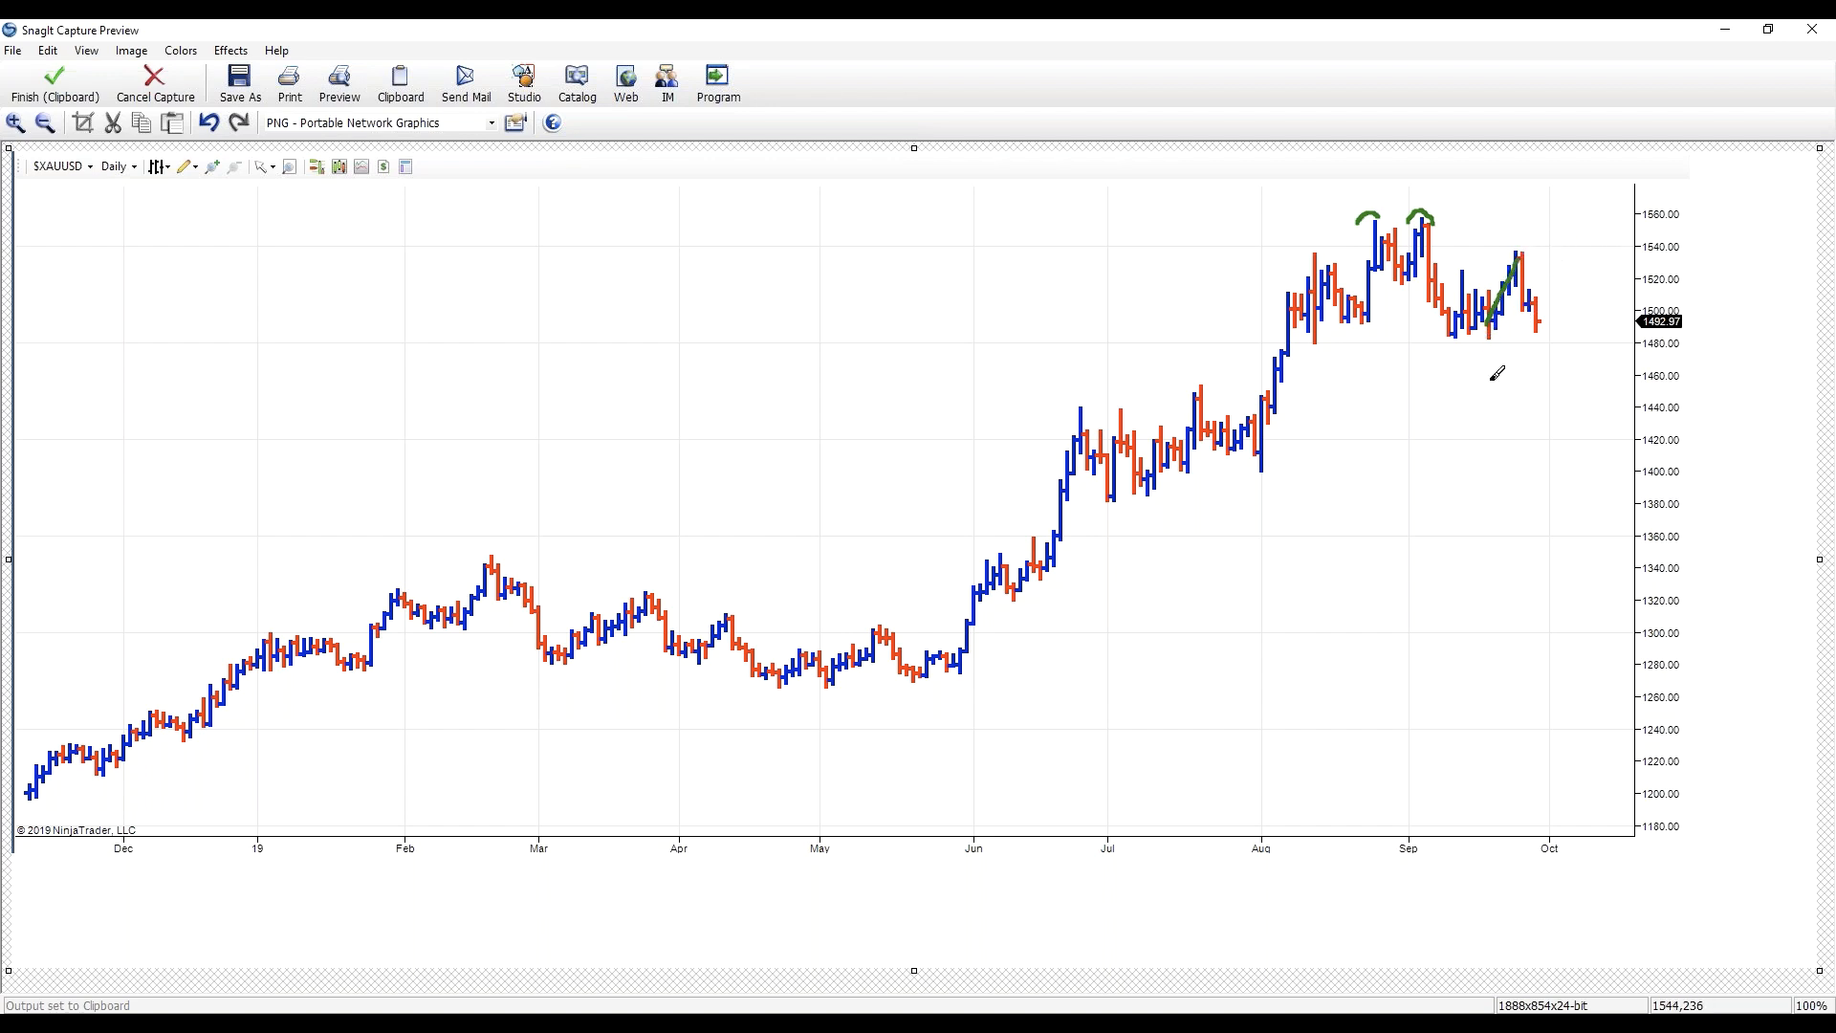
{"action": "left_click_drag", "start_coordinate": [1434, 218], "coordinate": [1588, 216]}
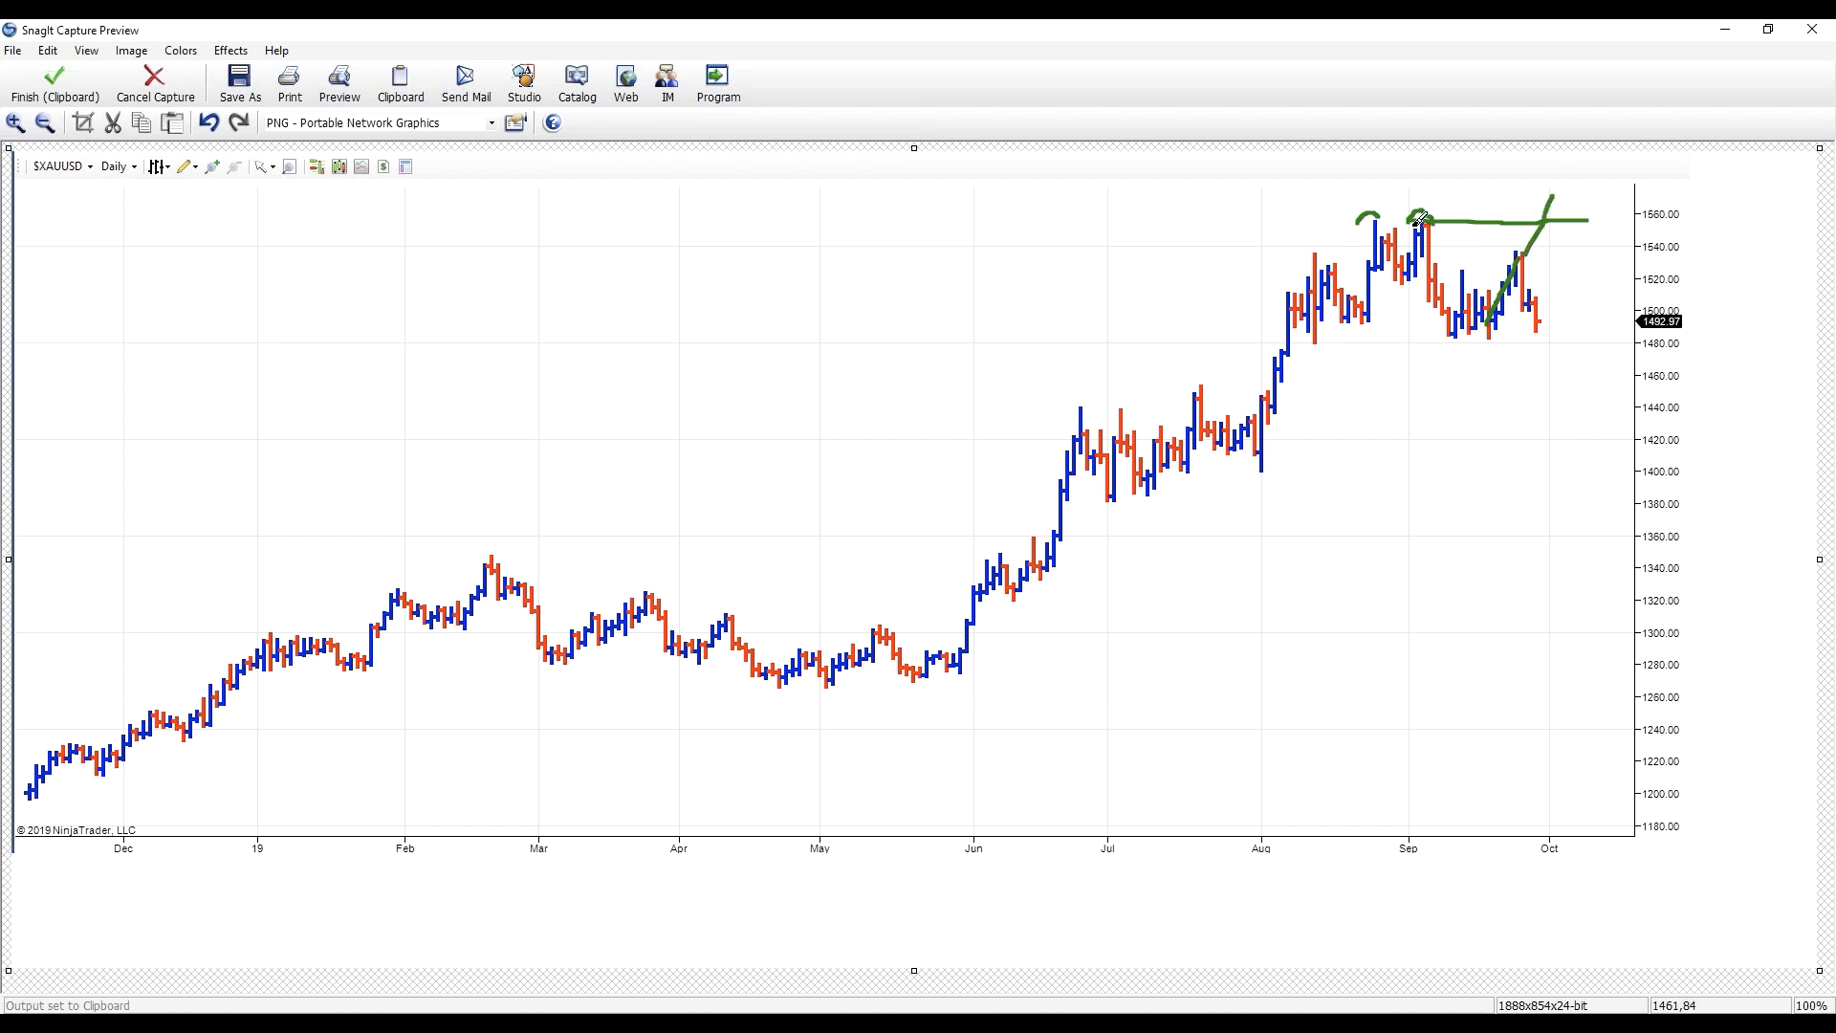
{"action": "mouse_move", "coordinate": [1548, 188]}
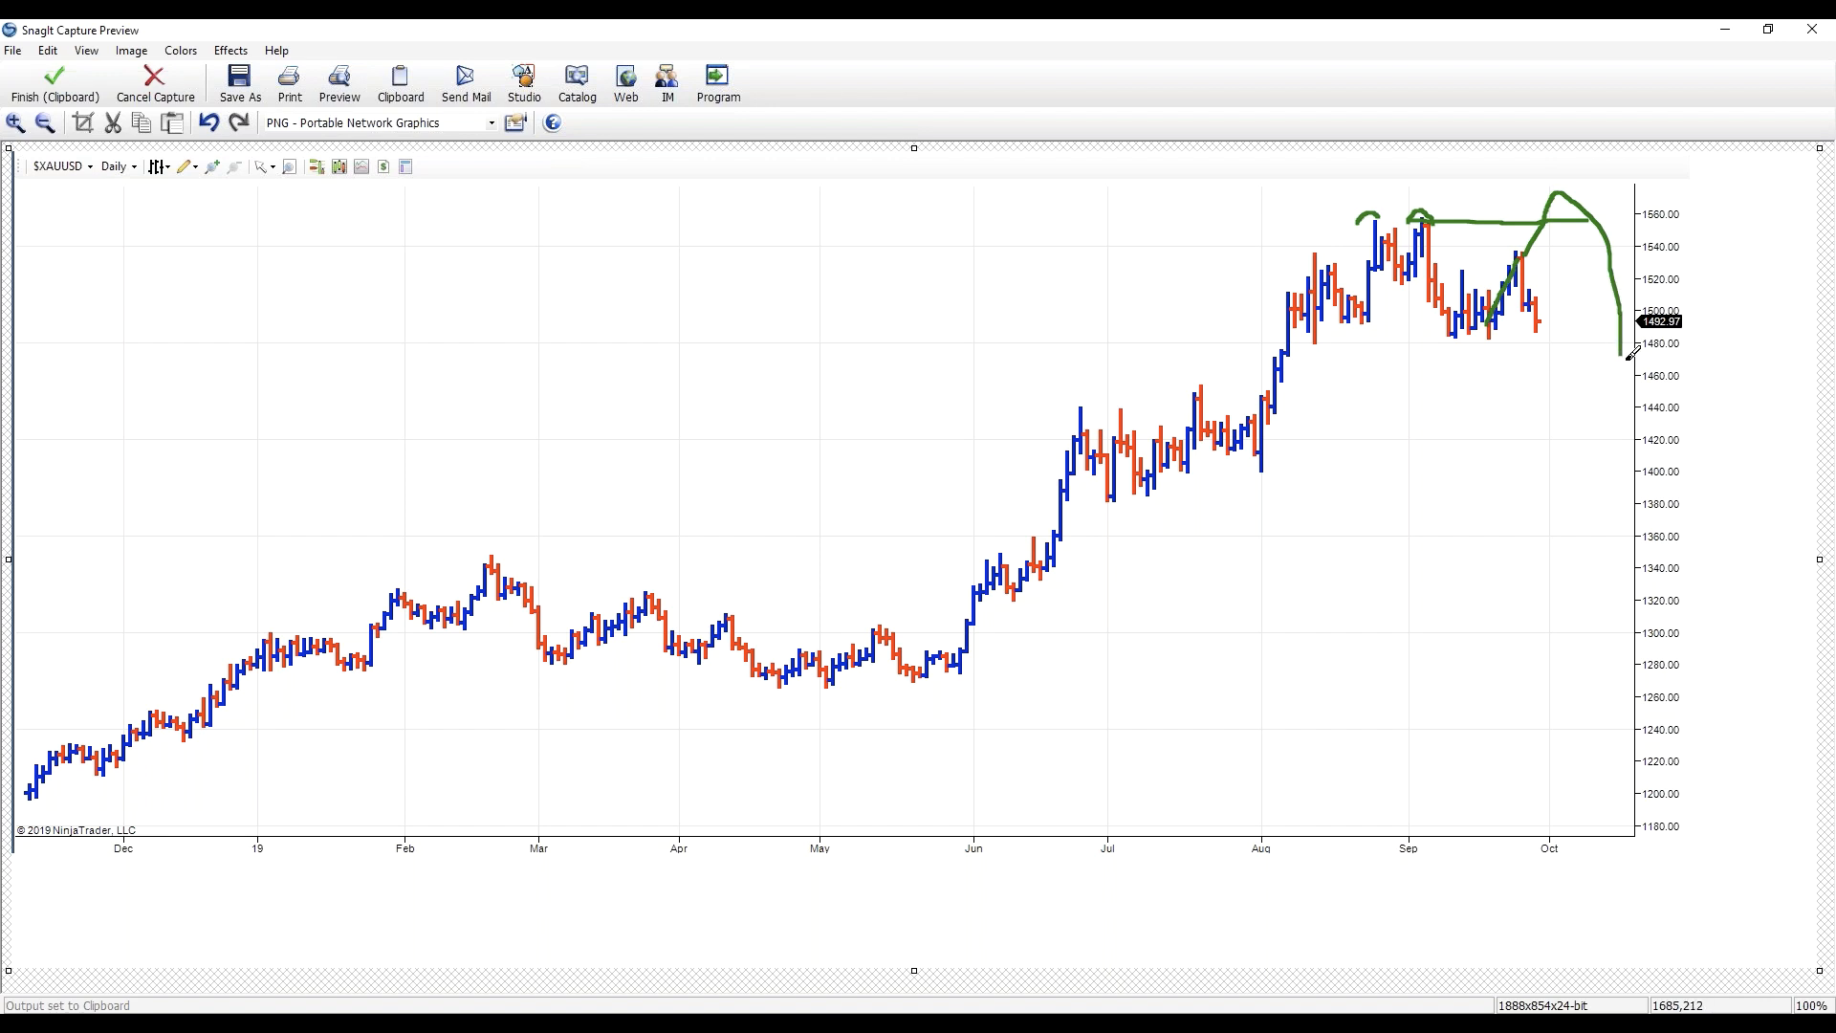
{"action": "left_click", "coordinate": [197, 122]}
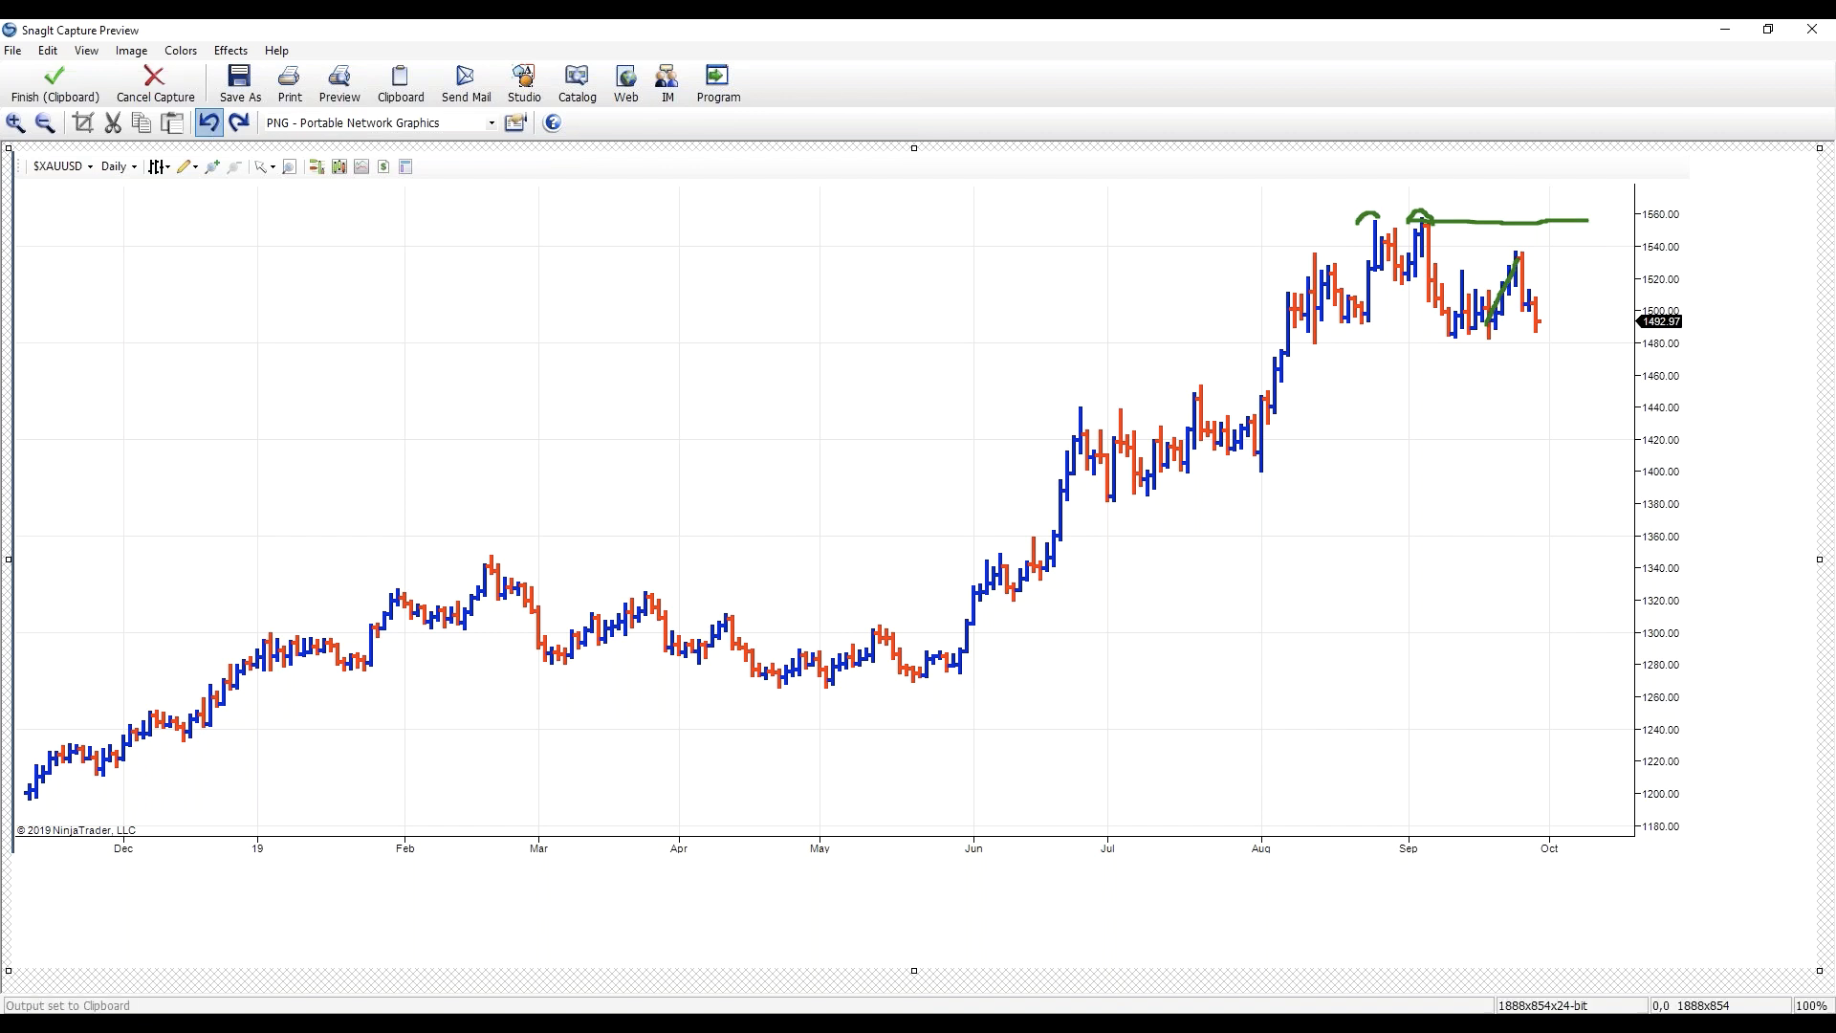
{"action": "left_click", "coordinate": [206, 123]}
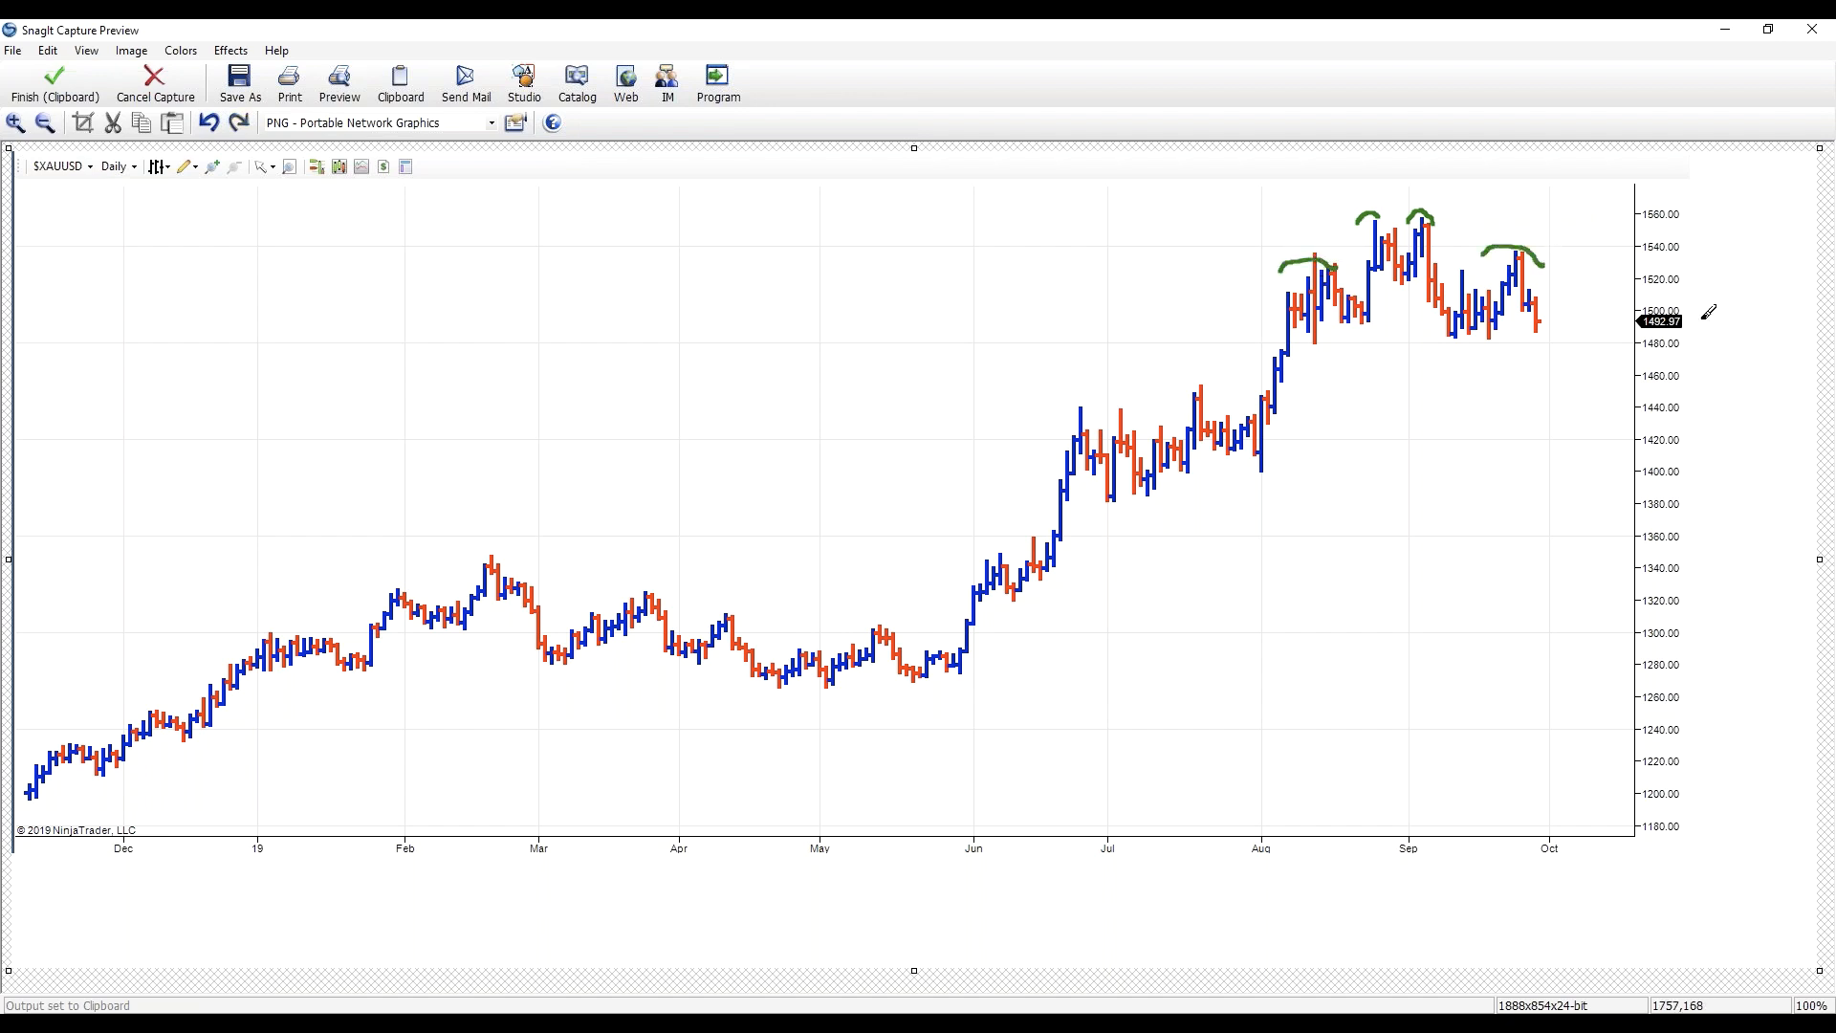
{"action": "mouse_move", "coordinate": [1511, 350]}
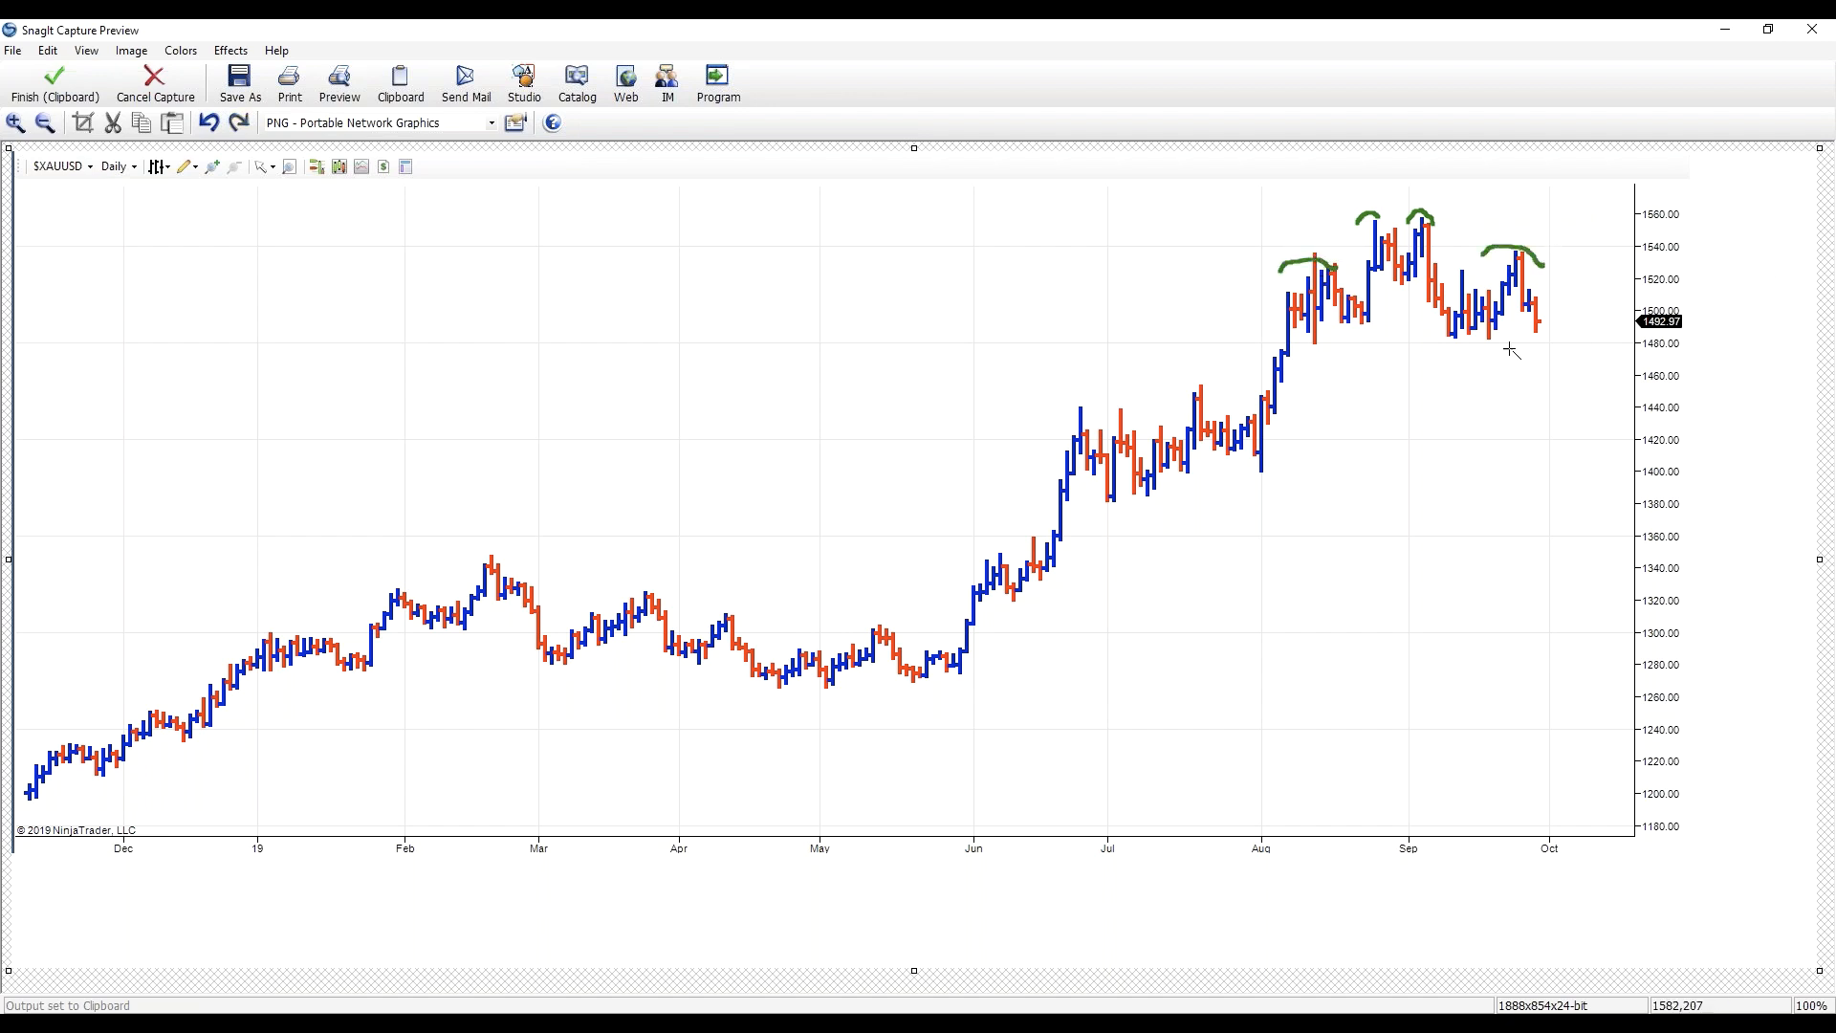
- Draw a blue neckline under the shoulders and remove the projected zigzag arrows
{"action": "left_click_drag", "start_coordinate": [1285, 348], "coordinate": [1568, 344]}
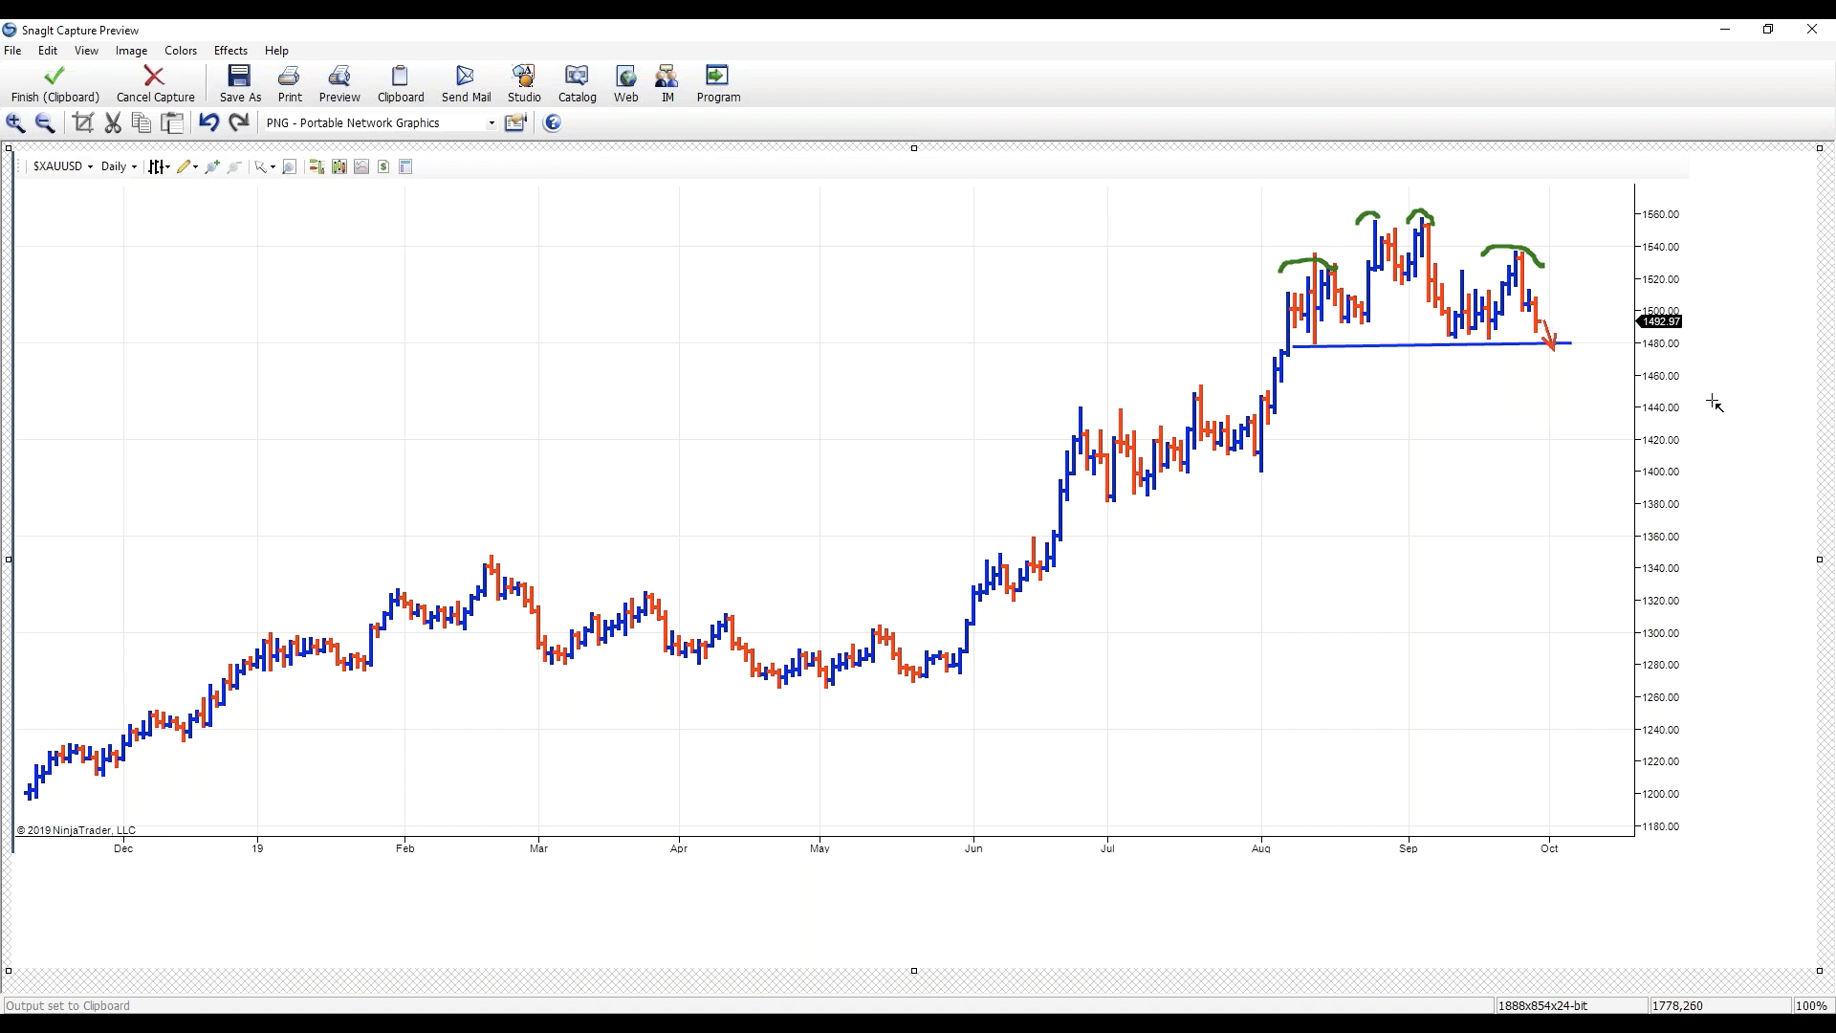
{"action": "mouse_move", "coordinate": [1618, 398]}
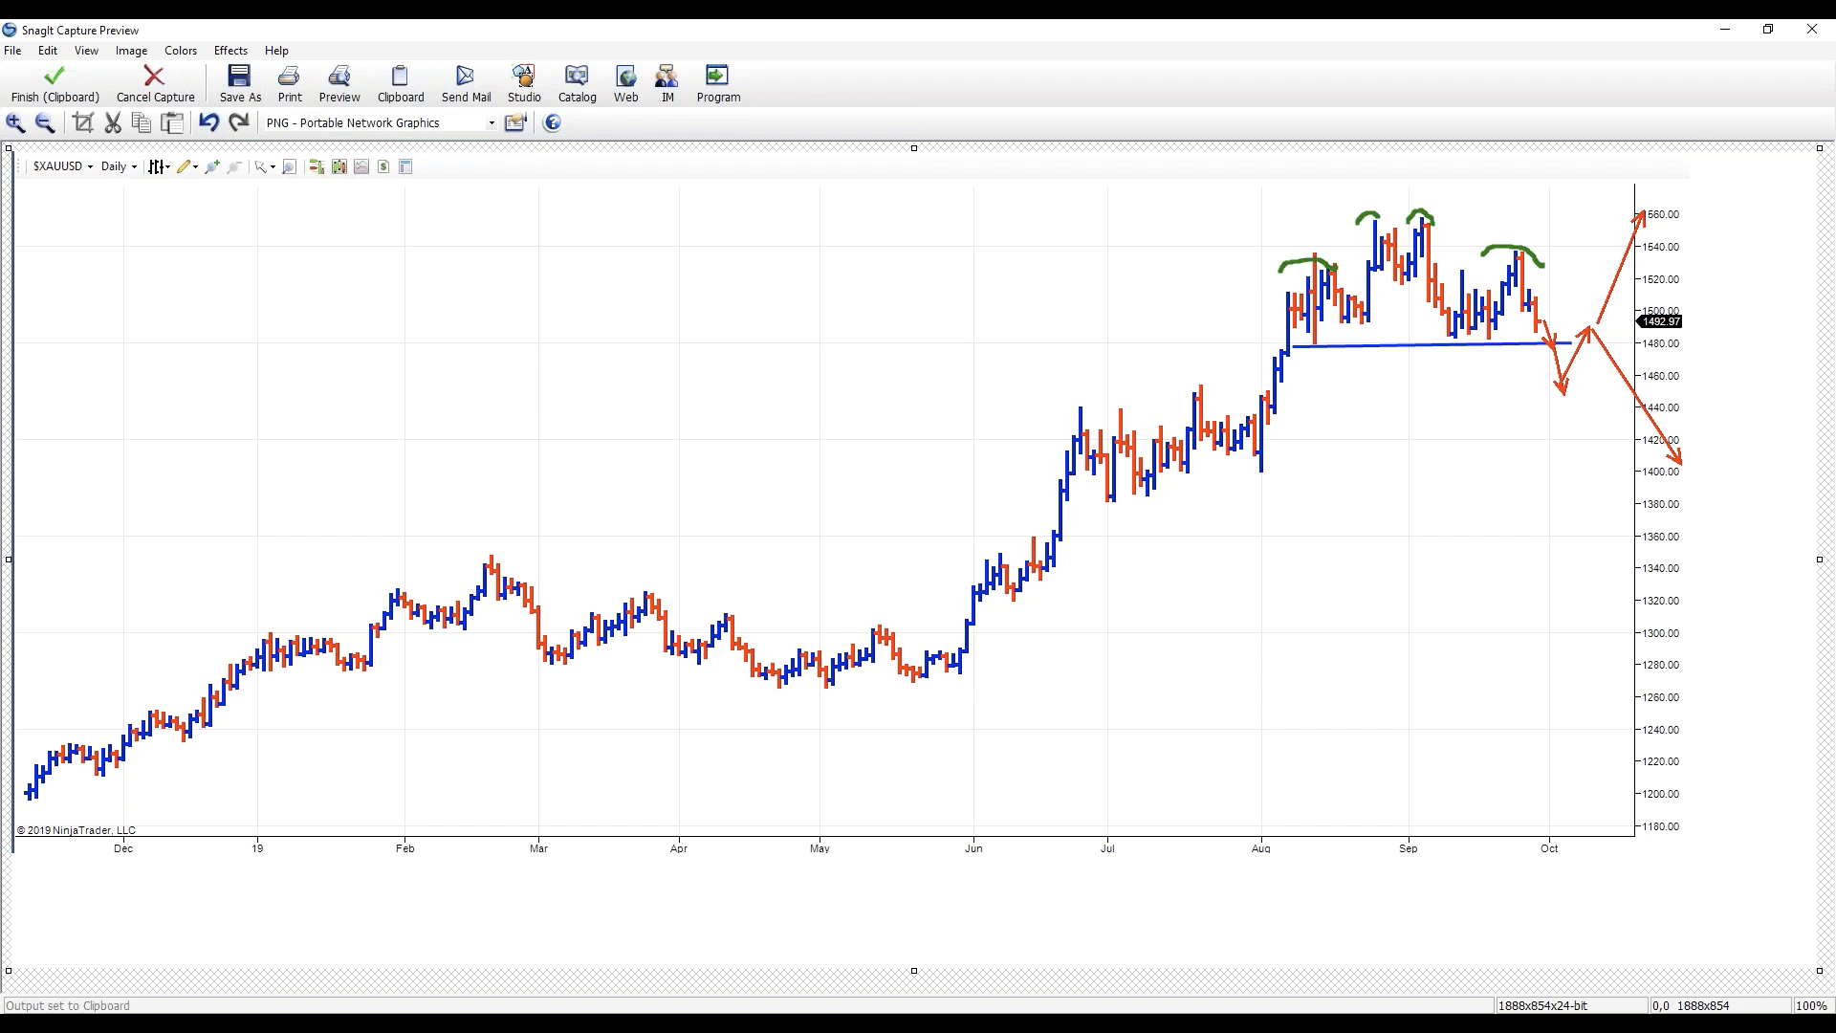
{"action": "left_click", "coordinate": [203, 123]}
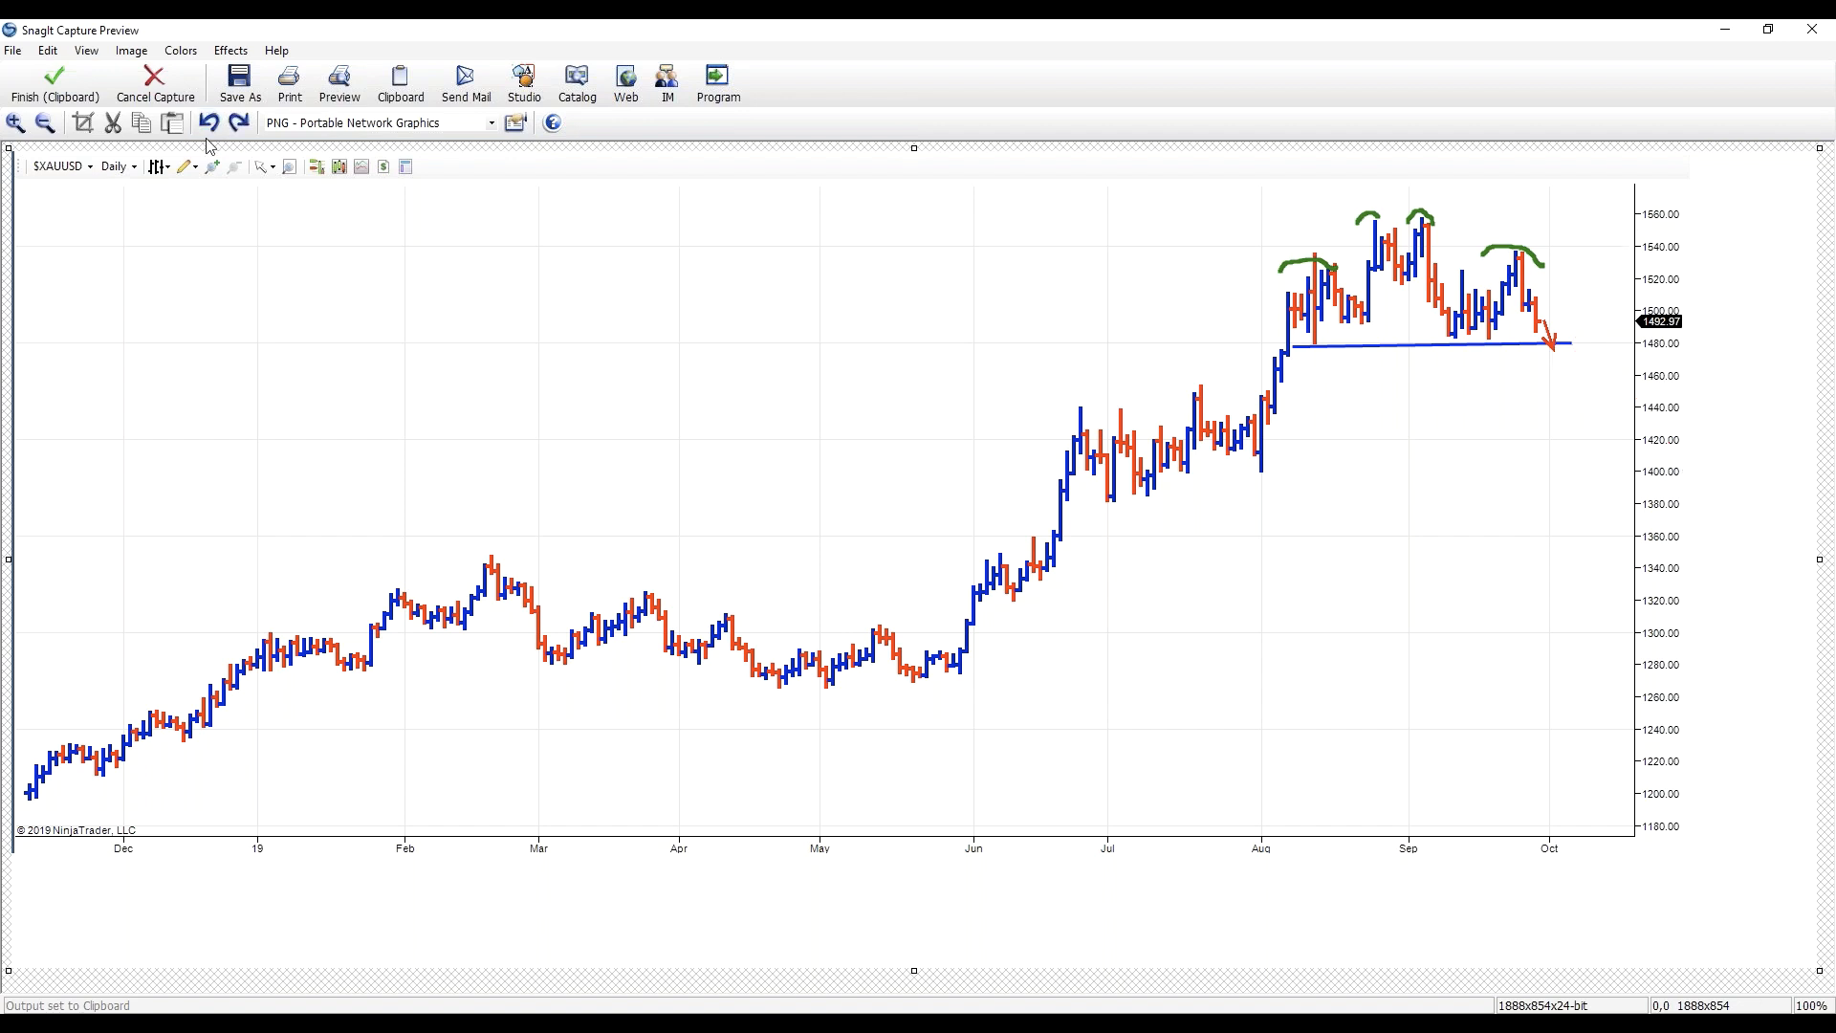
{"action": "mouse_move", "coordinate": [1425, 302]}
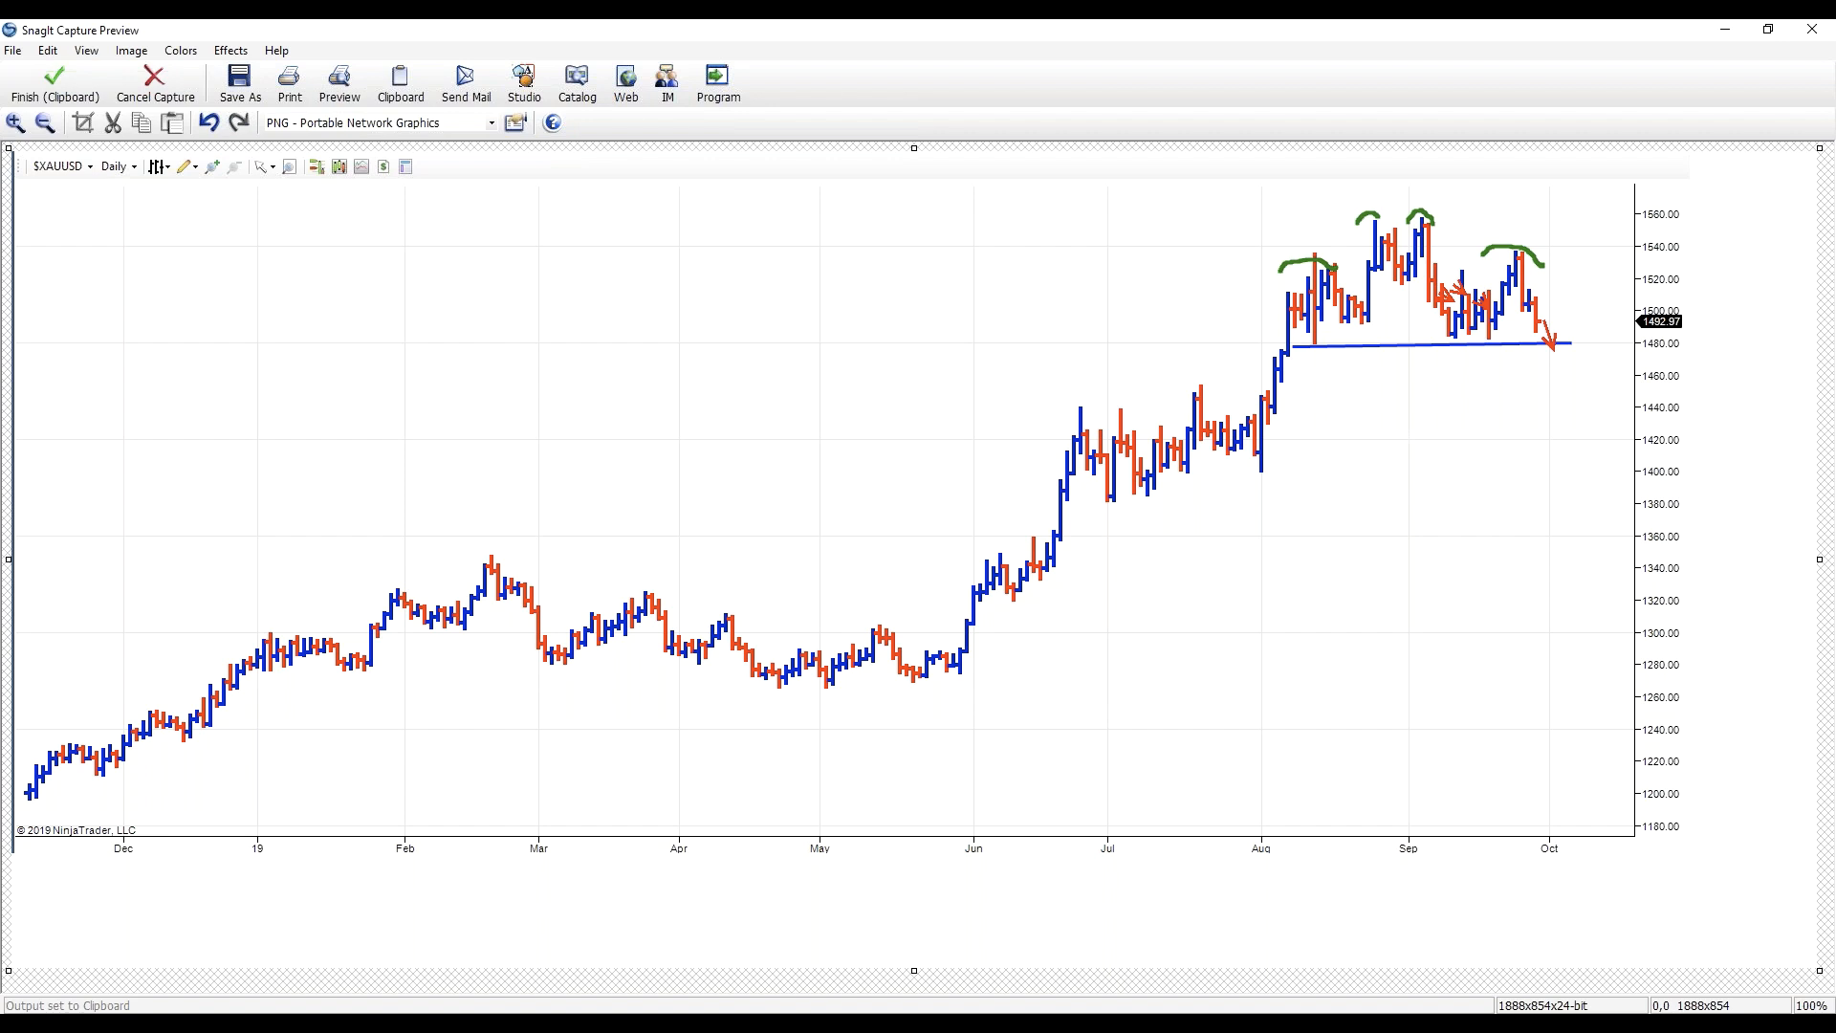
- Draw a green channel line around the June–July bars and a long red arrow toward October
{"action": "left_click_drag", "start_coordinate": [1059, 396], "coordinate": [1248, 381]}
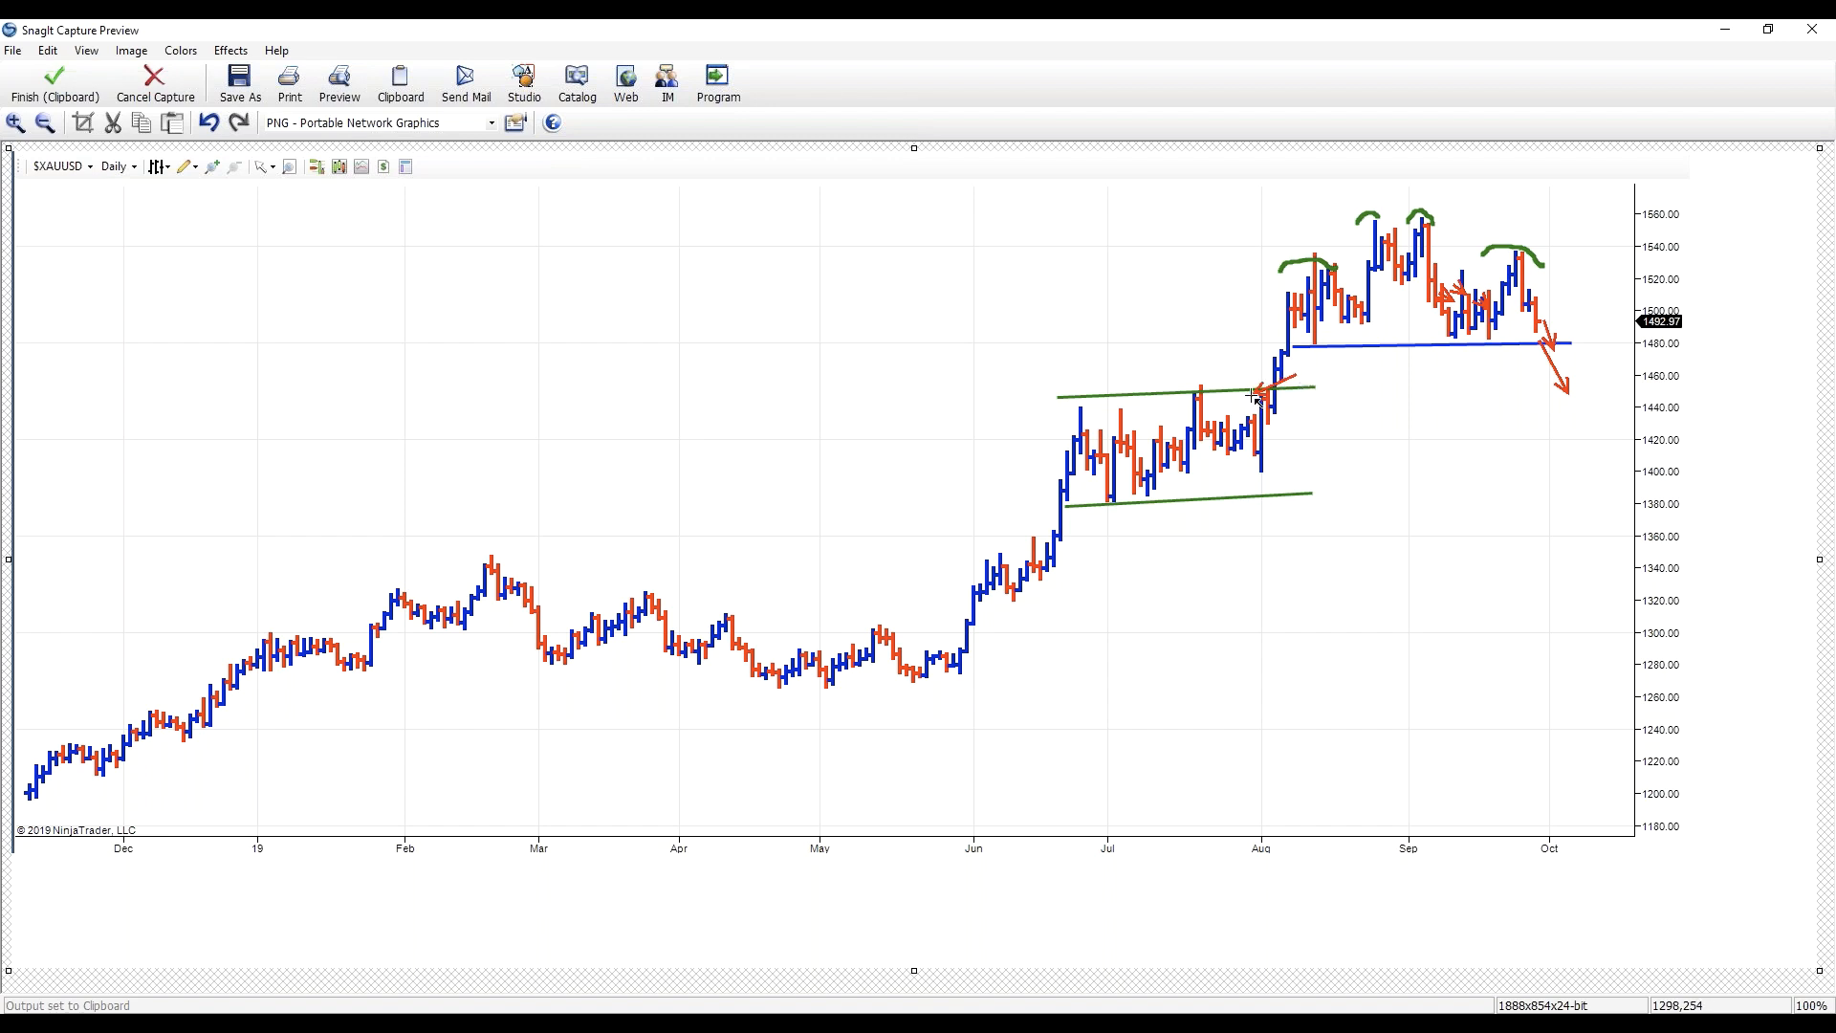
{"action": "left_click_drag", "start_coordinate": [1270, 382], "coordinate": [1582, 382]}
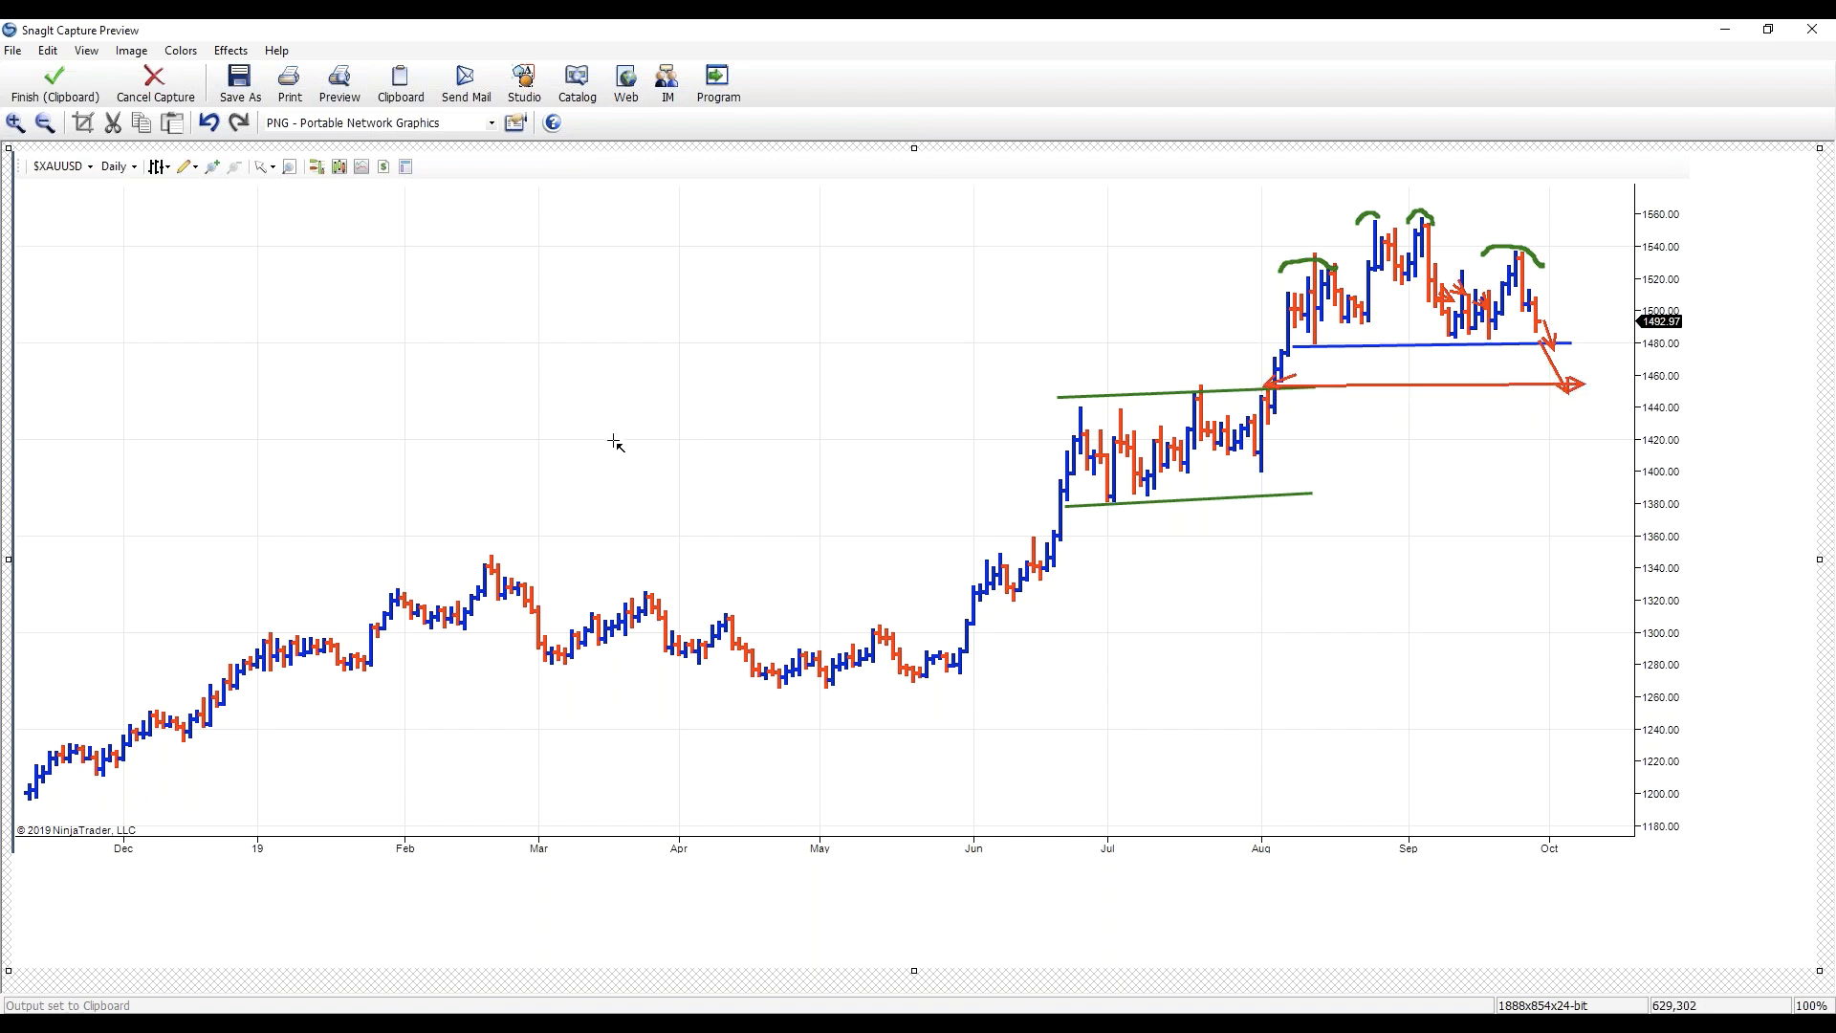
{"action": "mouse_move", "coordinate": [1735, 344]}
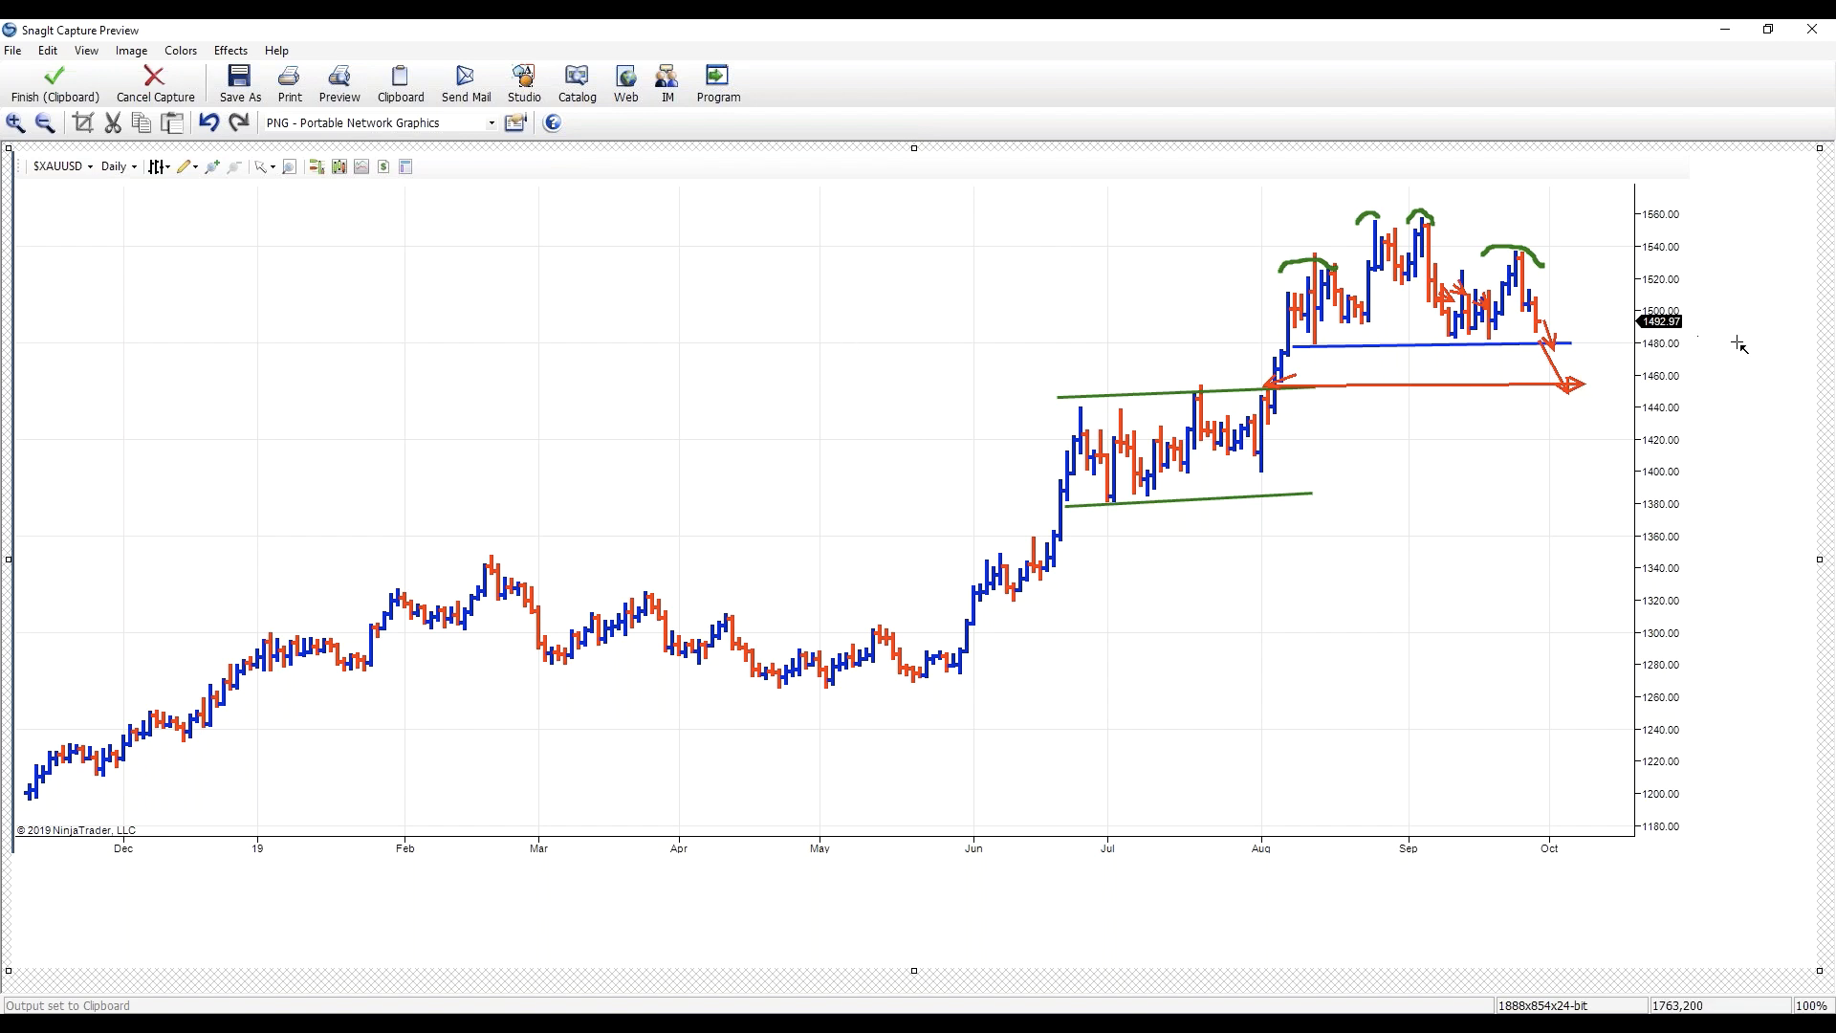
{"action": "mouse_move", "coordinate": [1519, 260]}
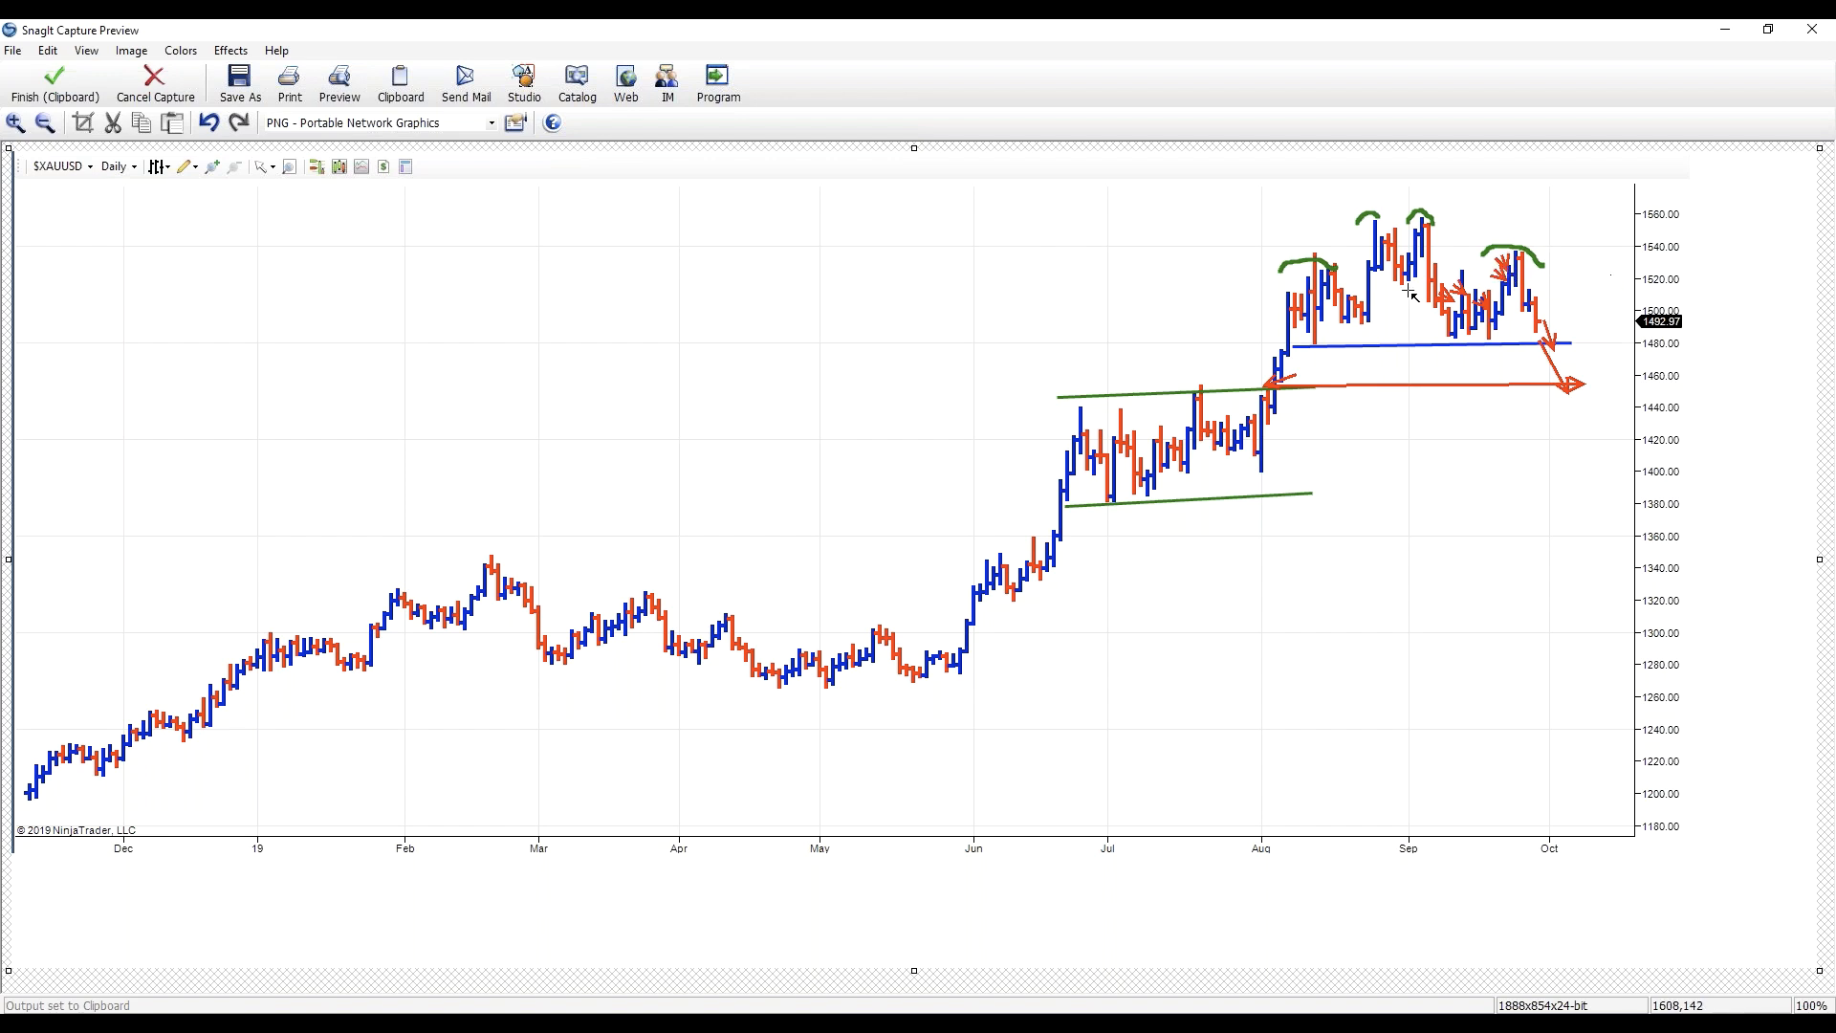
- Undo the green channel lines and extra red arrow markup
{"action": "left_click", "coordinate": [206, 122]}
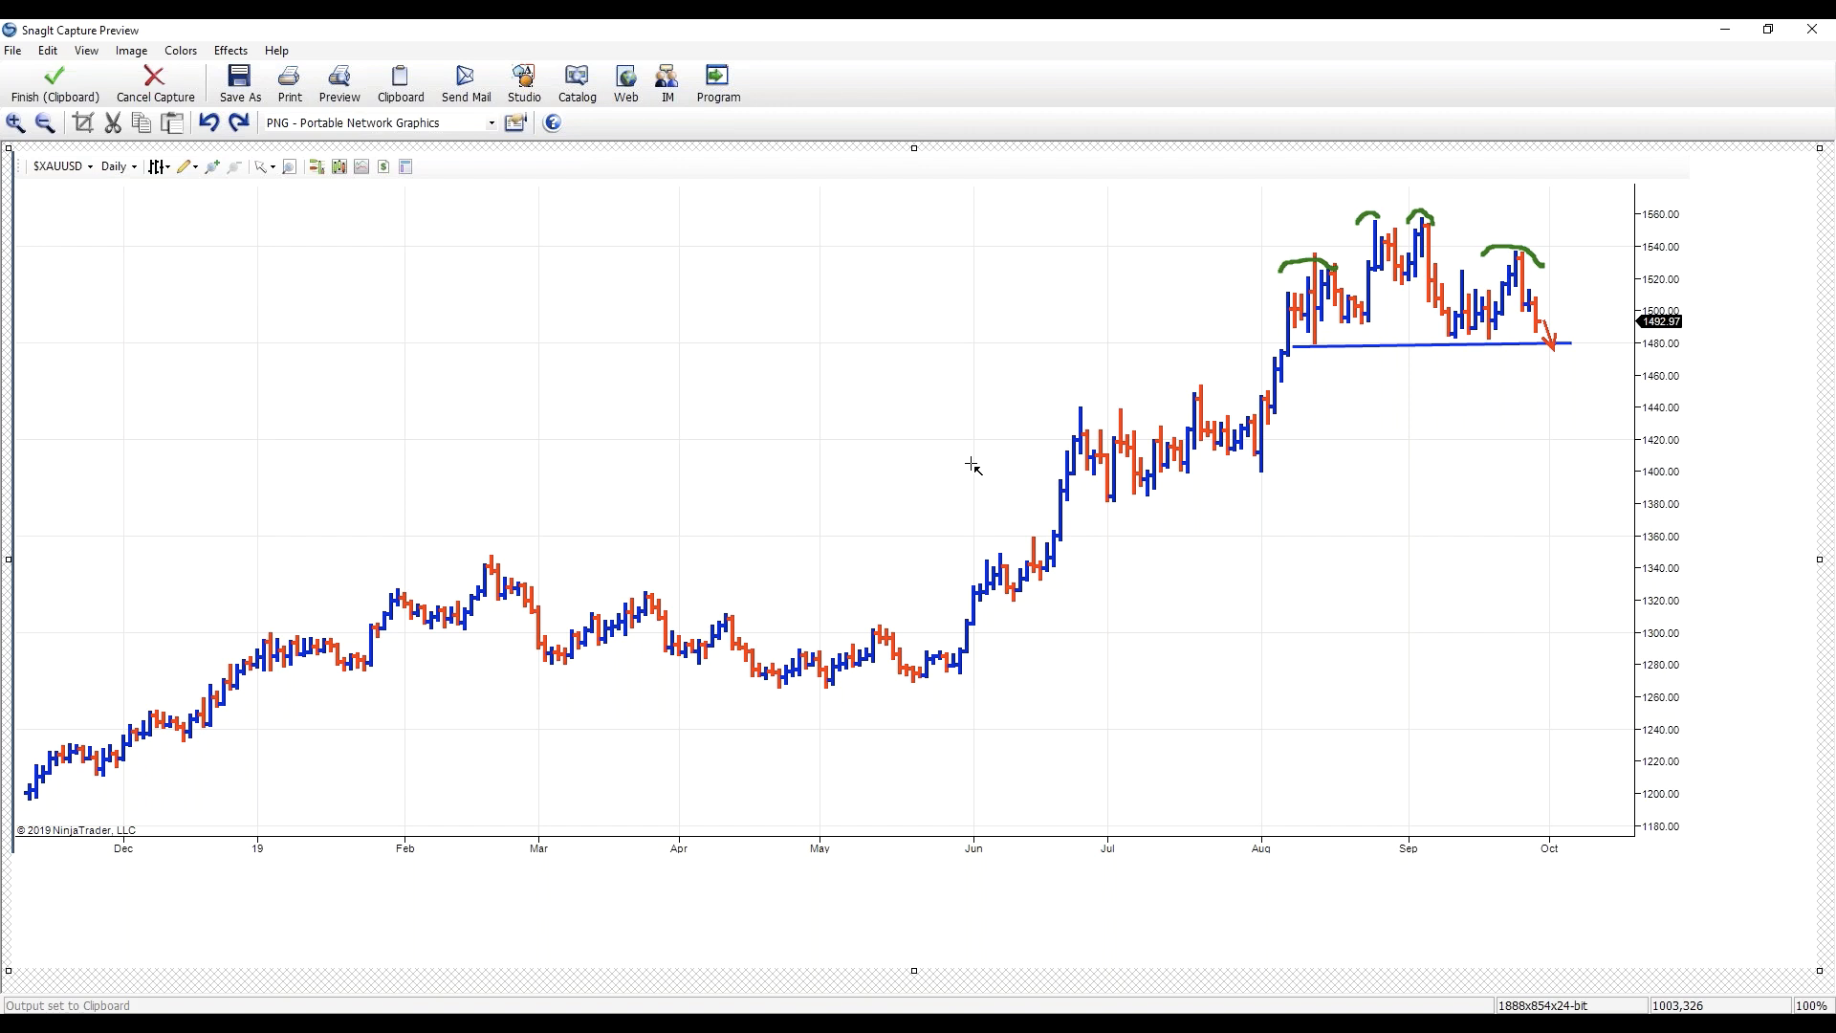
{"action": "mouse_move", "coordinate": [1389, 558]}
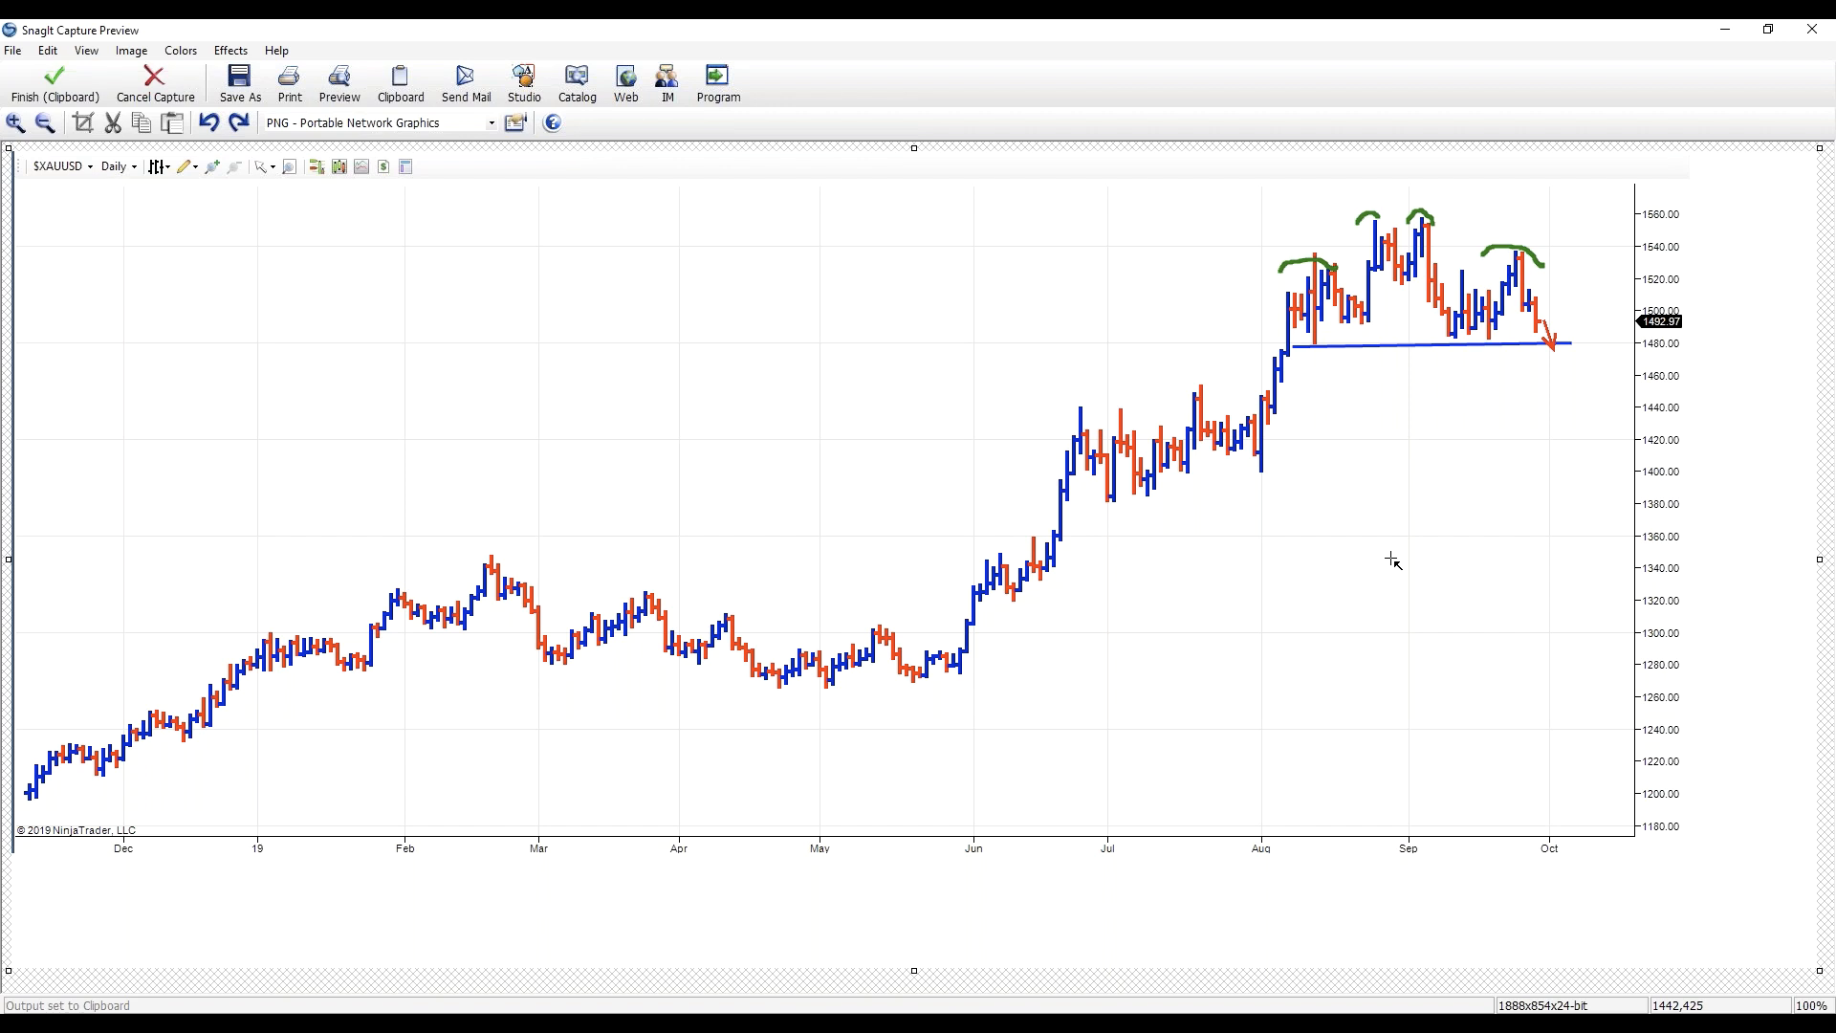
{"action": "mouse_move", "coordinate": [1722, 489]}
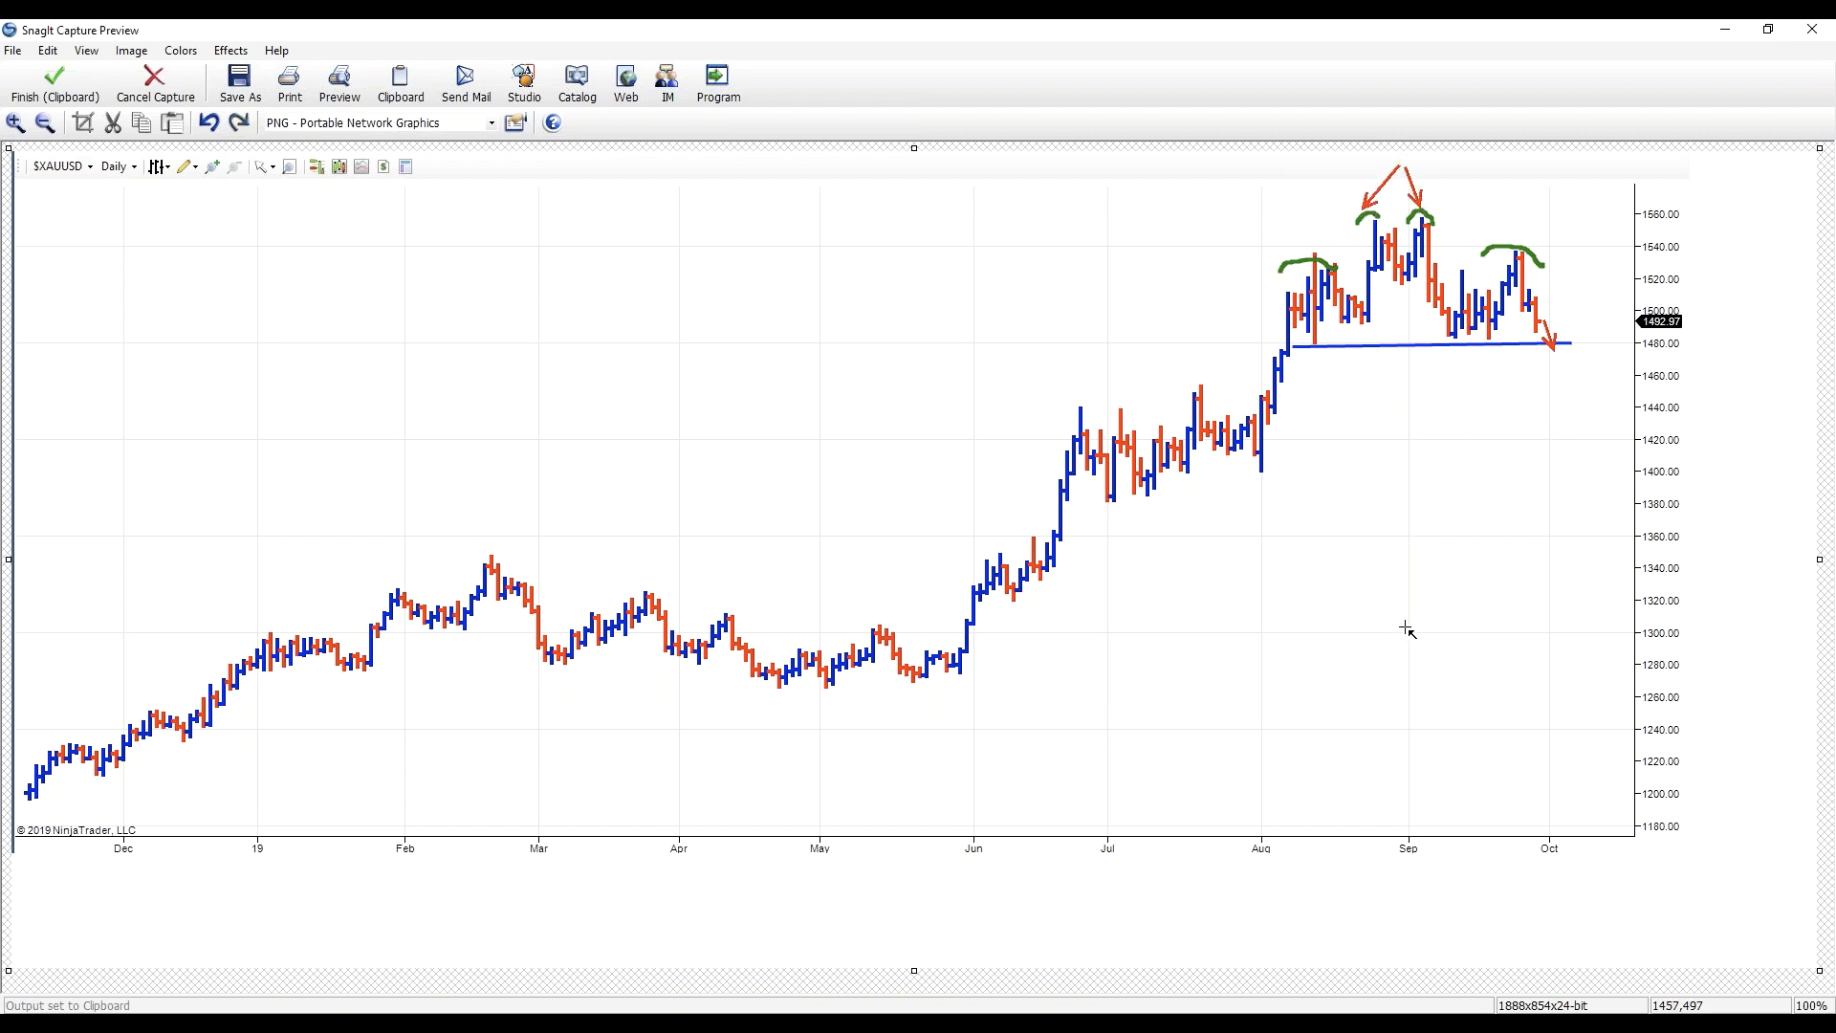
{"action": "mouse_move", "coordinate": [1448, 642]}
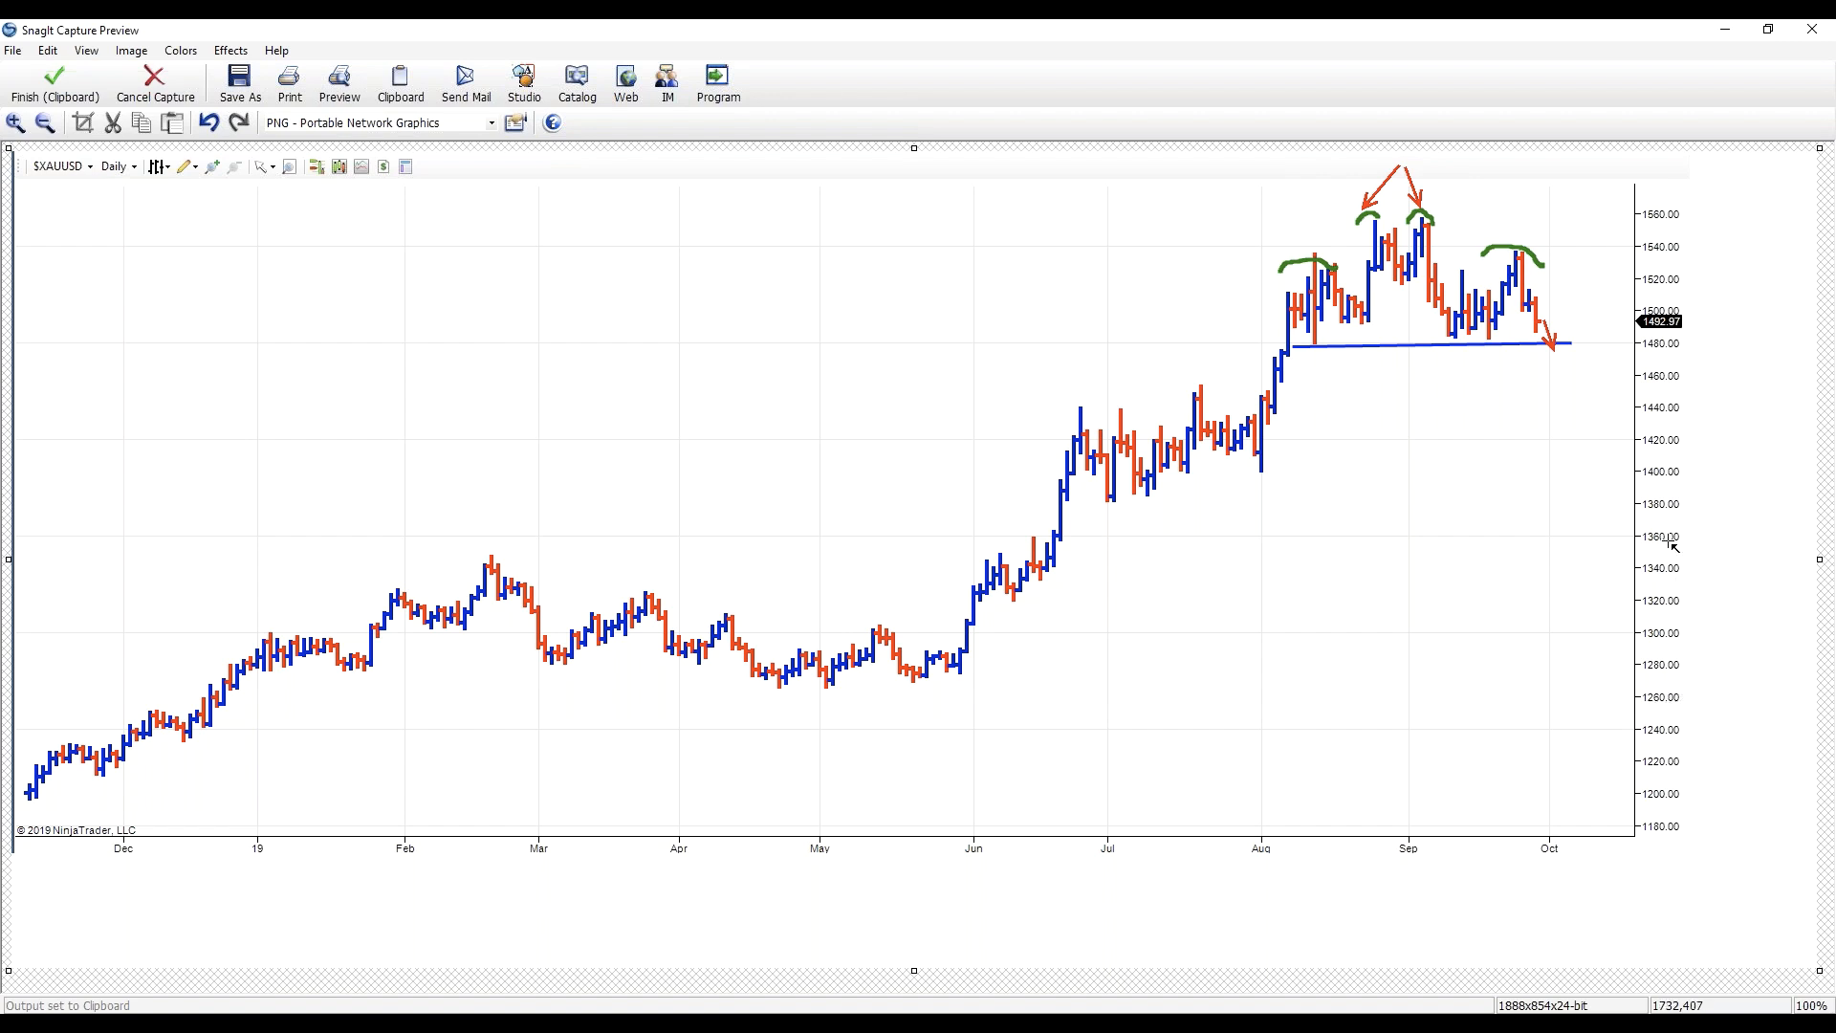
{"action": "mouse_move", "coordinate": [1622, 619]}
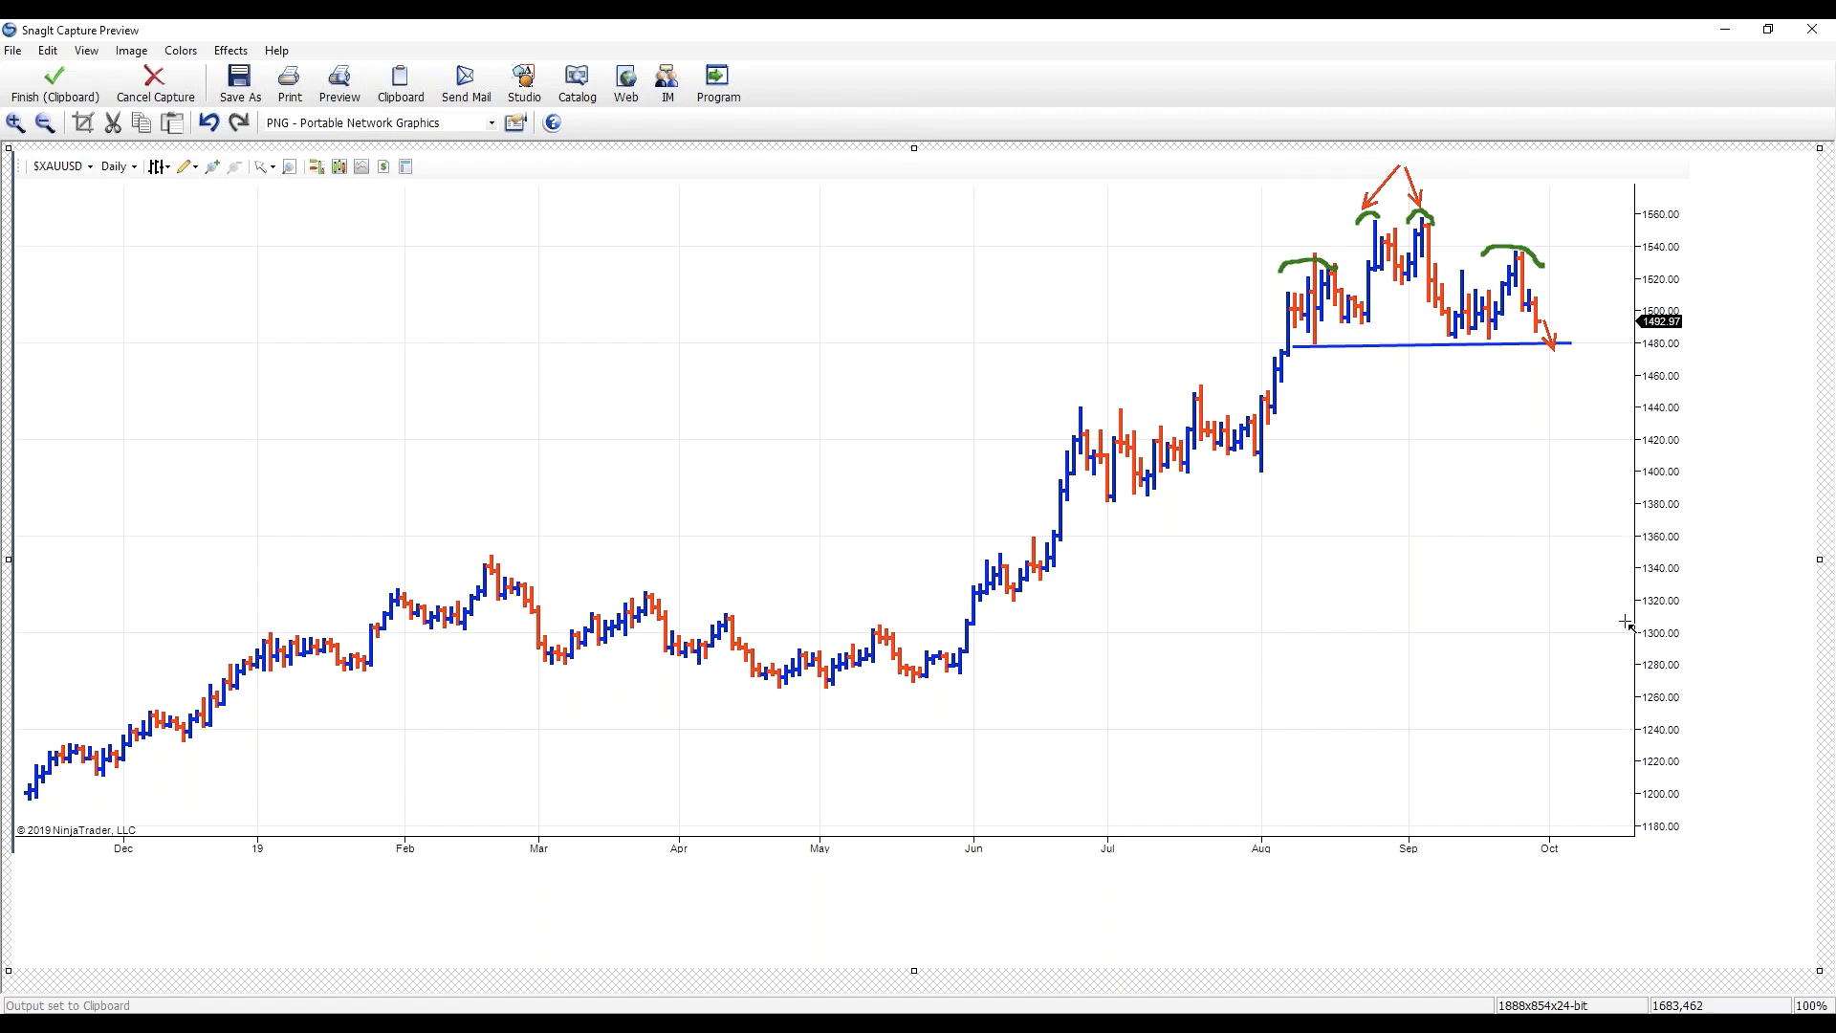
{"action": "mouse_move", "coordinate": [1622, 655]}
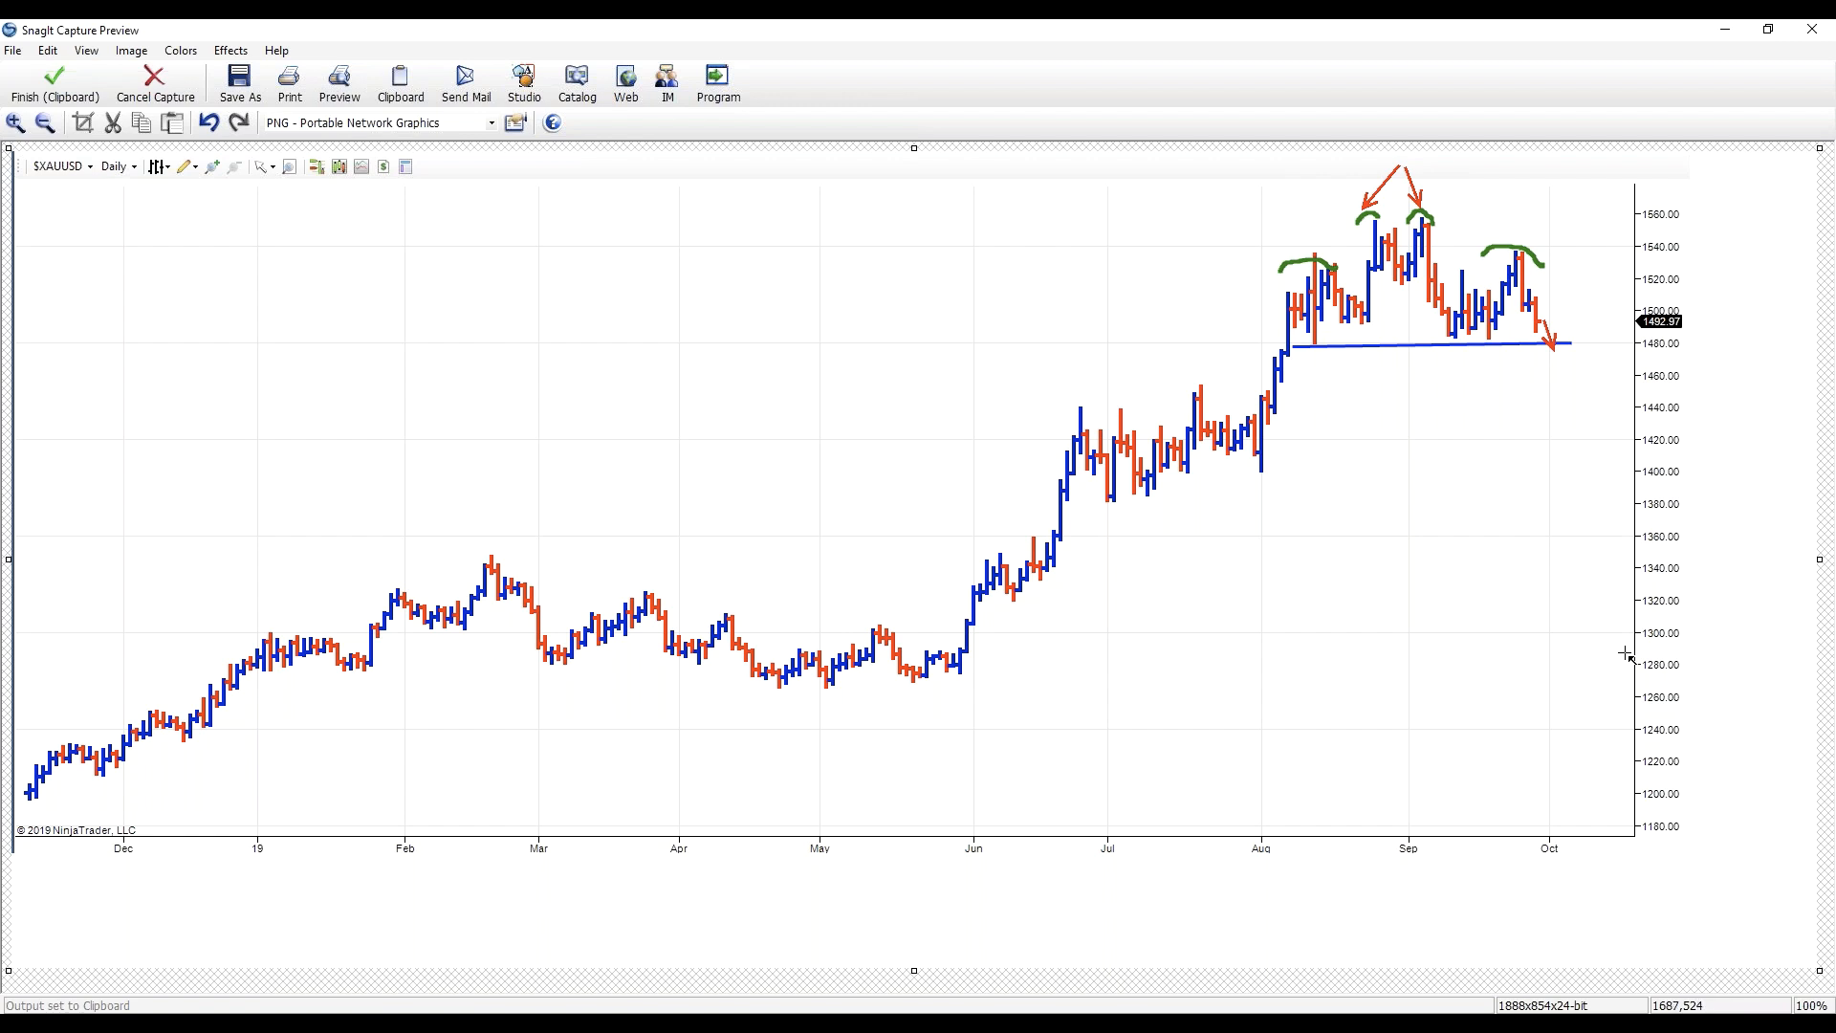
{"action": "mouse_move", "coordinate": [1553, 599]}
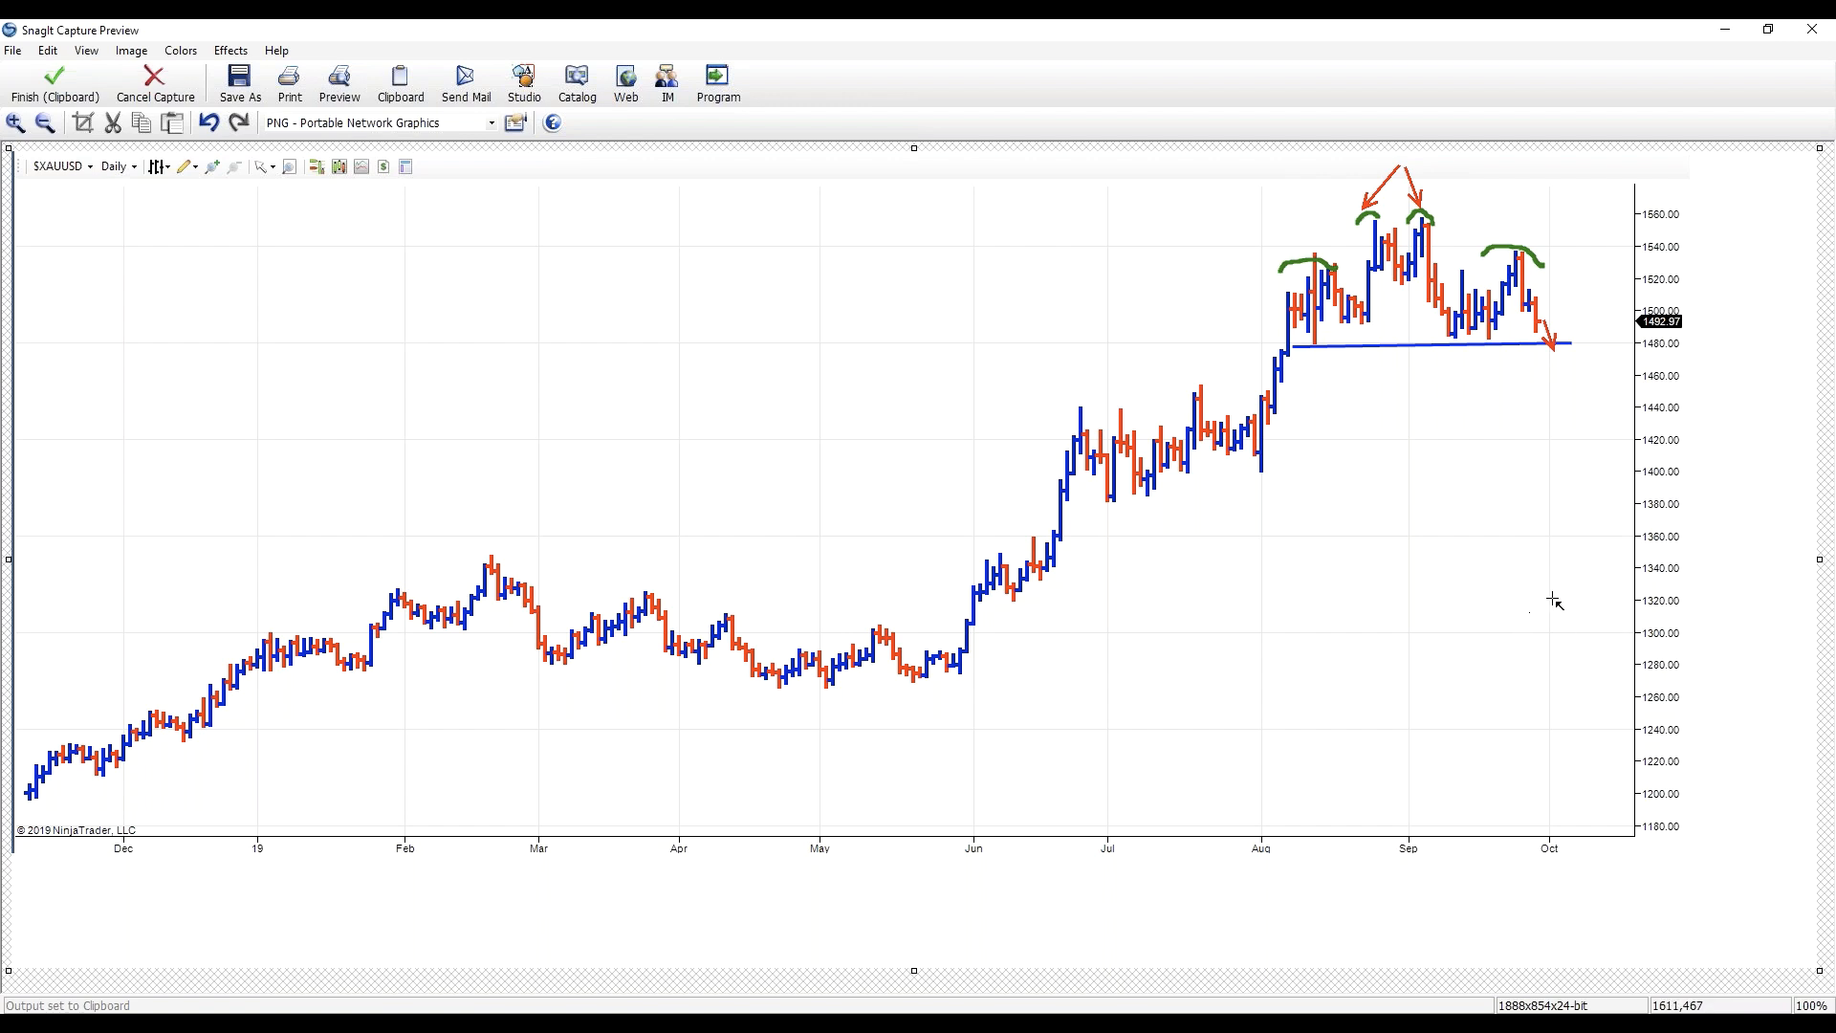
{"action": "mouse_move", "coordinate": [919, 430]}
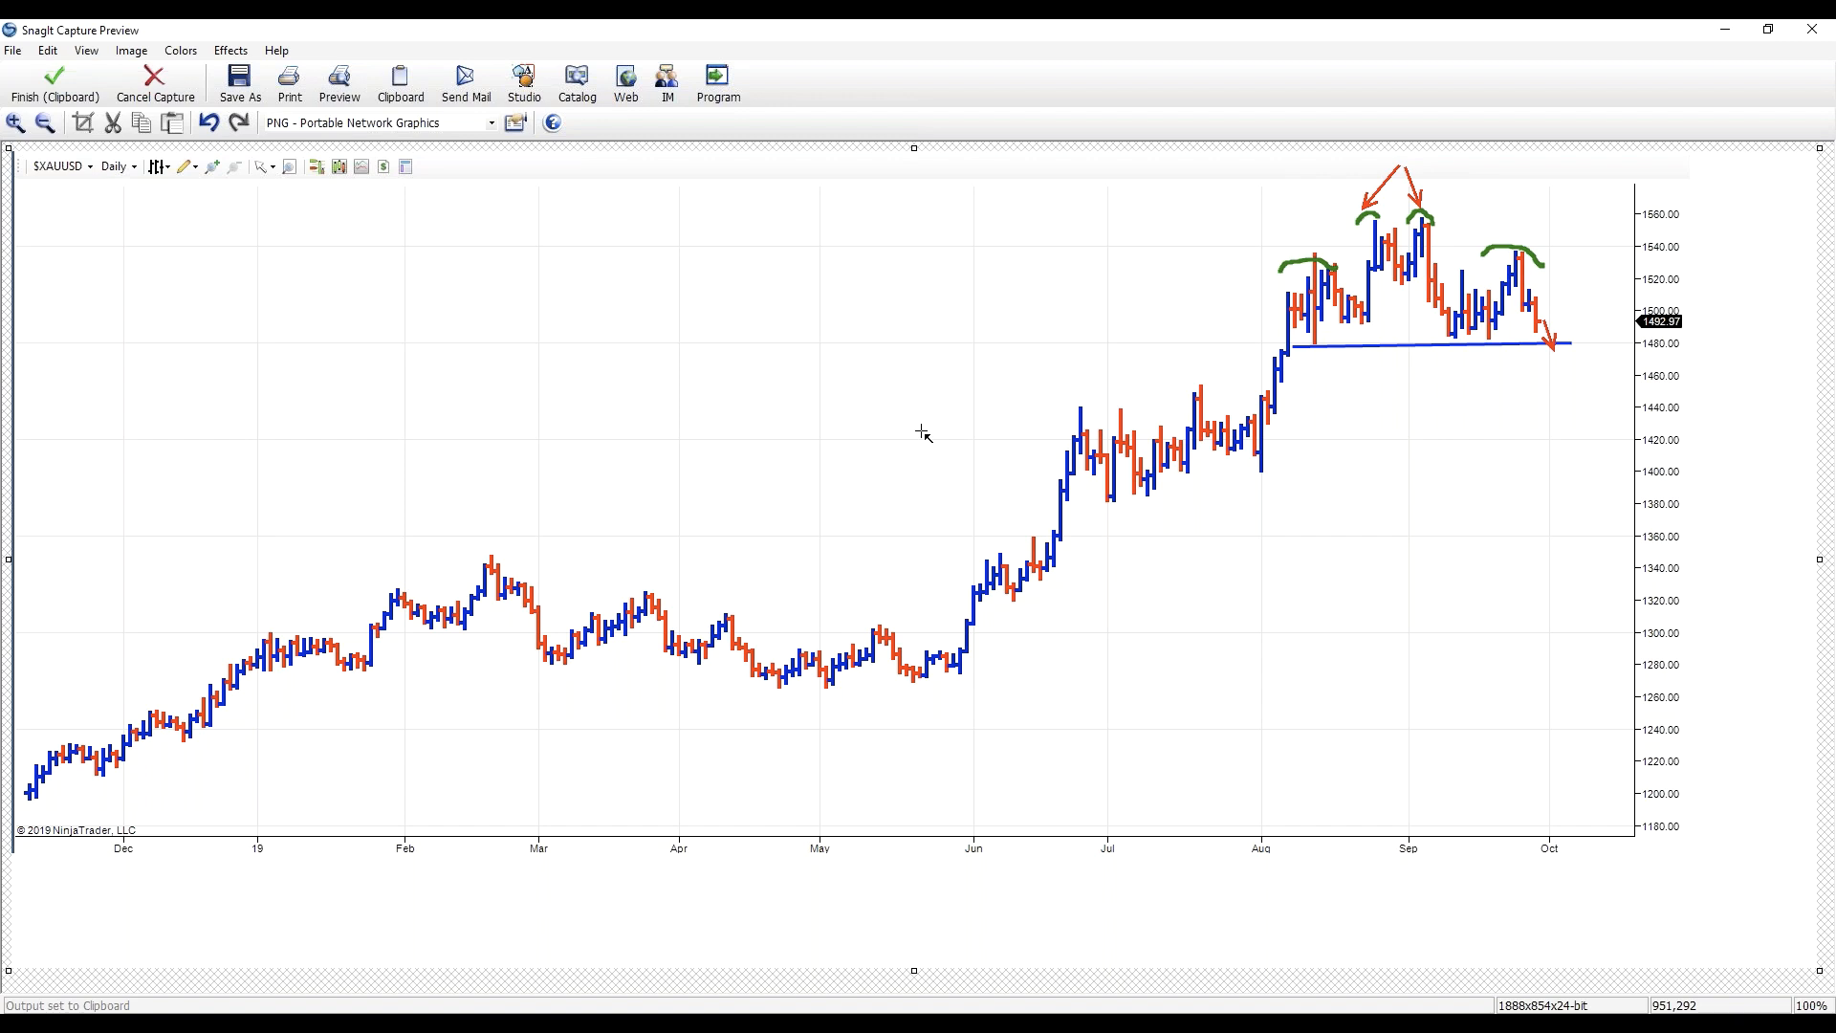
{"action": "mouse_move", "coordinate": [868, 371]}
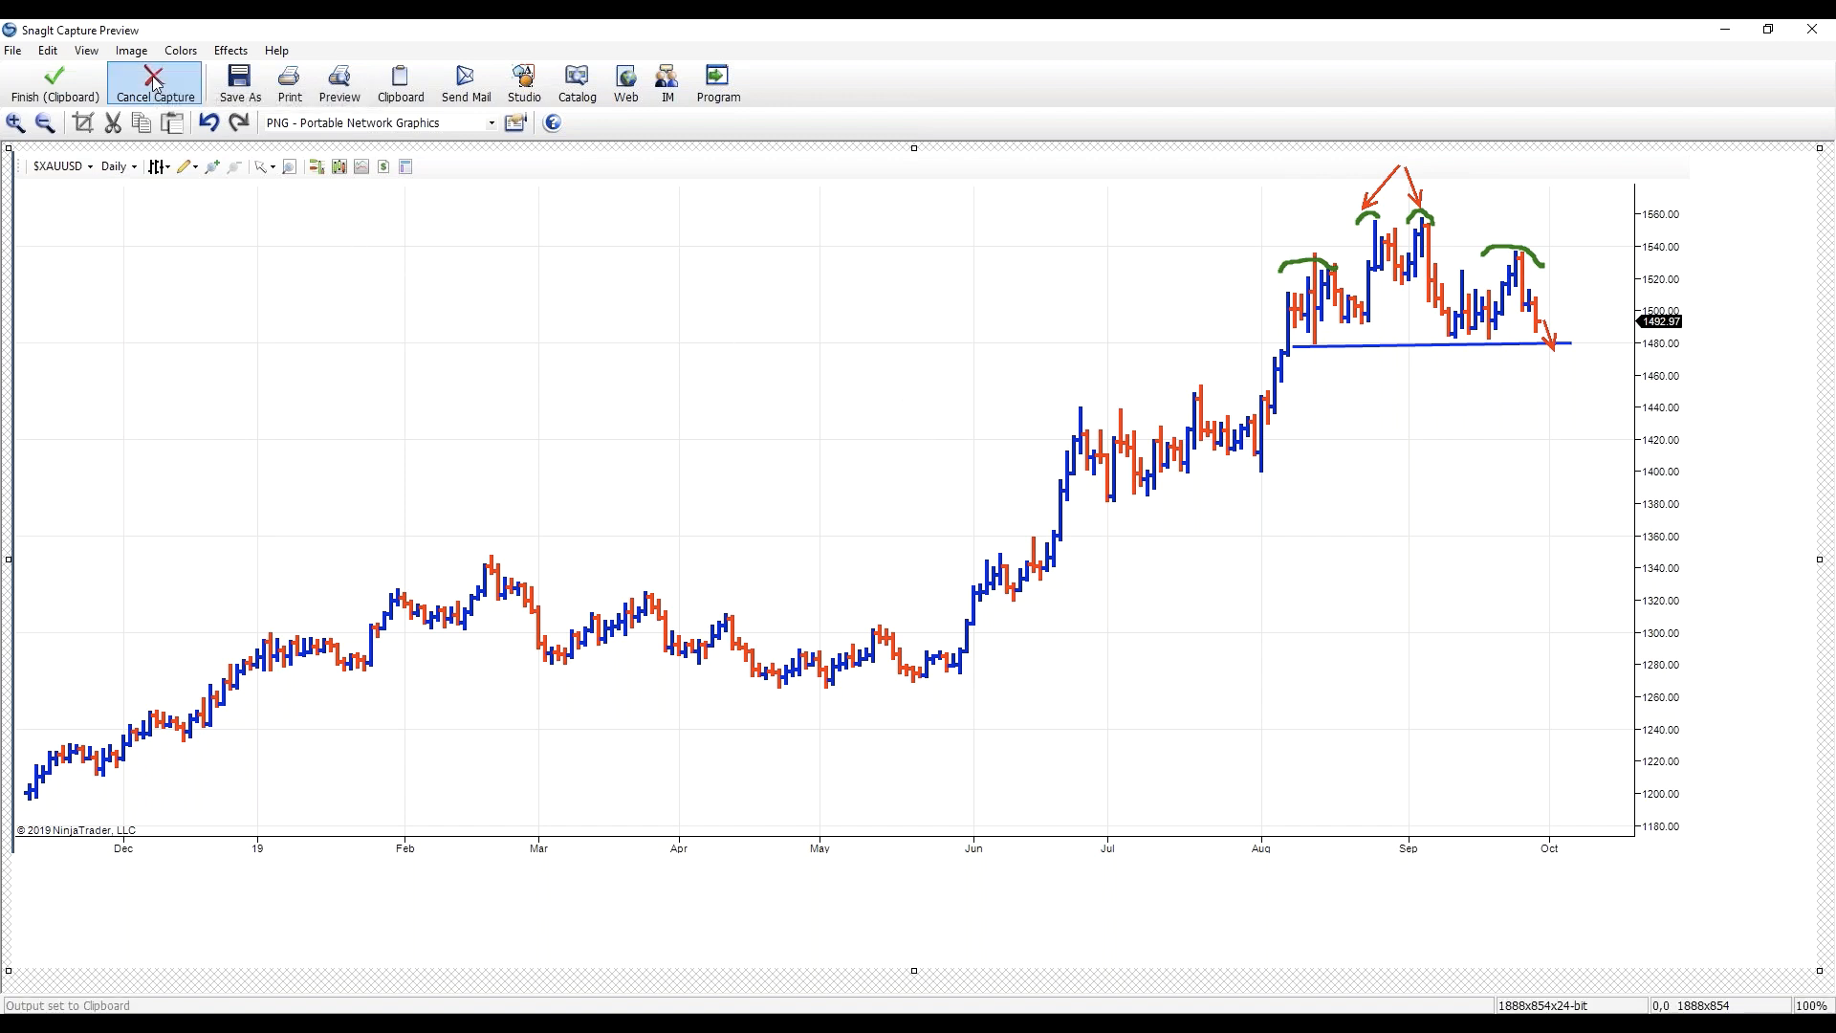
- Discard the daily chart capture and switch the gold chart to Weekly bars
{"action": "left_click", "coordinate": [153, 81]}
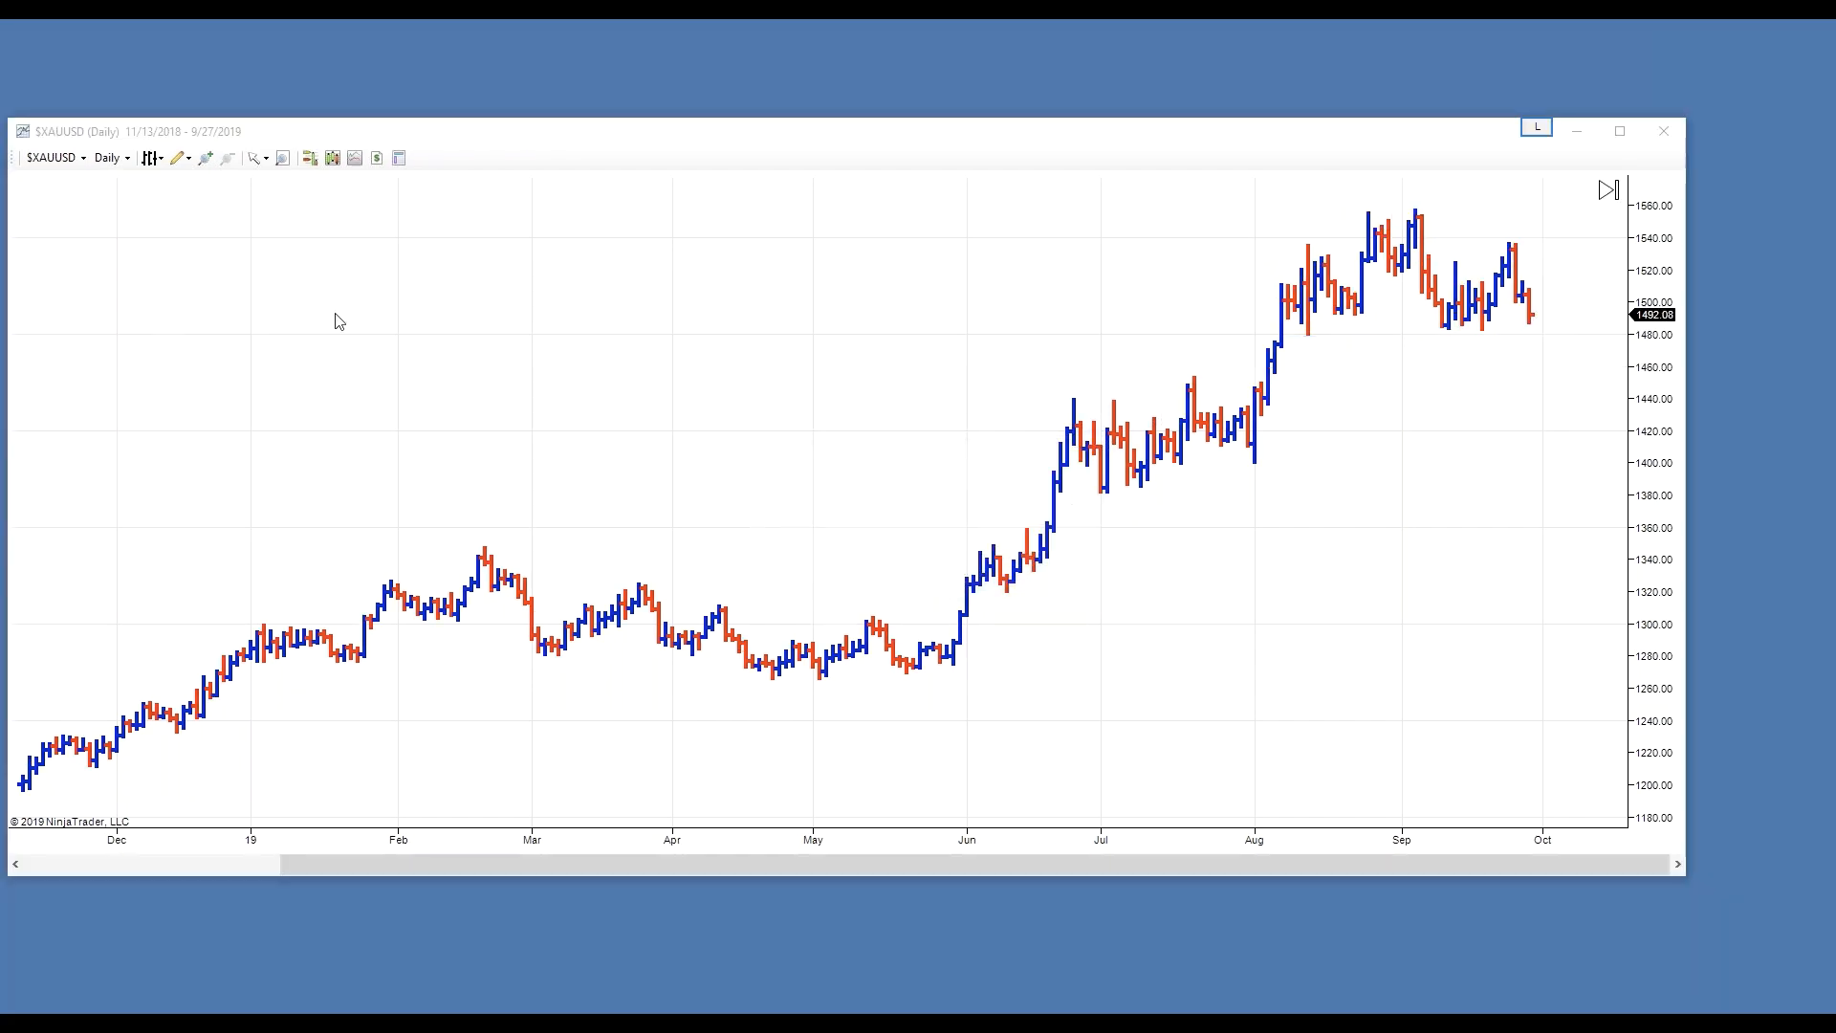
{"action": "left_click", "coordinate": [125, 157]}
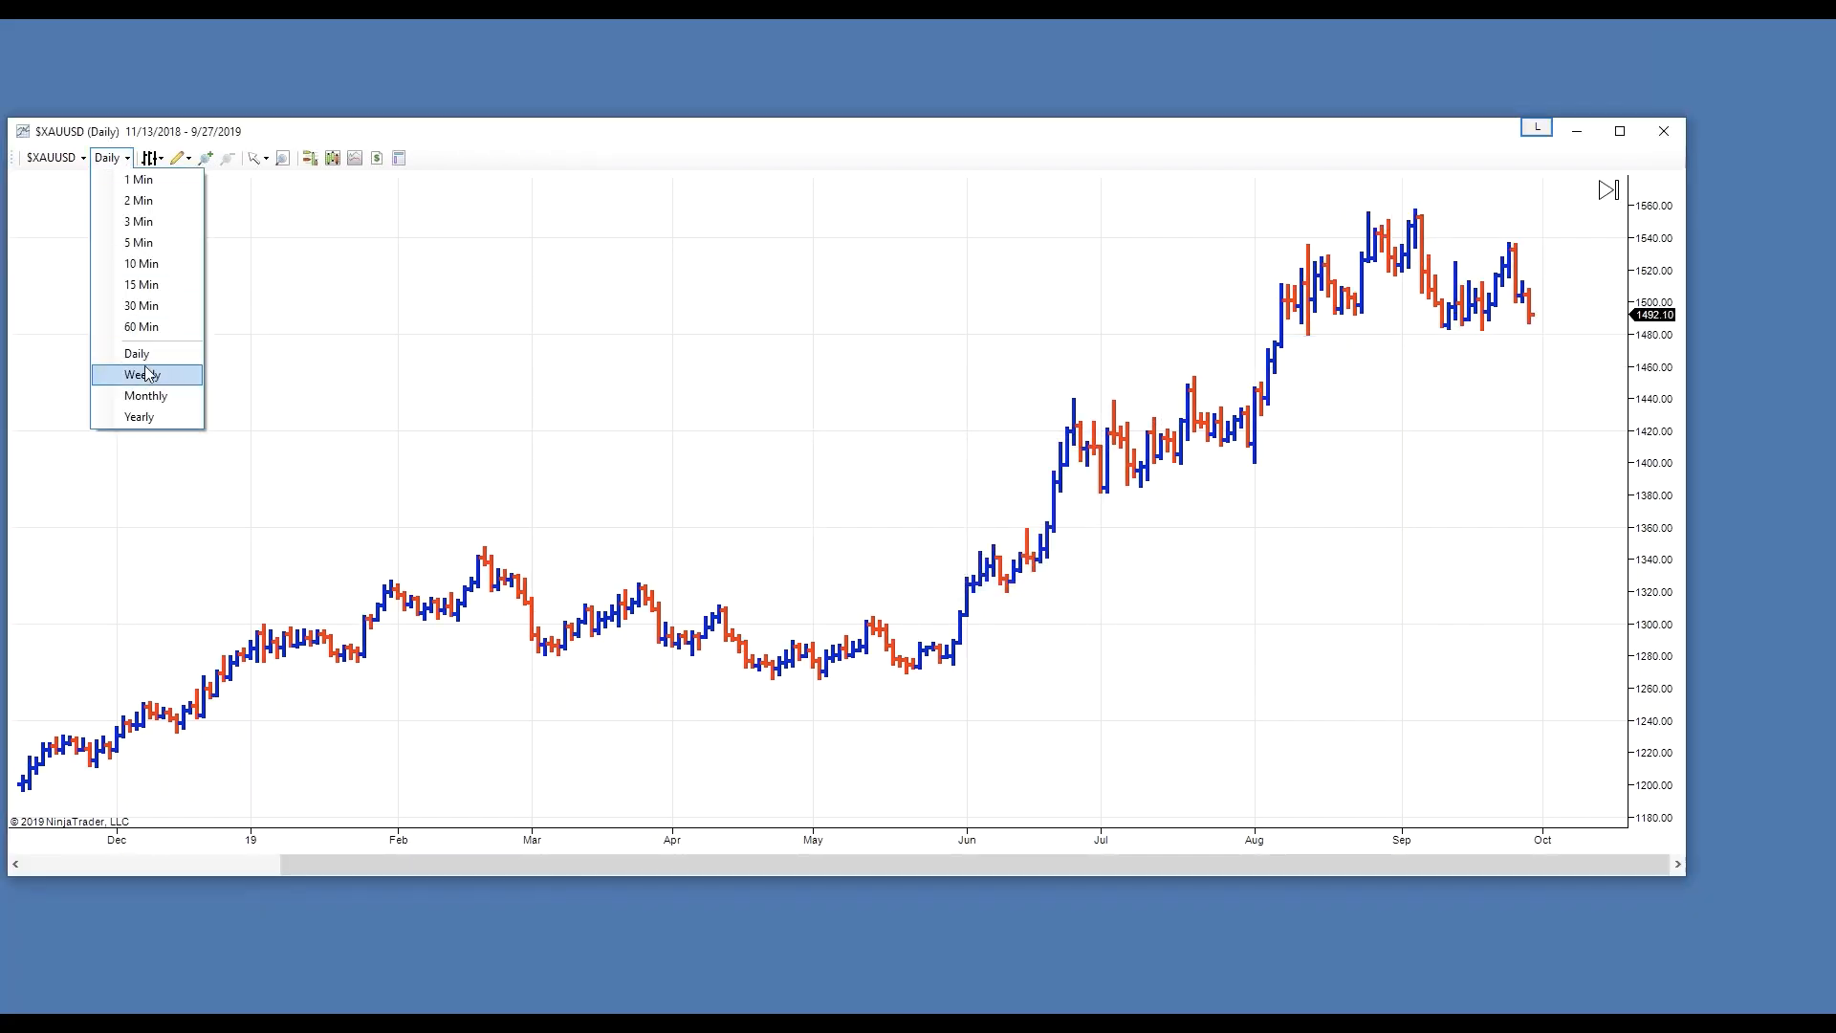
{"action": "left_click", "coordinate": [138, 375]}
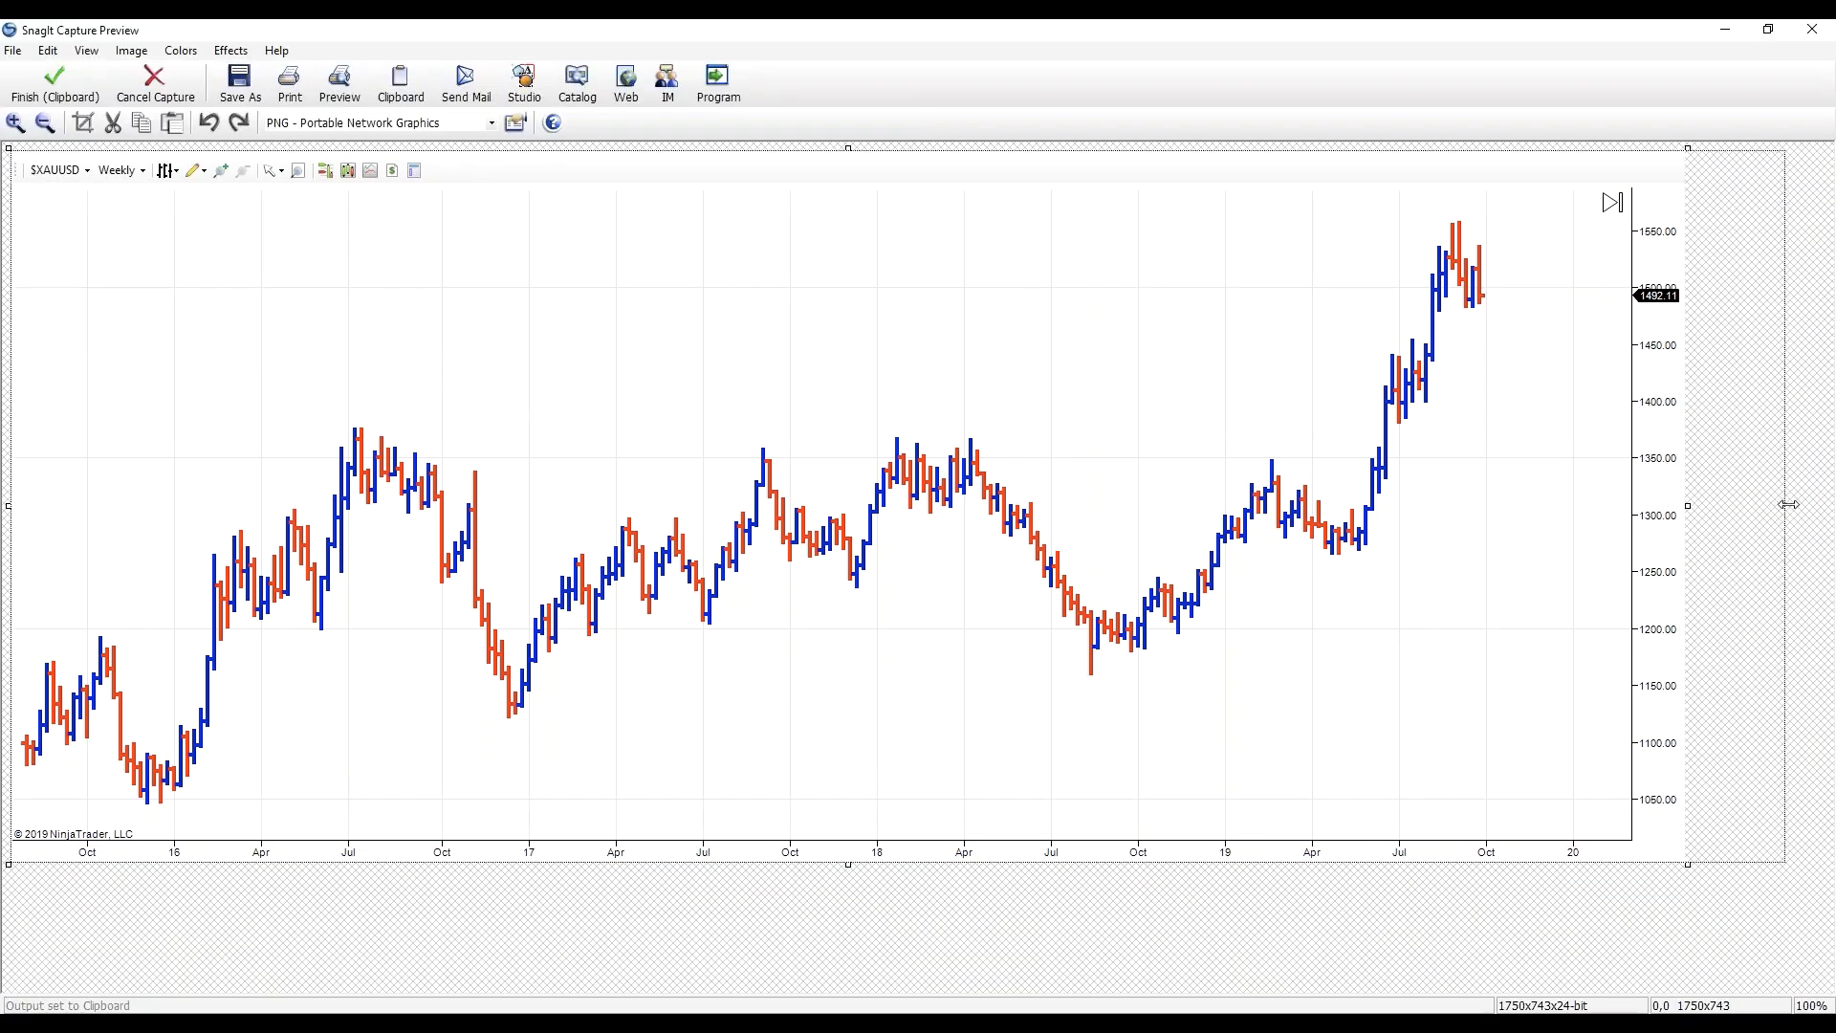
- Draw a green arrow at the recent top and a blue mark above the late-2018 bars
{"action": "left_click_drag", "start_coordinate": [1683, 505], "coordinate": [1793, 505]}
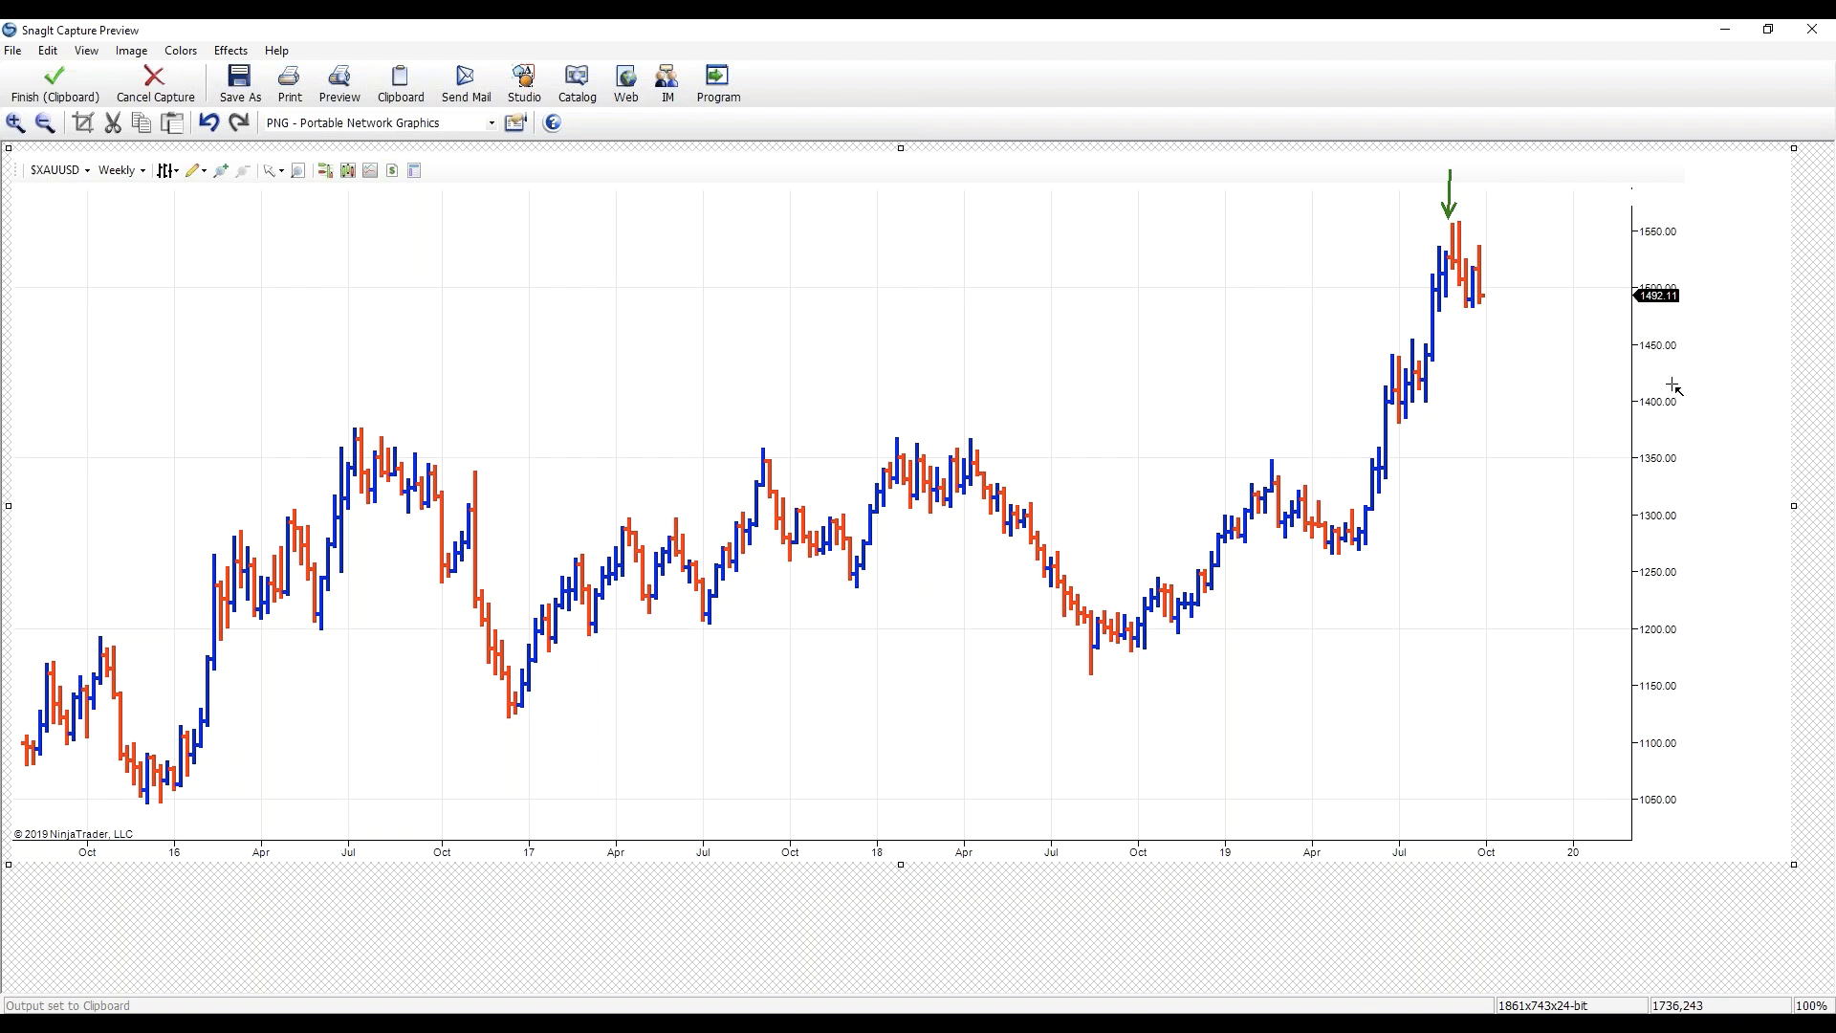
{"action": "mouse_move", "coordinate": [1687, 303]}
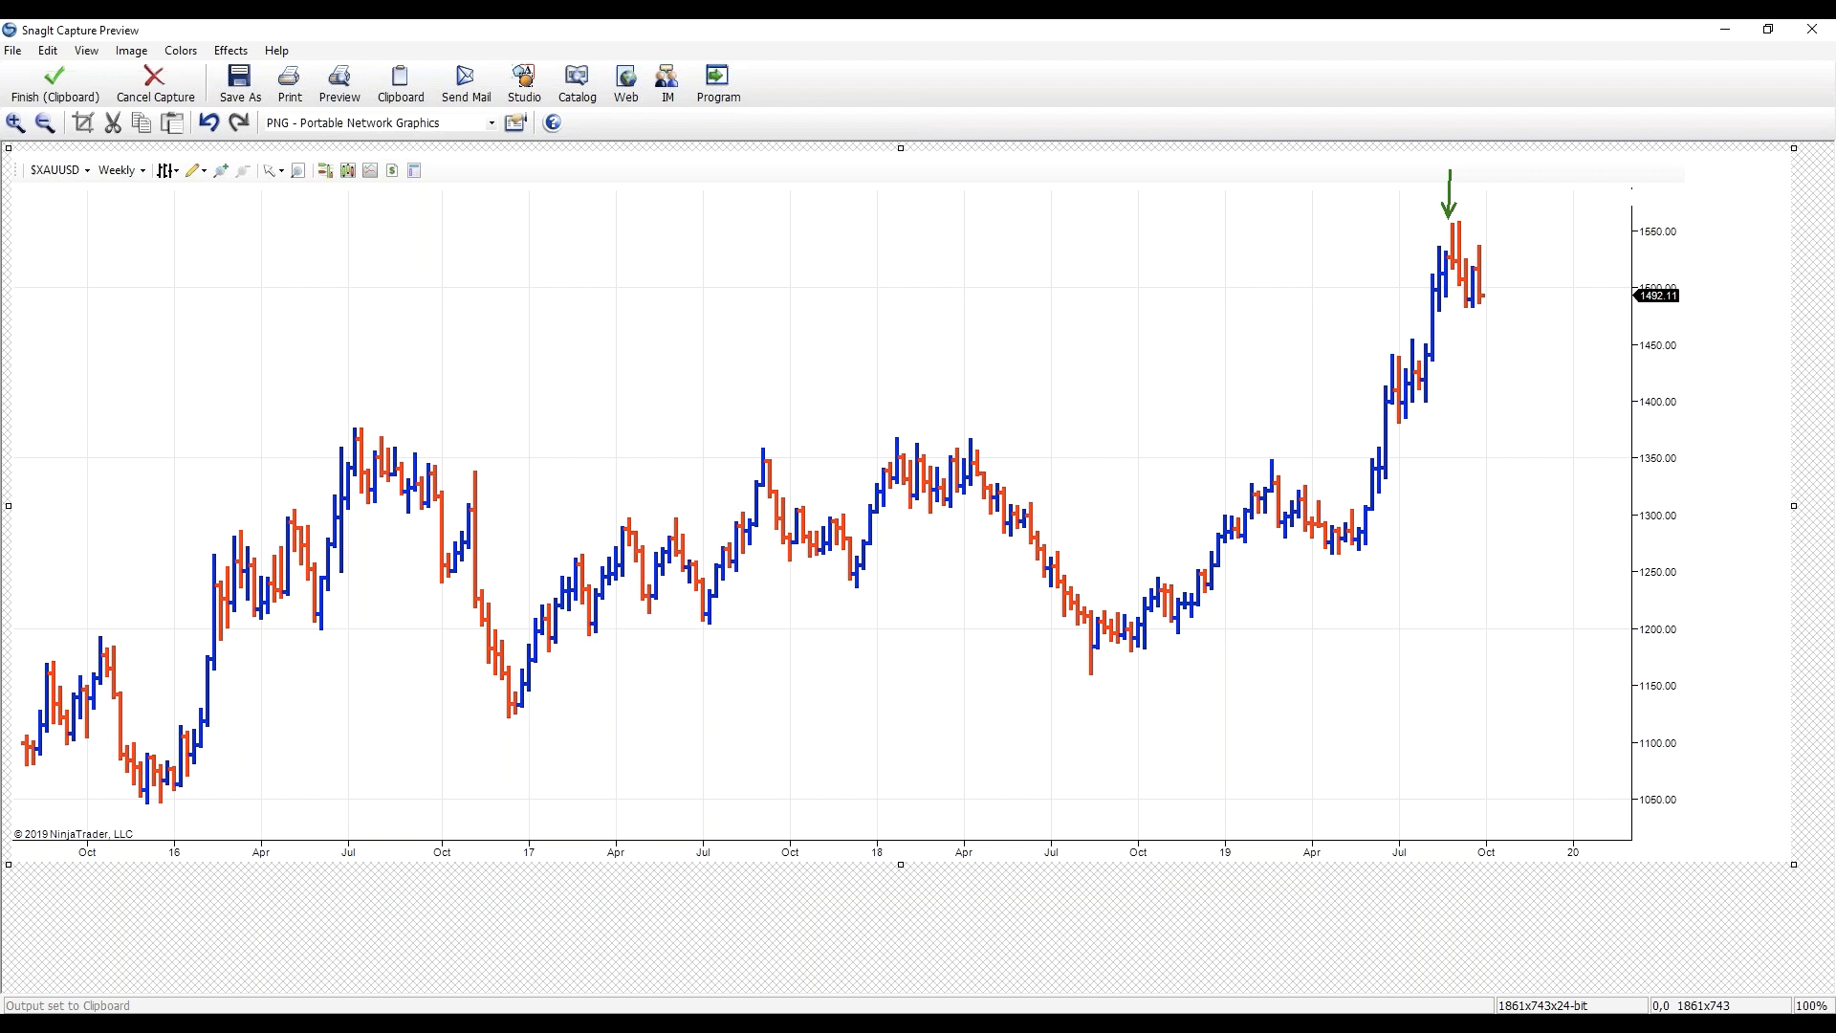
{"action": "left_click_drag", "start_coordinate": [1165, 197], "coordinate": [1165, 260]}
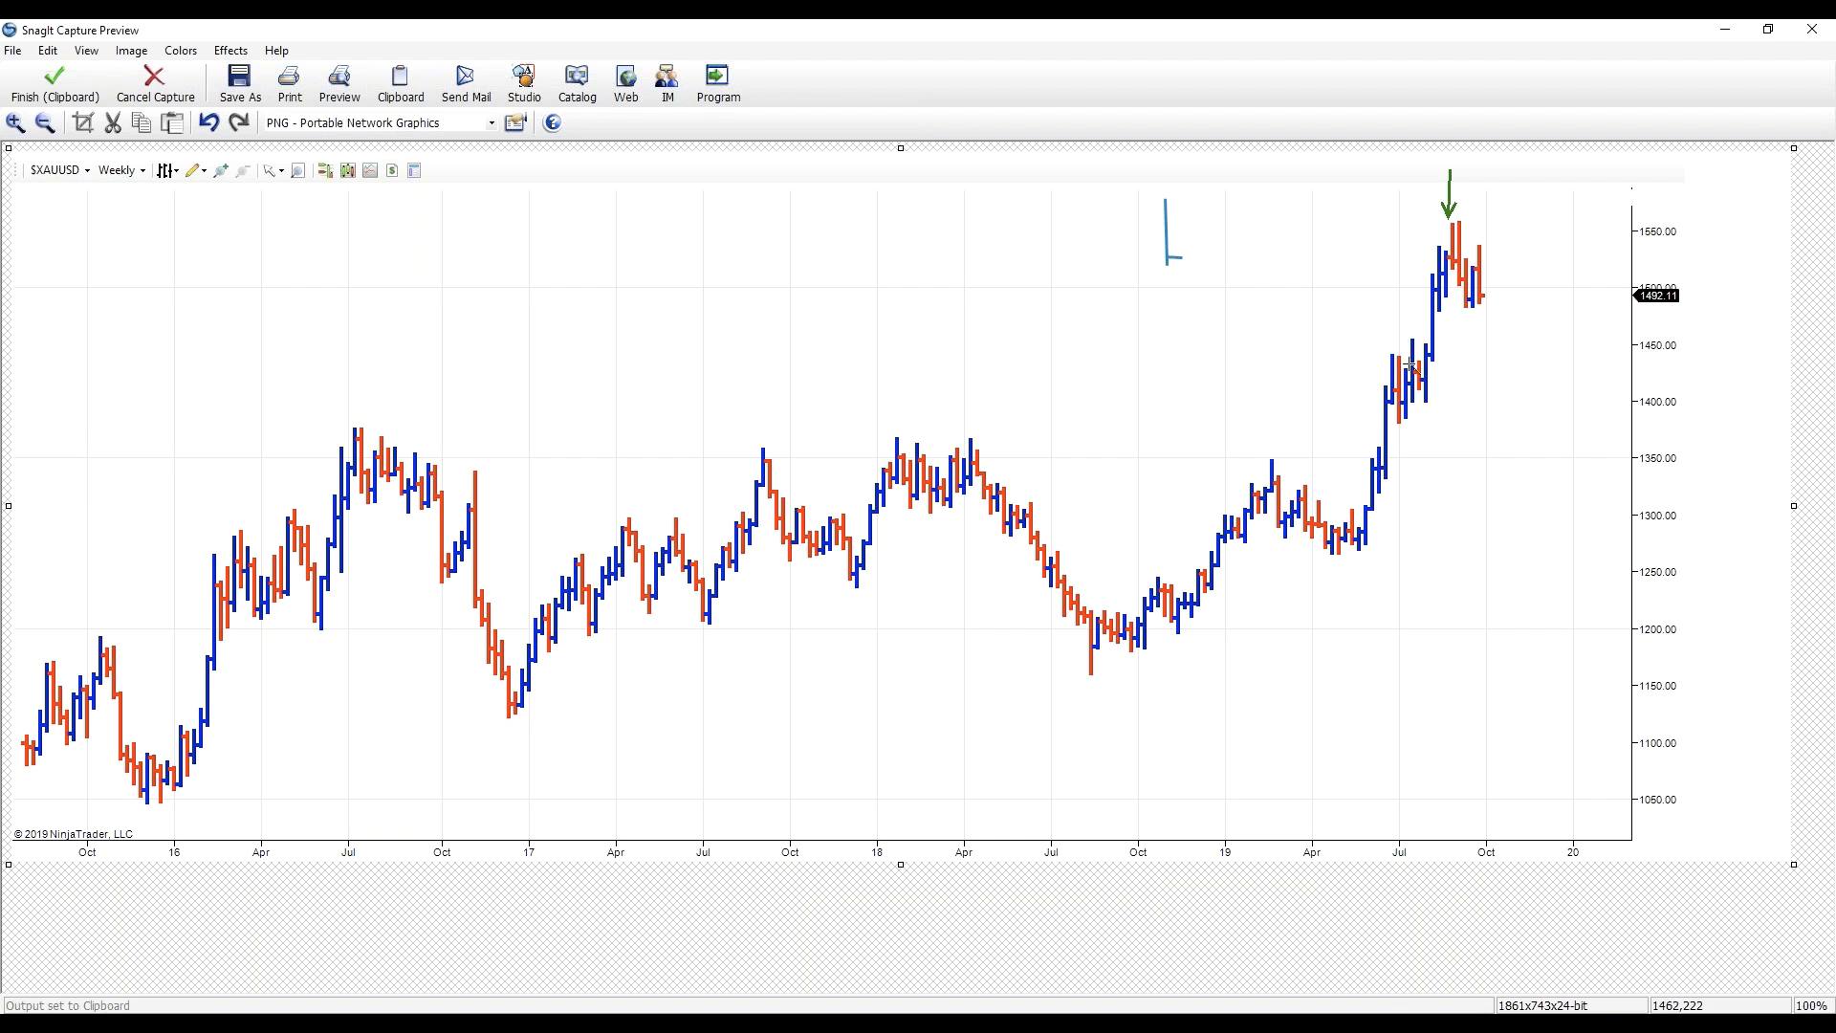
{"action": "mouse_move", "coordinate": [1247, 344]}
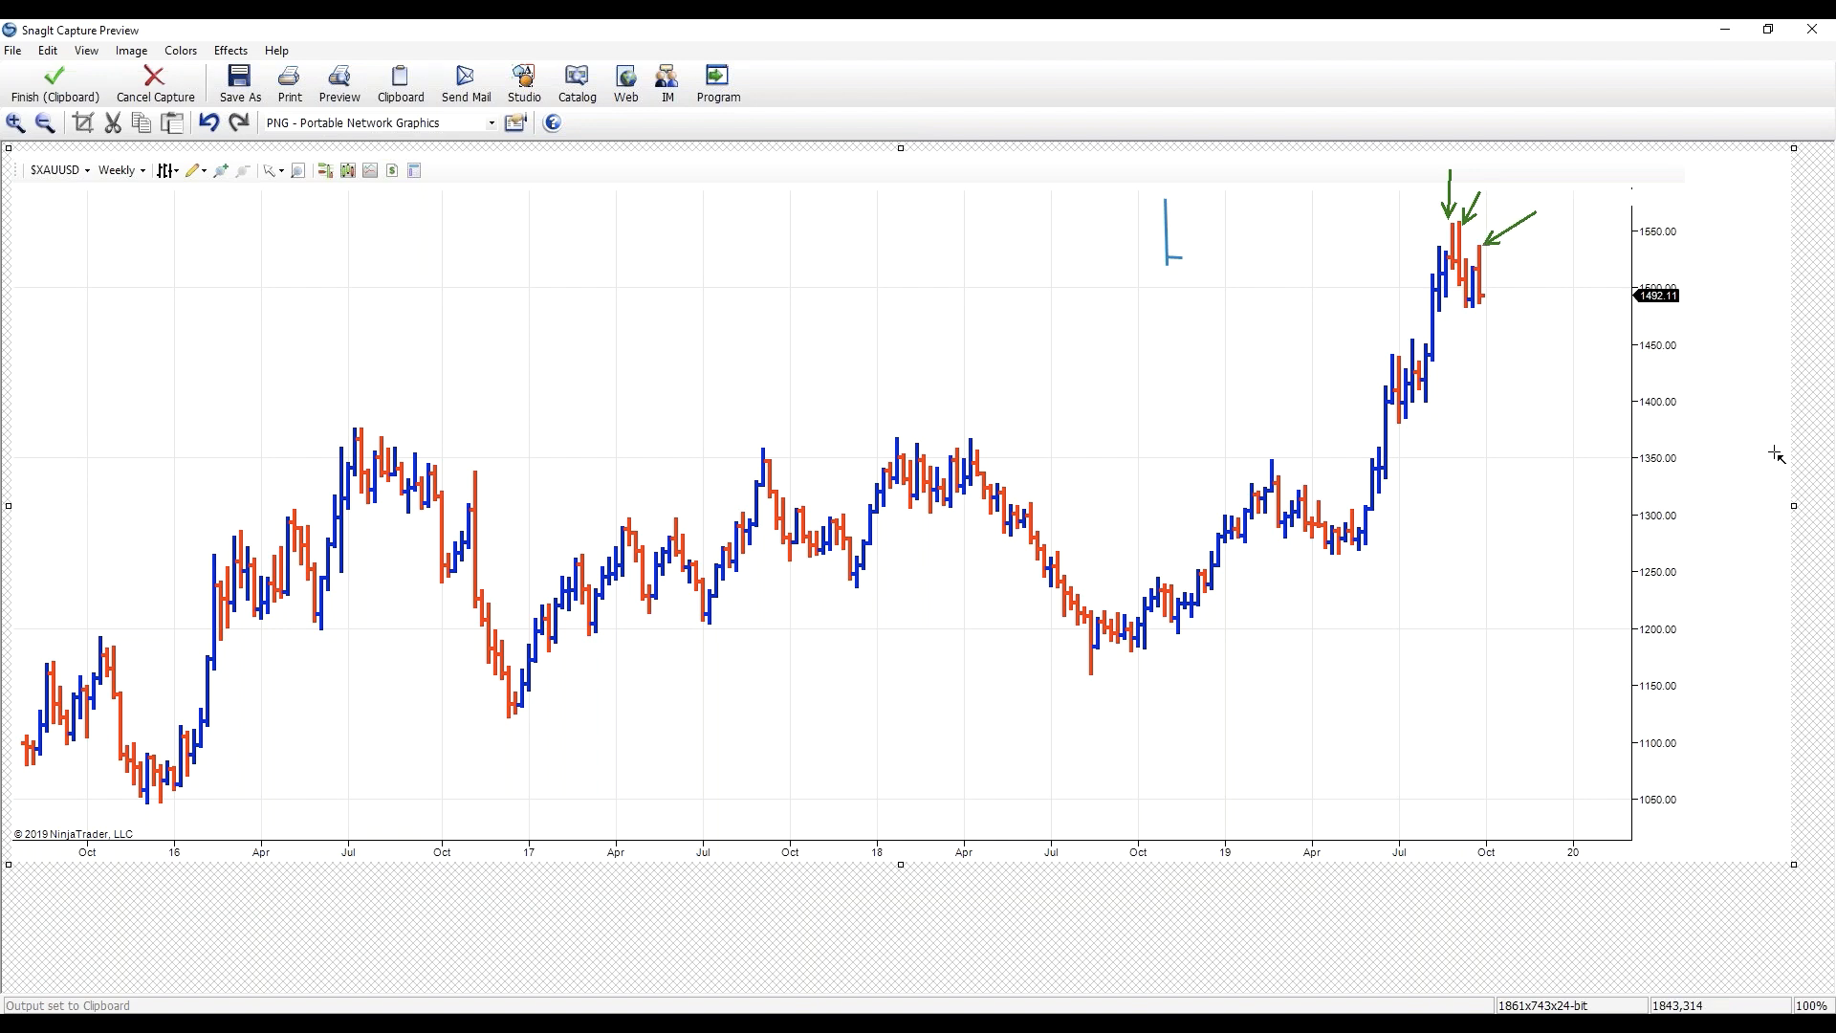
{"action": "mouse_move", "coordinate": [1587, 455]}
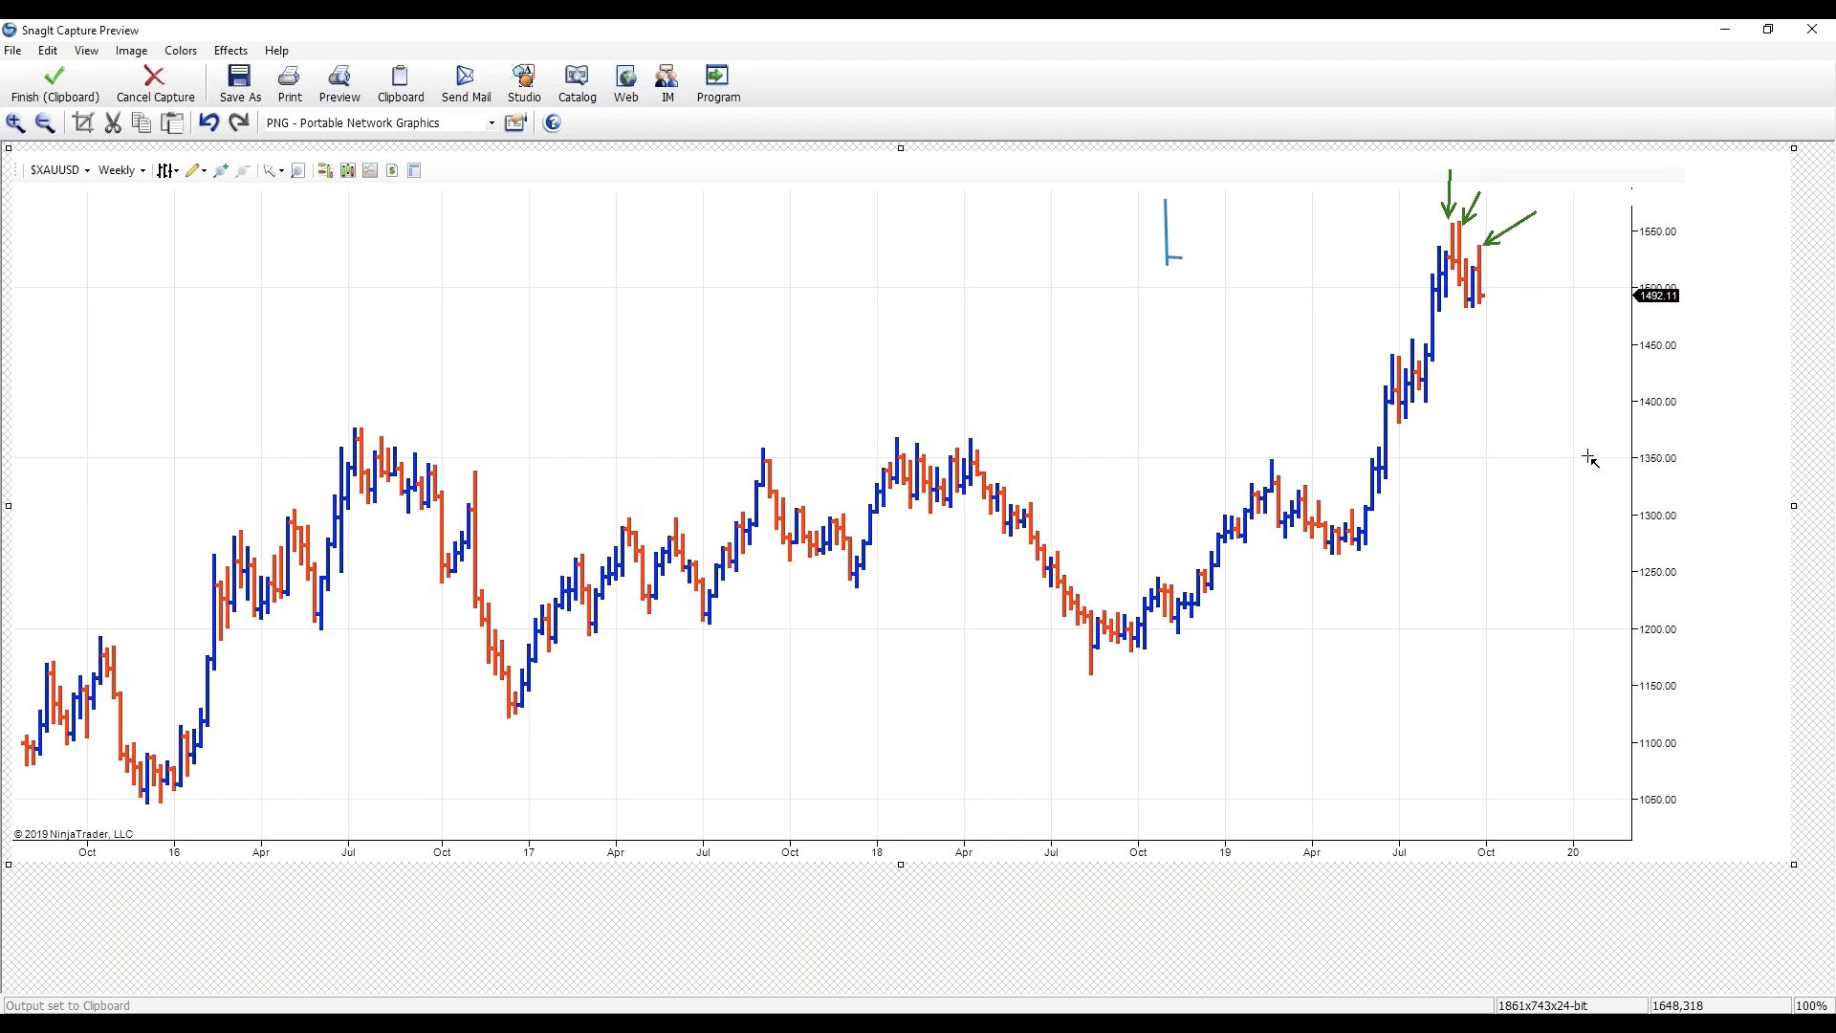
{"action": "mouse_move", "coordinate": [1563, 287]}
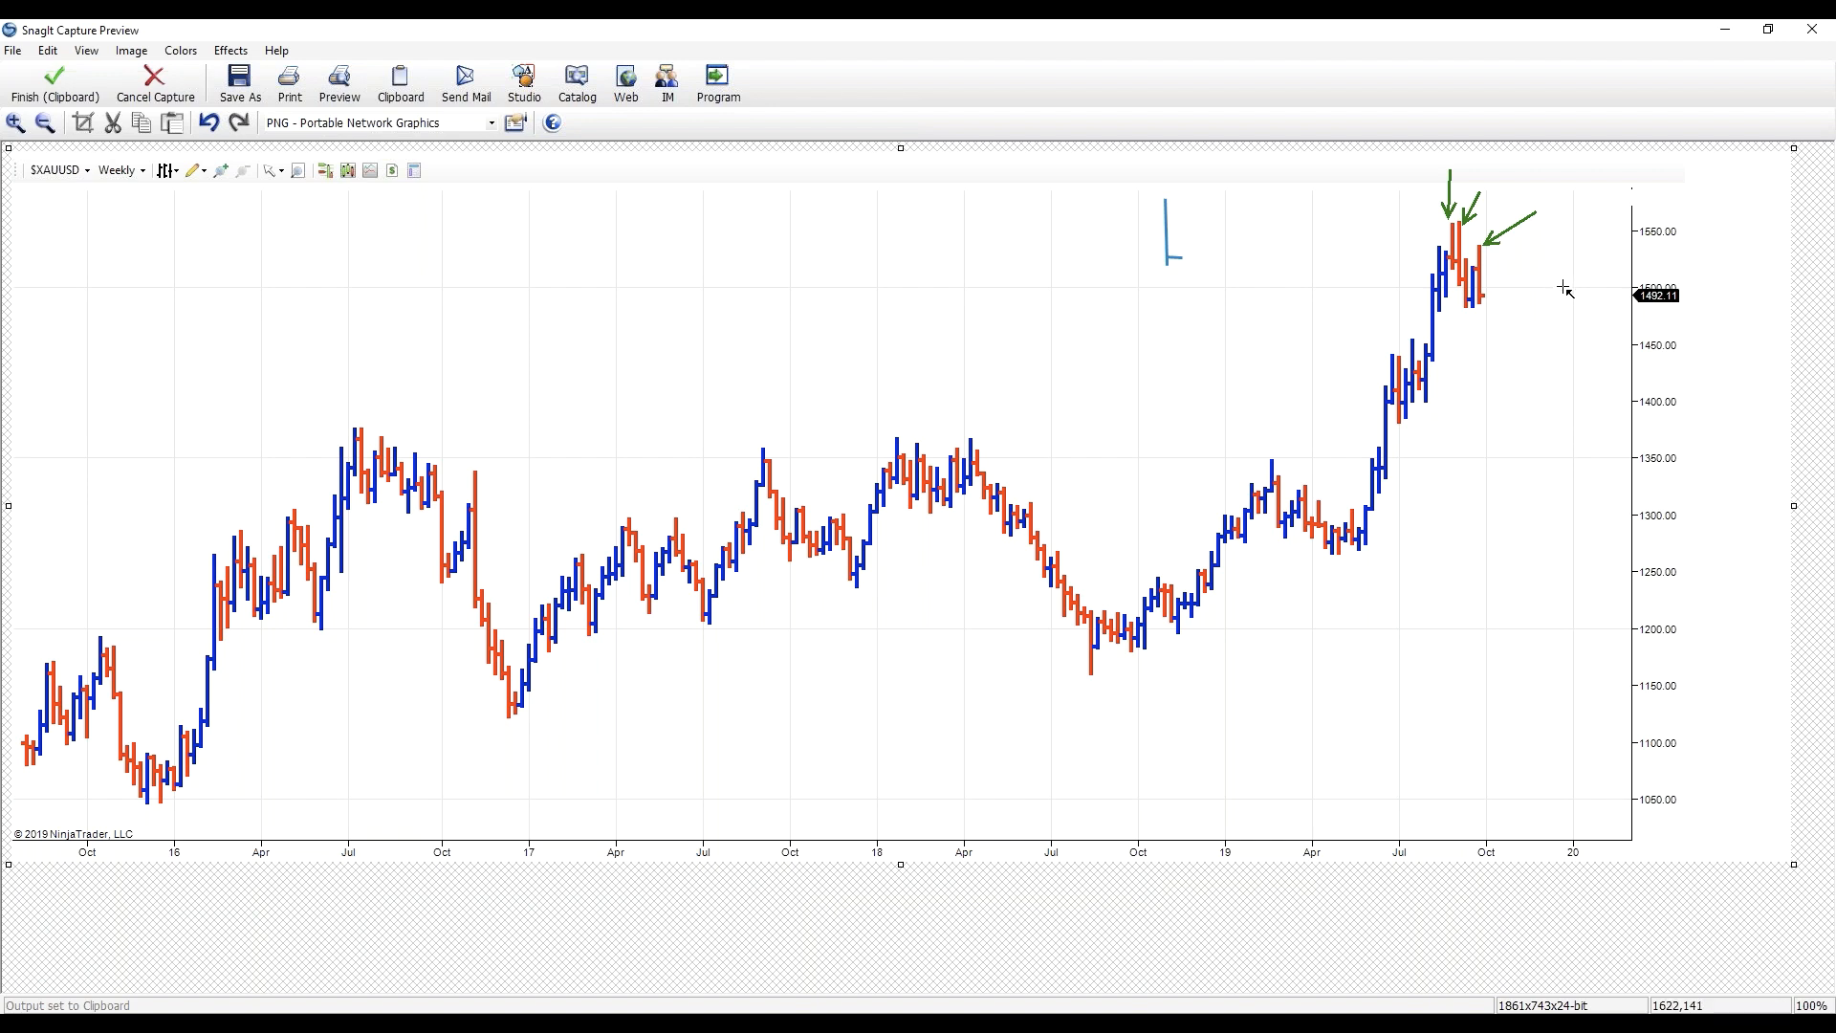
{"action": "mouse_move", "coordinate": [1620, 315]}
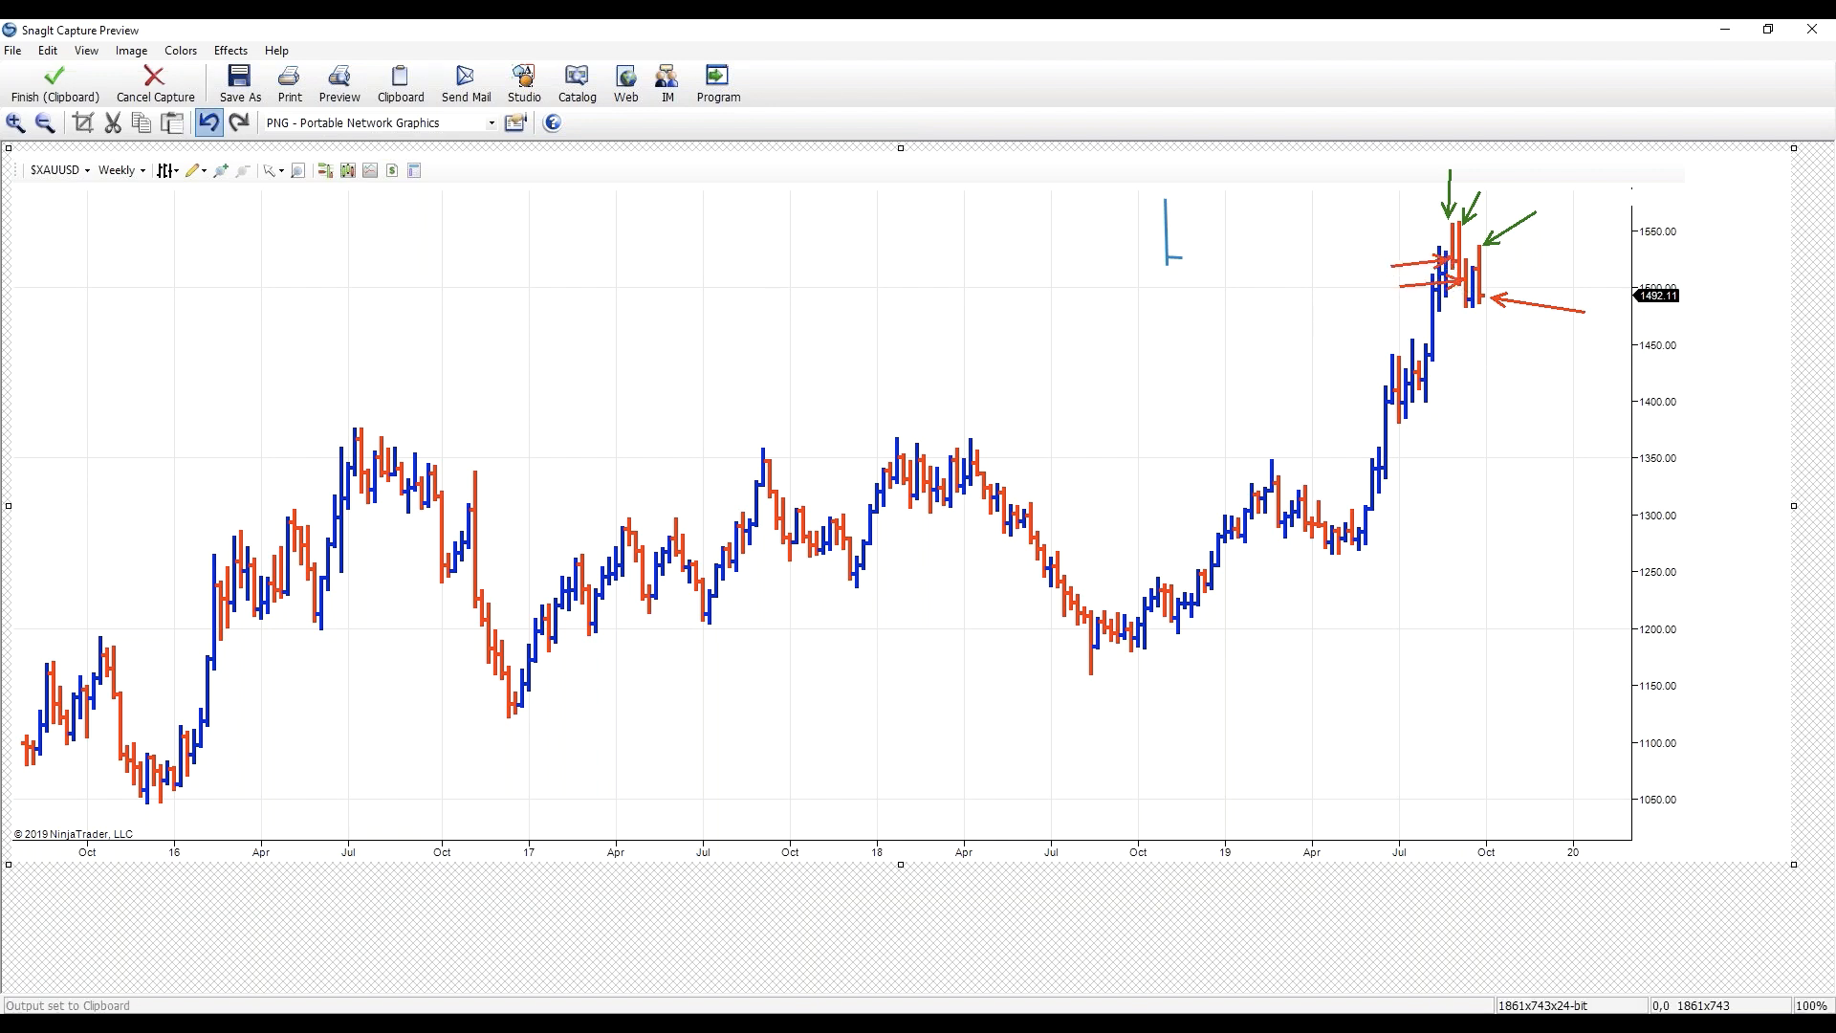
- Undo the red peak arrows, draw a red arrow toward the blue mark, then undo it too
{"action": "left_click", "coordinate": [209, 122]}
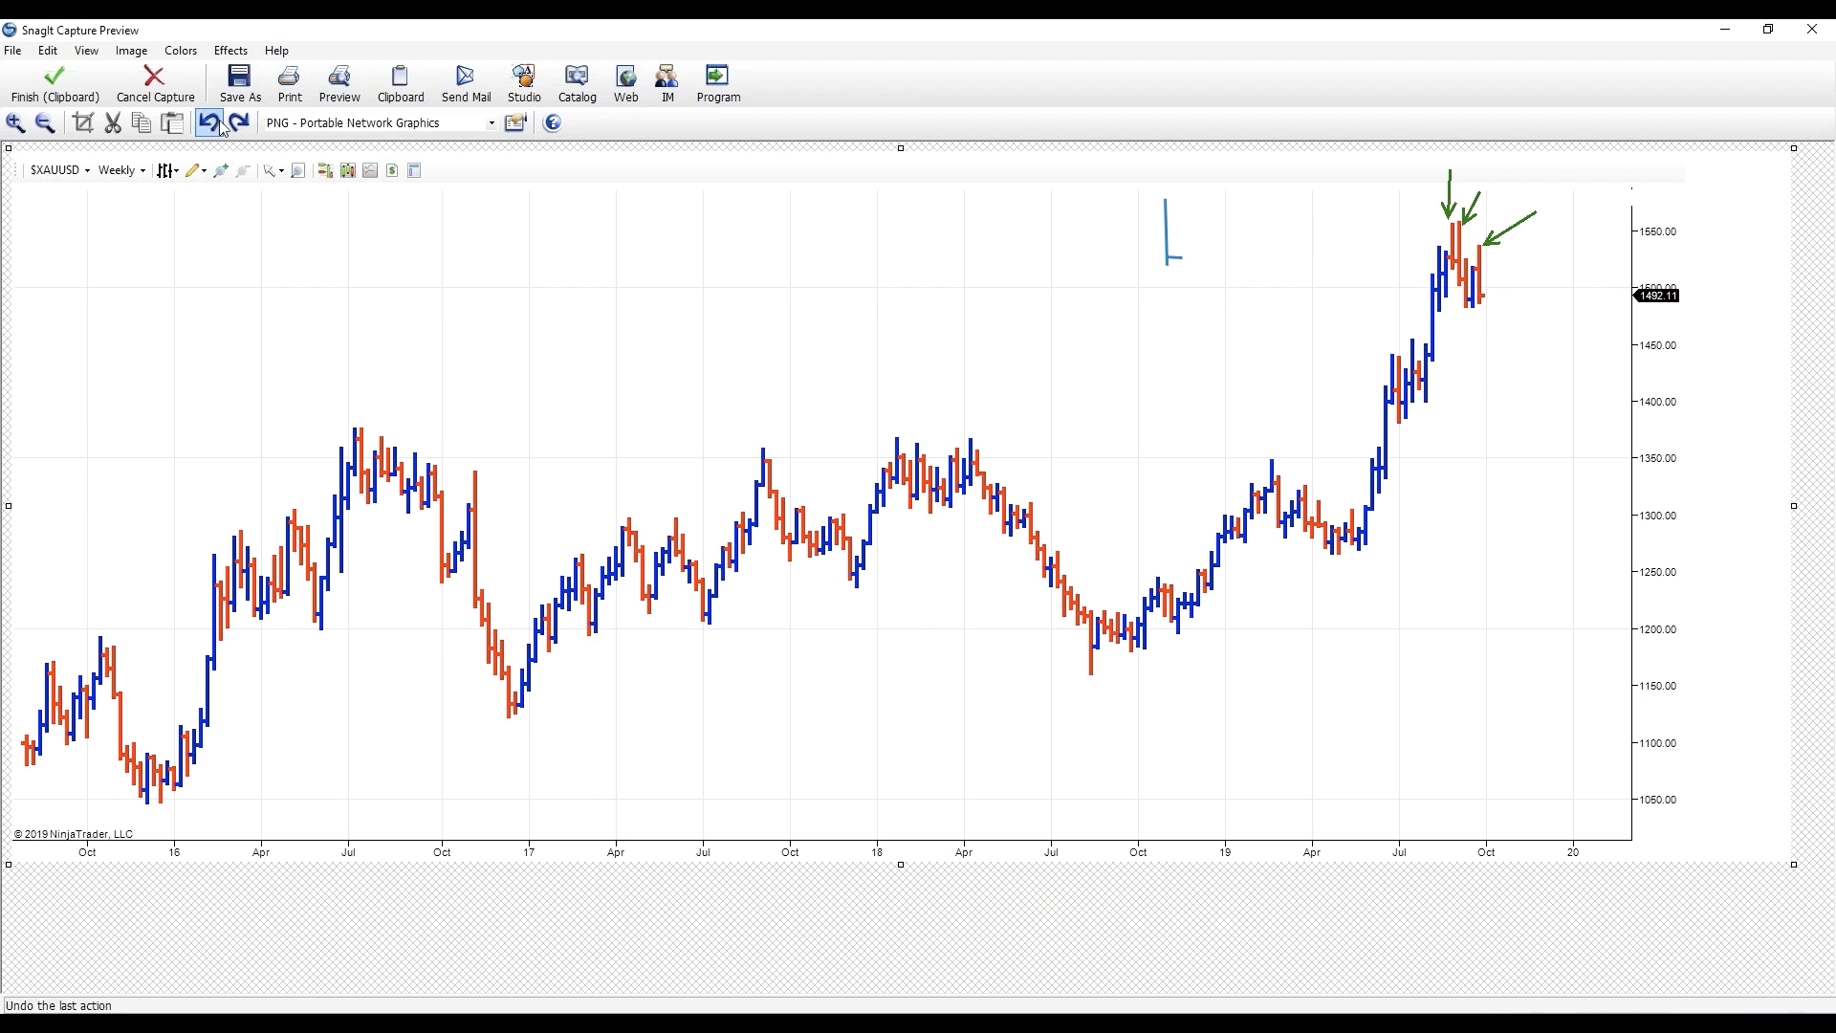
{"action": "left_click_drag", "start_coordinate": [1230, 208], "coordinate": [1176, 249]}
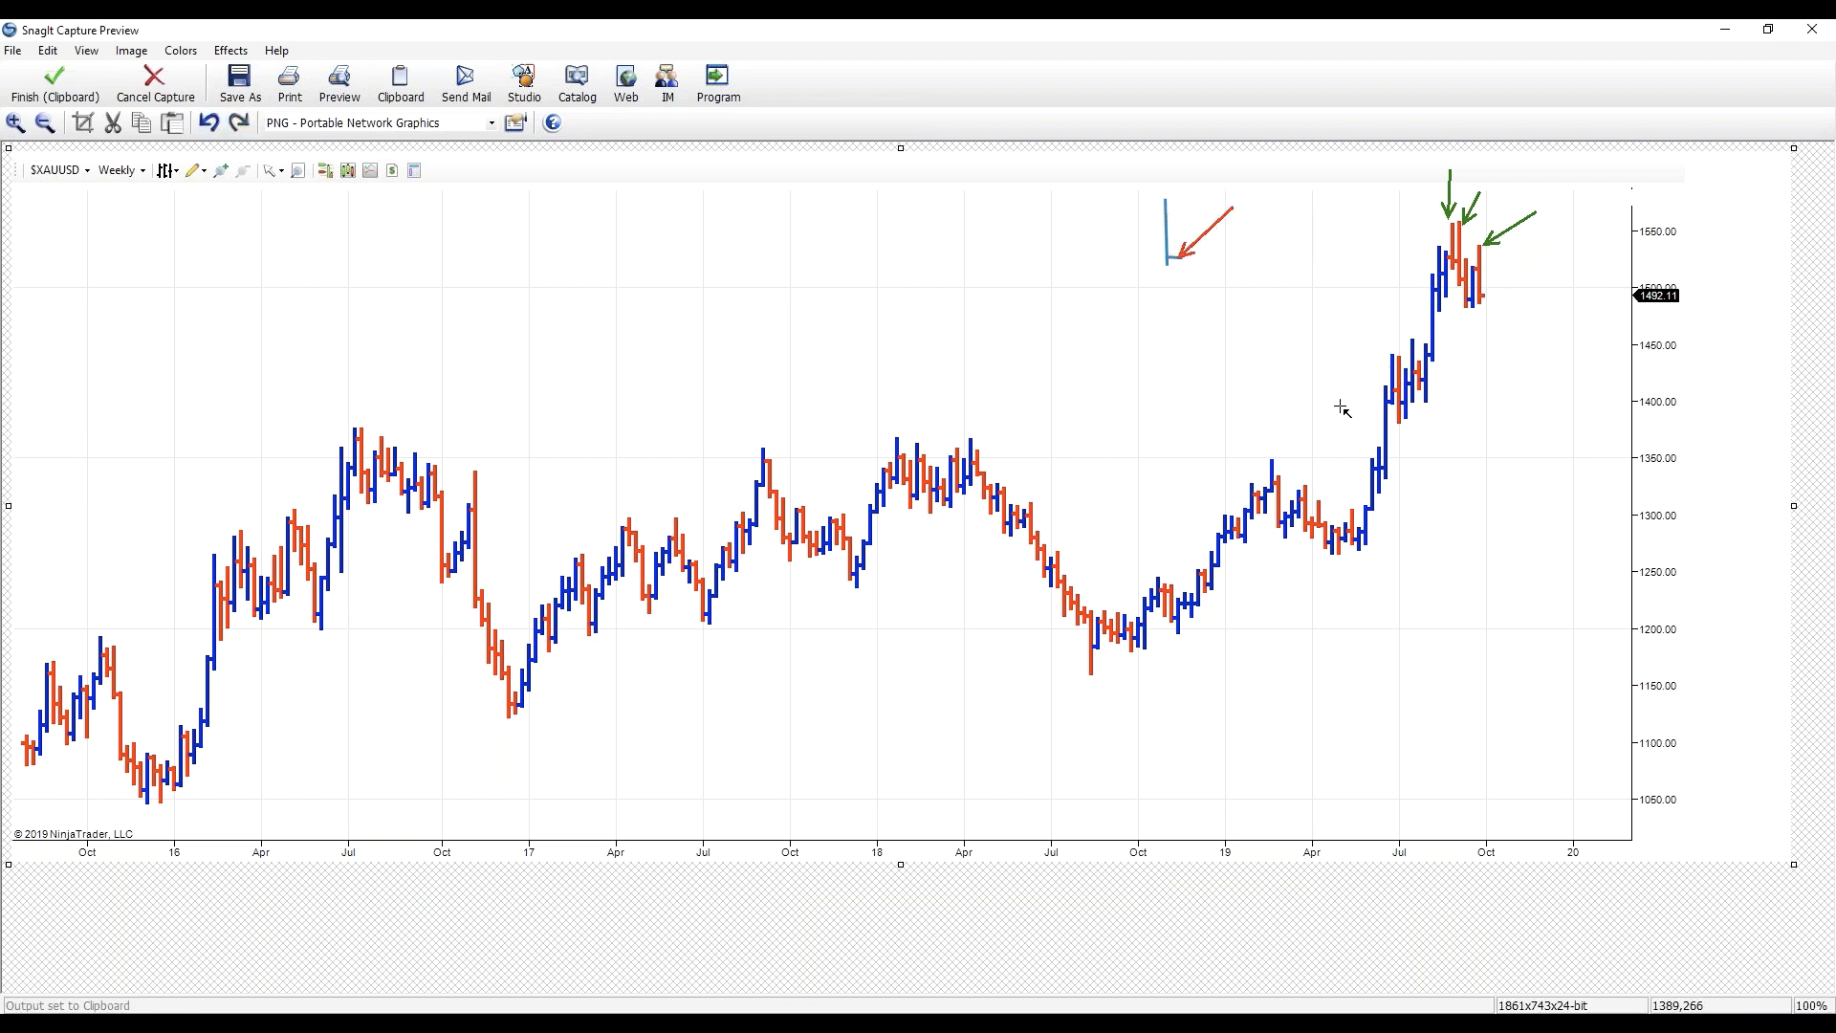
{"action": "mouse_move", "coordinate": [1158, 213]}
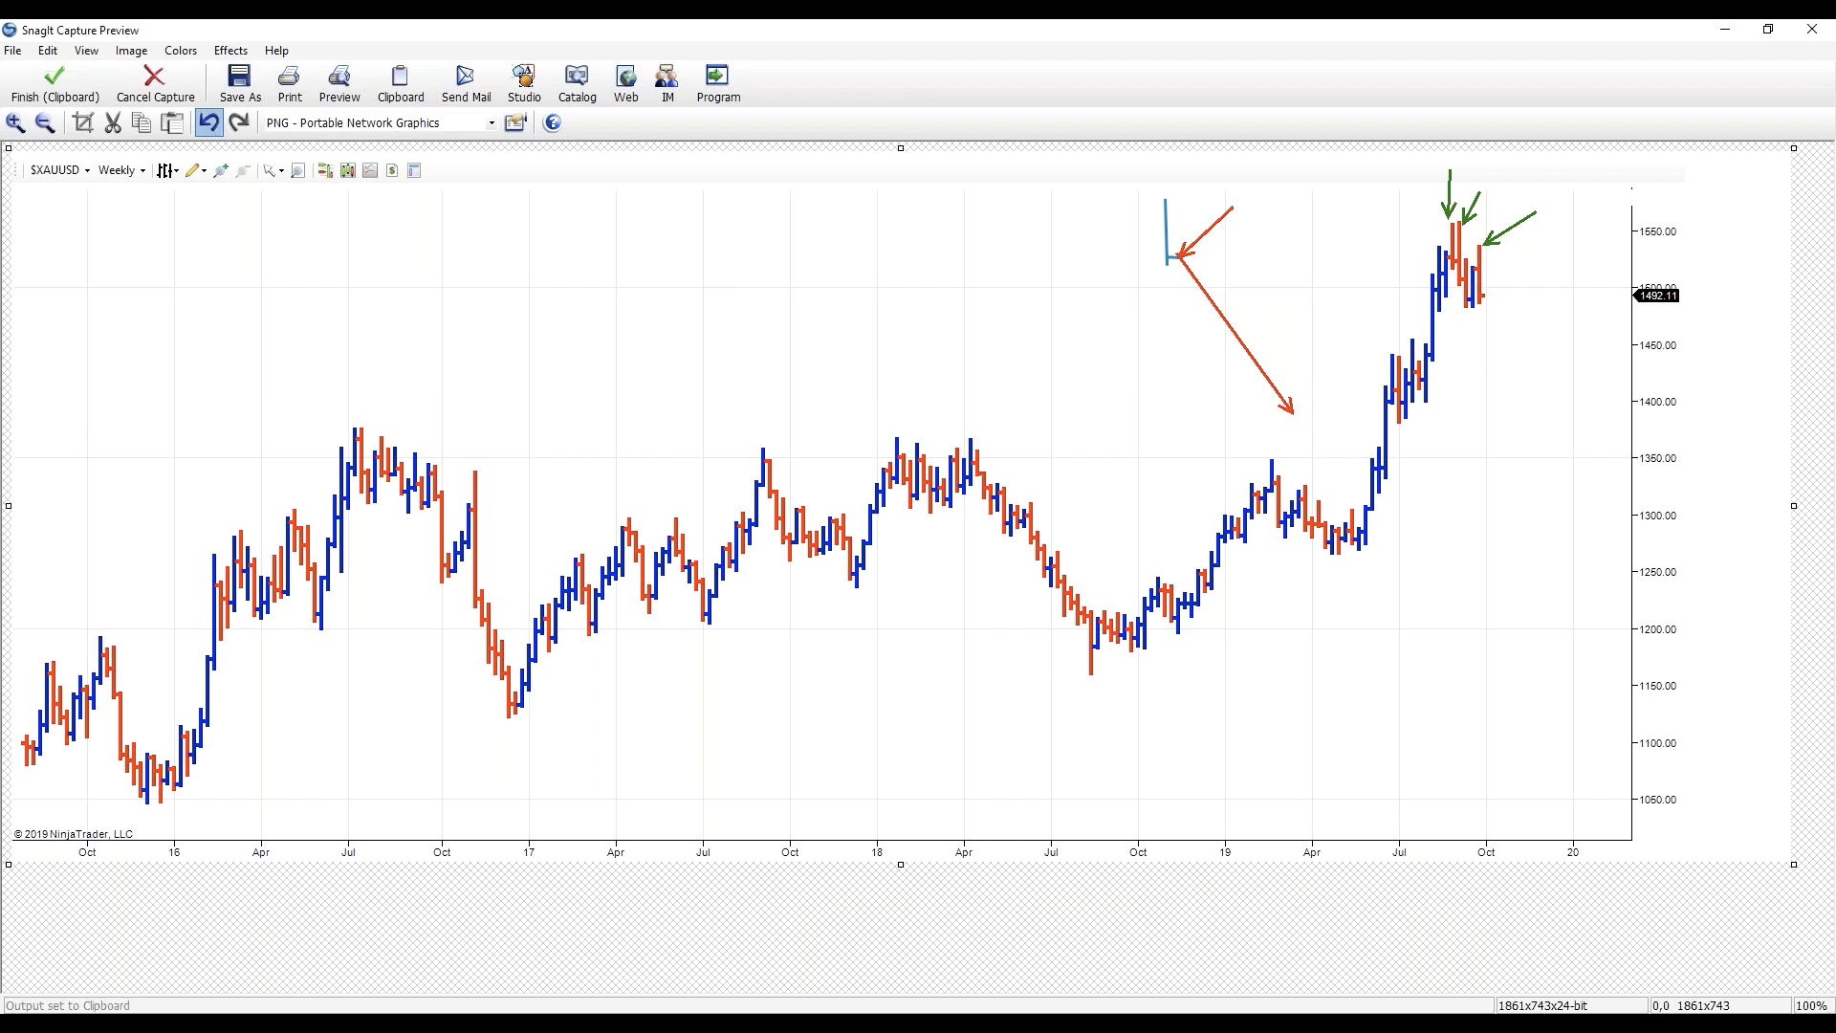
{"action": "left_click", "coordinate": [206, 123]}
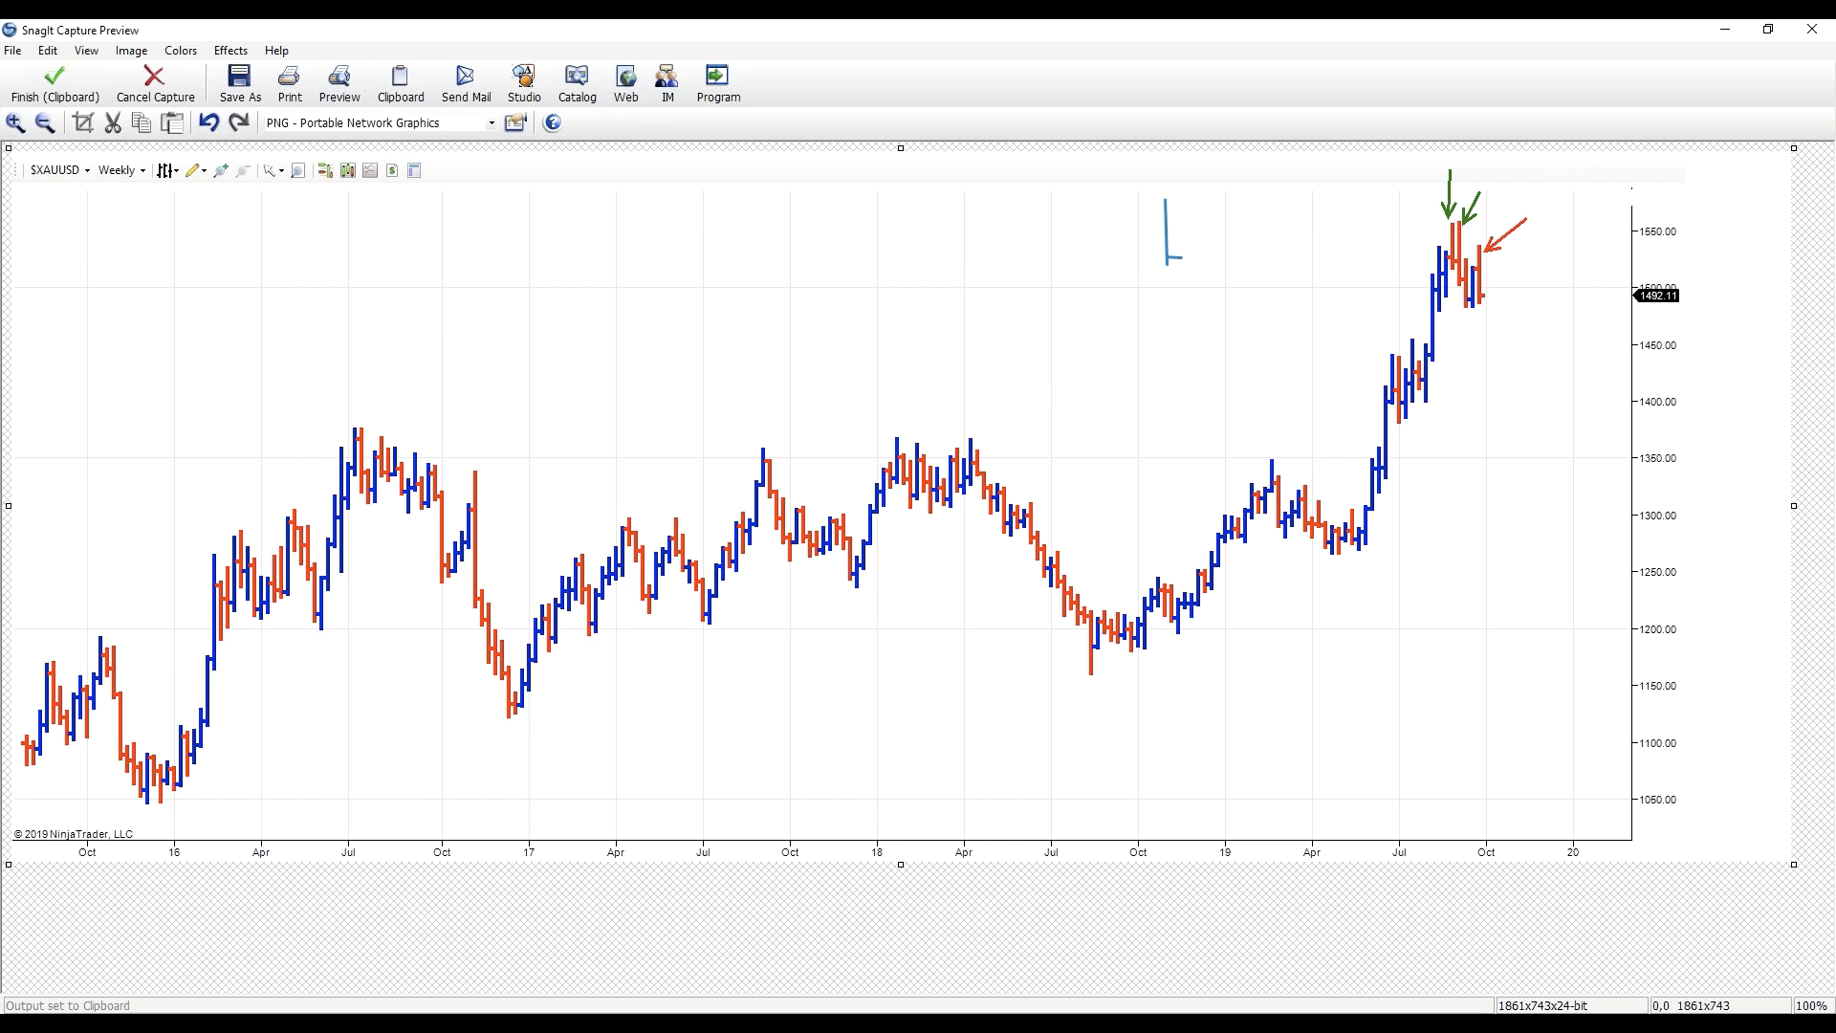
{"action": "mouse_move", "coordinate": [1444, 226]}
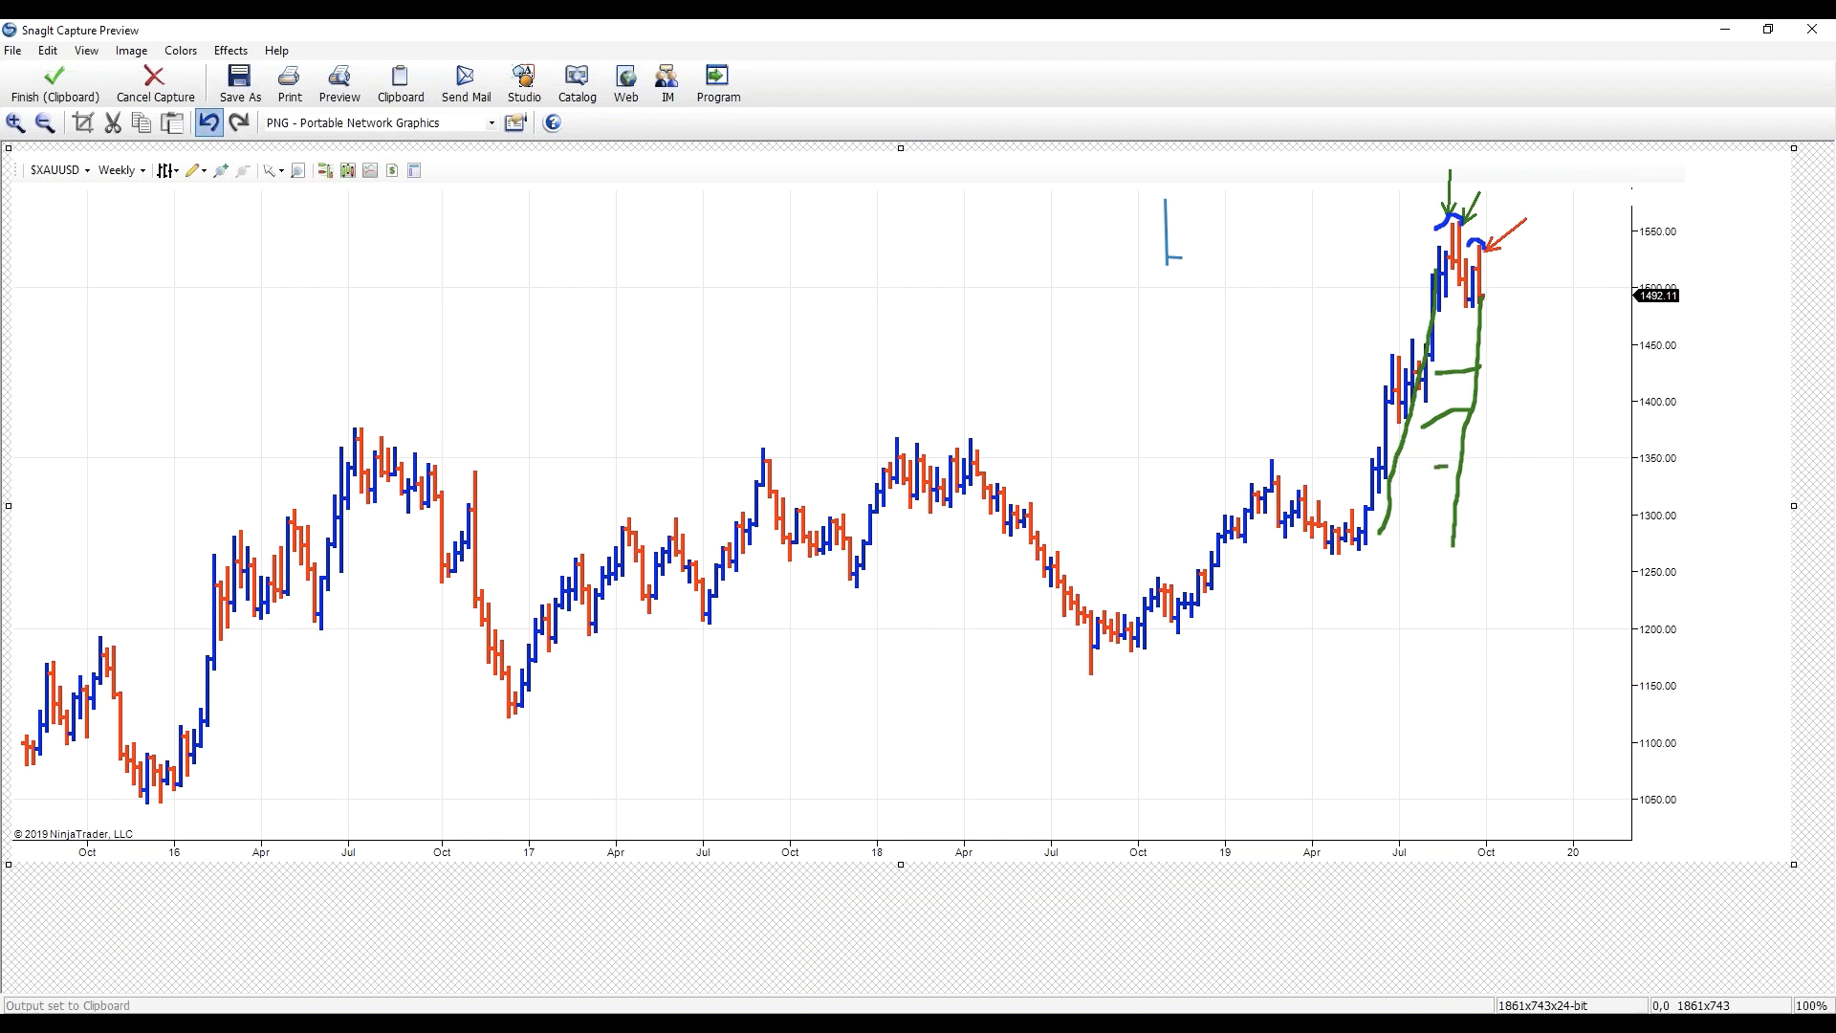
- Remove the green strokes, sketch a green projection of a price drop from the latest bars, and undo the long one
{"action": "left_click", "coordinate": [208, 123]}
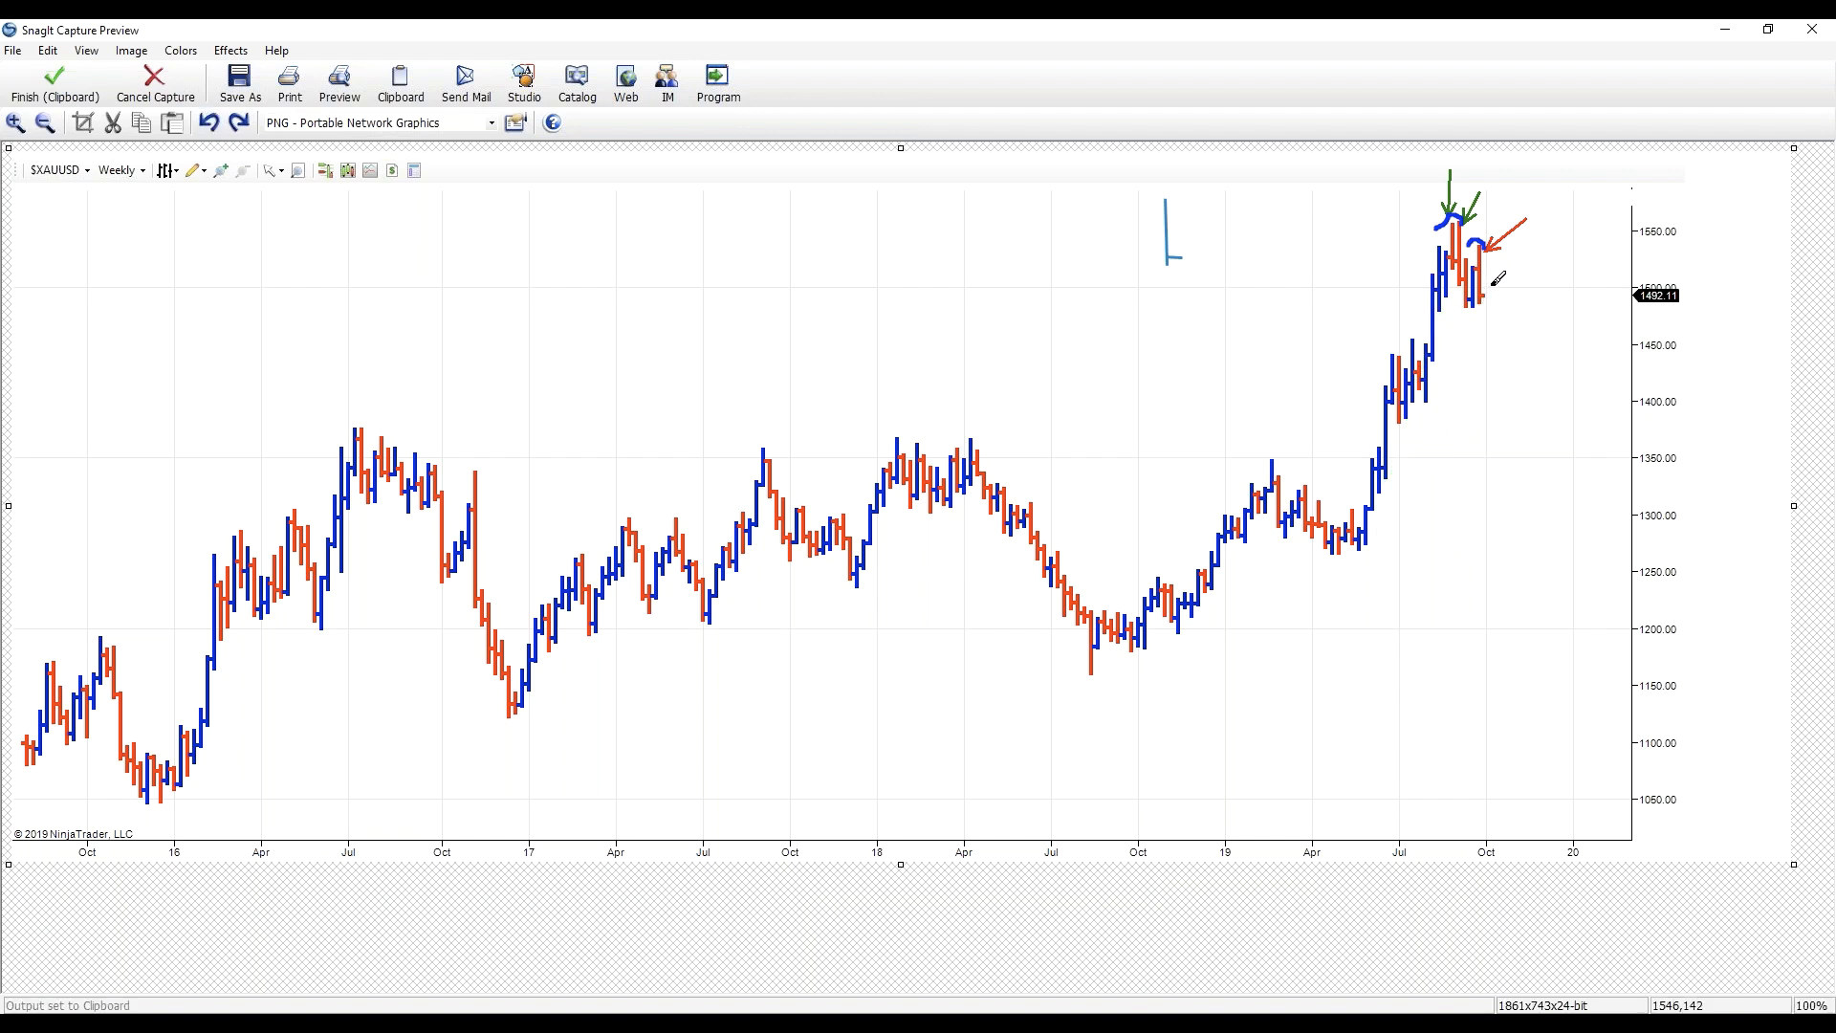
{"action": "mouse_move", "coordinate": [1498, 278]}
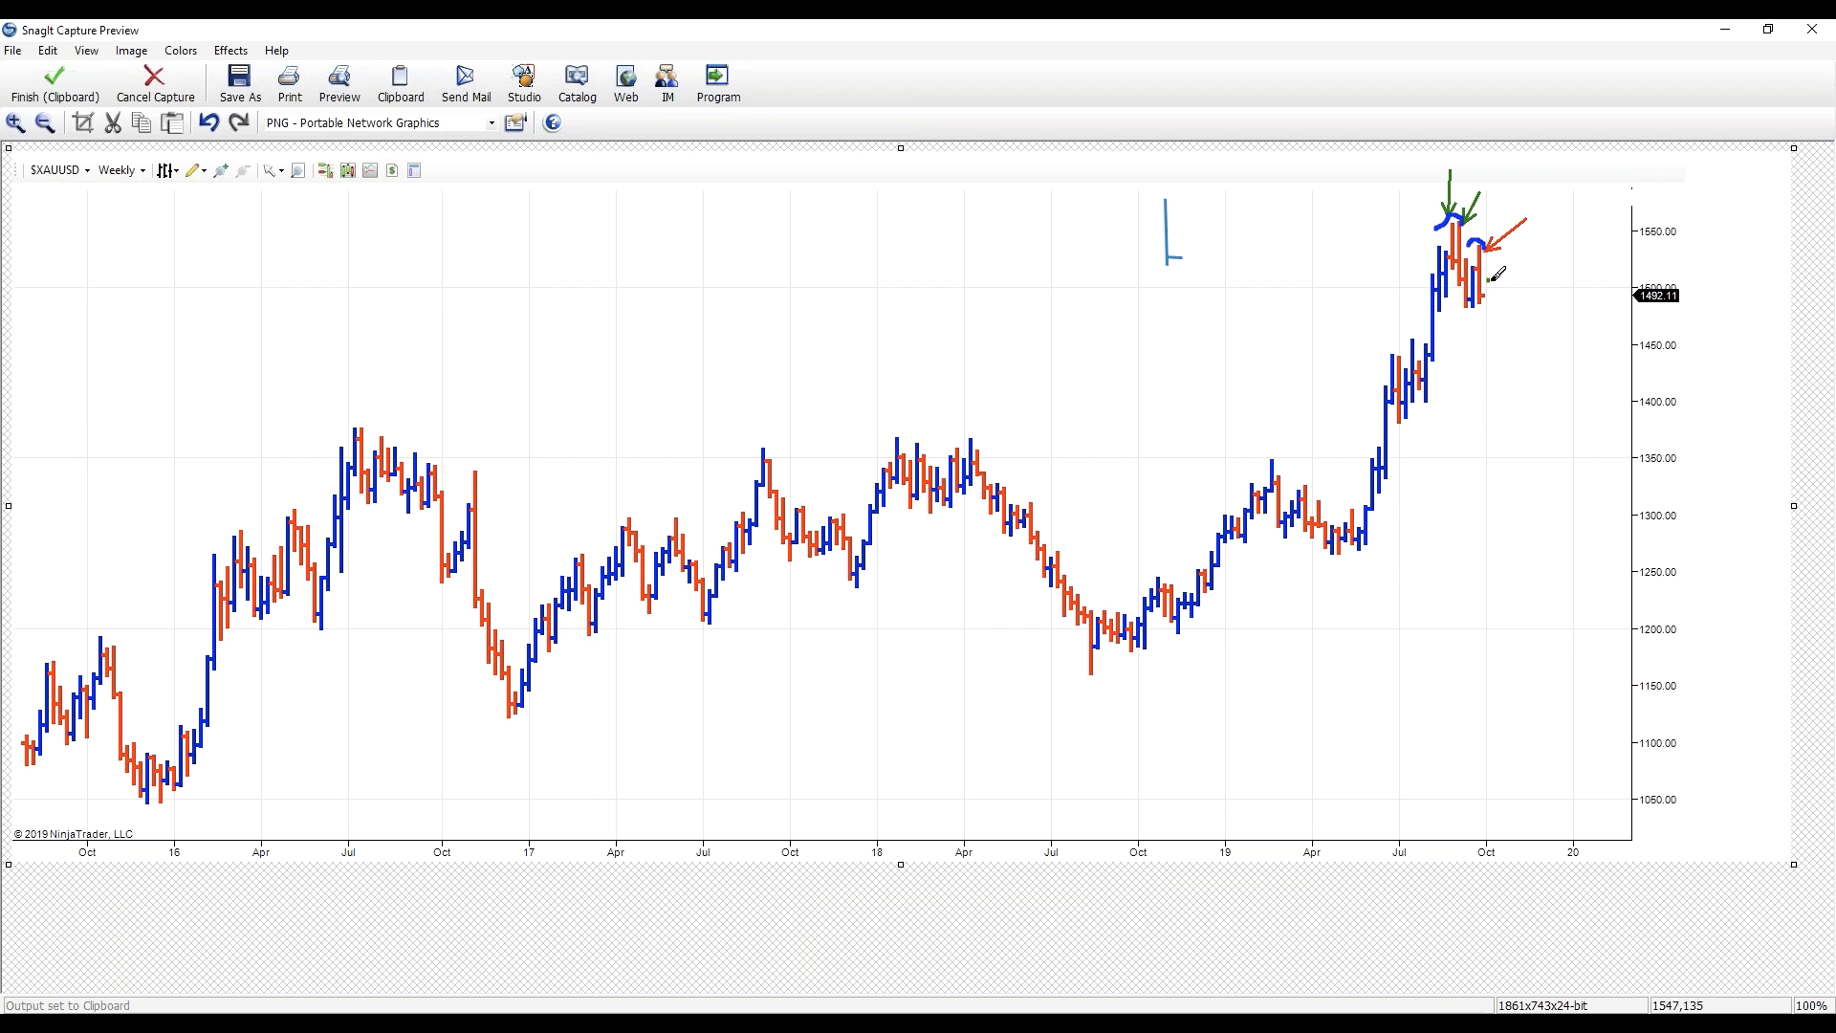
{"action": "left_click_drag", "start_coordinate": [1494, 291], "coordinate": [1511, 310]}
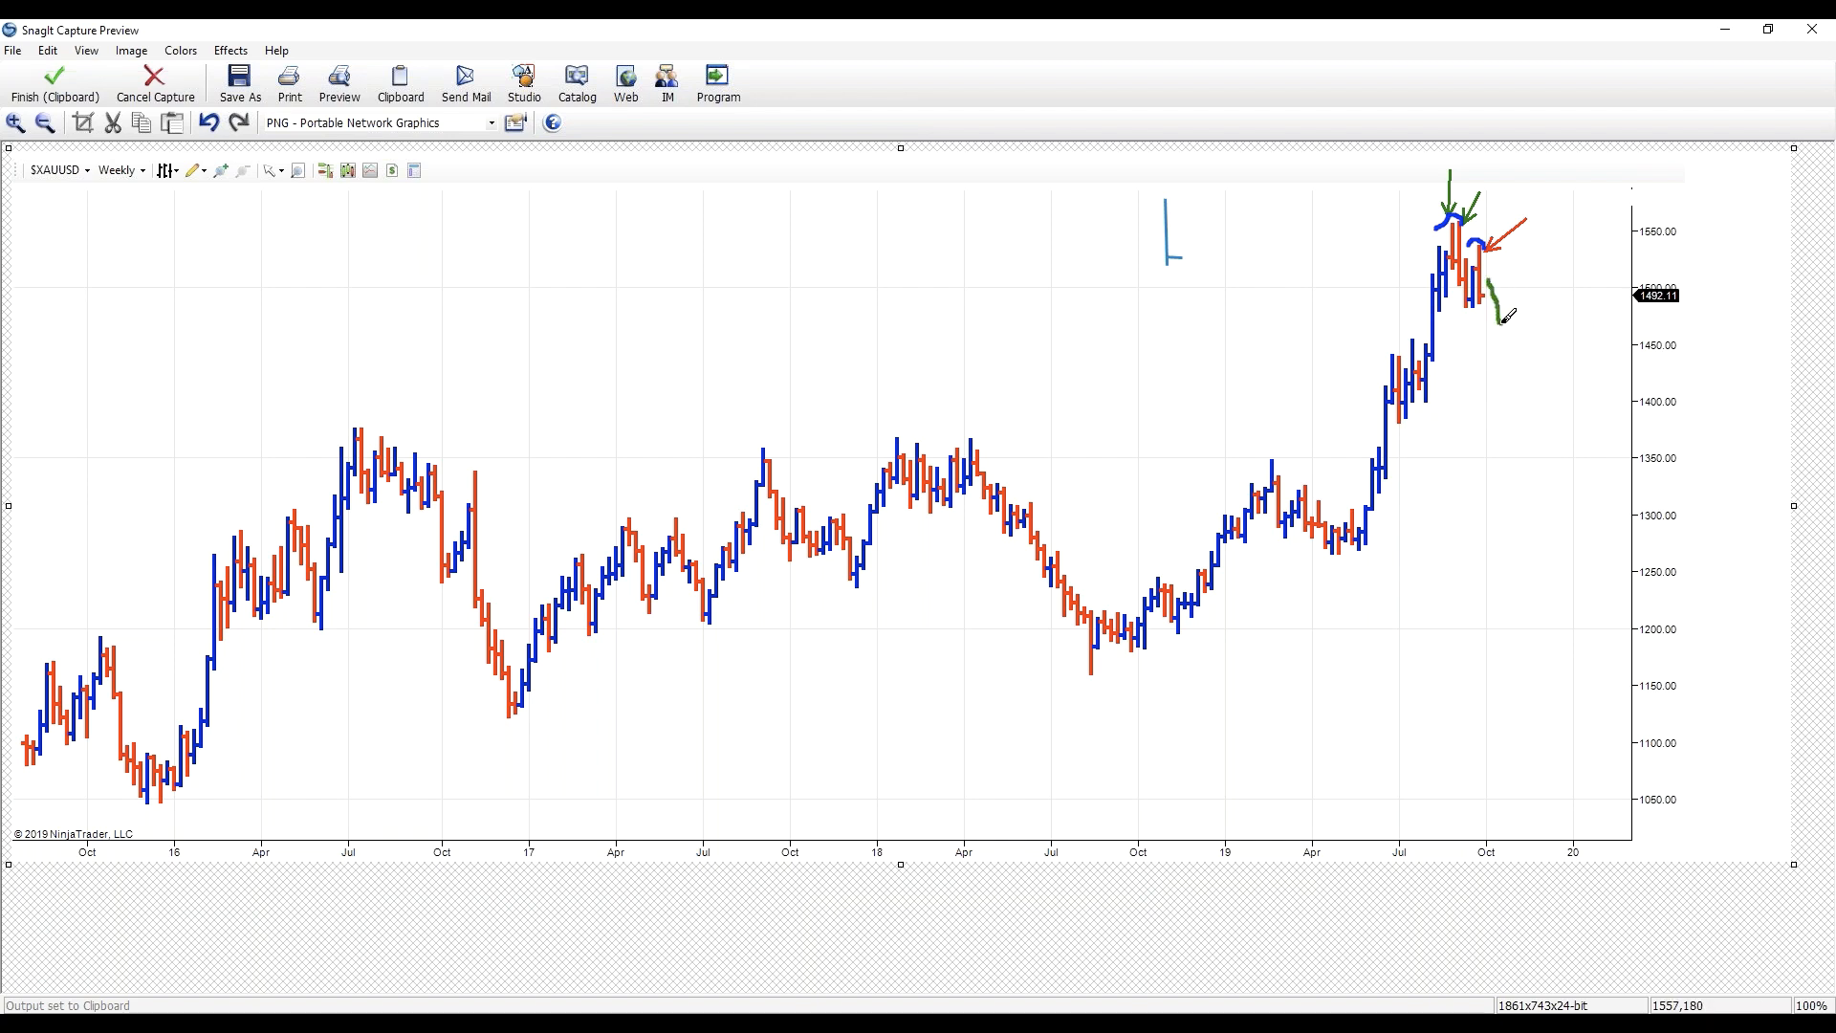
{"action": "left_click_drag", "start_coordinate": [1500, 310], "coordinate": [1614, 352]}
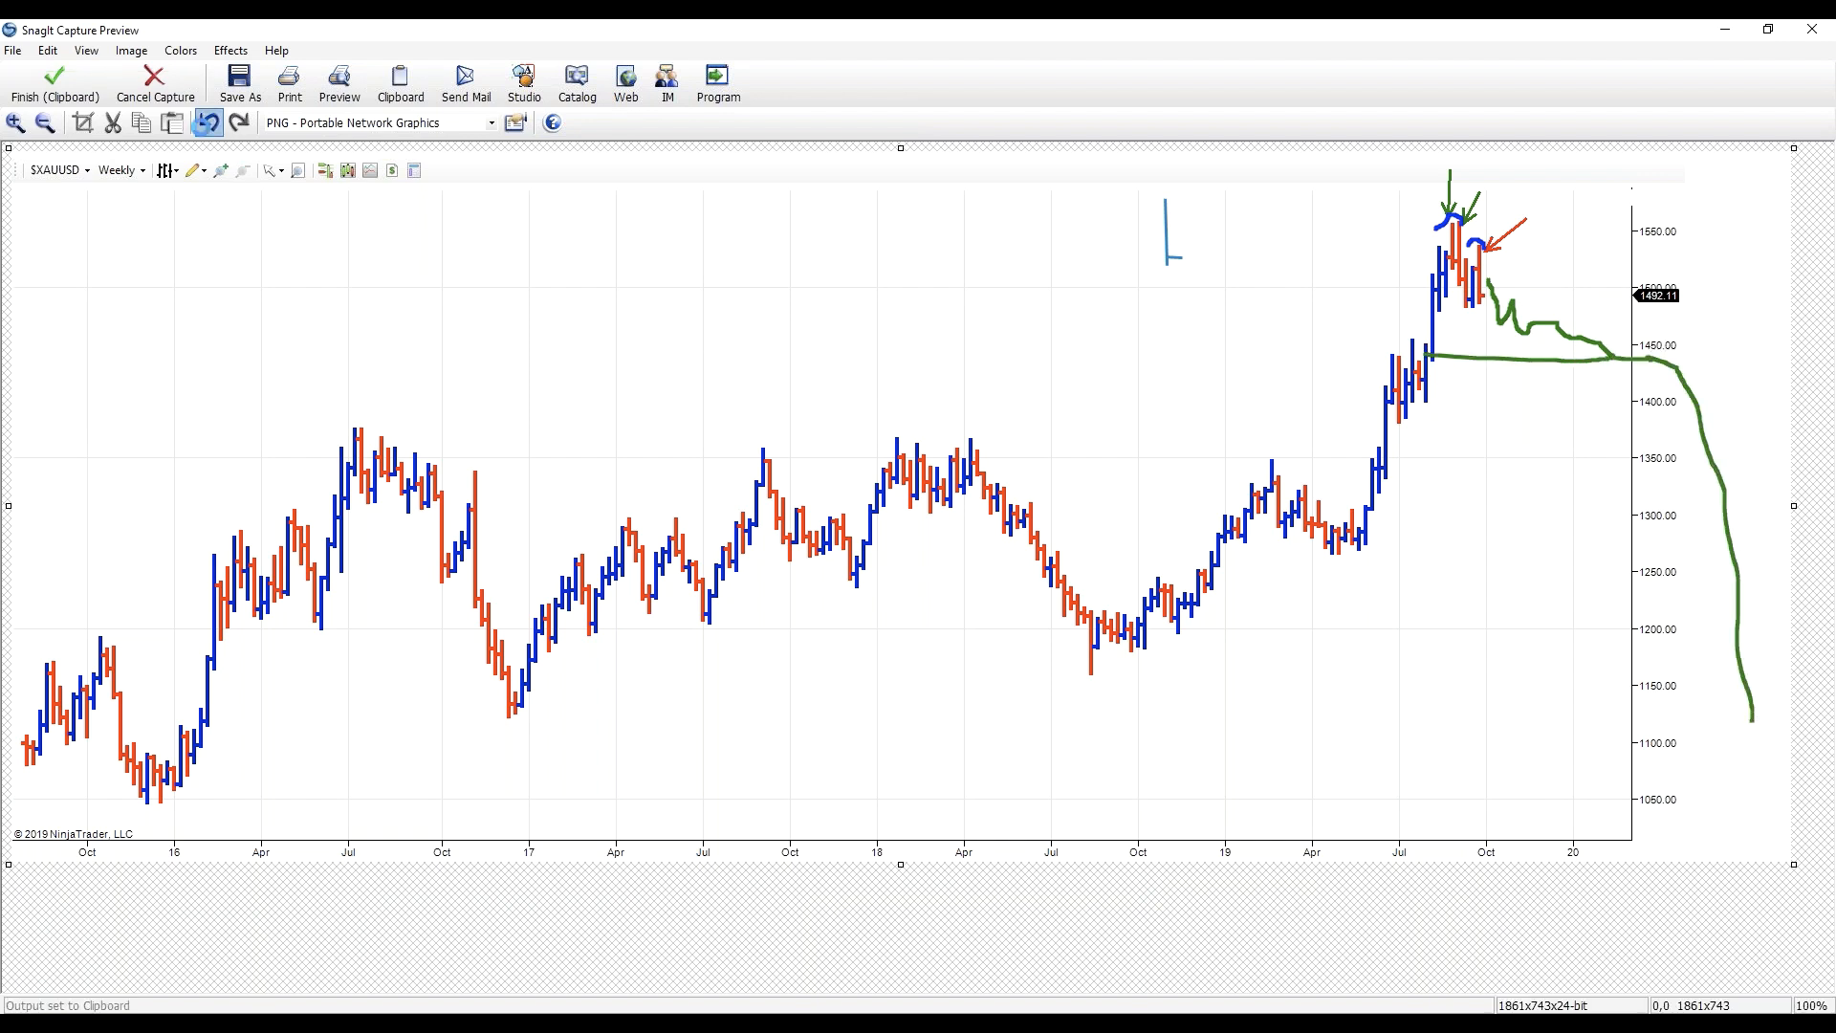
{"action": "left_click", "coordinate": [208, 123]}
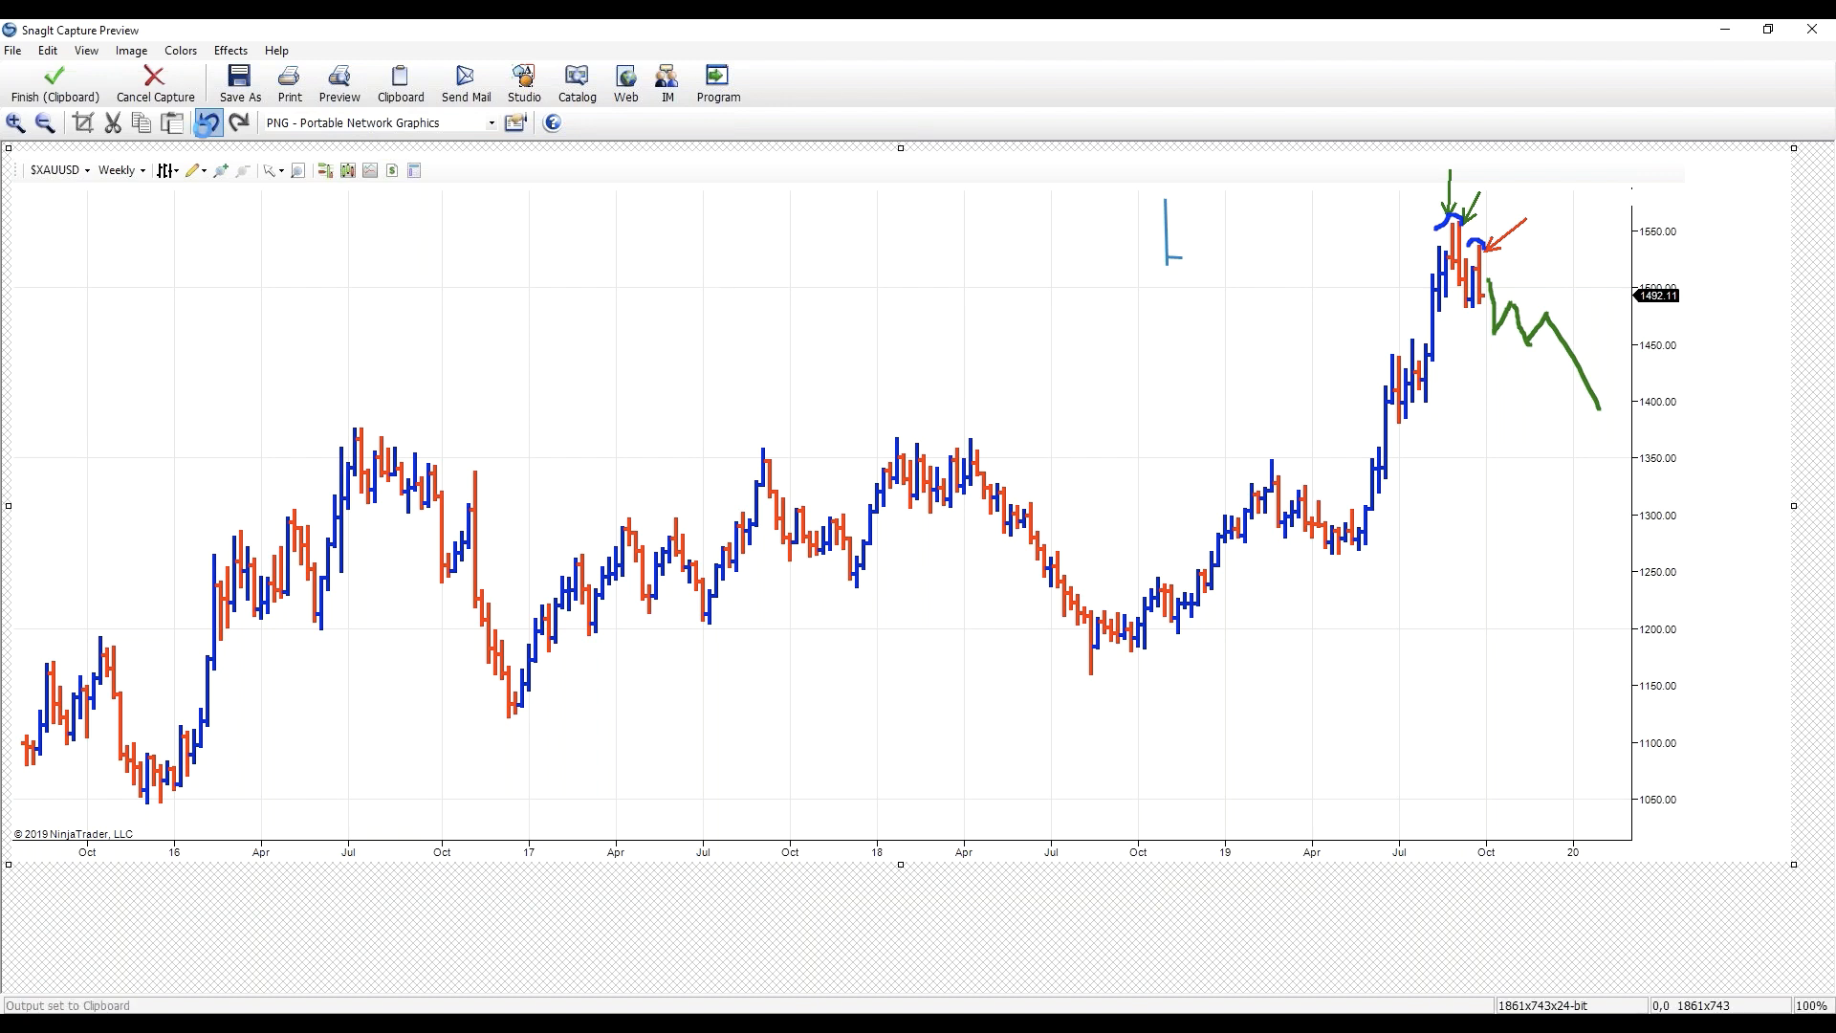
- Circle the peak area in green, then undo it and the remaining zigzag stroke
{"action": "left_click_drag", "start_coordinate": [1418, 293], "coordinate": [1523, 293]}
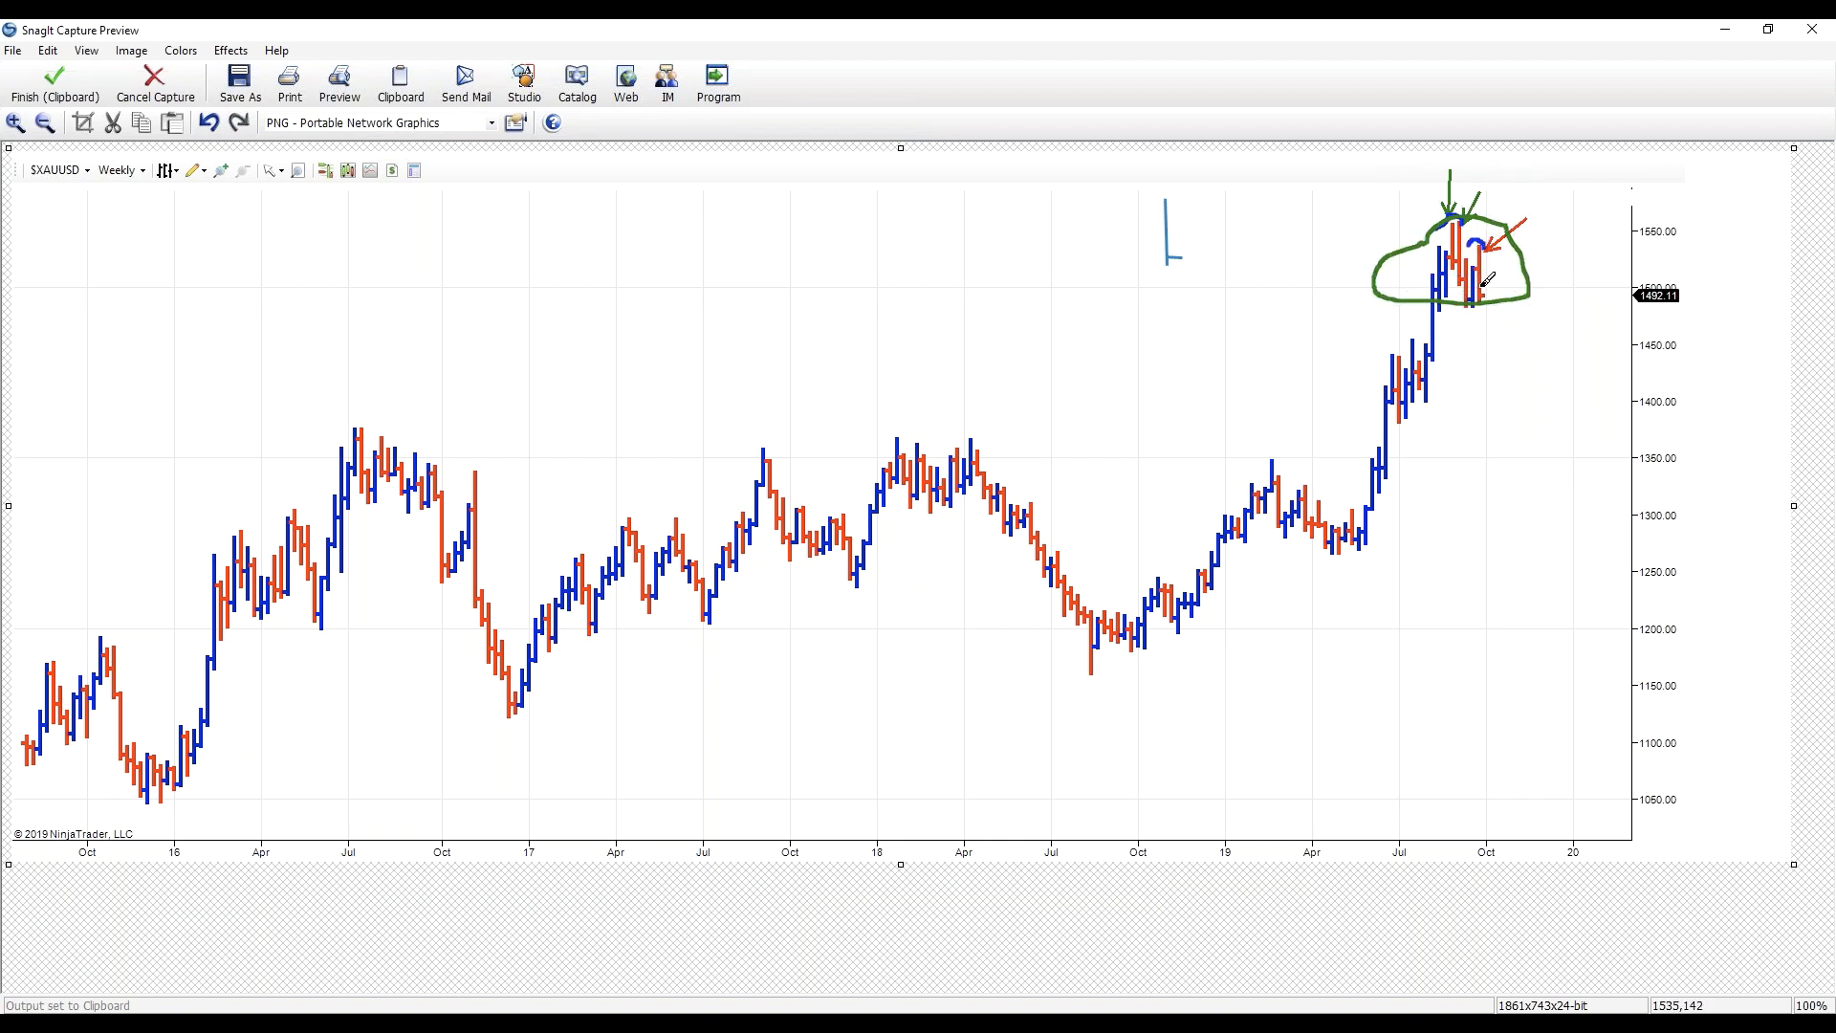
{"action": "left_click", "coordinate": [207, 122]}
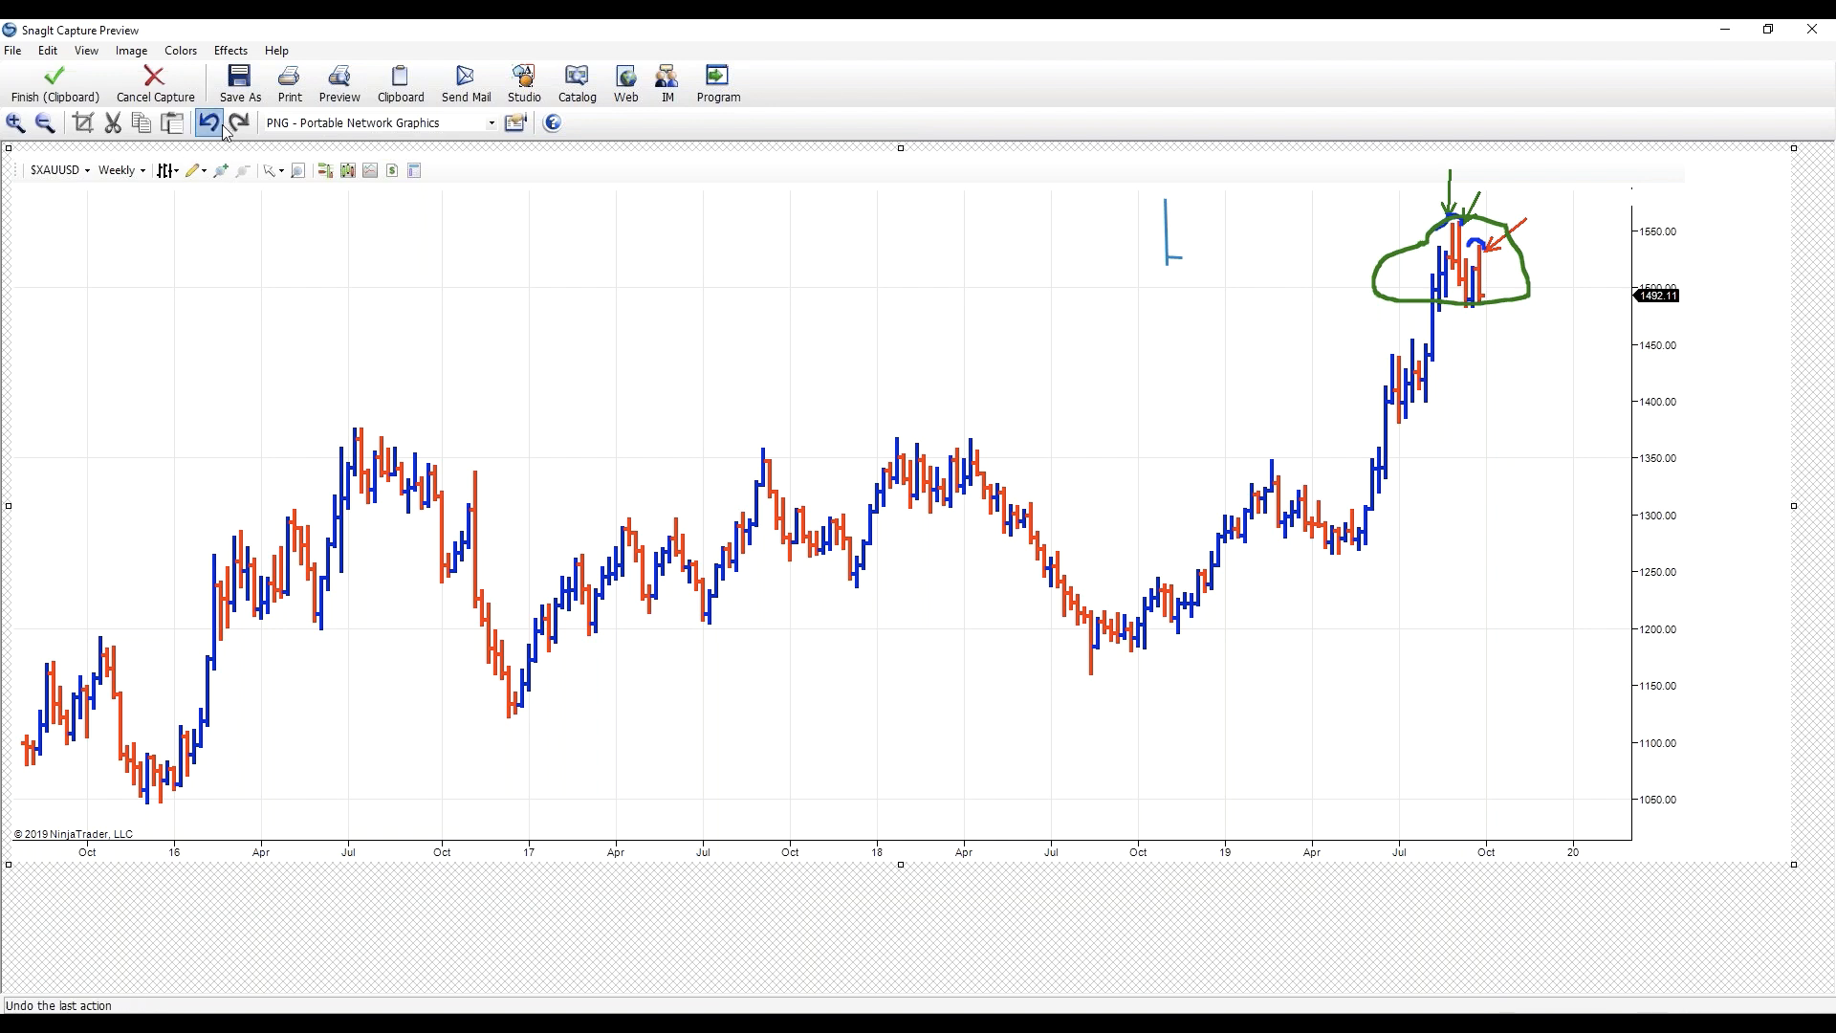
{"action": "left_click", "coordinate": [206, 123]}
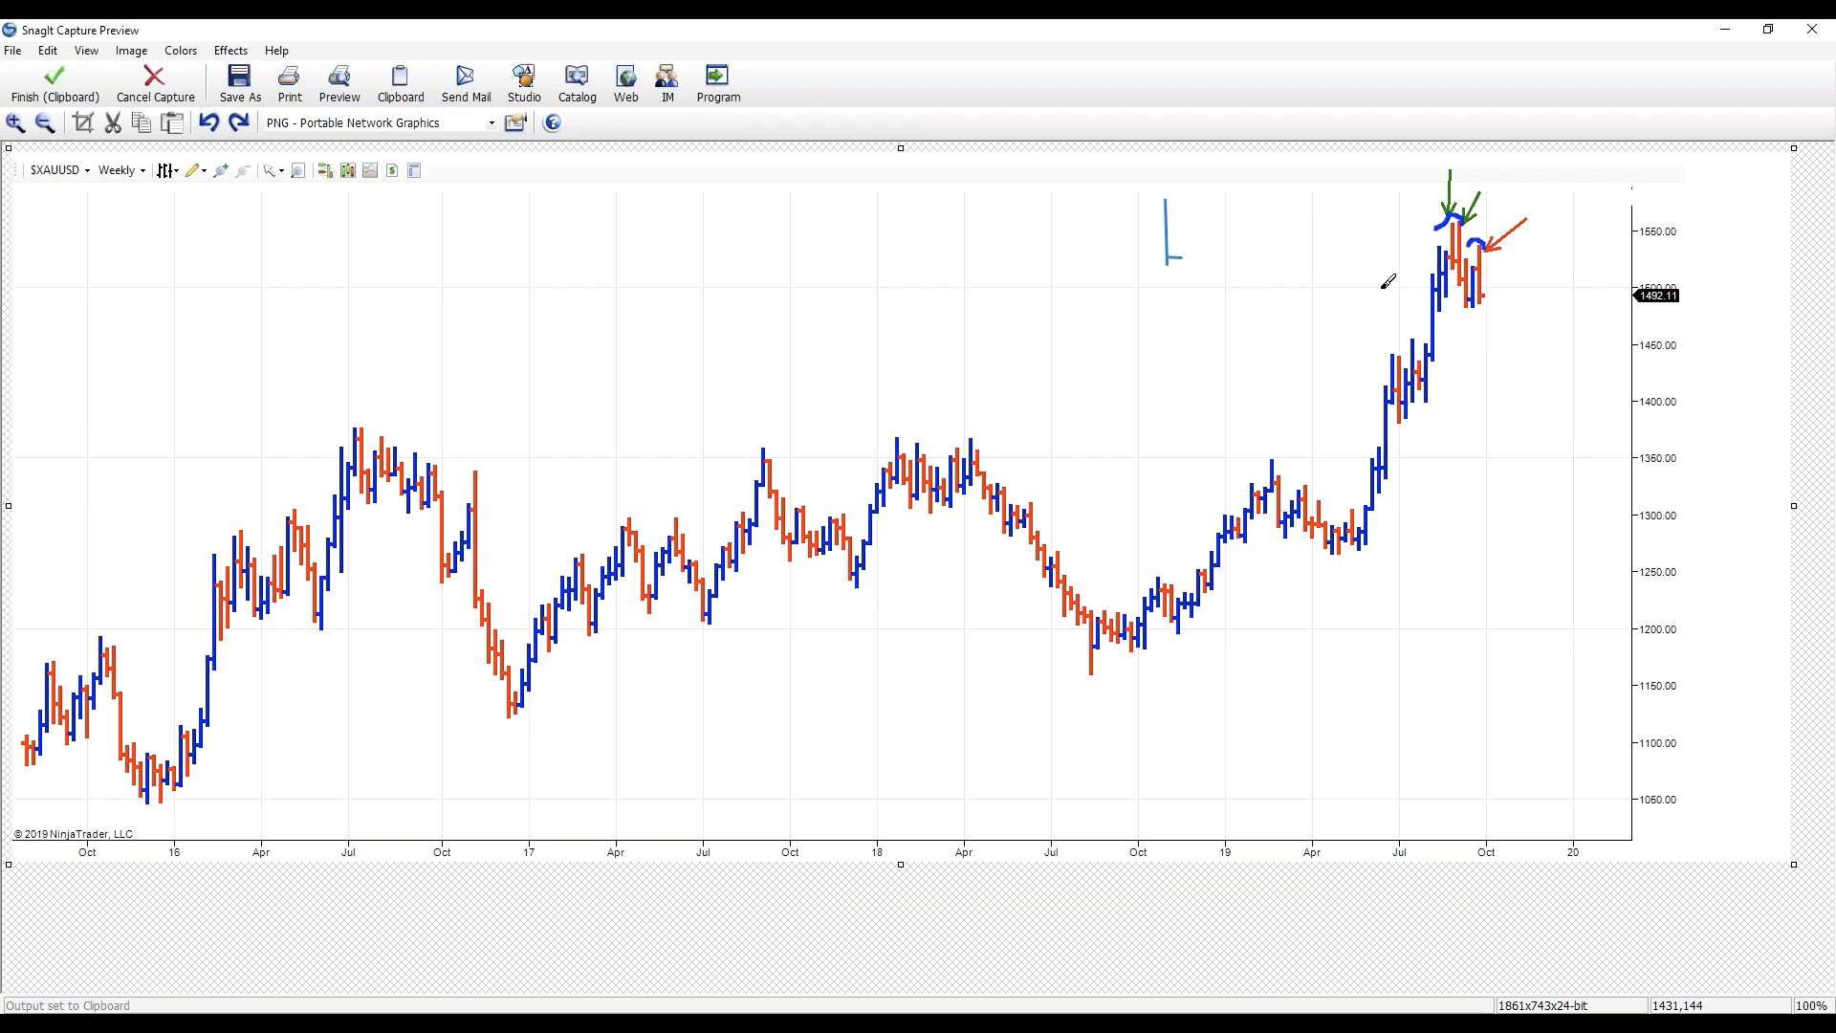
{"action": "mouse_move", "coordinate": [1499, 302]}
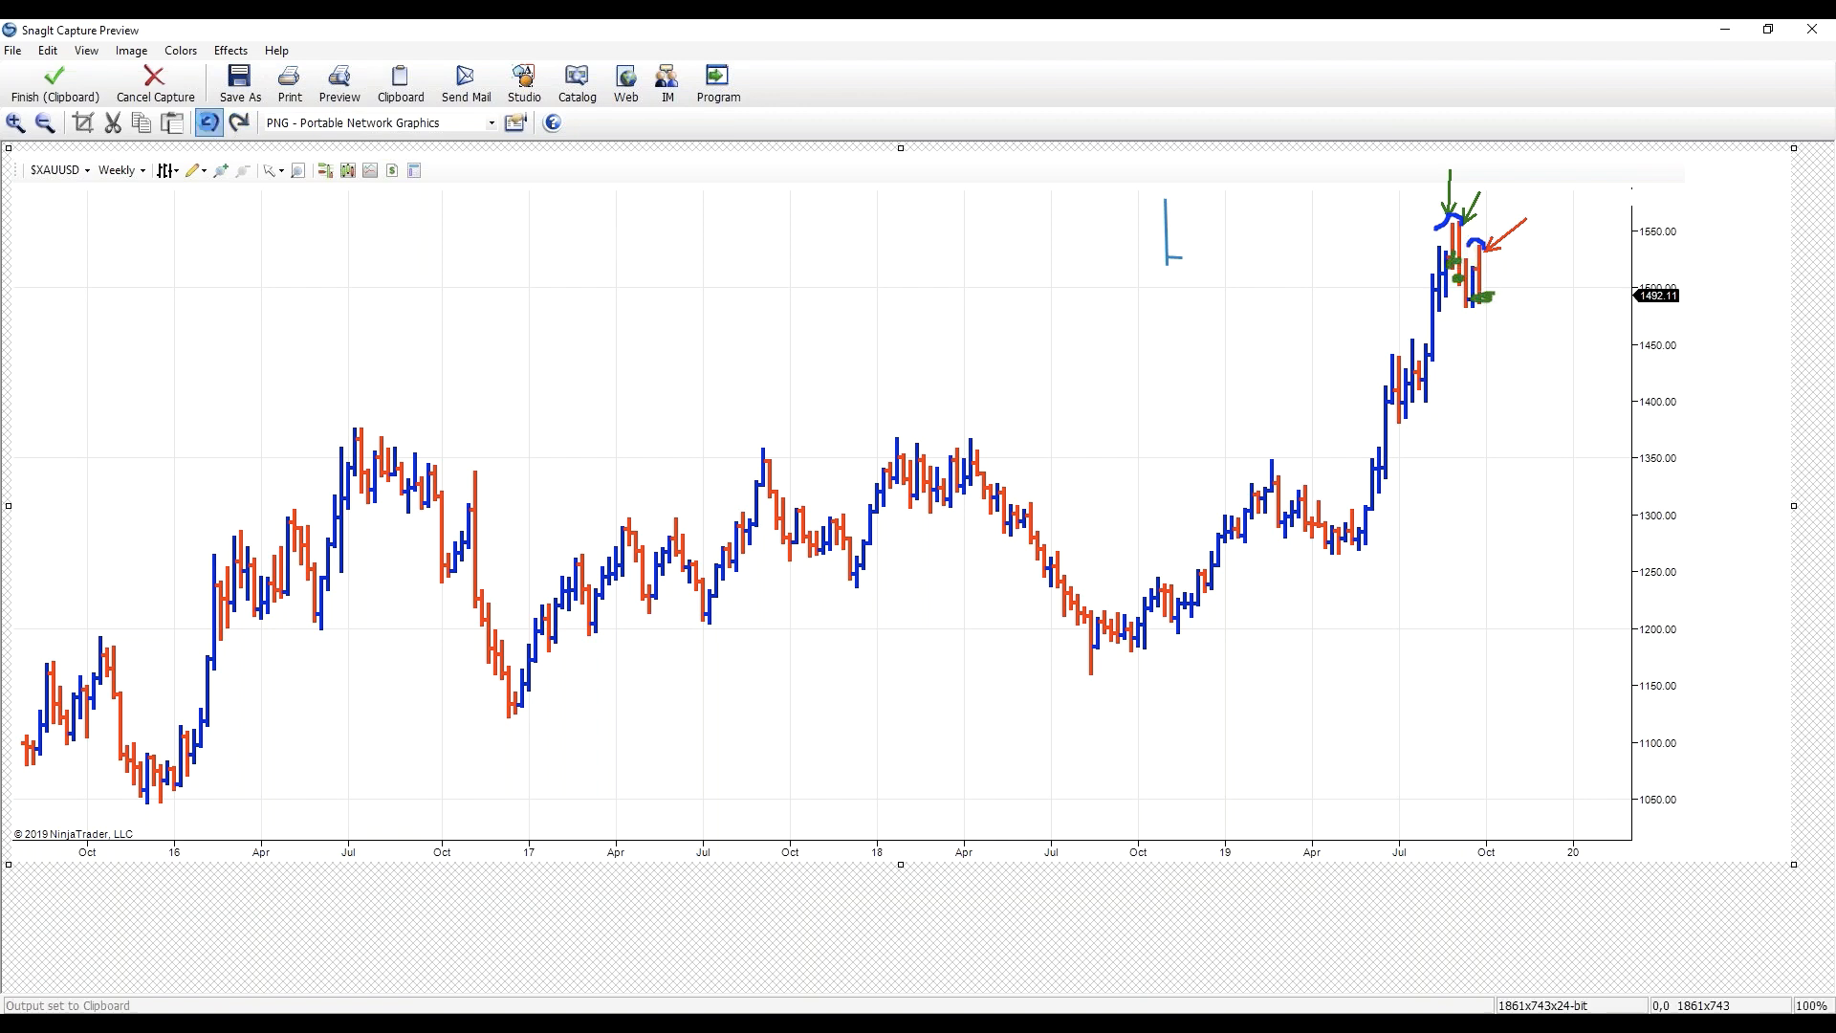
- Remove the green marks and horizontal levels from the weekly gold chart capture
{"action": "left_click", "coordinate": [208, 122]}
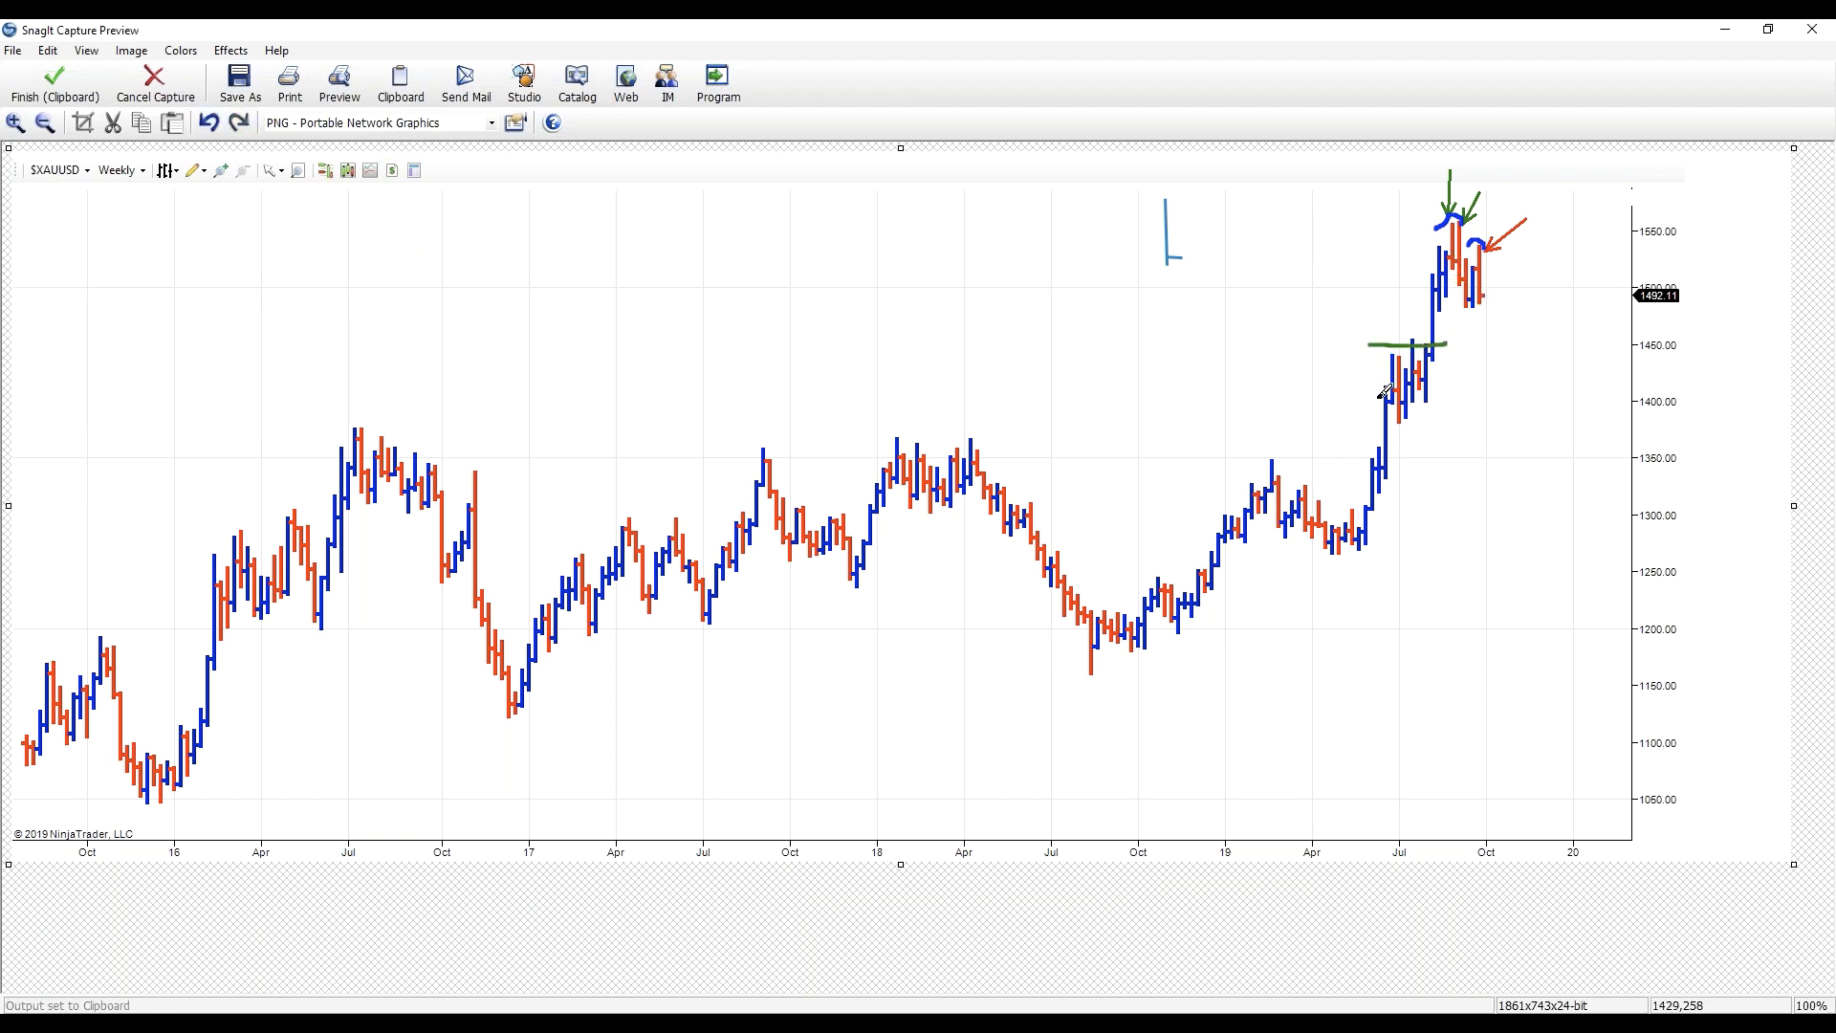
{"action": "left_click_drag", "start_coordinate": [1369, 404], "coordinate": [1463, 403]}
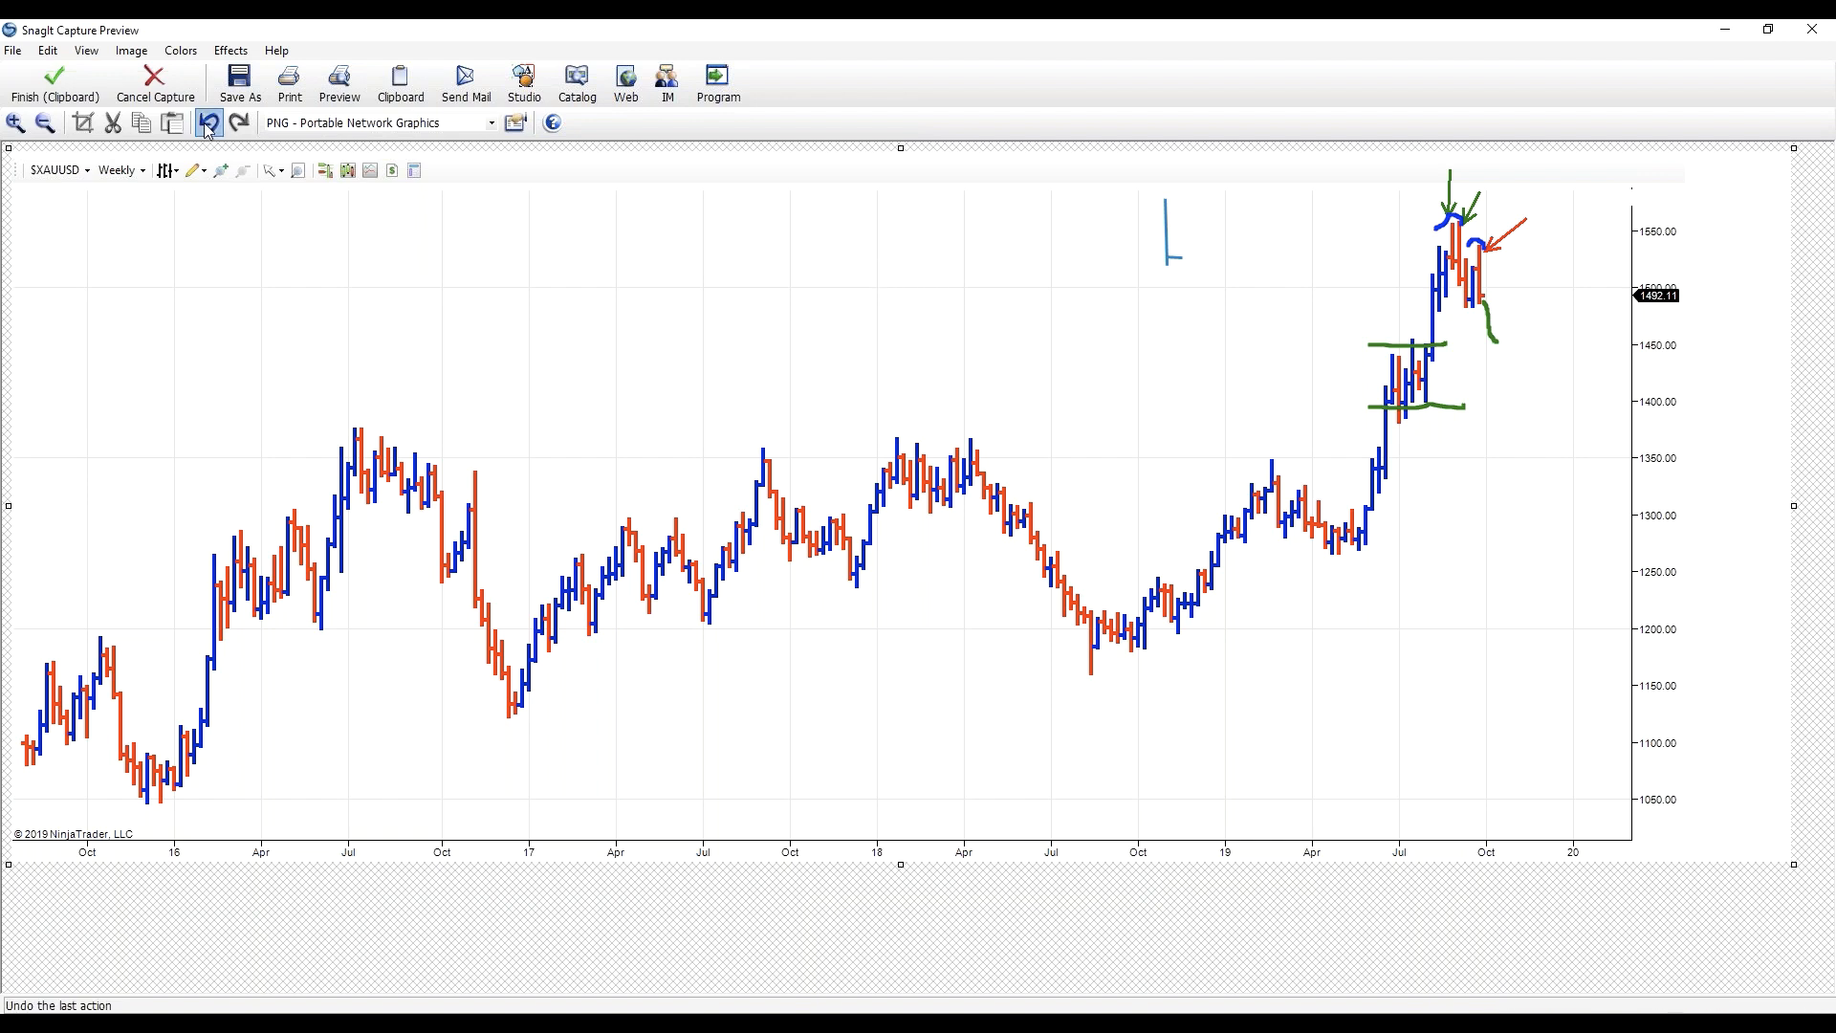
{"action": "left_click", "coordinate": [208, 122]}
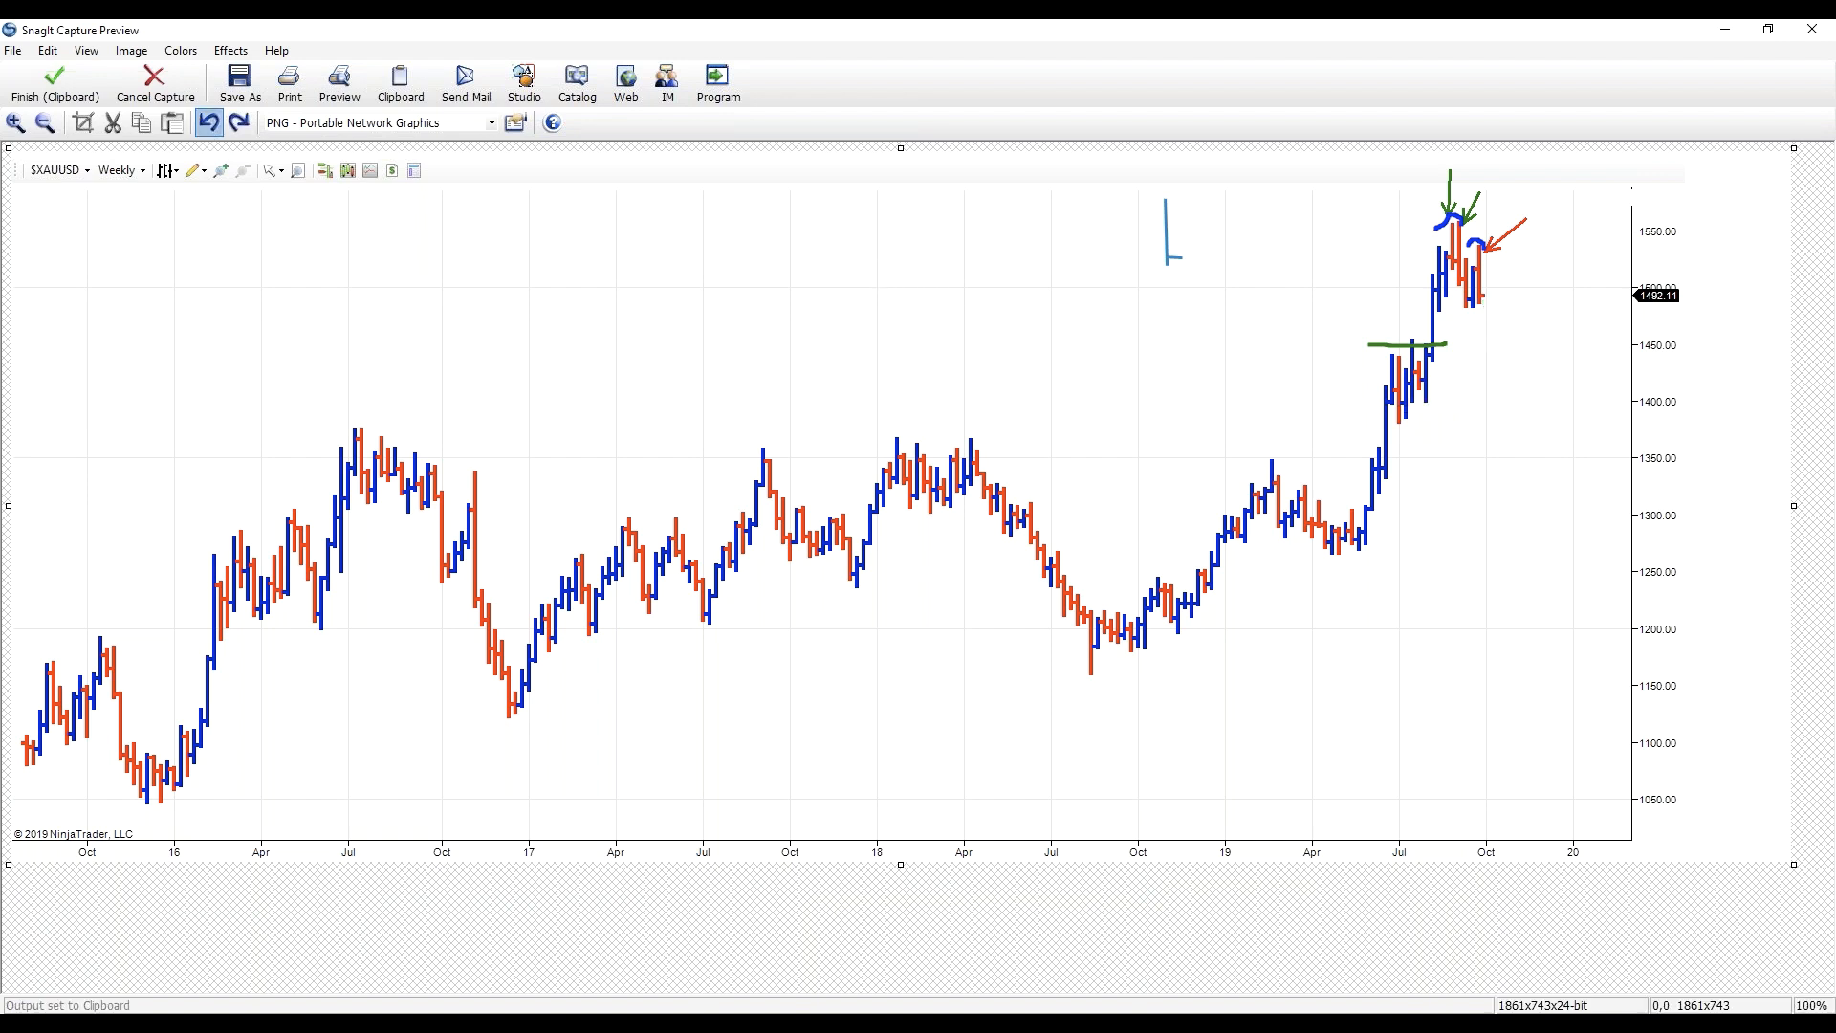
{"action": "left_click", "coordinate": [206, 122]}
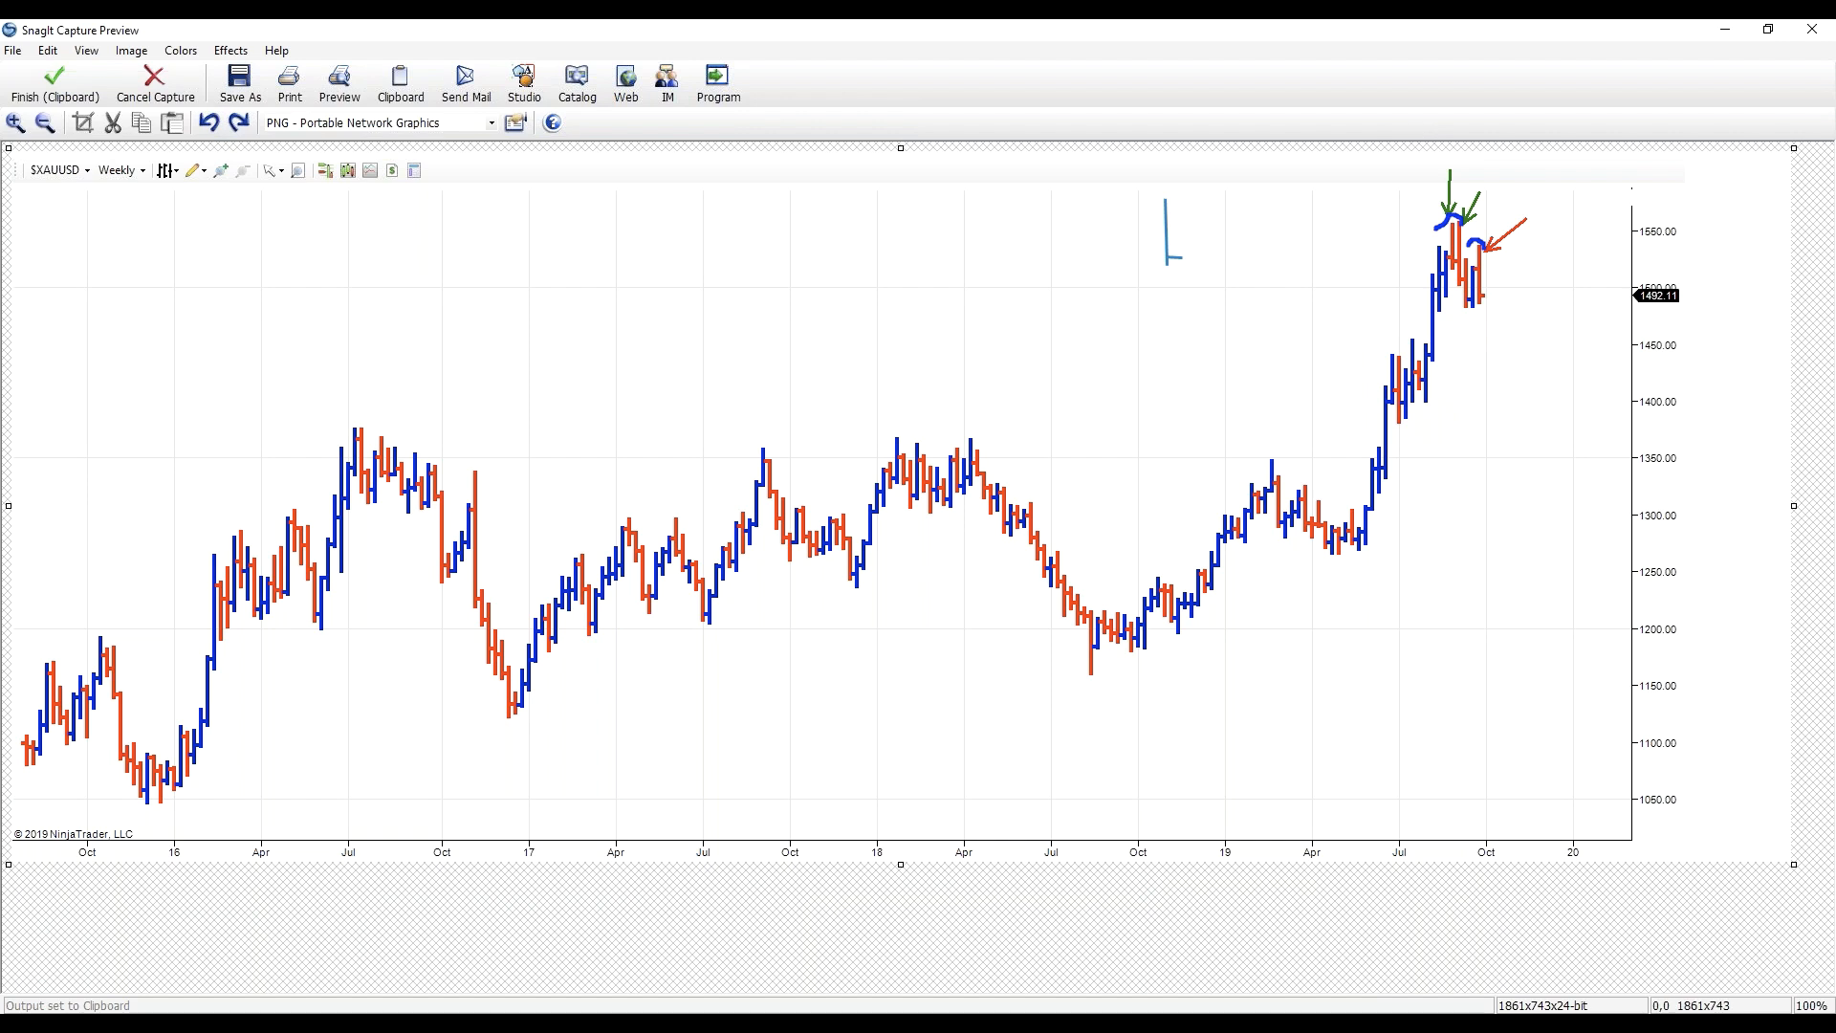
- Draw a blue rising trendline from the 2018 low with an arrow down to it, then close the capture
{"action": "left_click_drag", "start_coordinate": [1077, 668], "coordinate": [1114, 679]}
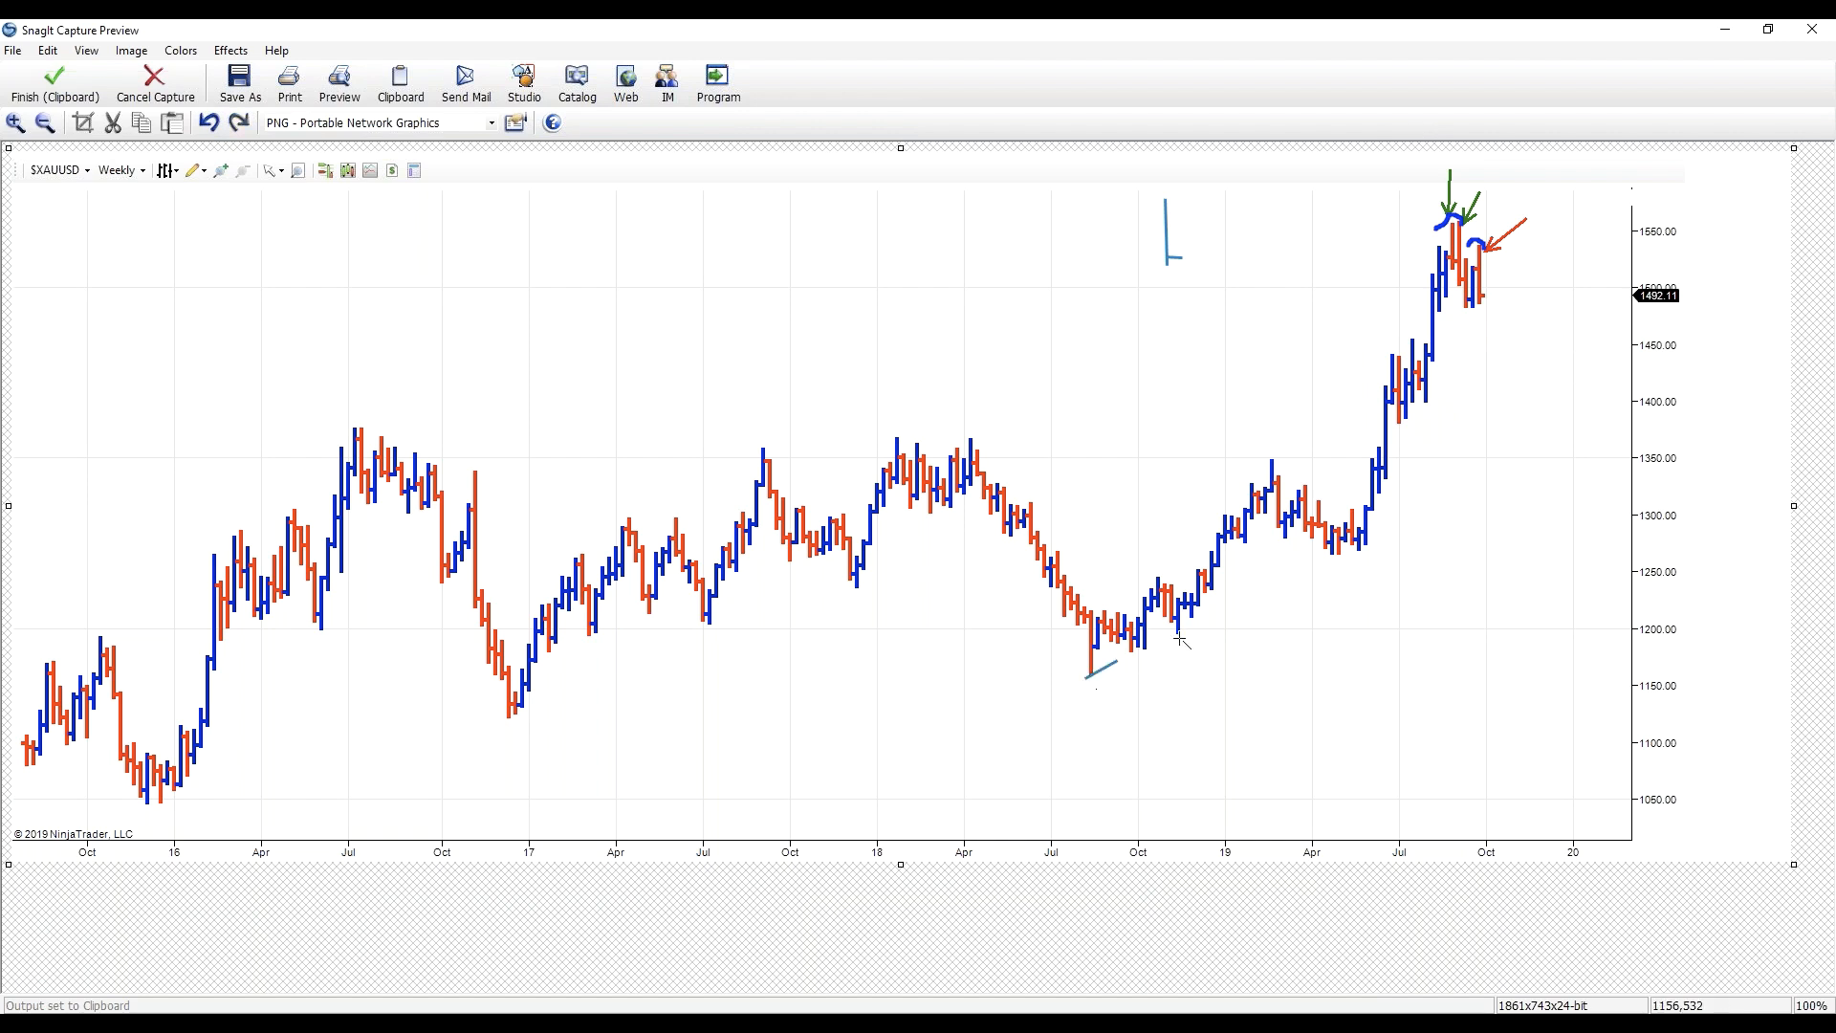
{"action": "left_click_drag", "start_coordinate": [1084, 677], "coordinate": [1704, 382]}
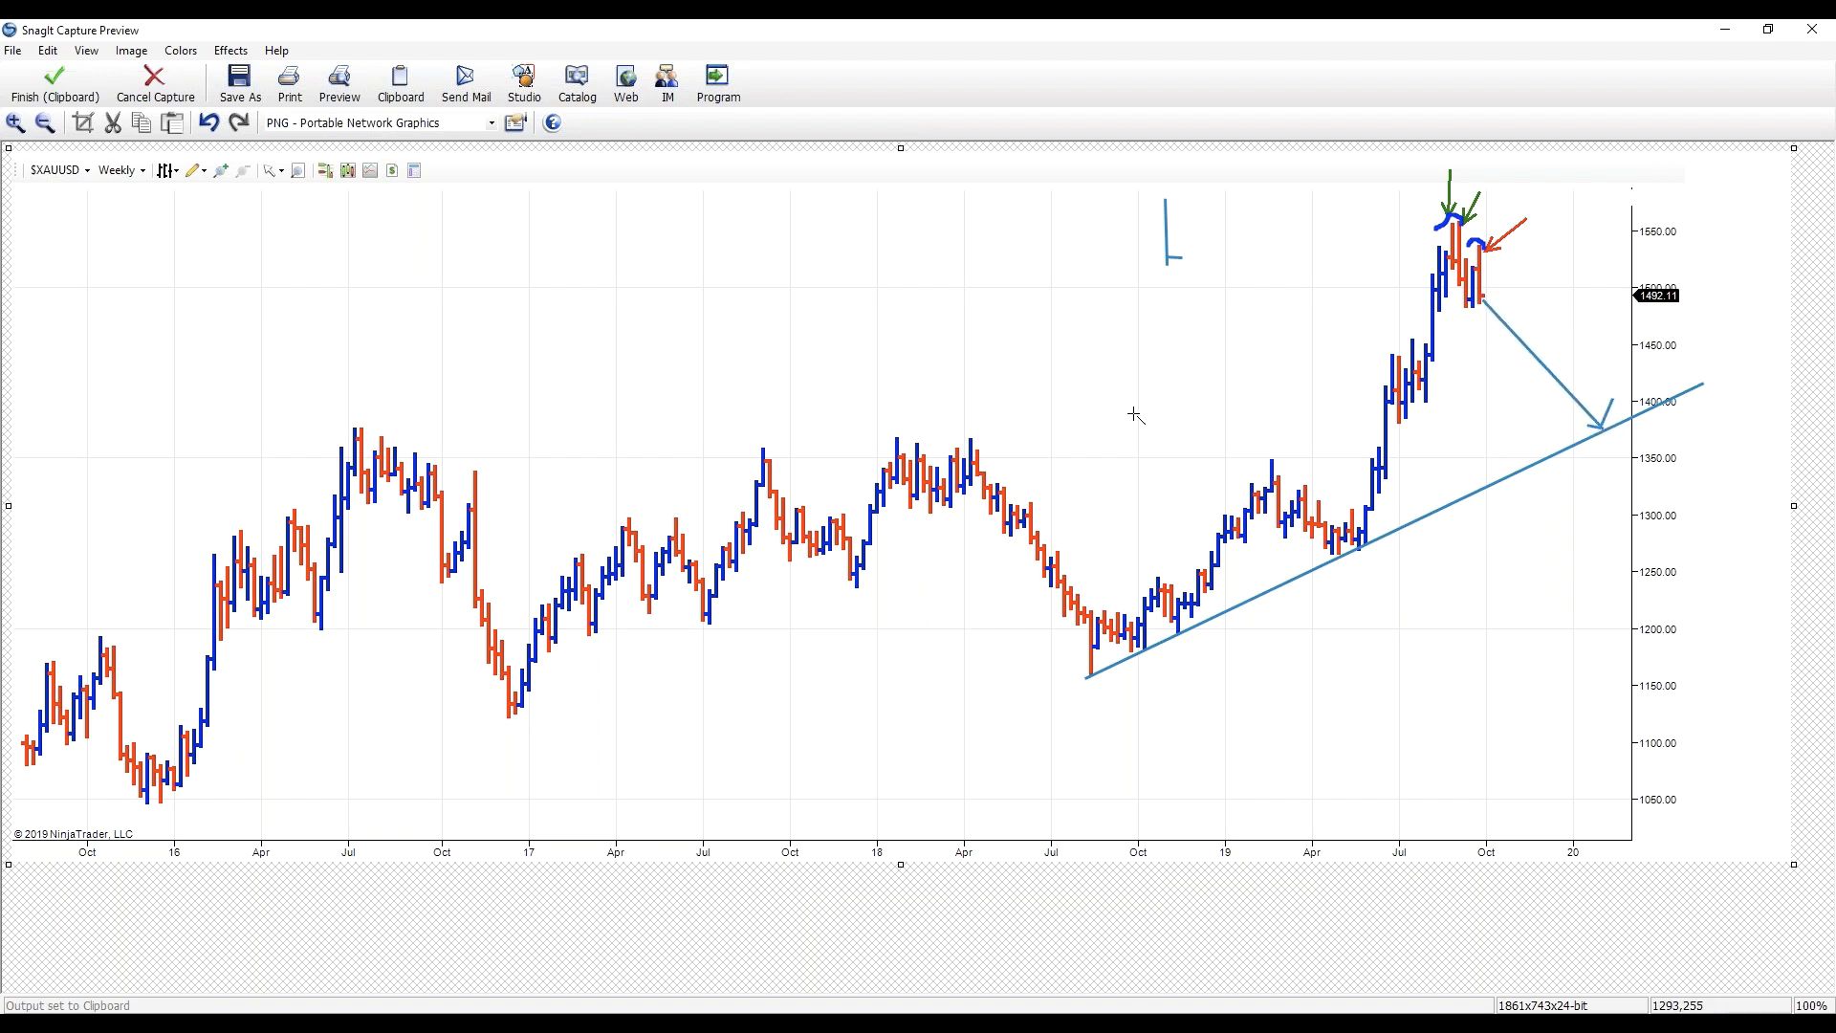
{"action": "mouse_move", "coordinate": [691, 379]}
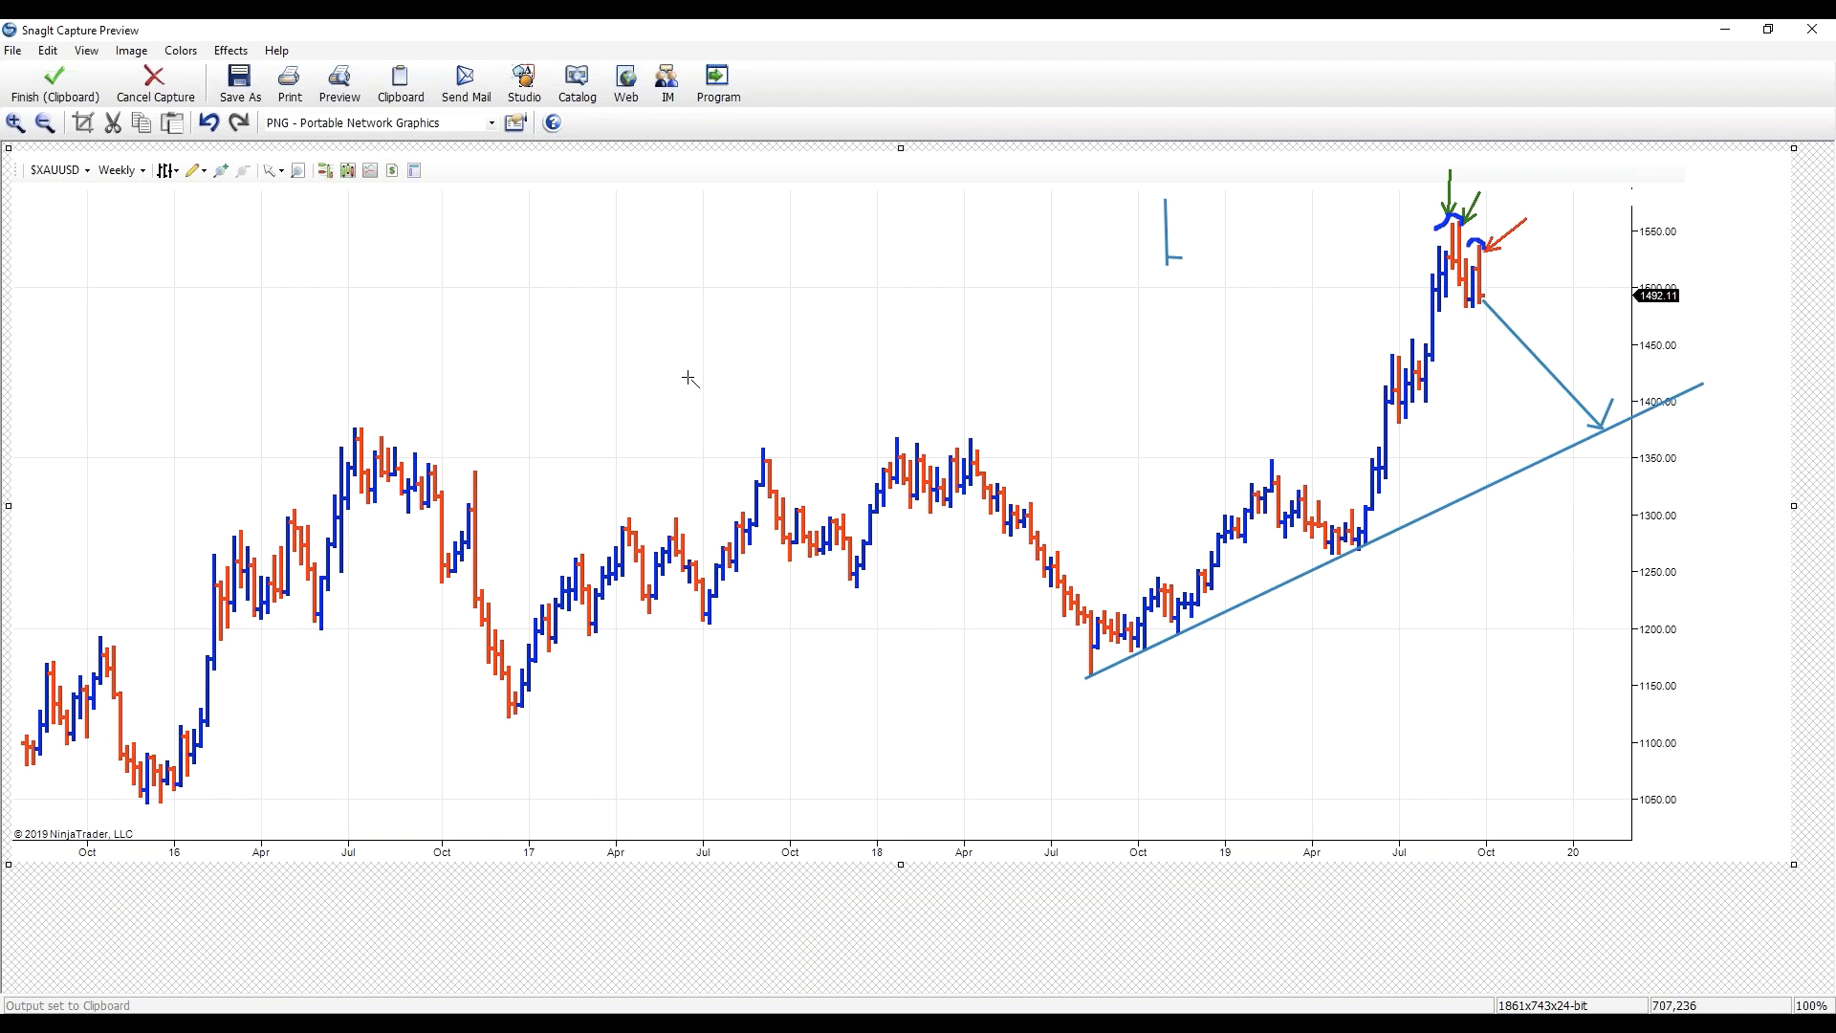
{"action": "left_click", "coordinate": [155, 84]}
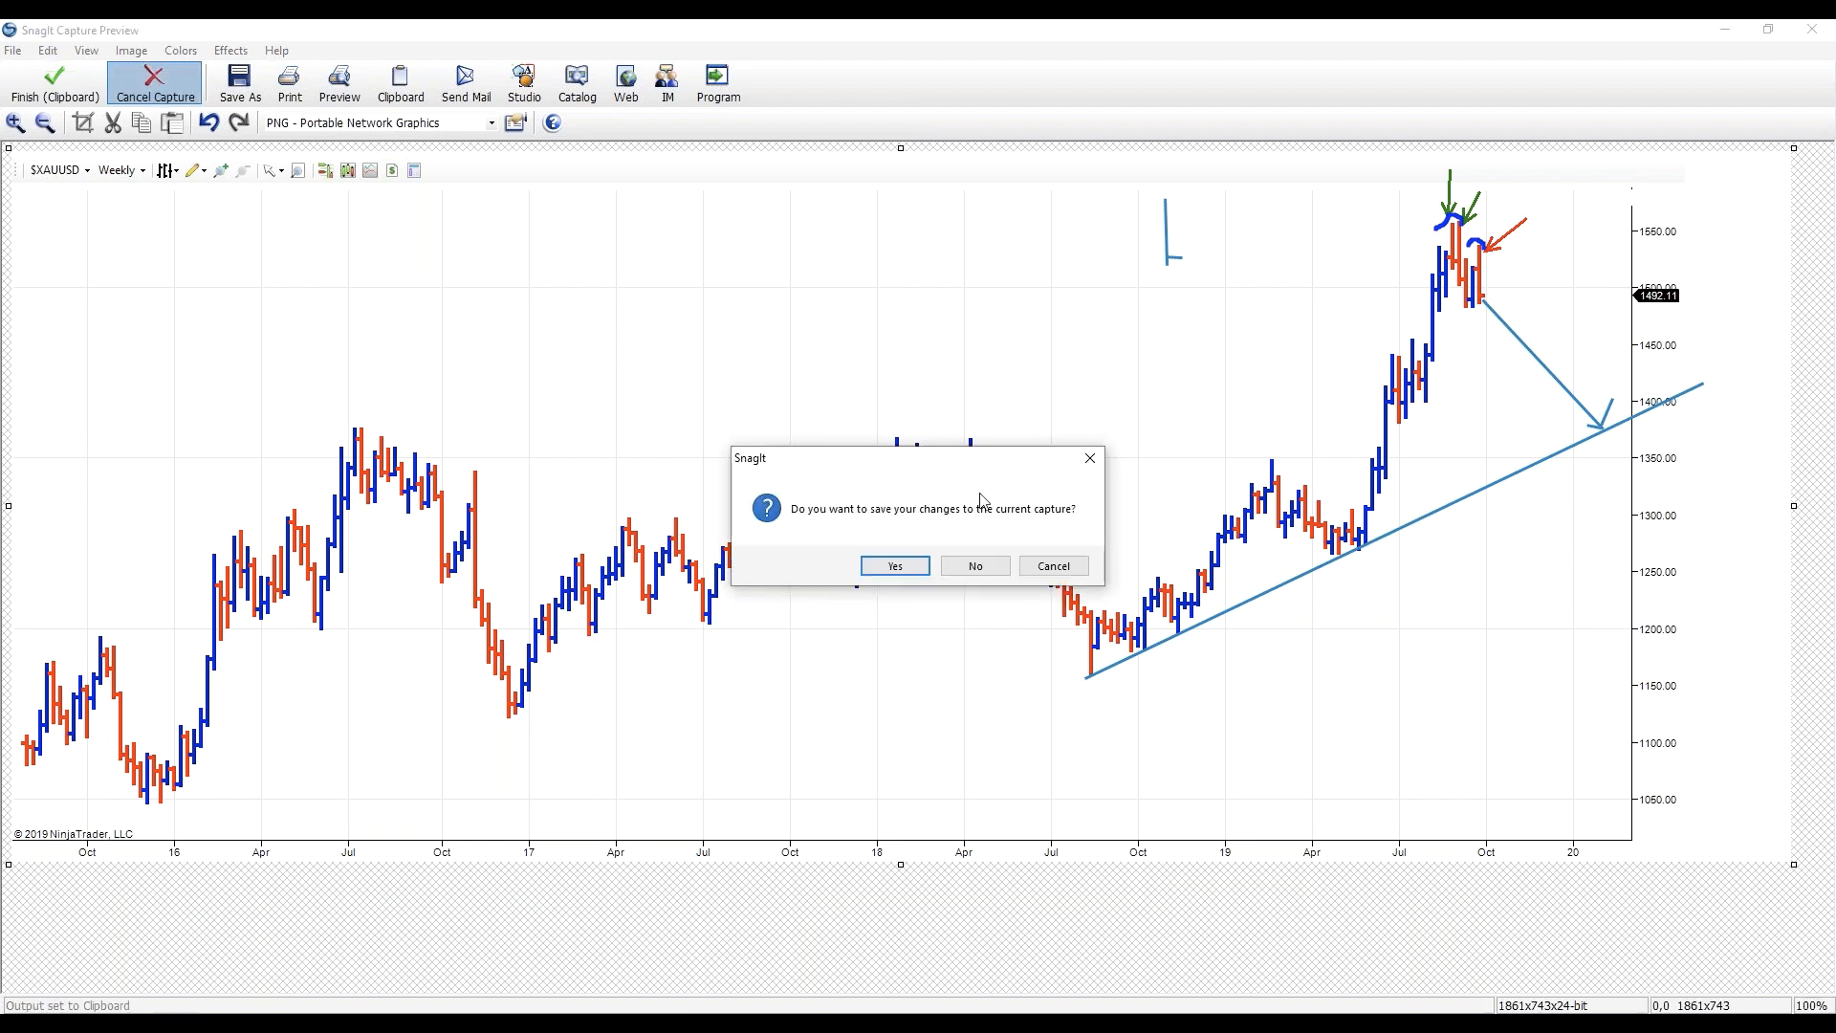
{"action": "left_click", "coordinate": [974, 564]}
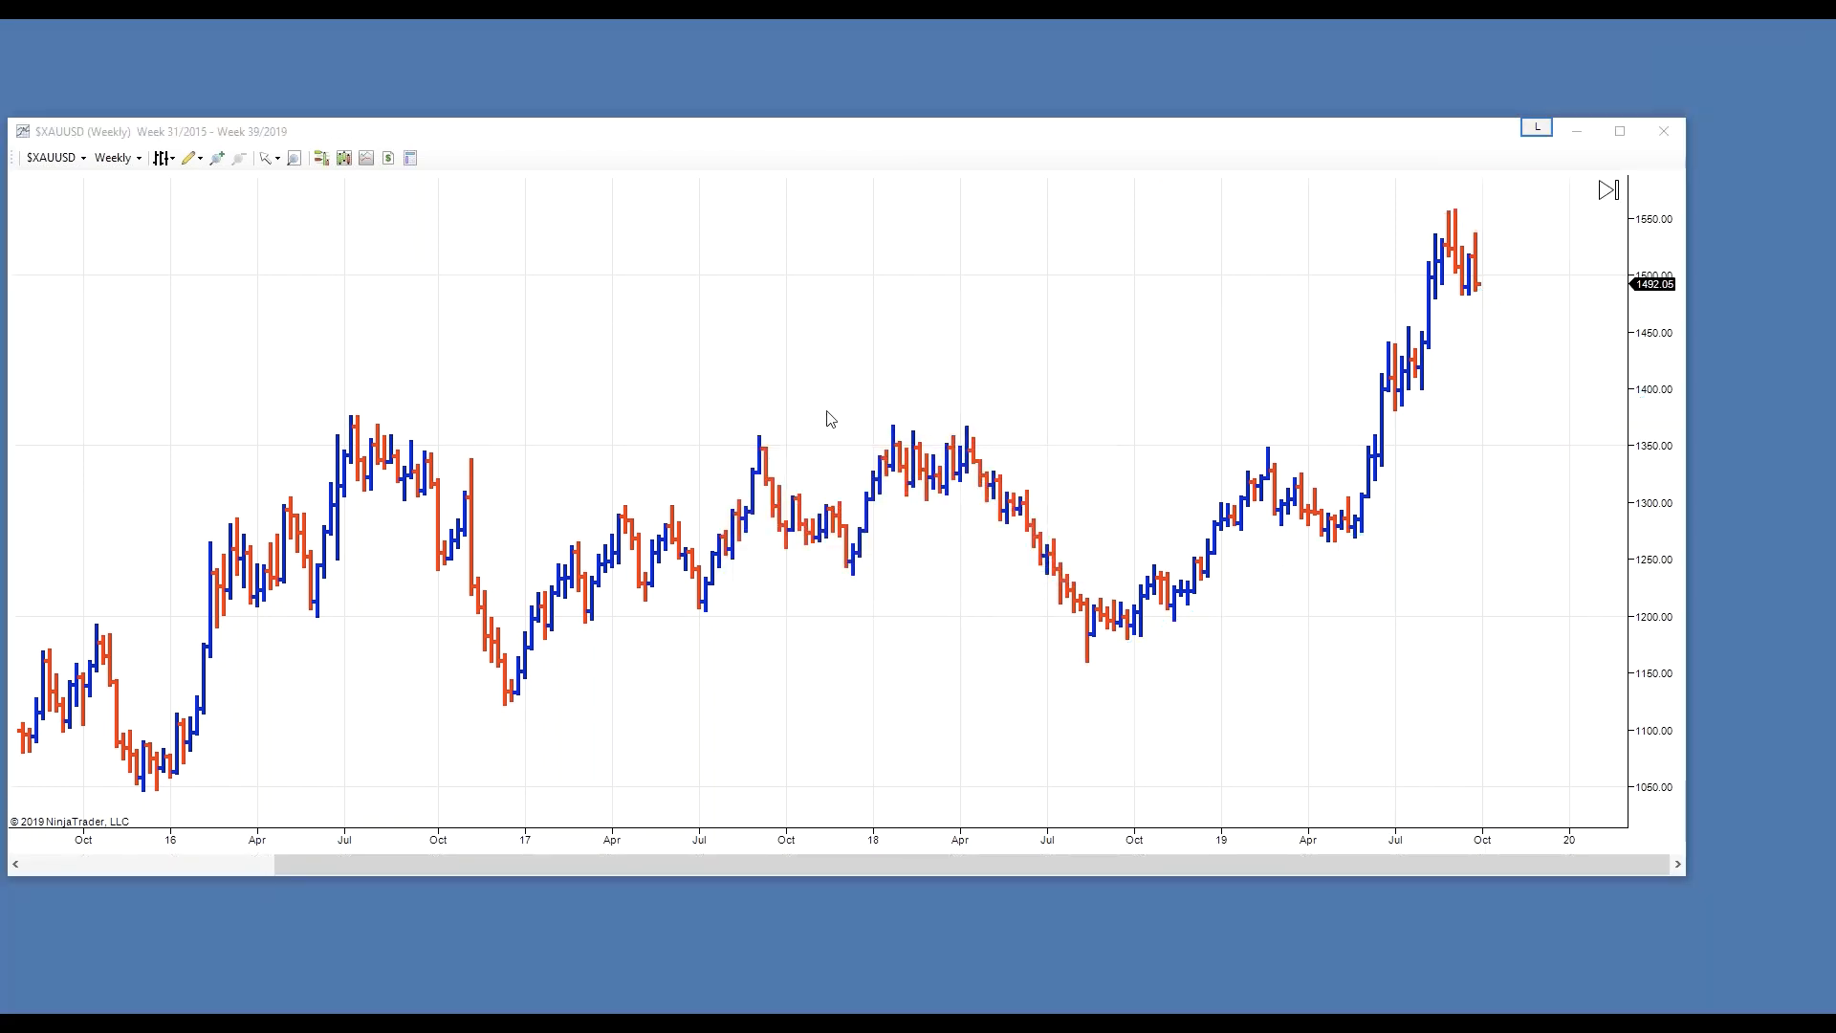
{"action": "mouse_move", "coordinate": [689, 313]}
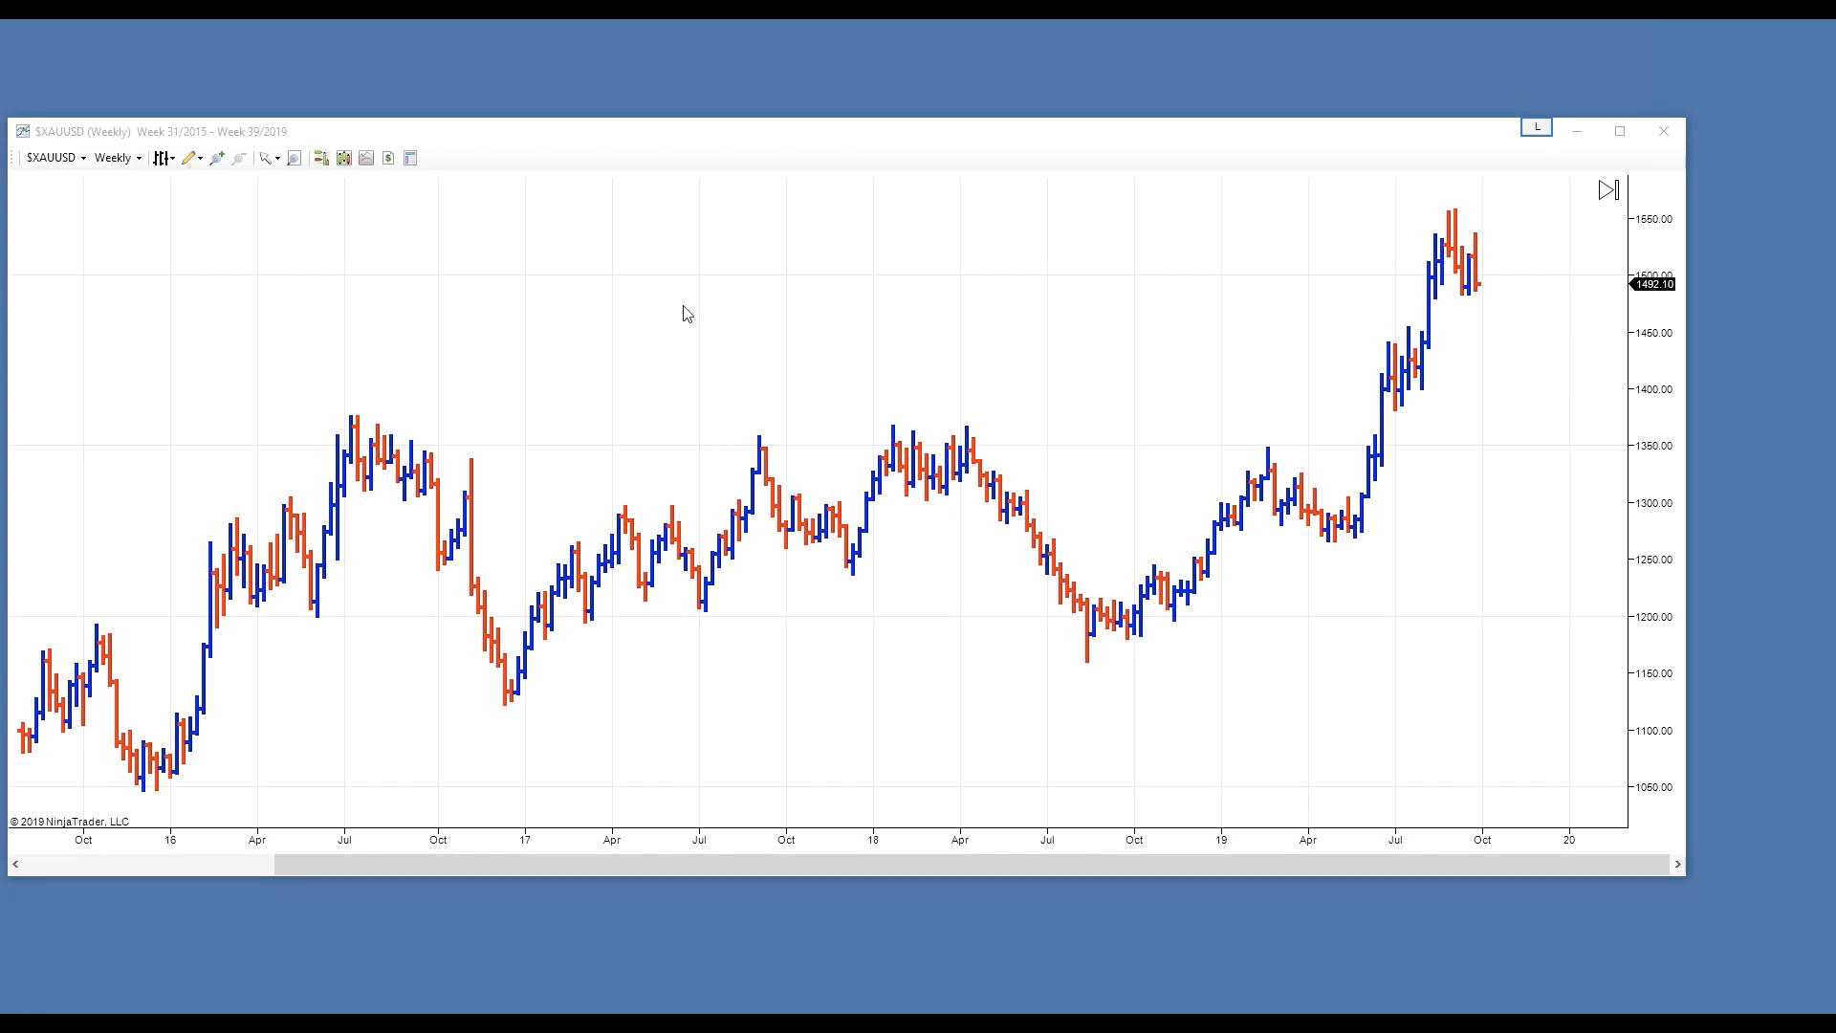
{"action": "mouse_move", "coordinate": [620, 268]}
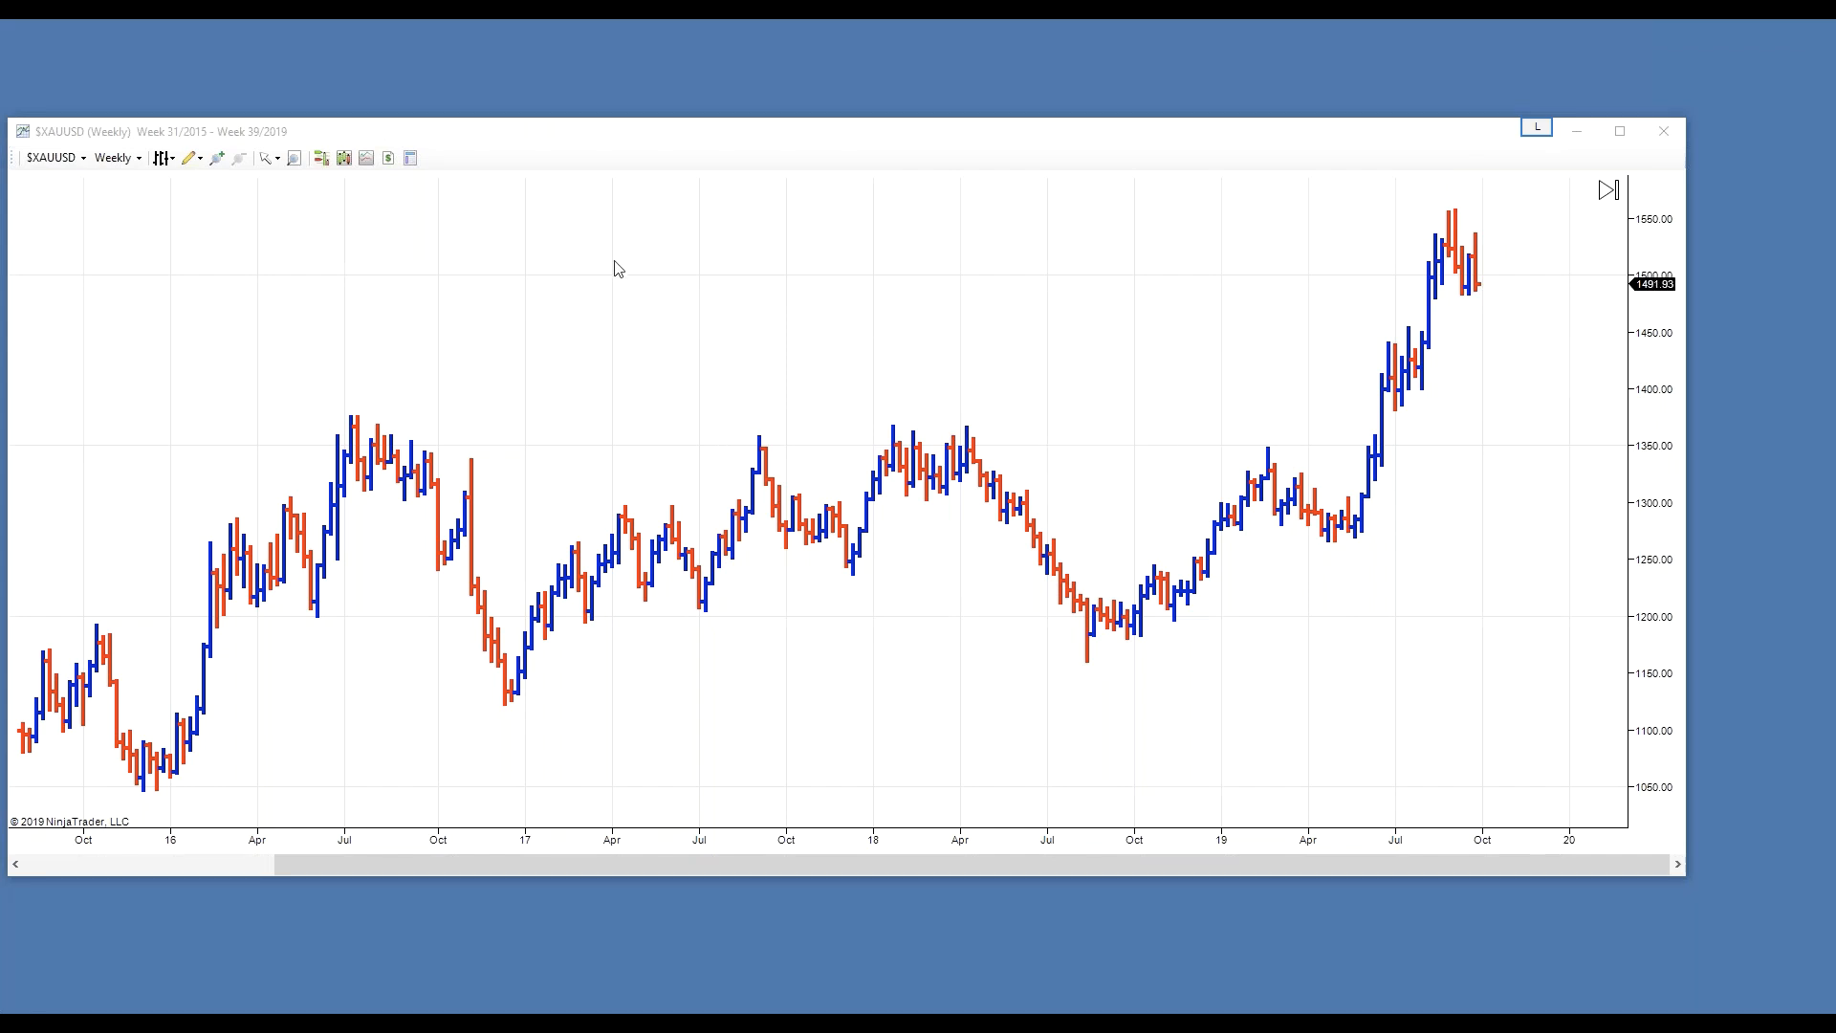
{"action": "mouse_move", "coordinate": [1485, 341]}
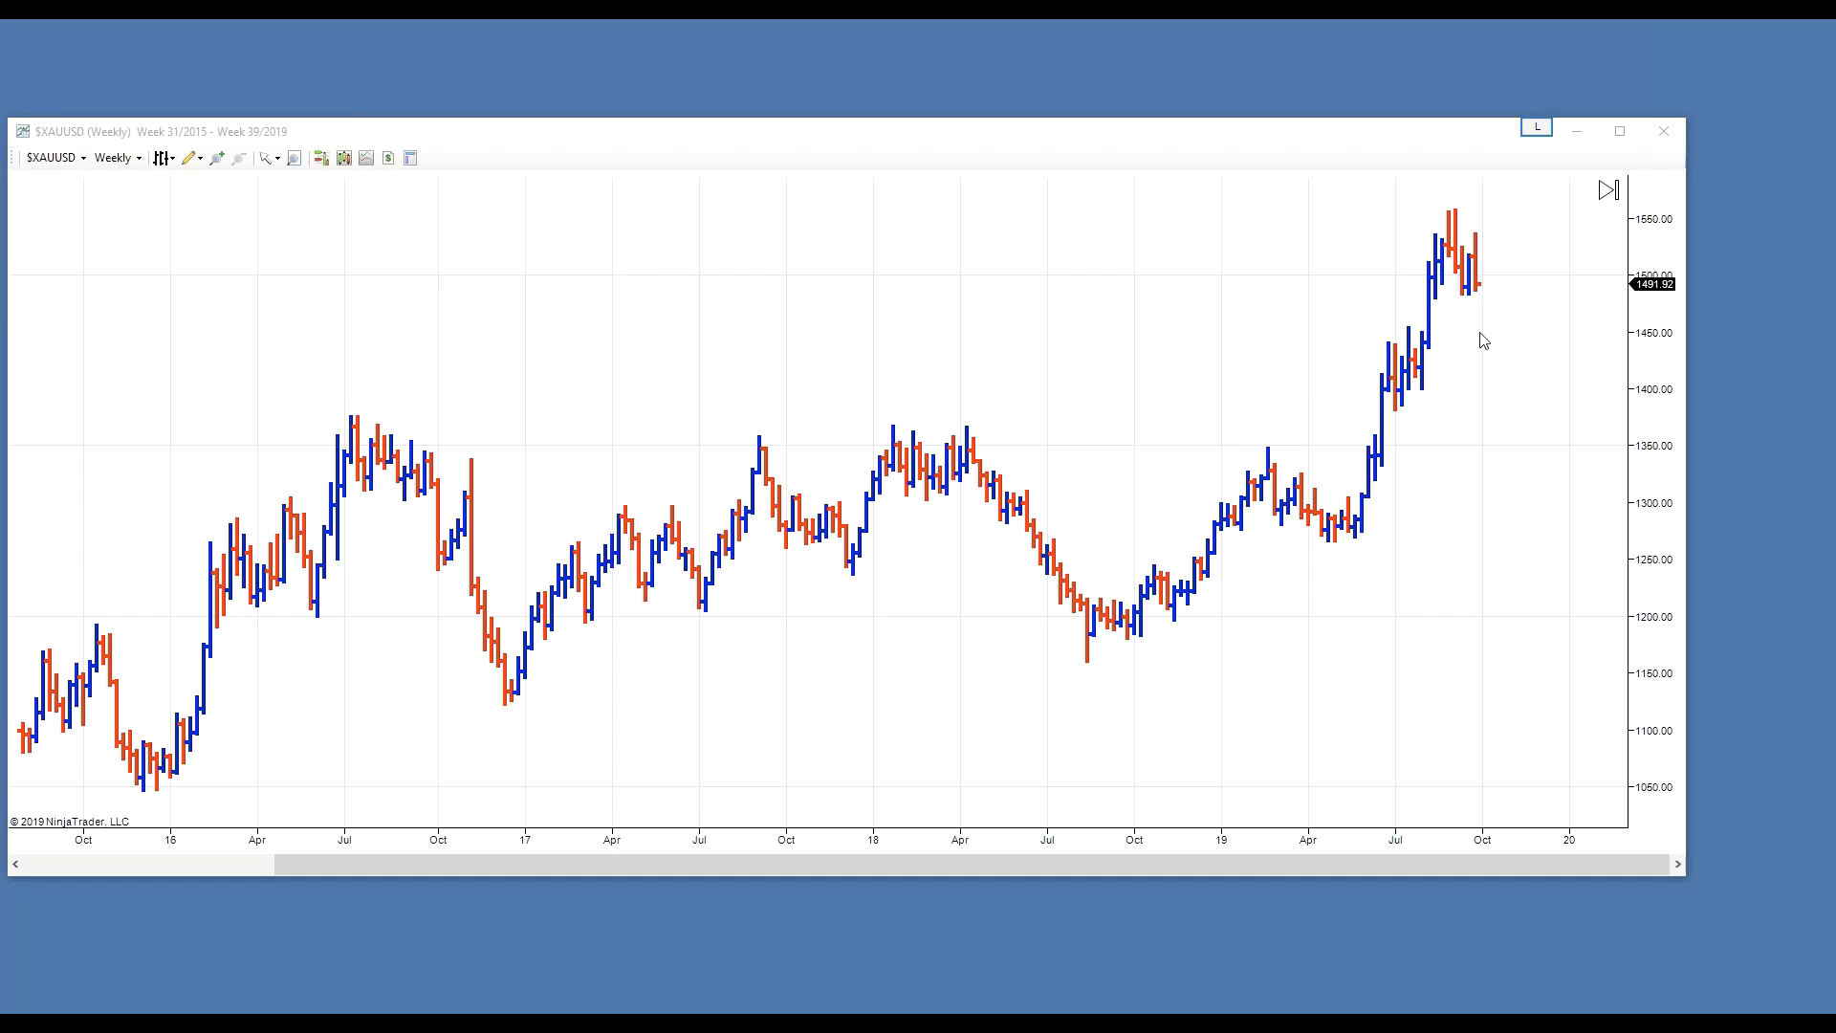
{"action": "left_click", "coordinate": [134, 157]}
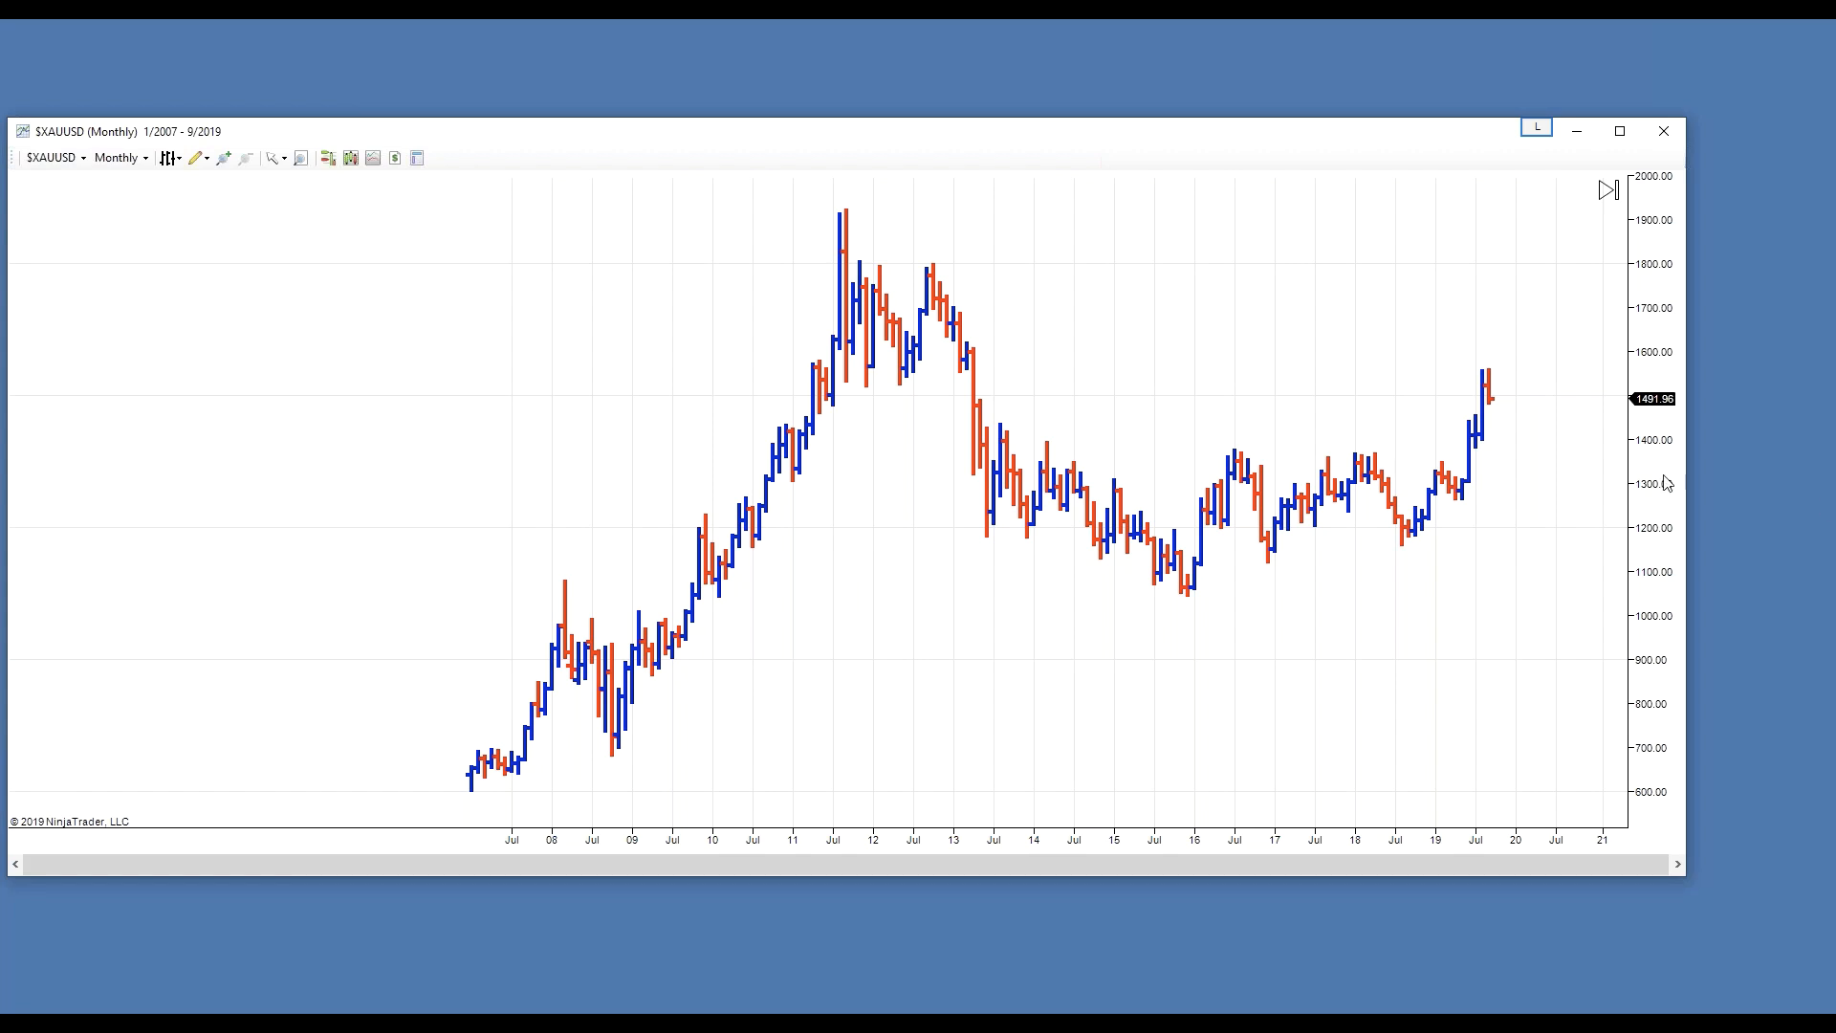
{"action": "mouse_move", "coordinate": [1490, 407]}
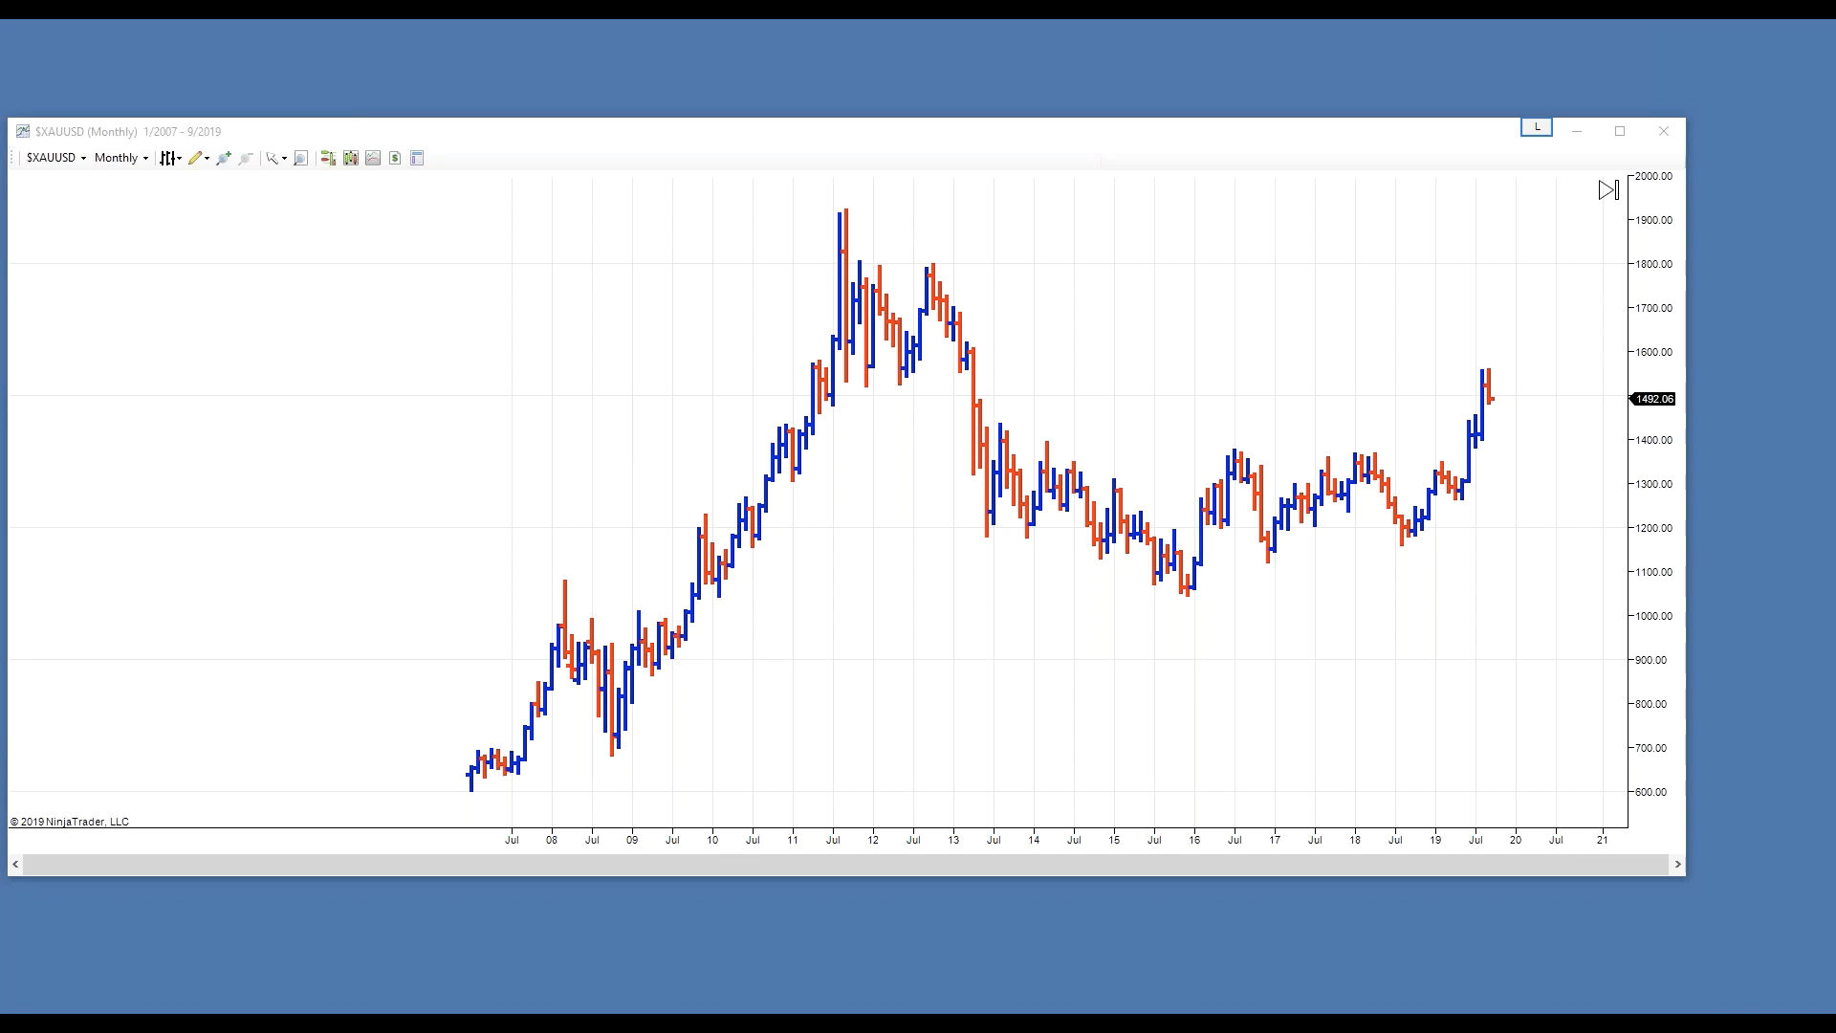
{"action": "mouse_move", "coordinate": [1534, 391]}
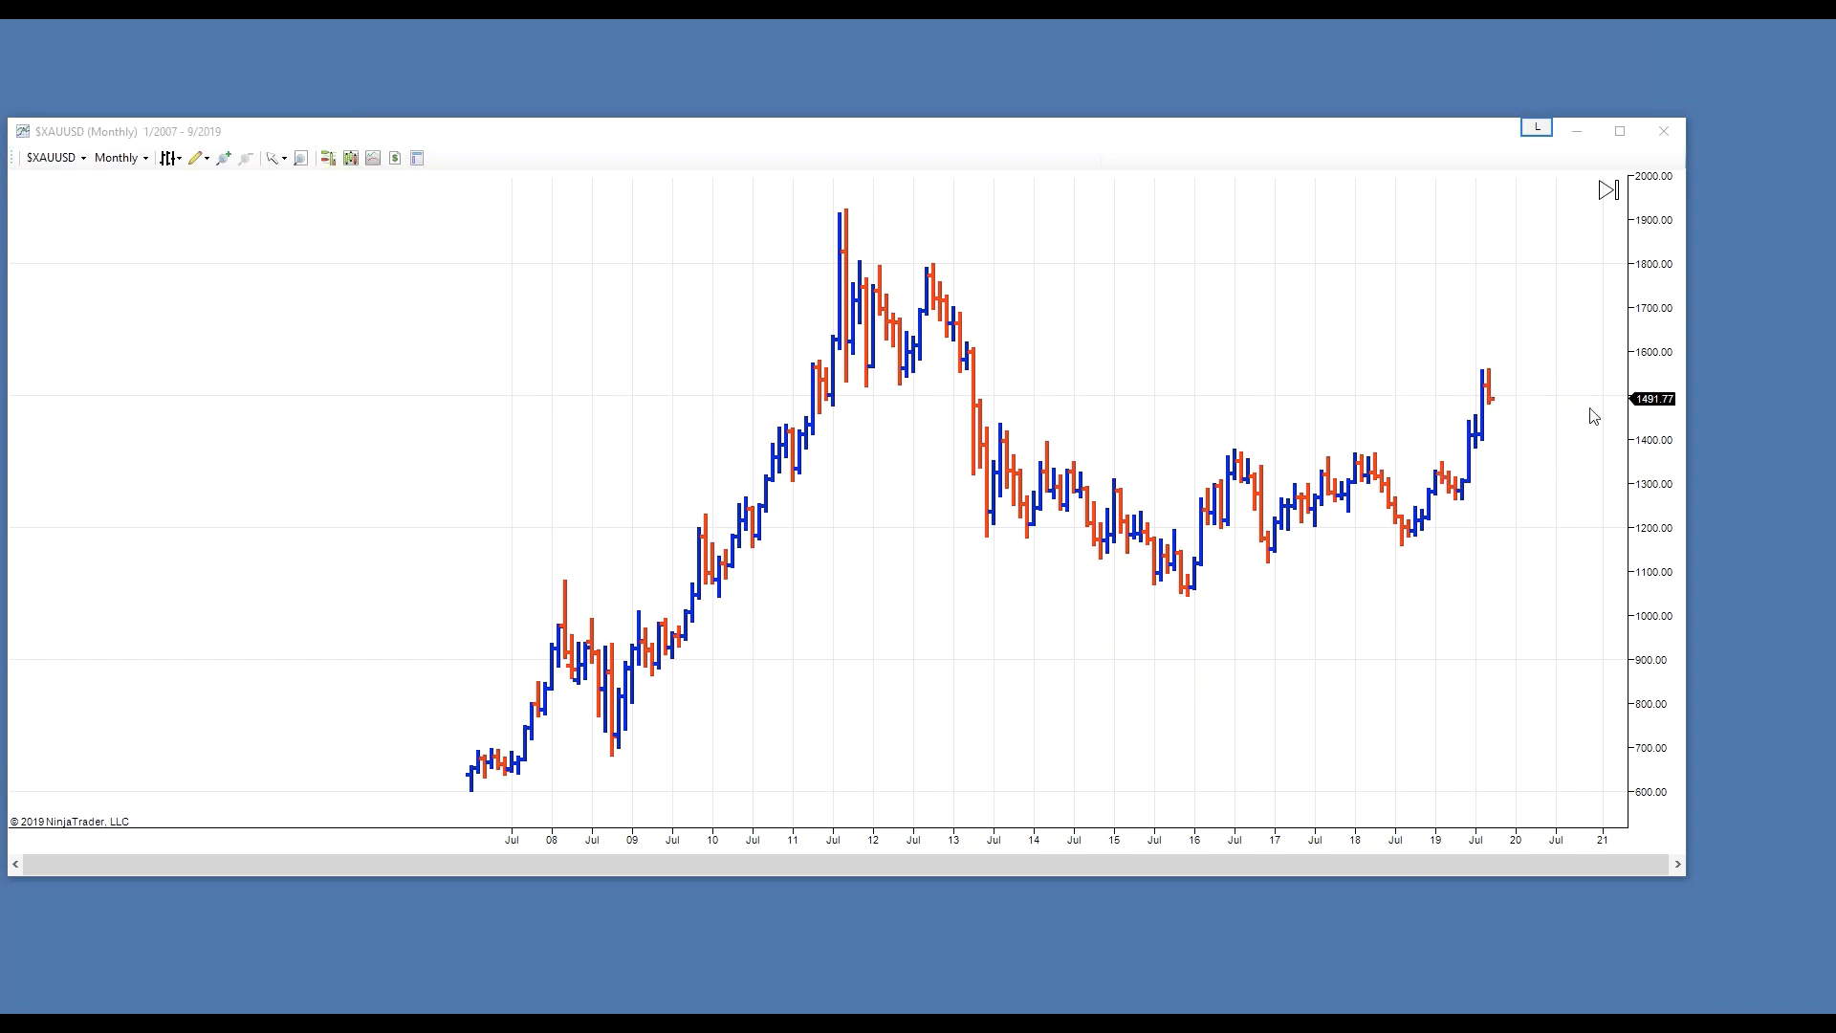
{"action": "mouse_move", "coordinate": [1498, 409]}
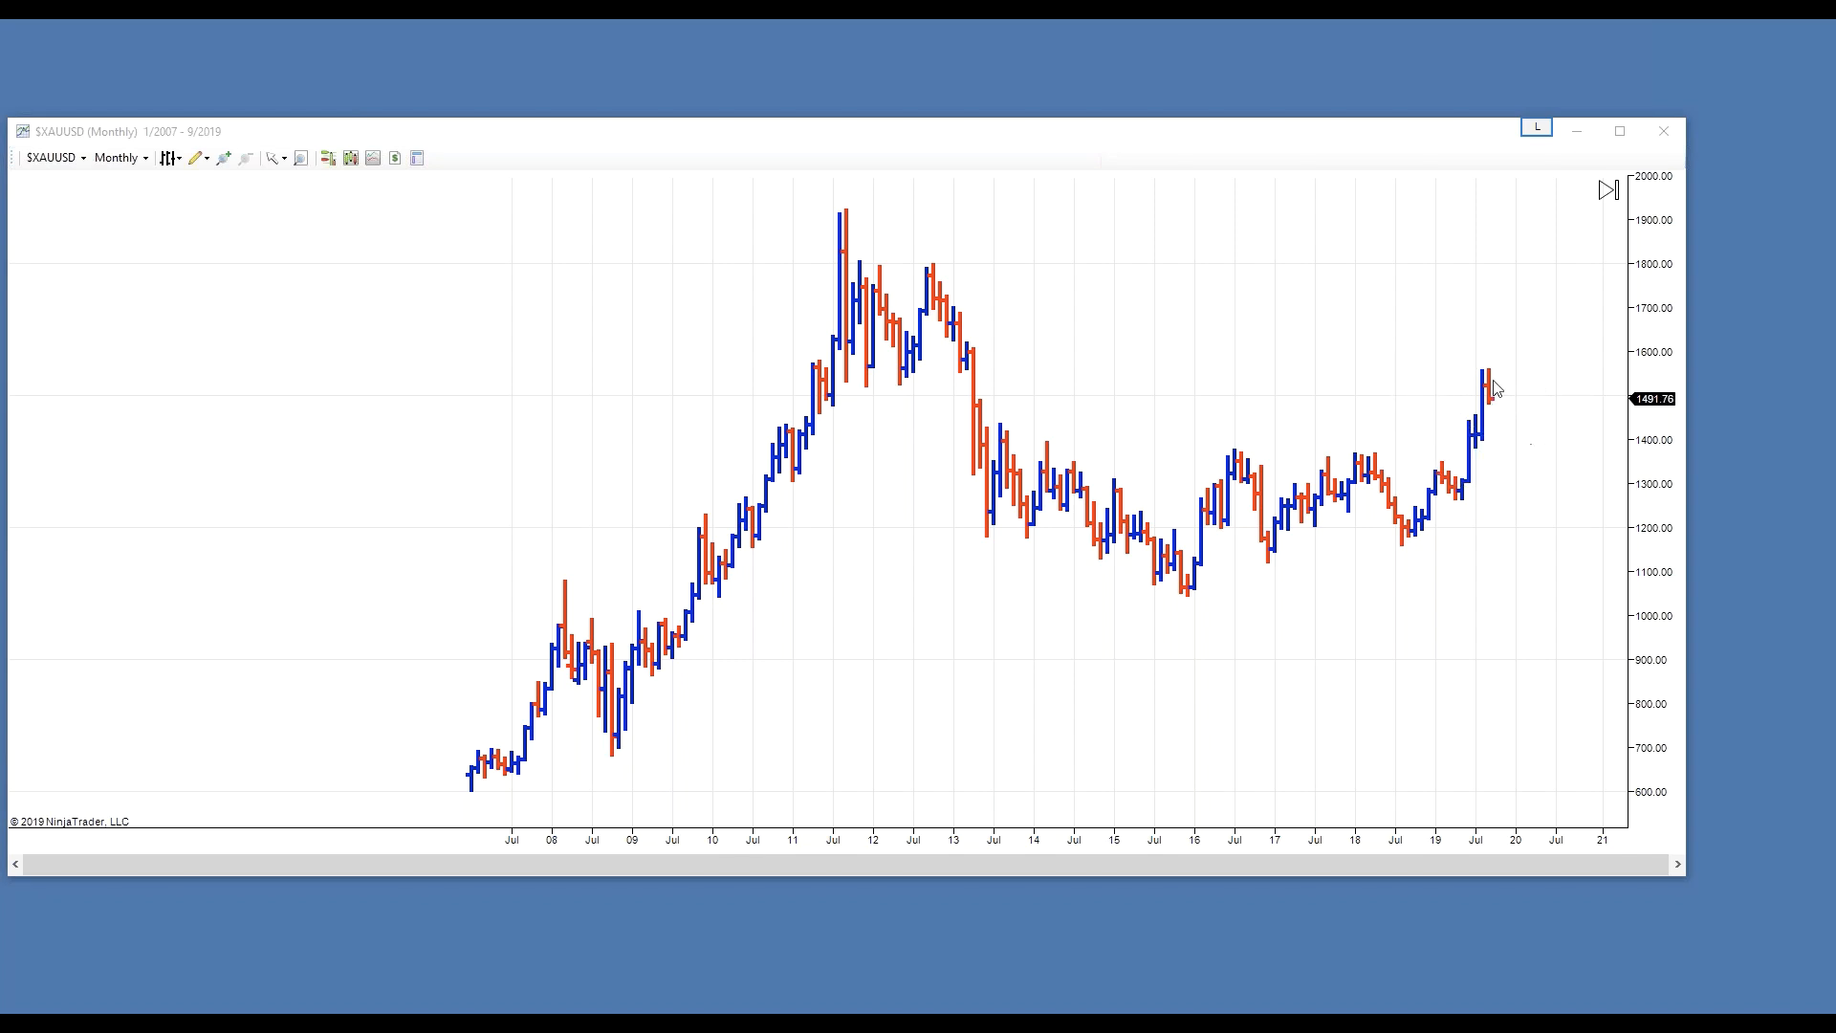
{"action": "mouse_move", "coordinate": [1760, 137]}
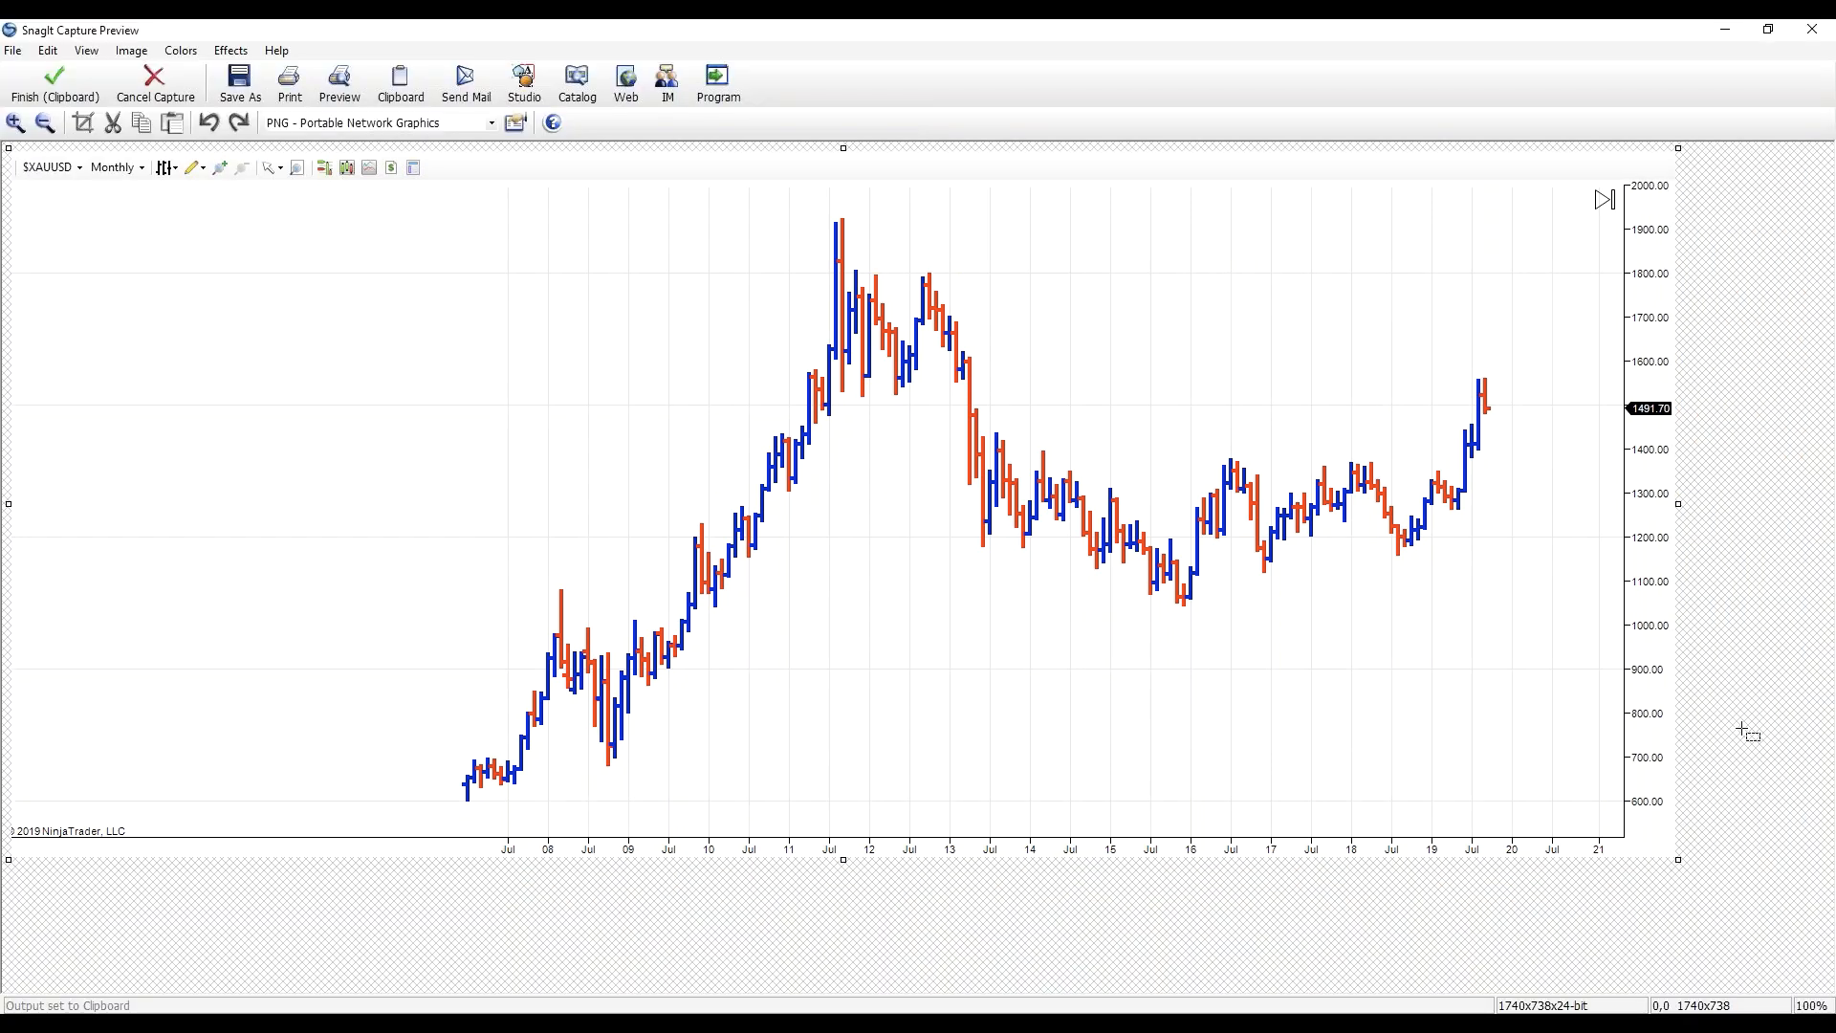
{"action": "mouse_move", "coordinate": [1463, 495]}
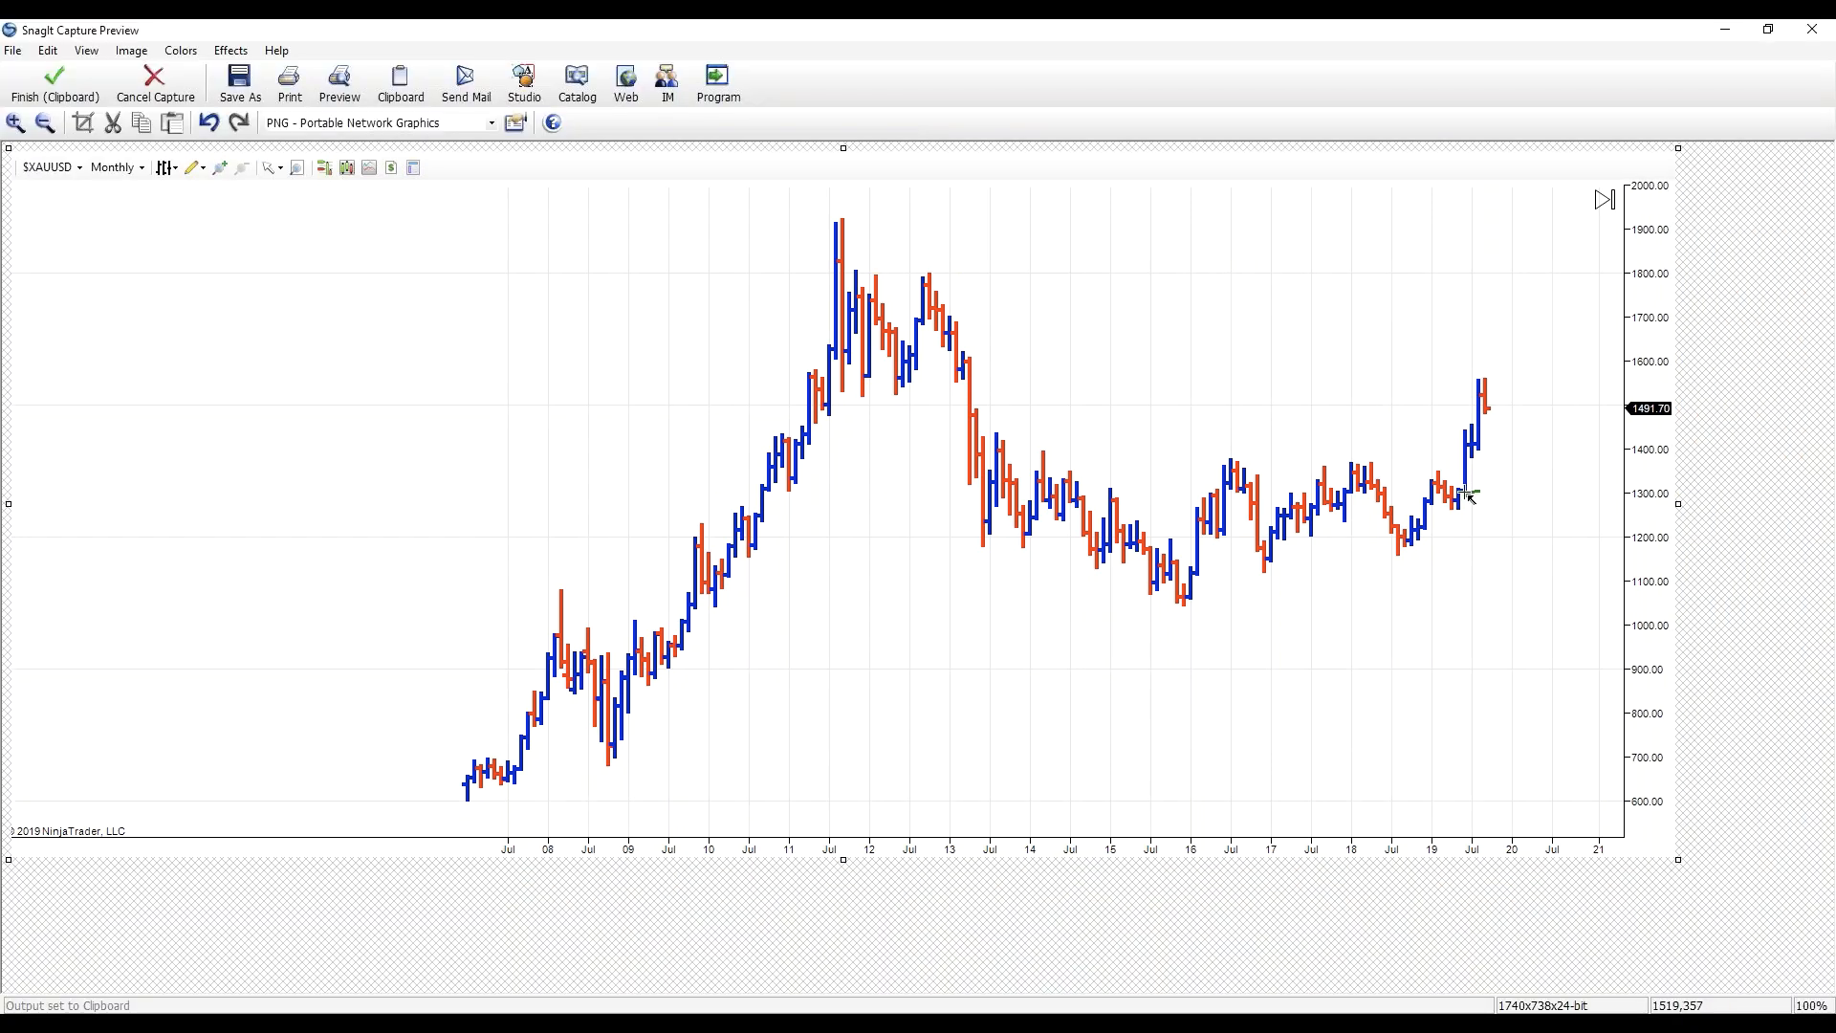
{"action": "left_click_drag", "start_coordinate": [1467, 492], "coordinate": [1482, 386]}
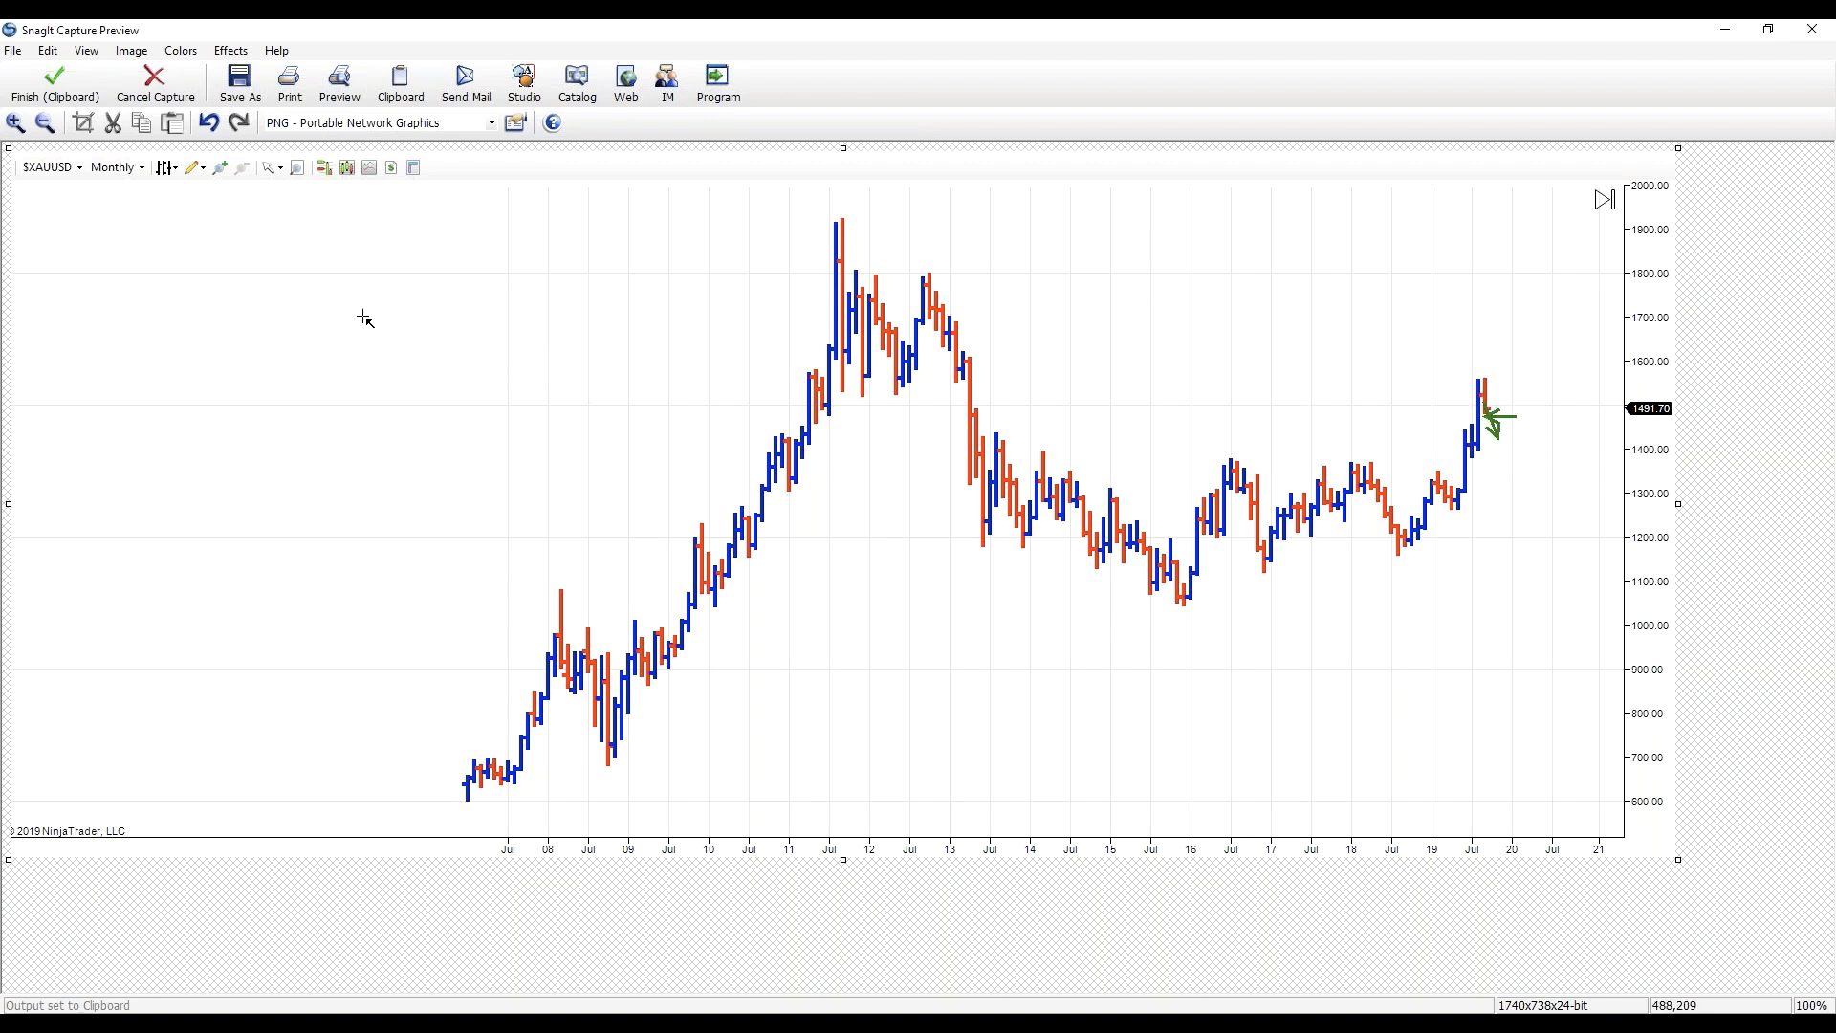
{"action": "left_click", "coordinate": [200, 123]}
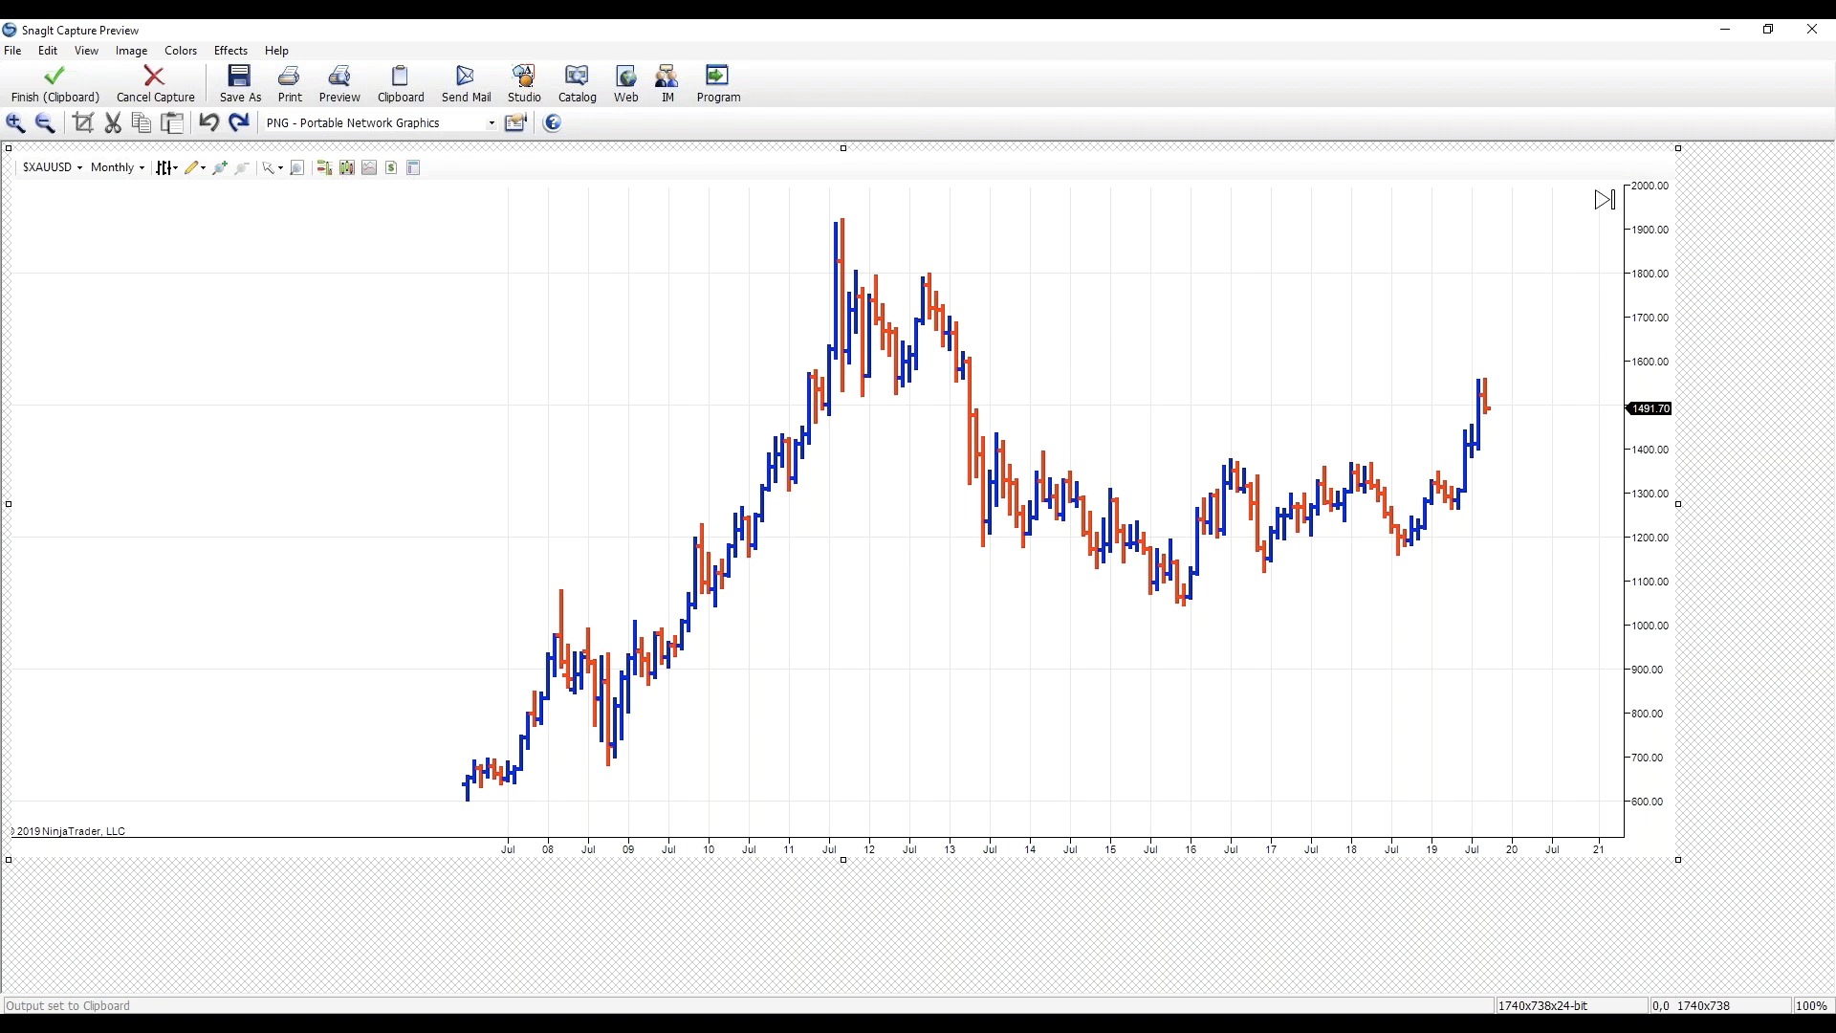
{"action": "left_click_drag", "start_coordinate": [1041, 465], "coordinate": [1603, 457]}
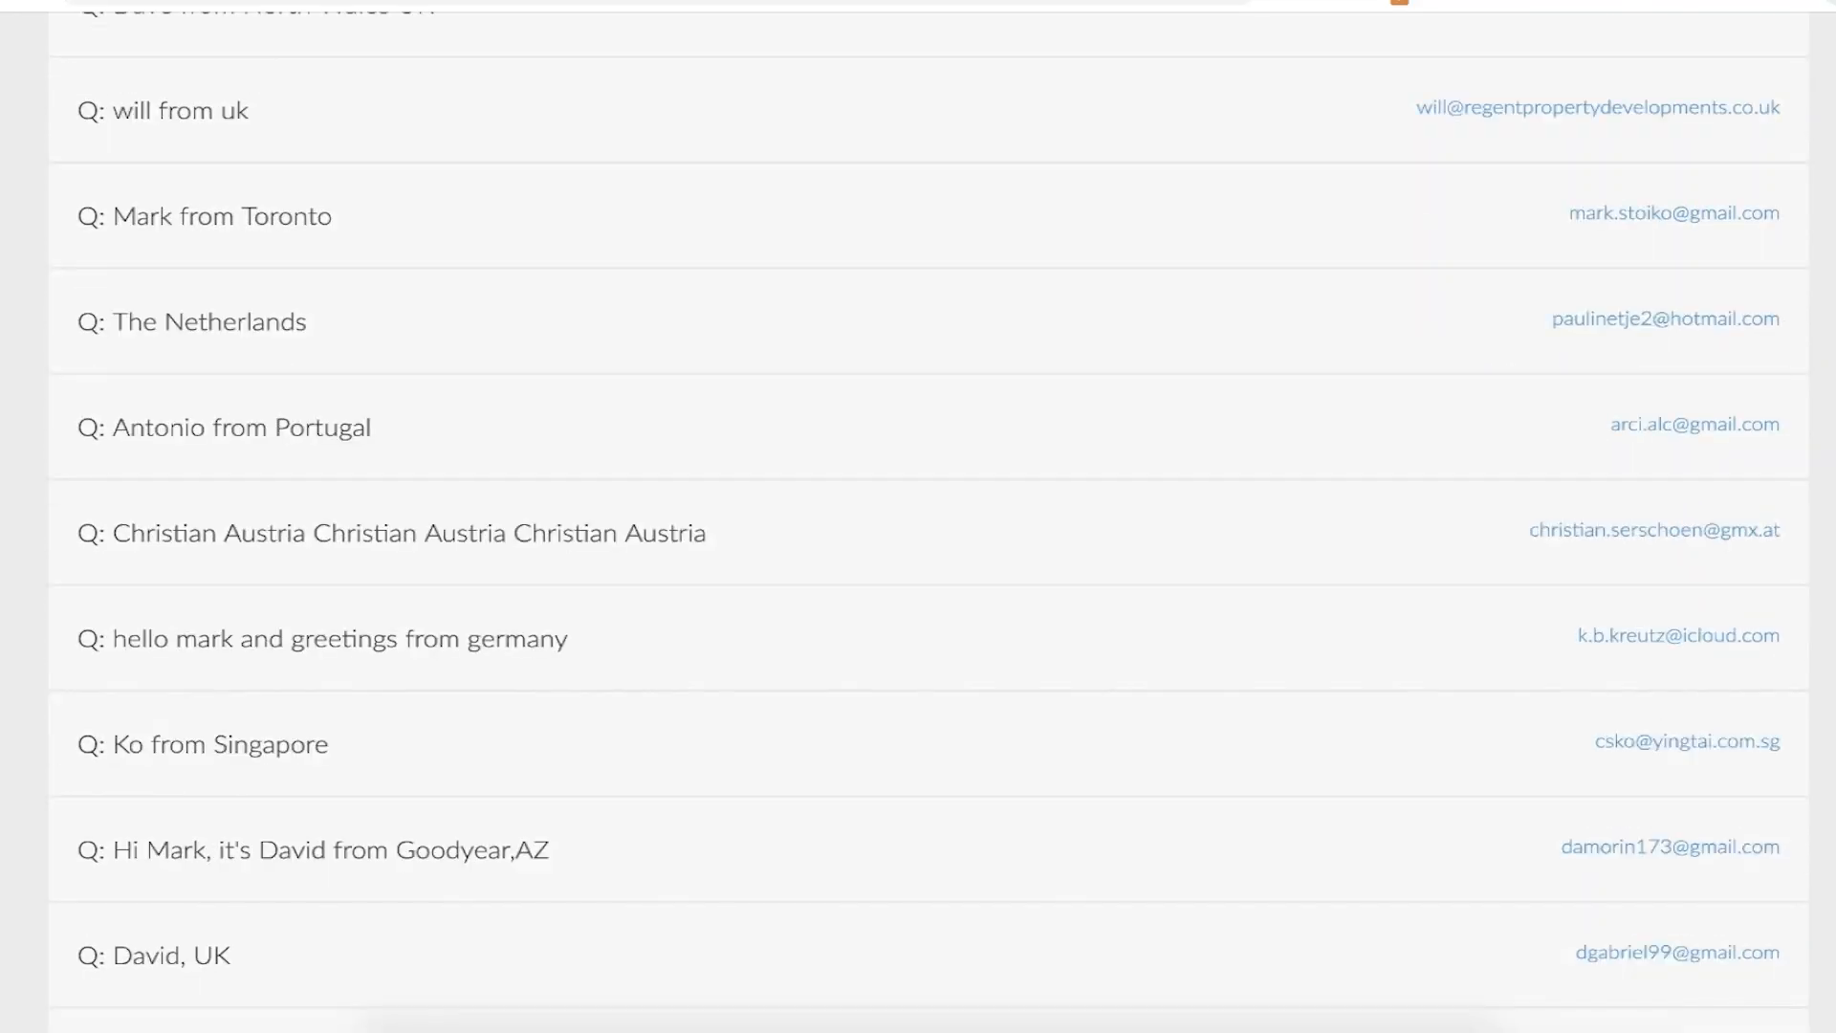
- Scroll through the attendee questions and highlight the one about MSFT and ORCL
{"action": "scroll", "scroll_direction": "down", "scroll_amount": 3}
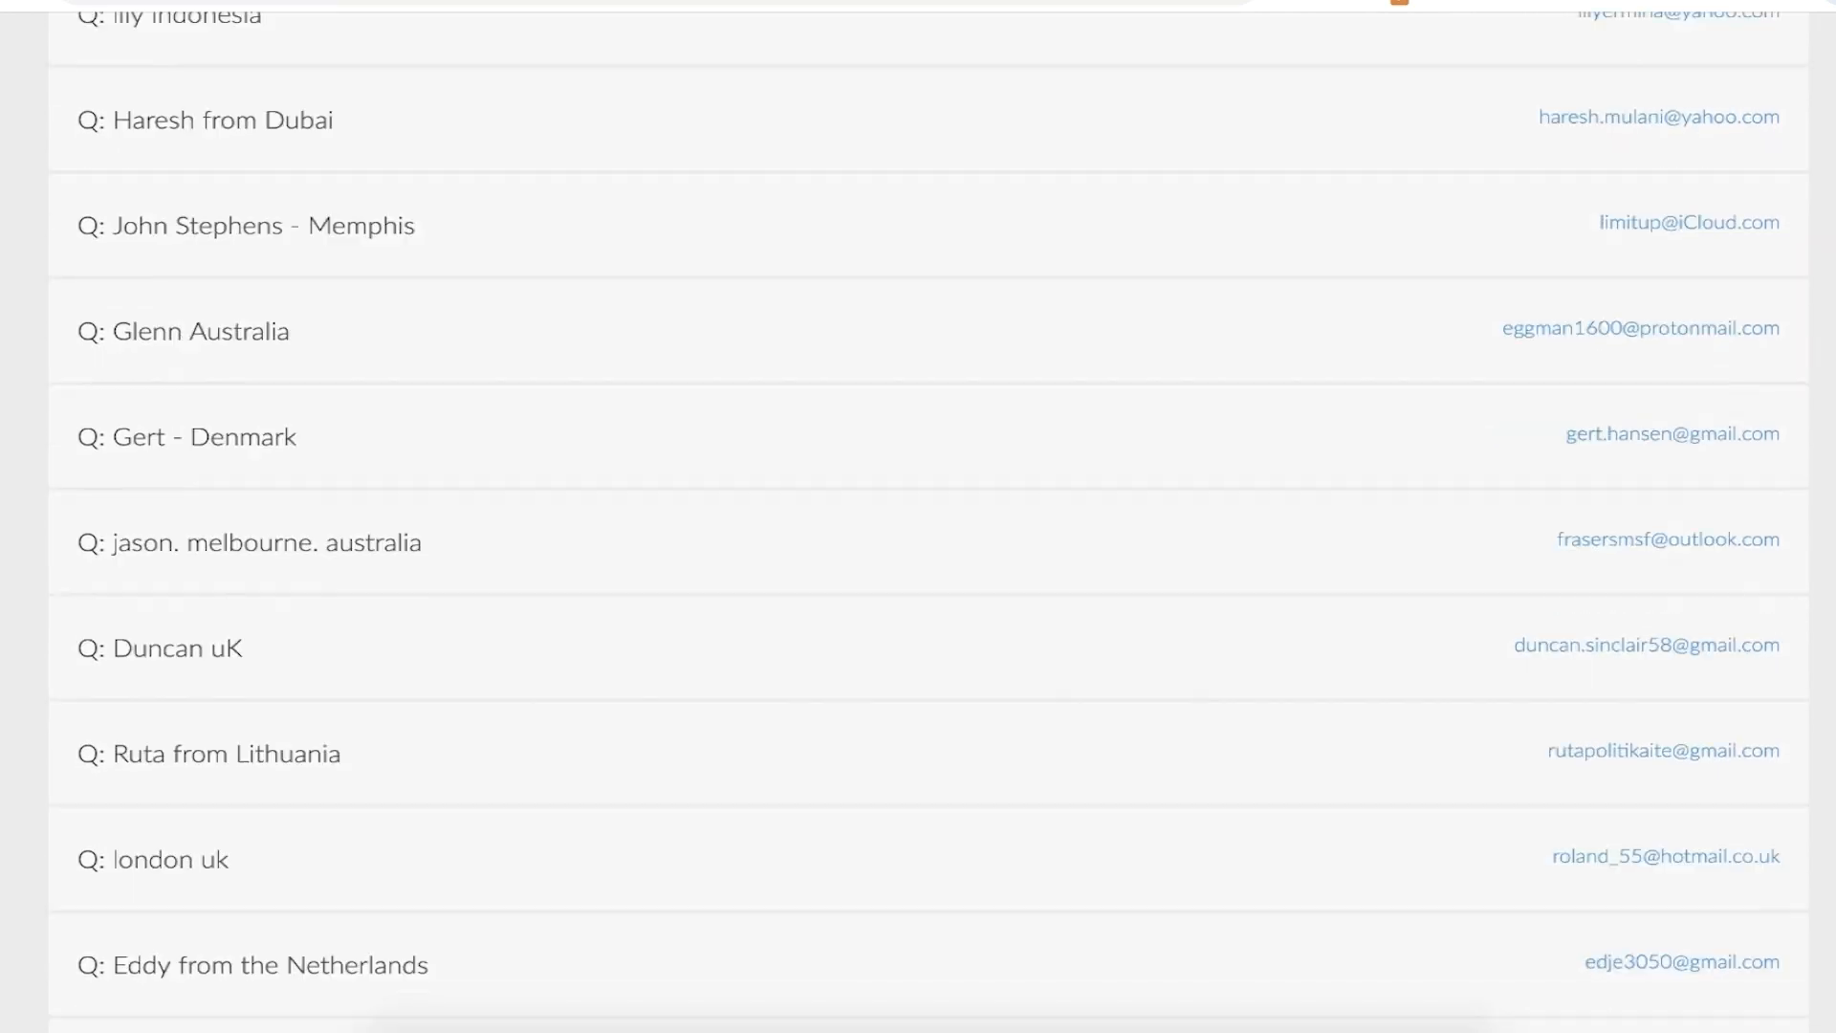
{"action": "scroll", "scroll_direction": "down", "scroll_amount": 3}
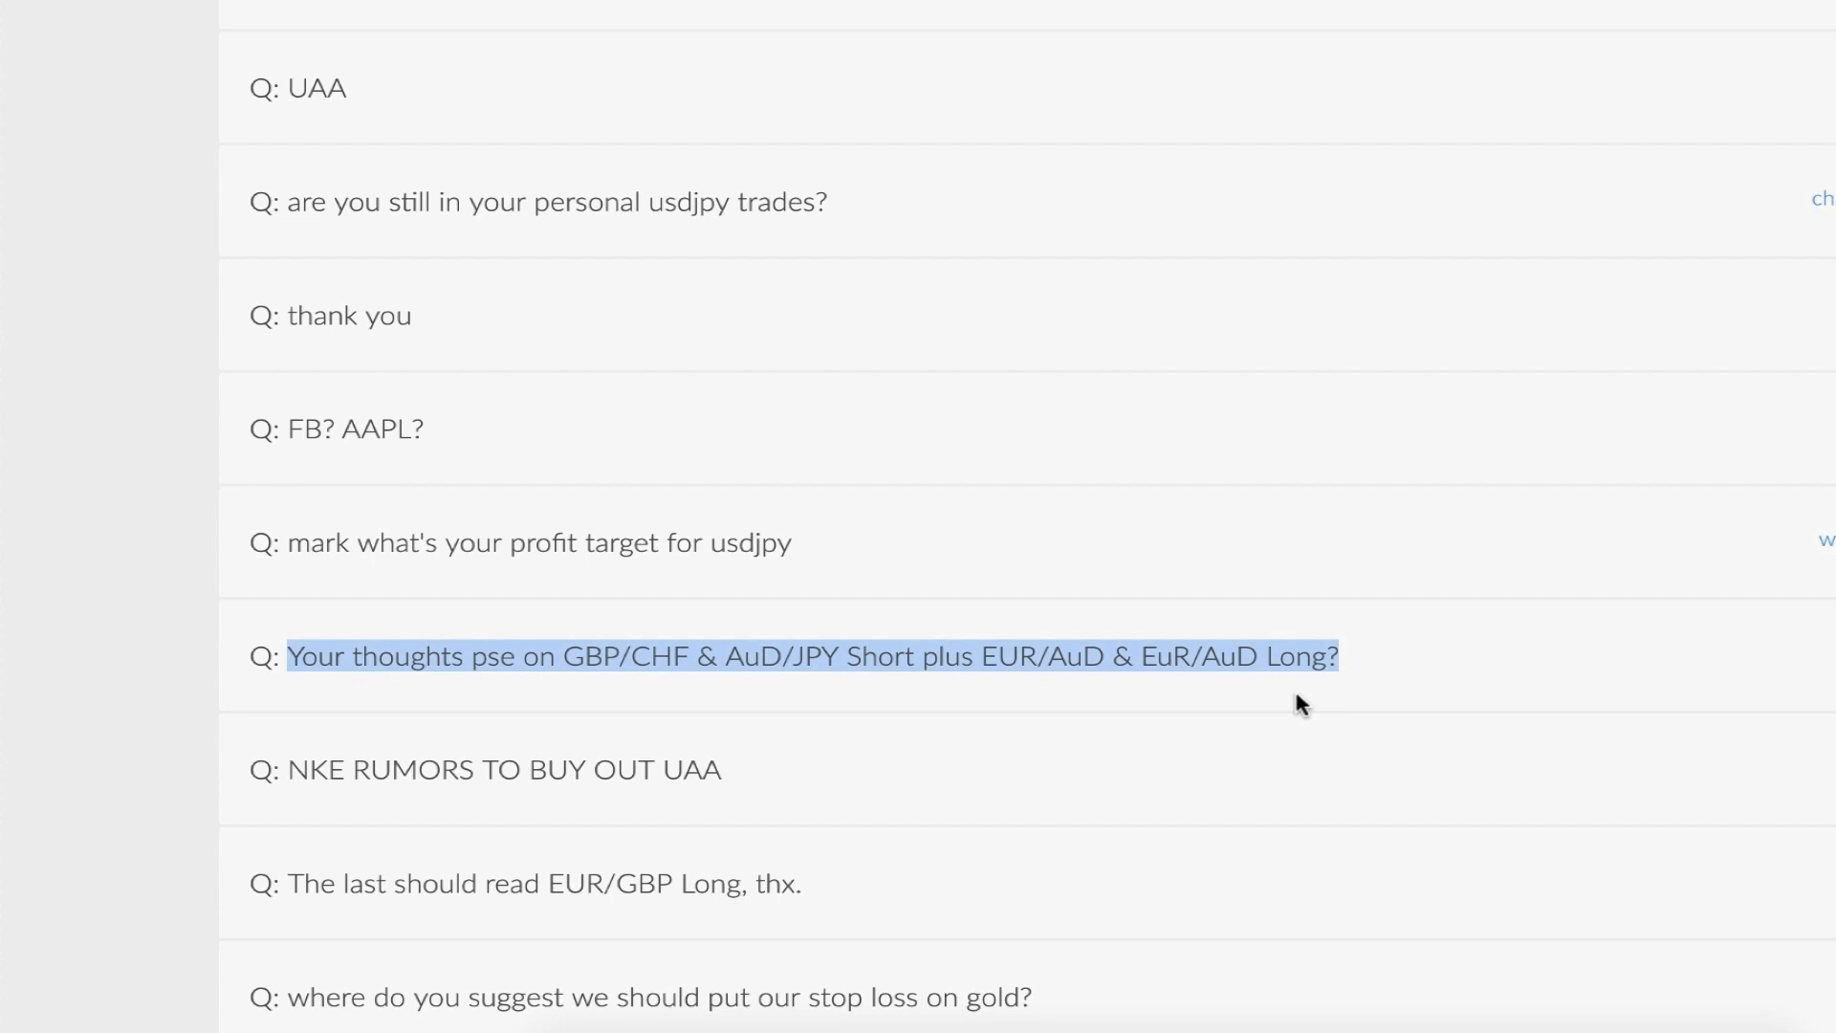
{"action": "scroll", "scroll_direction": "down", "scroll_amount": 3}
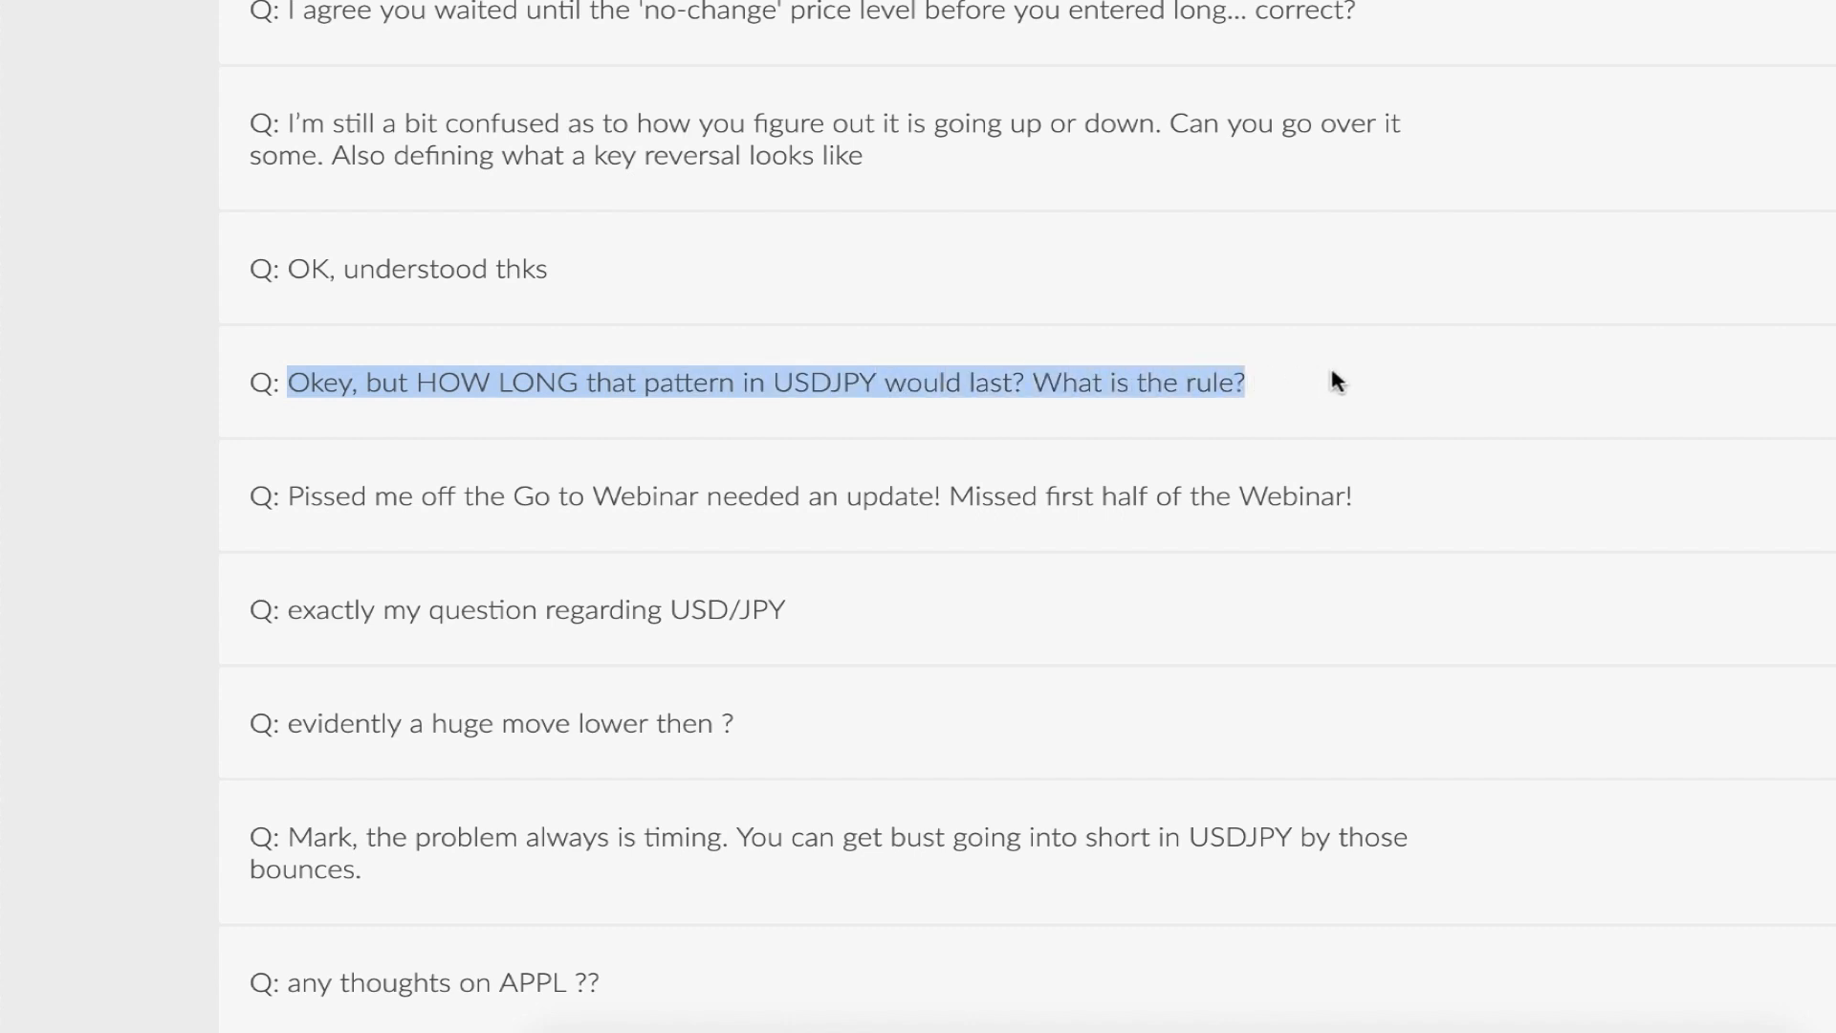
{"action": "scroll", "scroll_direction": "down", "scroll_amount": 3}
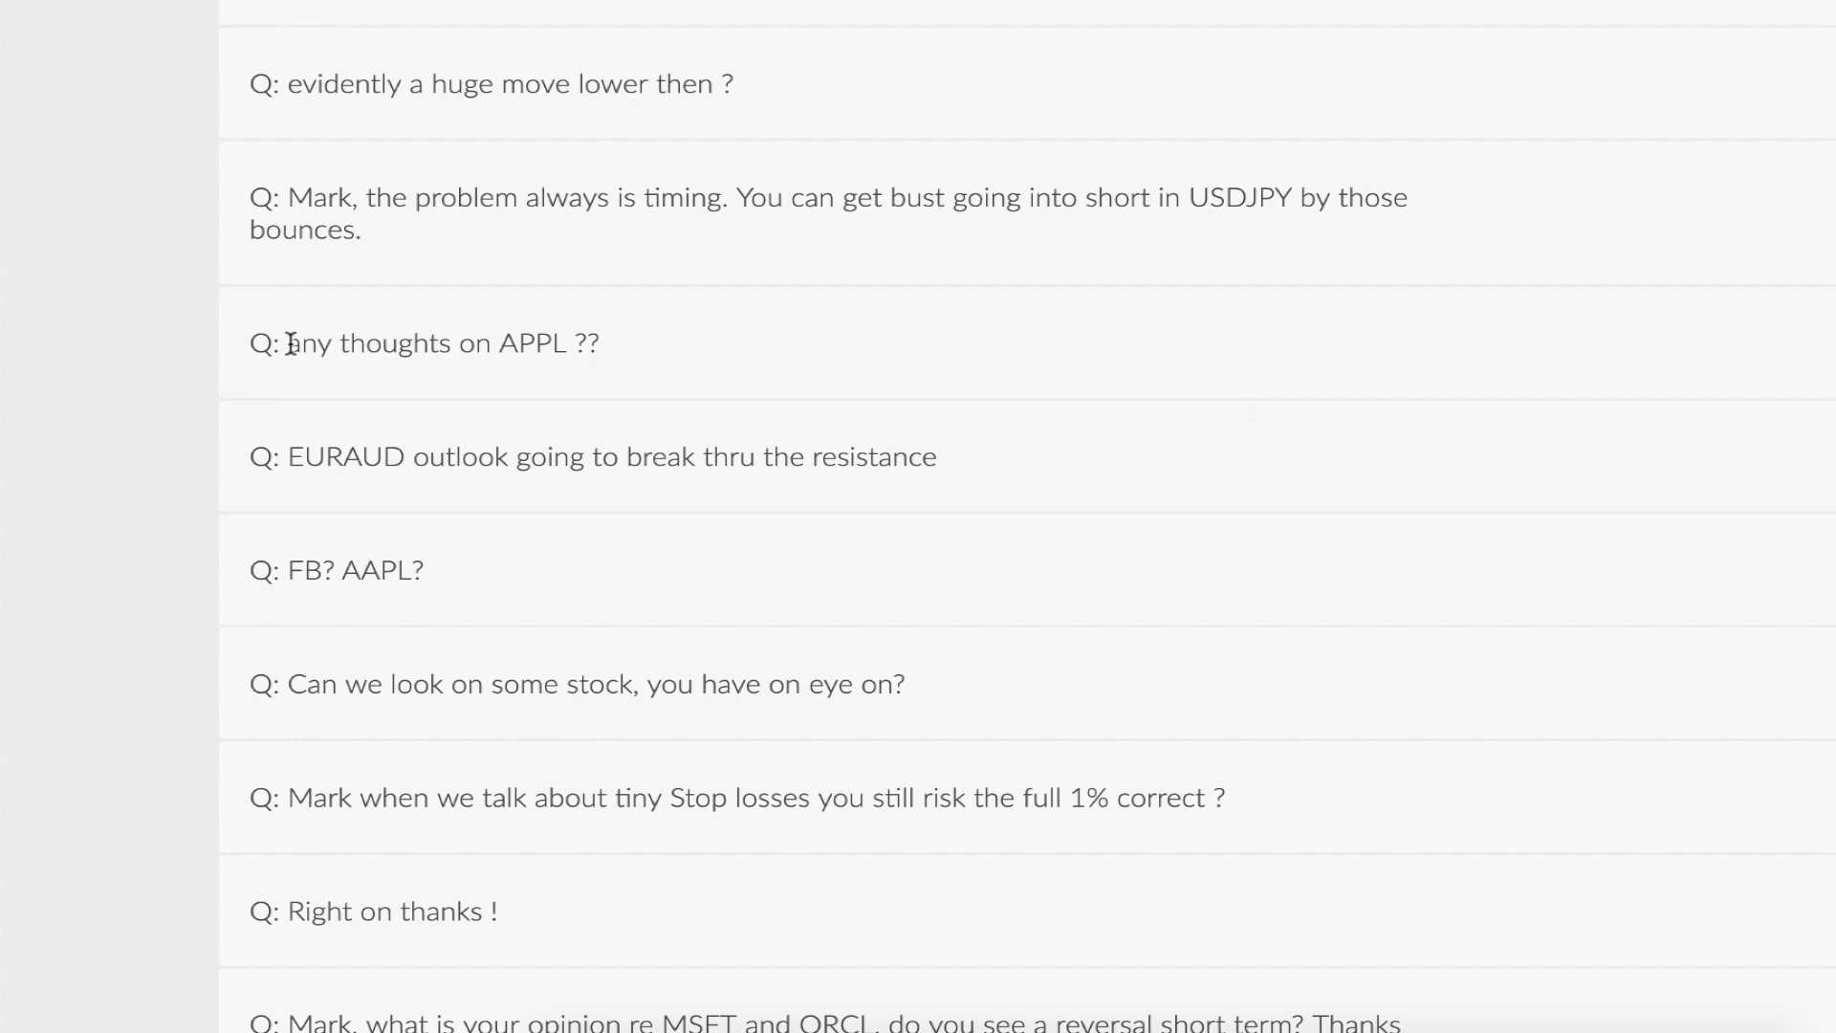
{"action": "scroll", "scroll_direction": "down", "scroll_amount": 3}
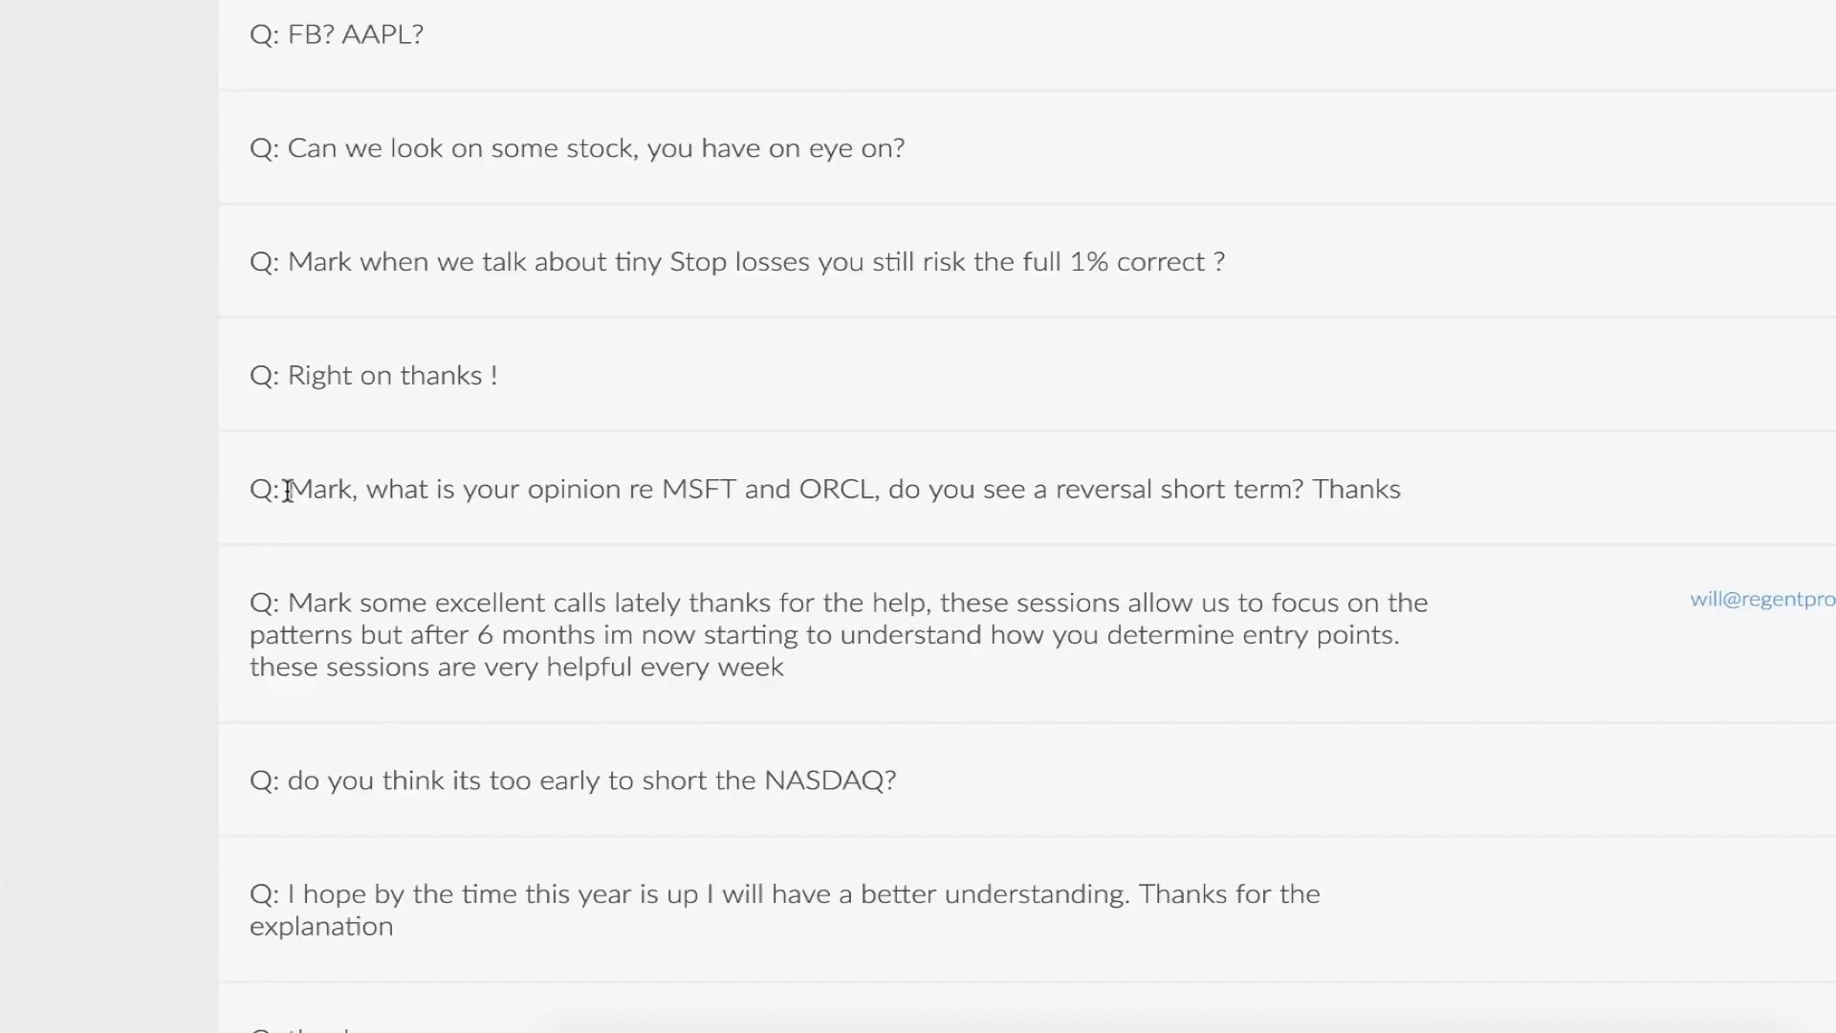
{"action": "left_click_drag", "start_coordinate": [287, 490], "coordinate": [1398, 490]}
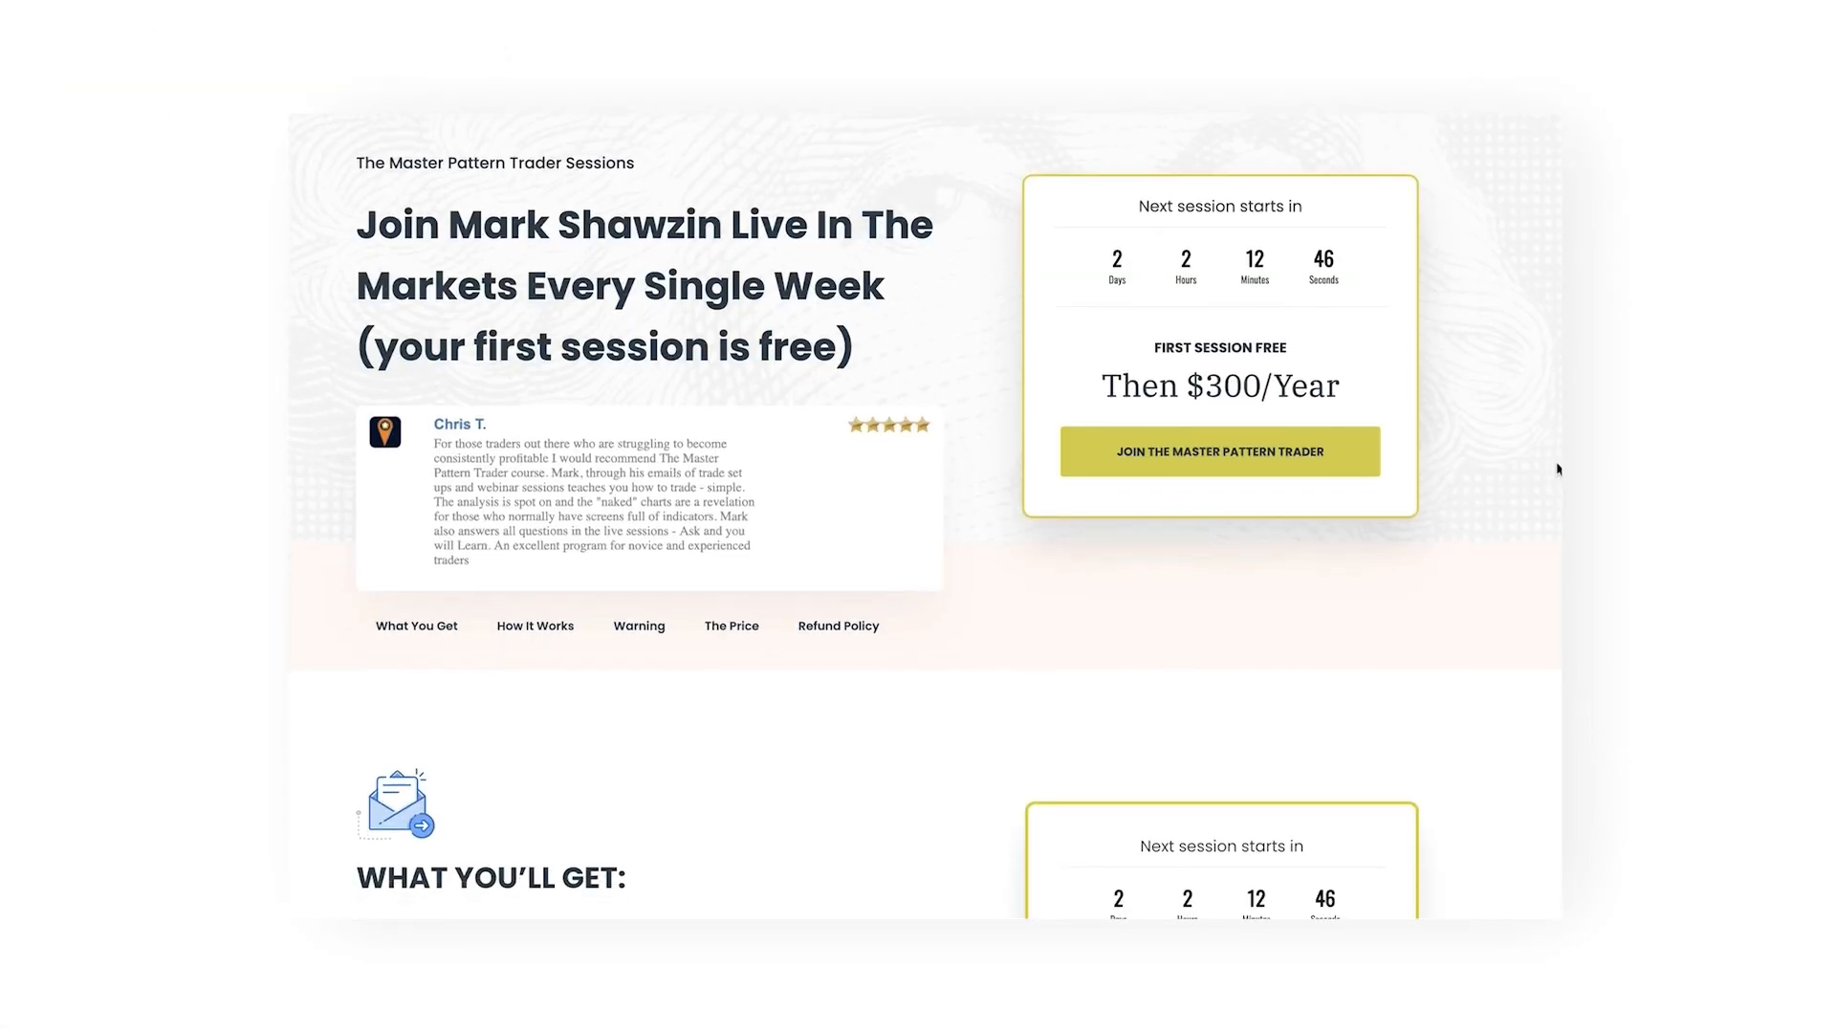
- Scroll past What You Get, Warning, Price and Refund Policy to the Feedback from members section
{"action": "scroll", "scroll_direction": "down", "scroll_amount": 3}
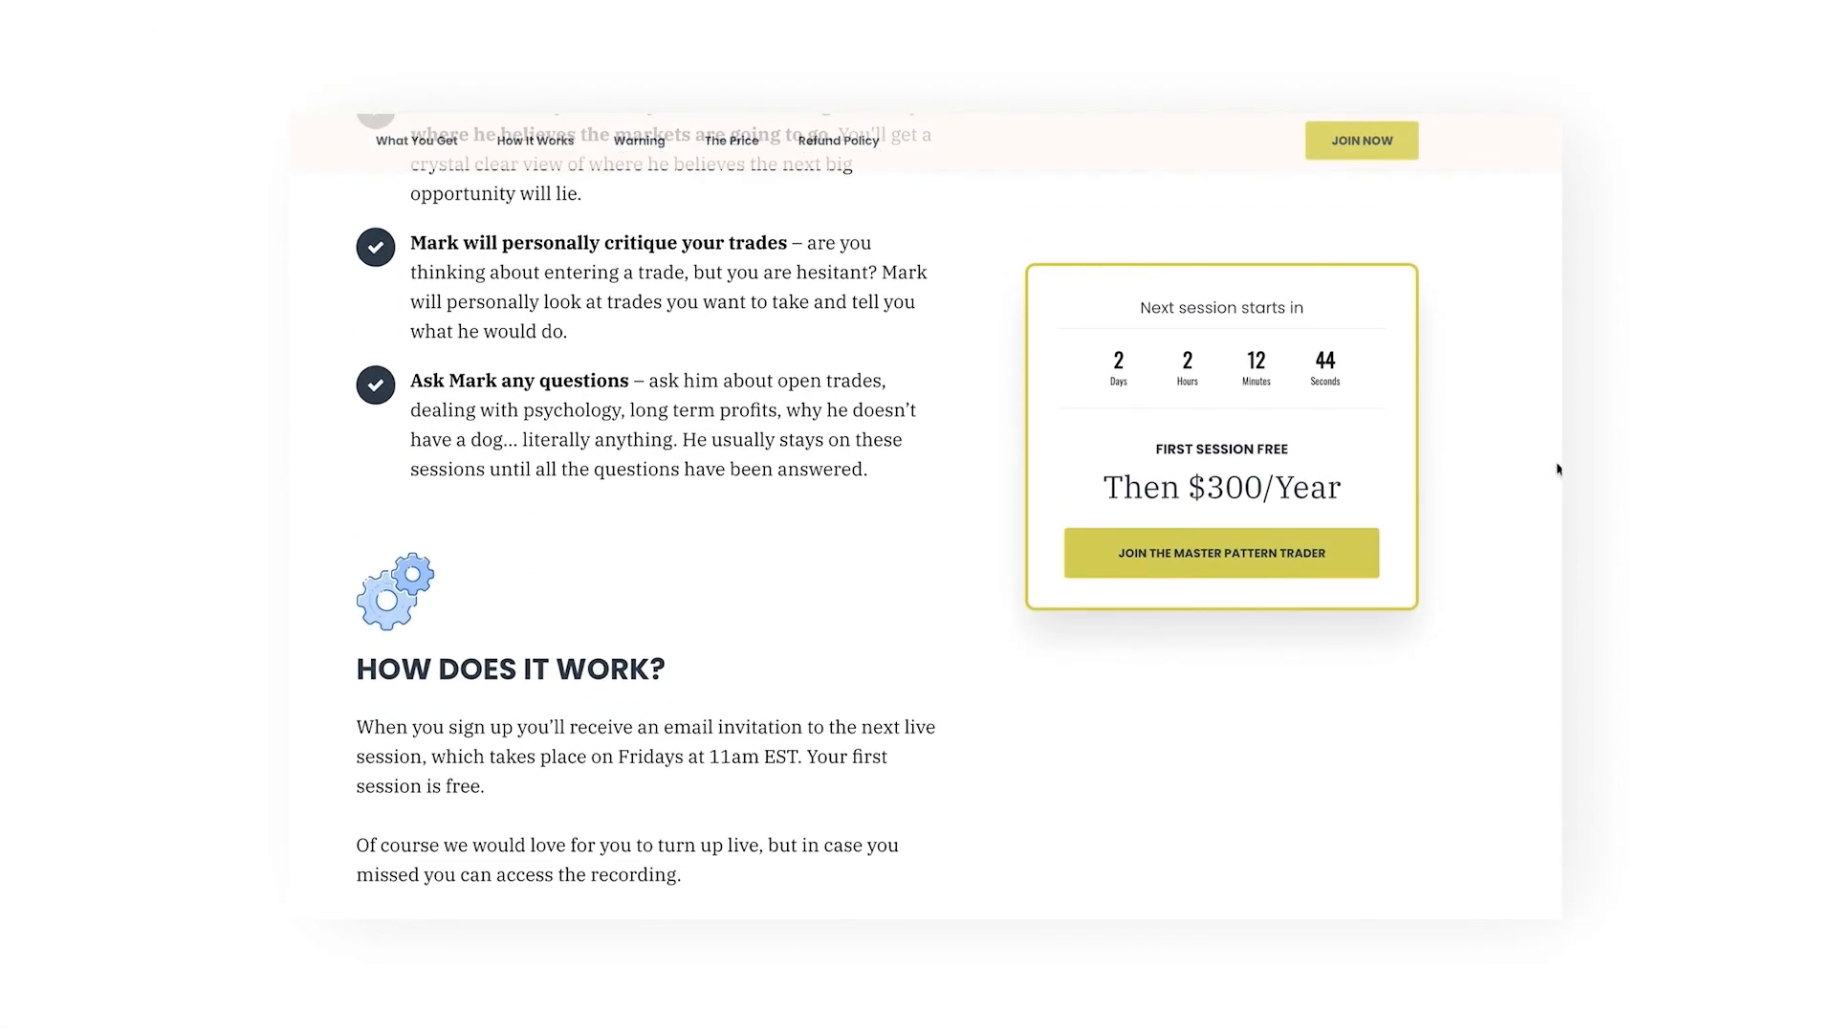
{"action": "scroll", "scroll_direction": "down", "scroll_amount": 3}
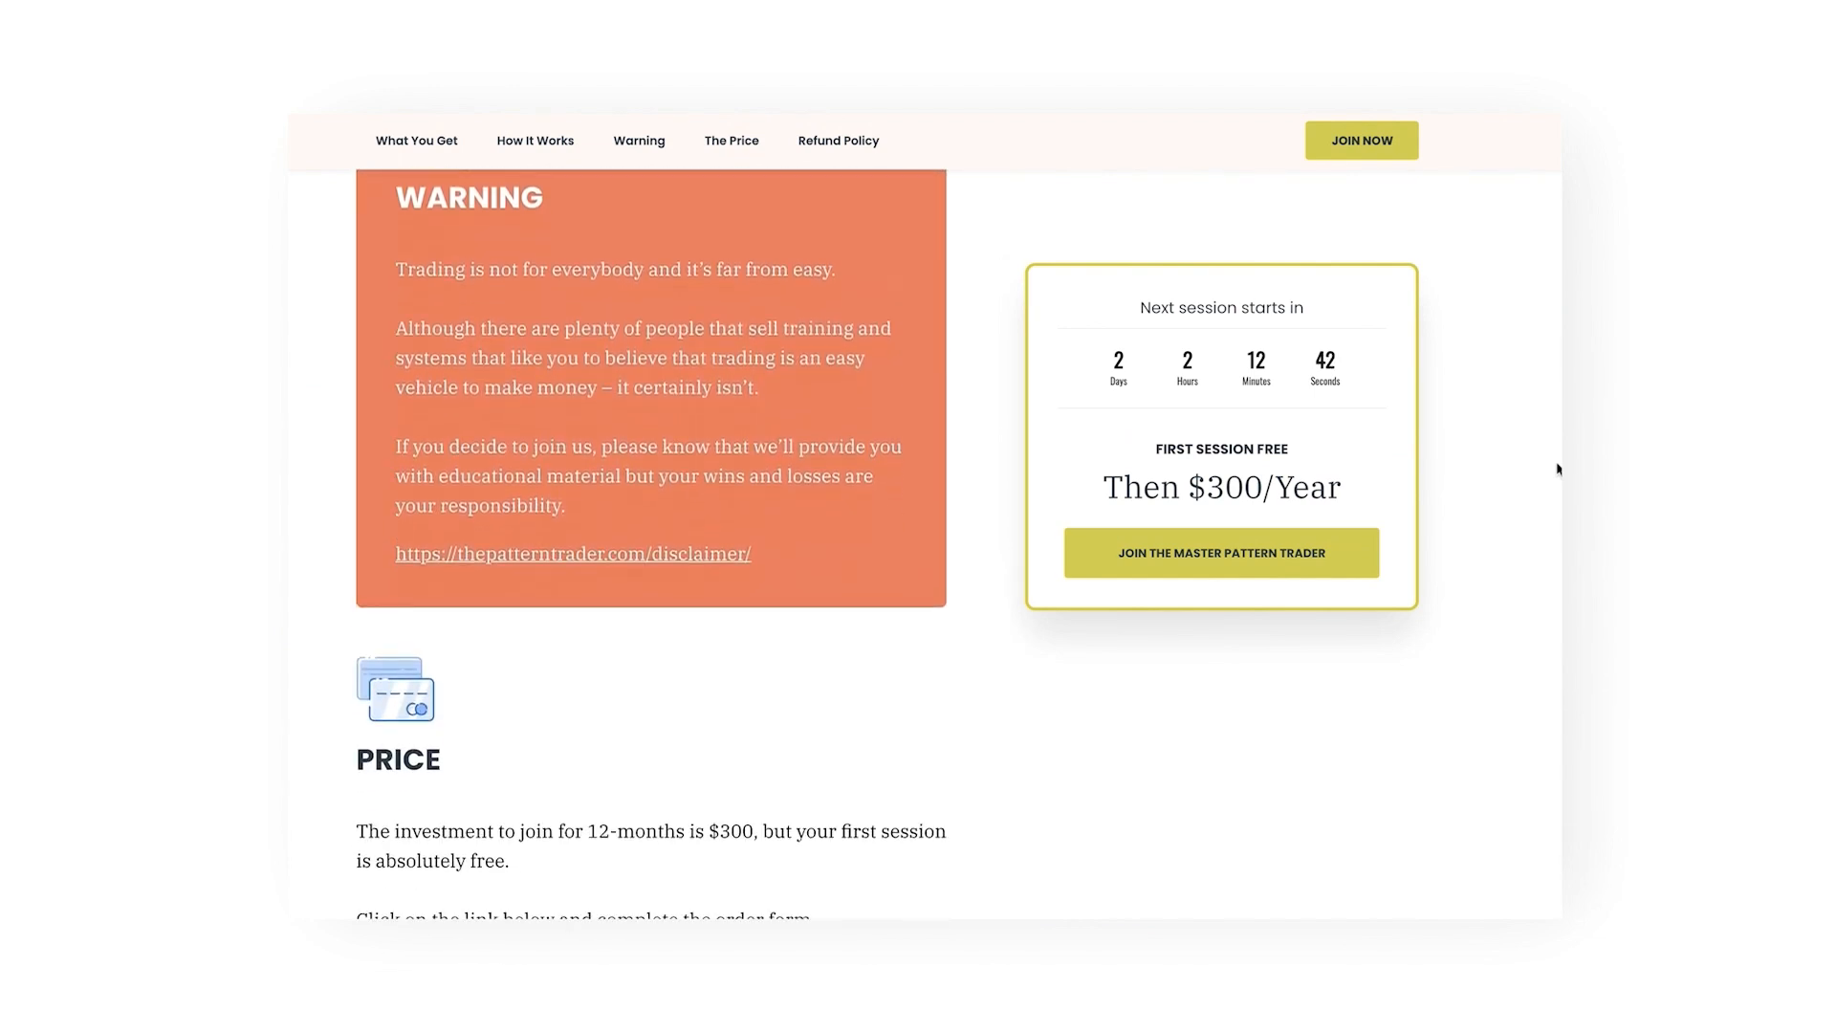
{"action": "scroll", "scroll_direction": "down", "scroll_amount": 3}
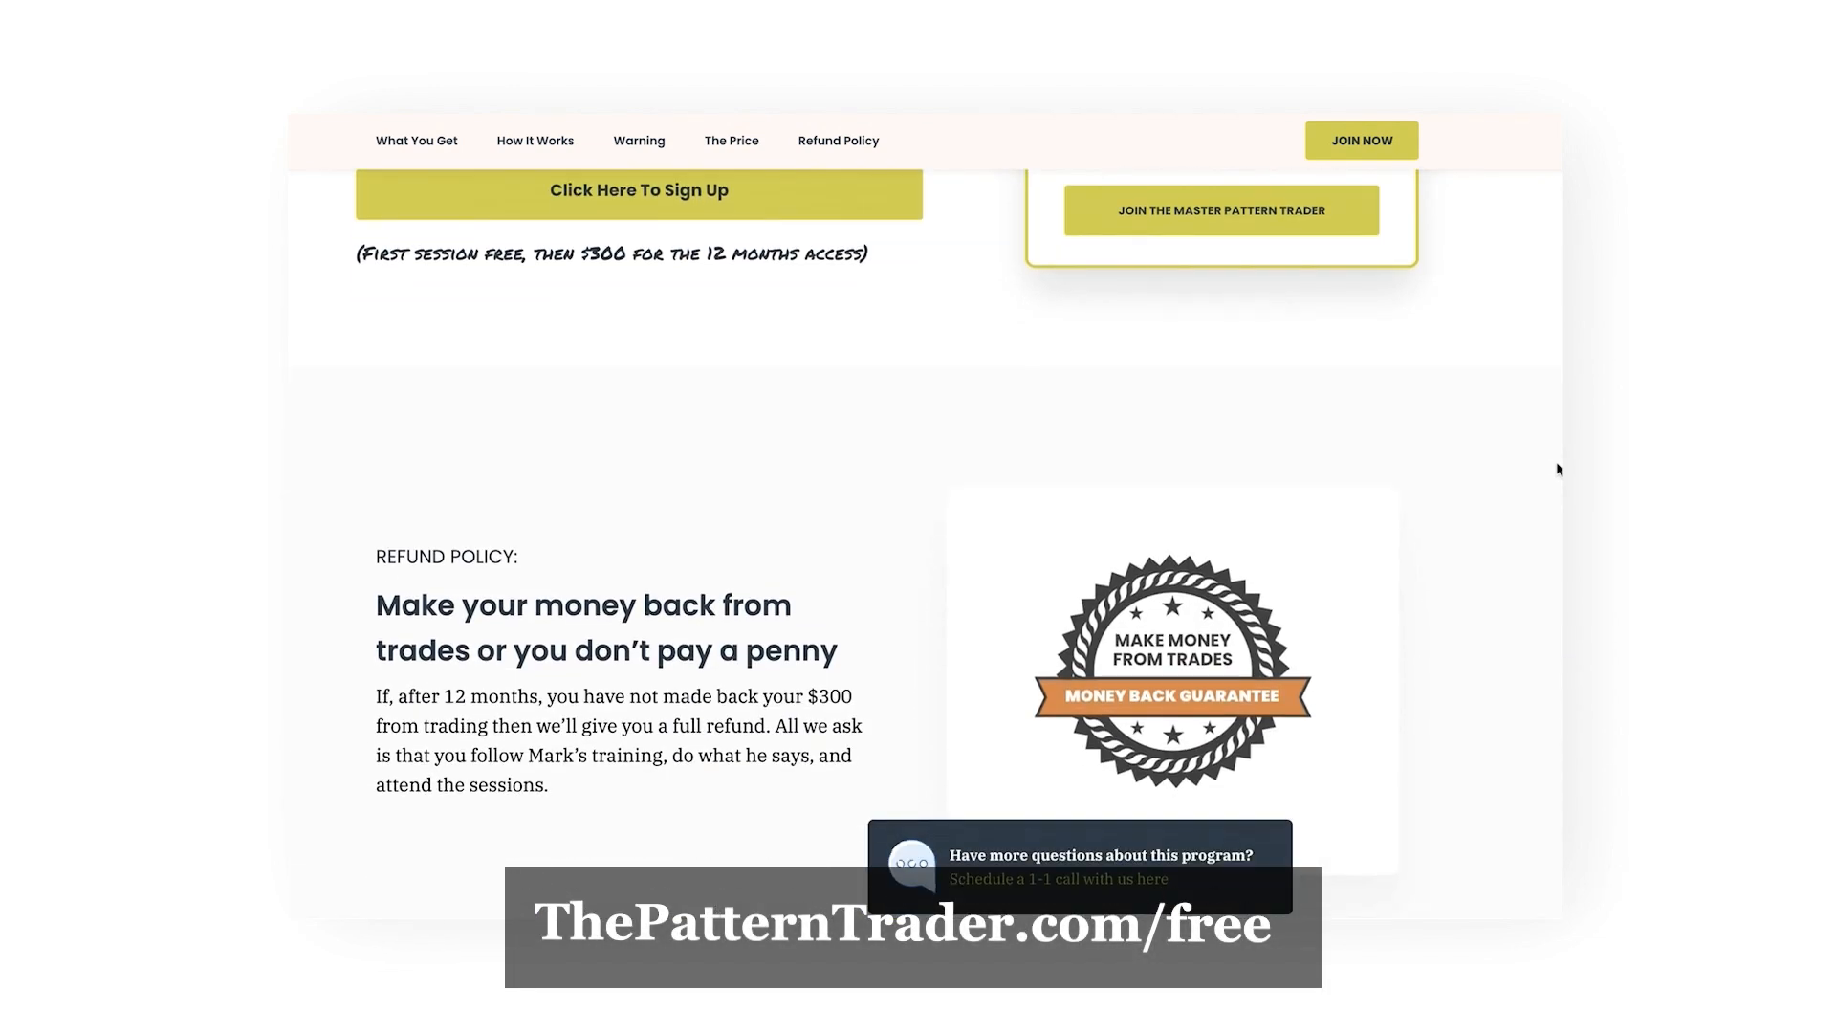
{"action": "scroll", "scroll_direction": "down", "scroll_amount": 3}
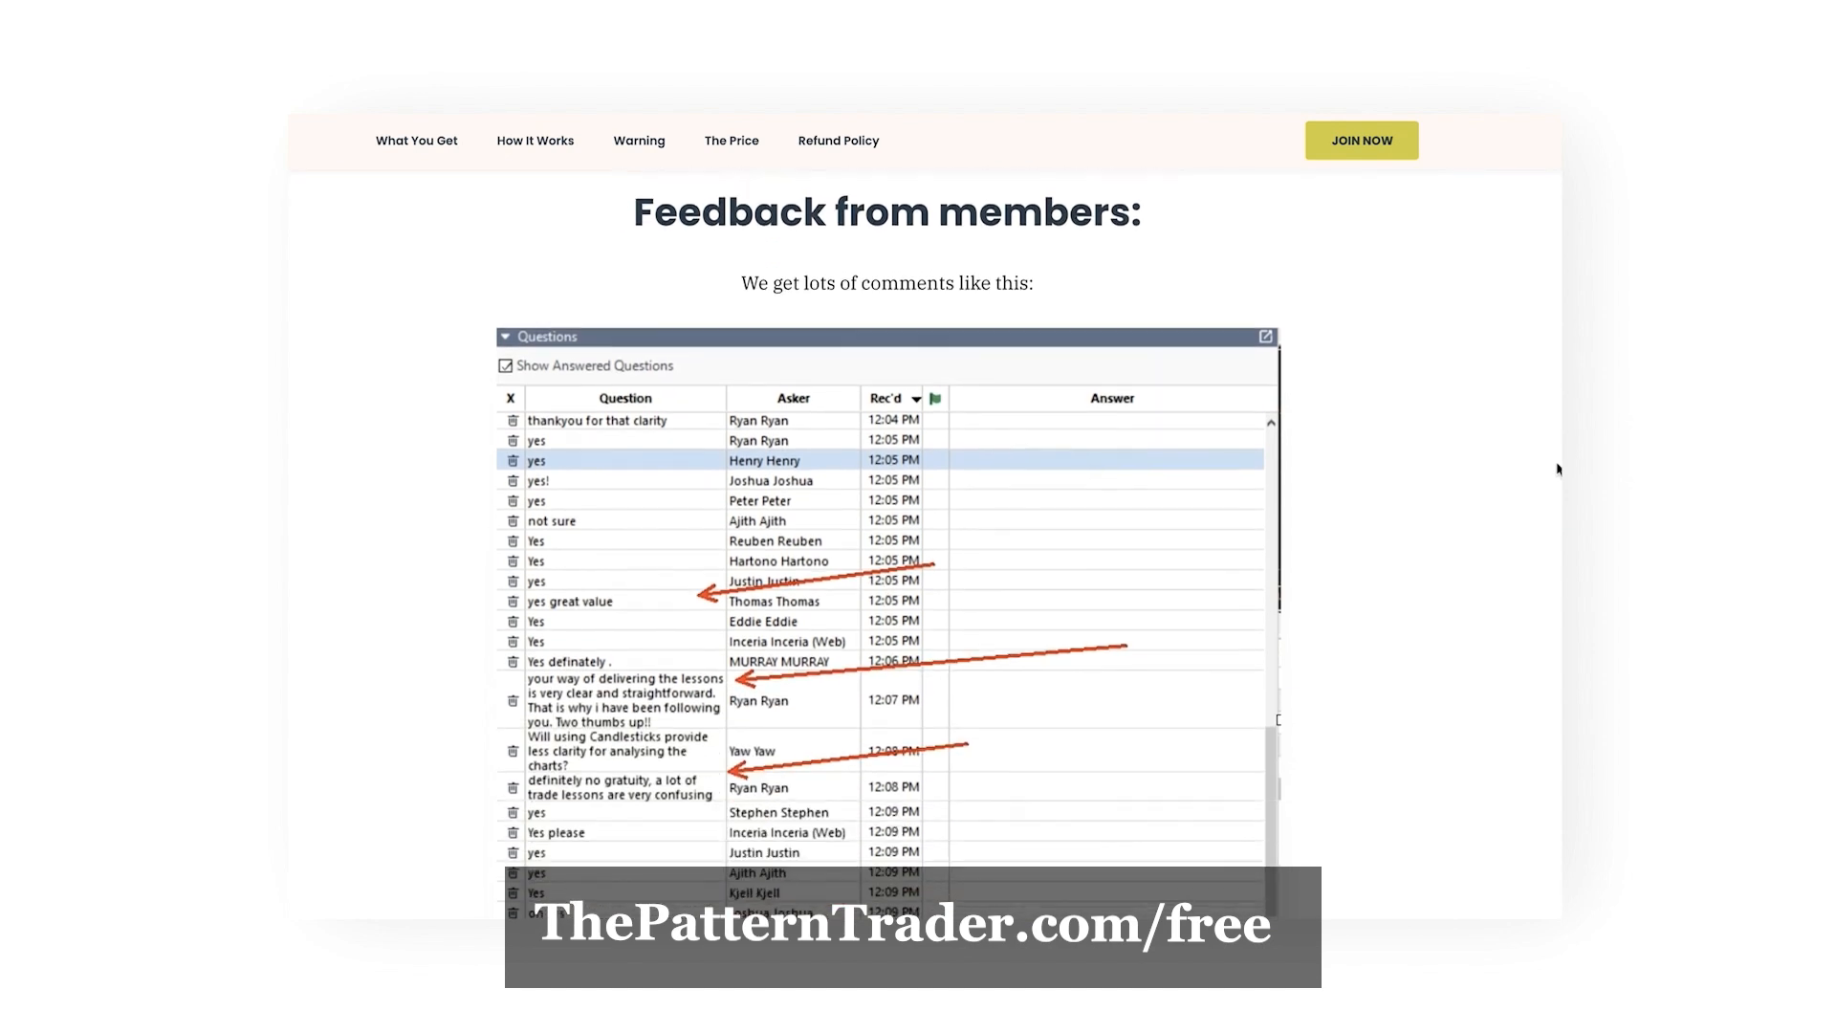
{"action": "scroll", "scroll_direction": "down", "scroll_amount": 3}
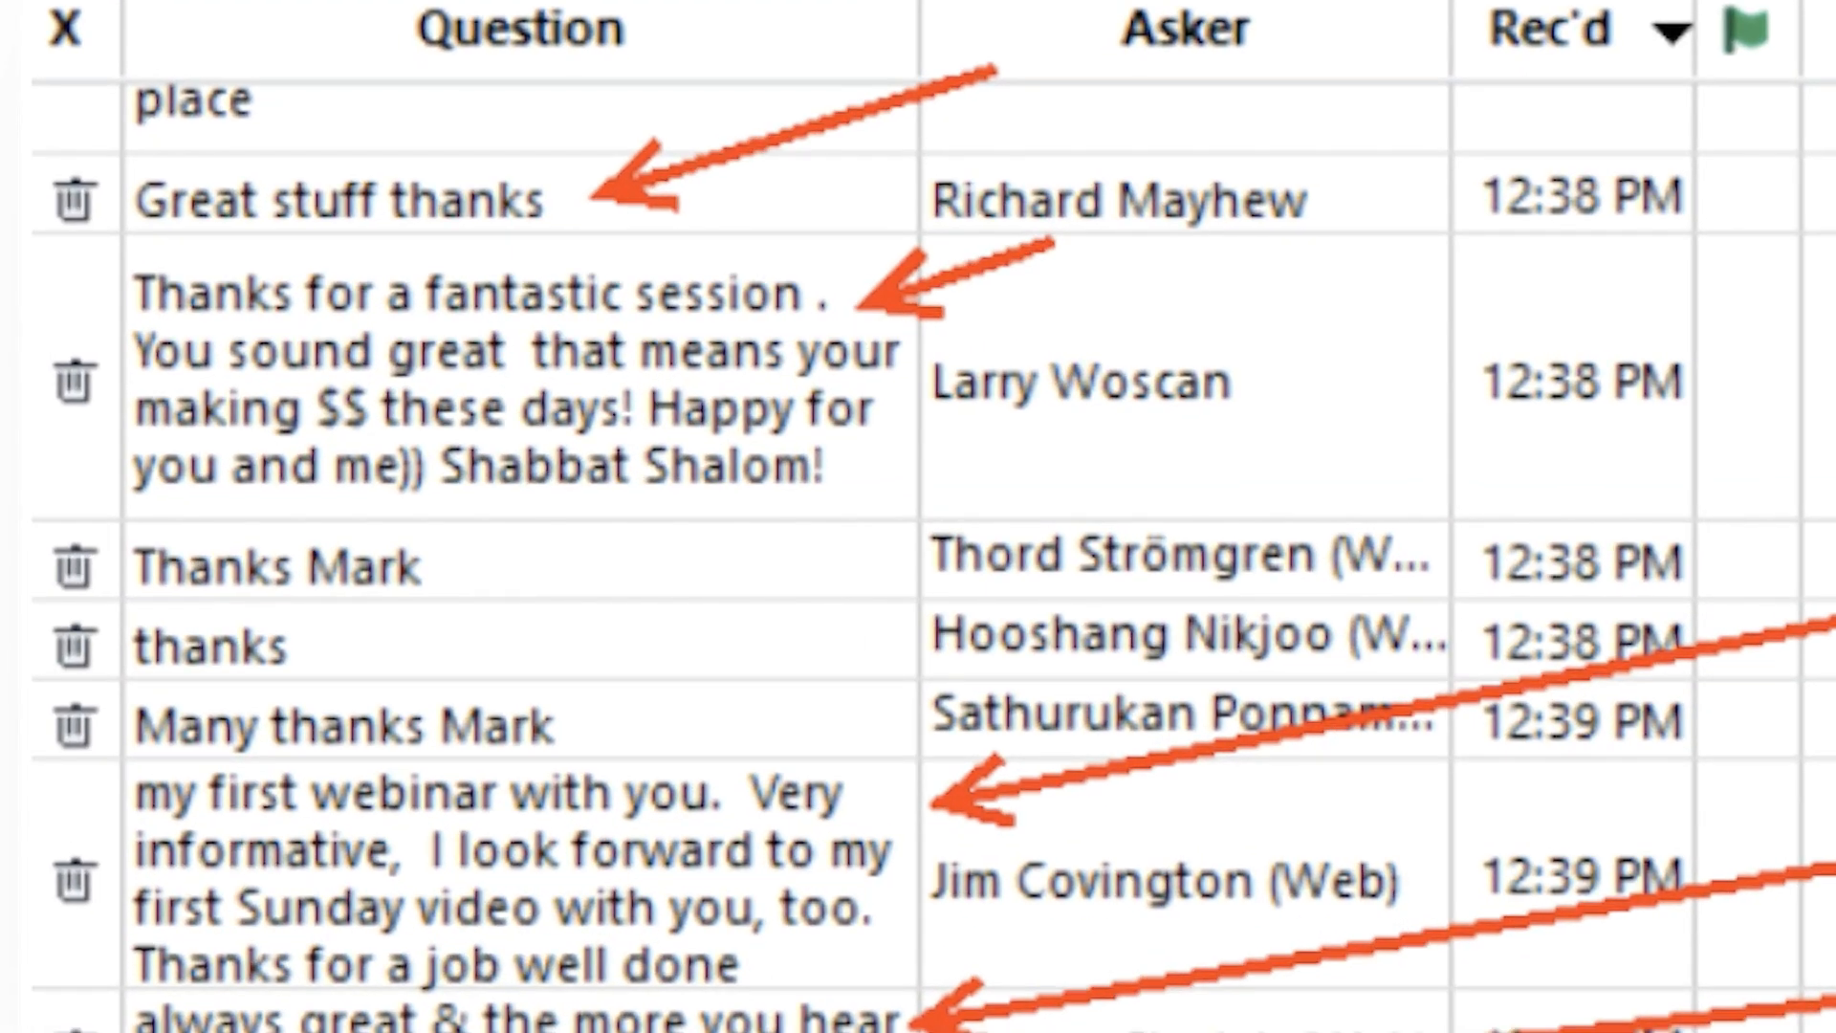
- Scroll the Questions panel to the later 4:40–4:45 PM batch of arrowed thank-you comments
{"action": "scroll", "scroll_direction": "down", "scroll_amount": 3}
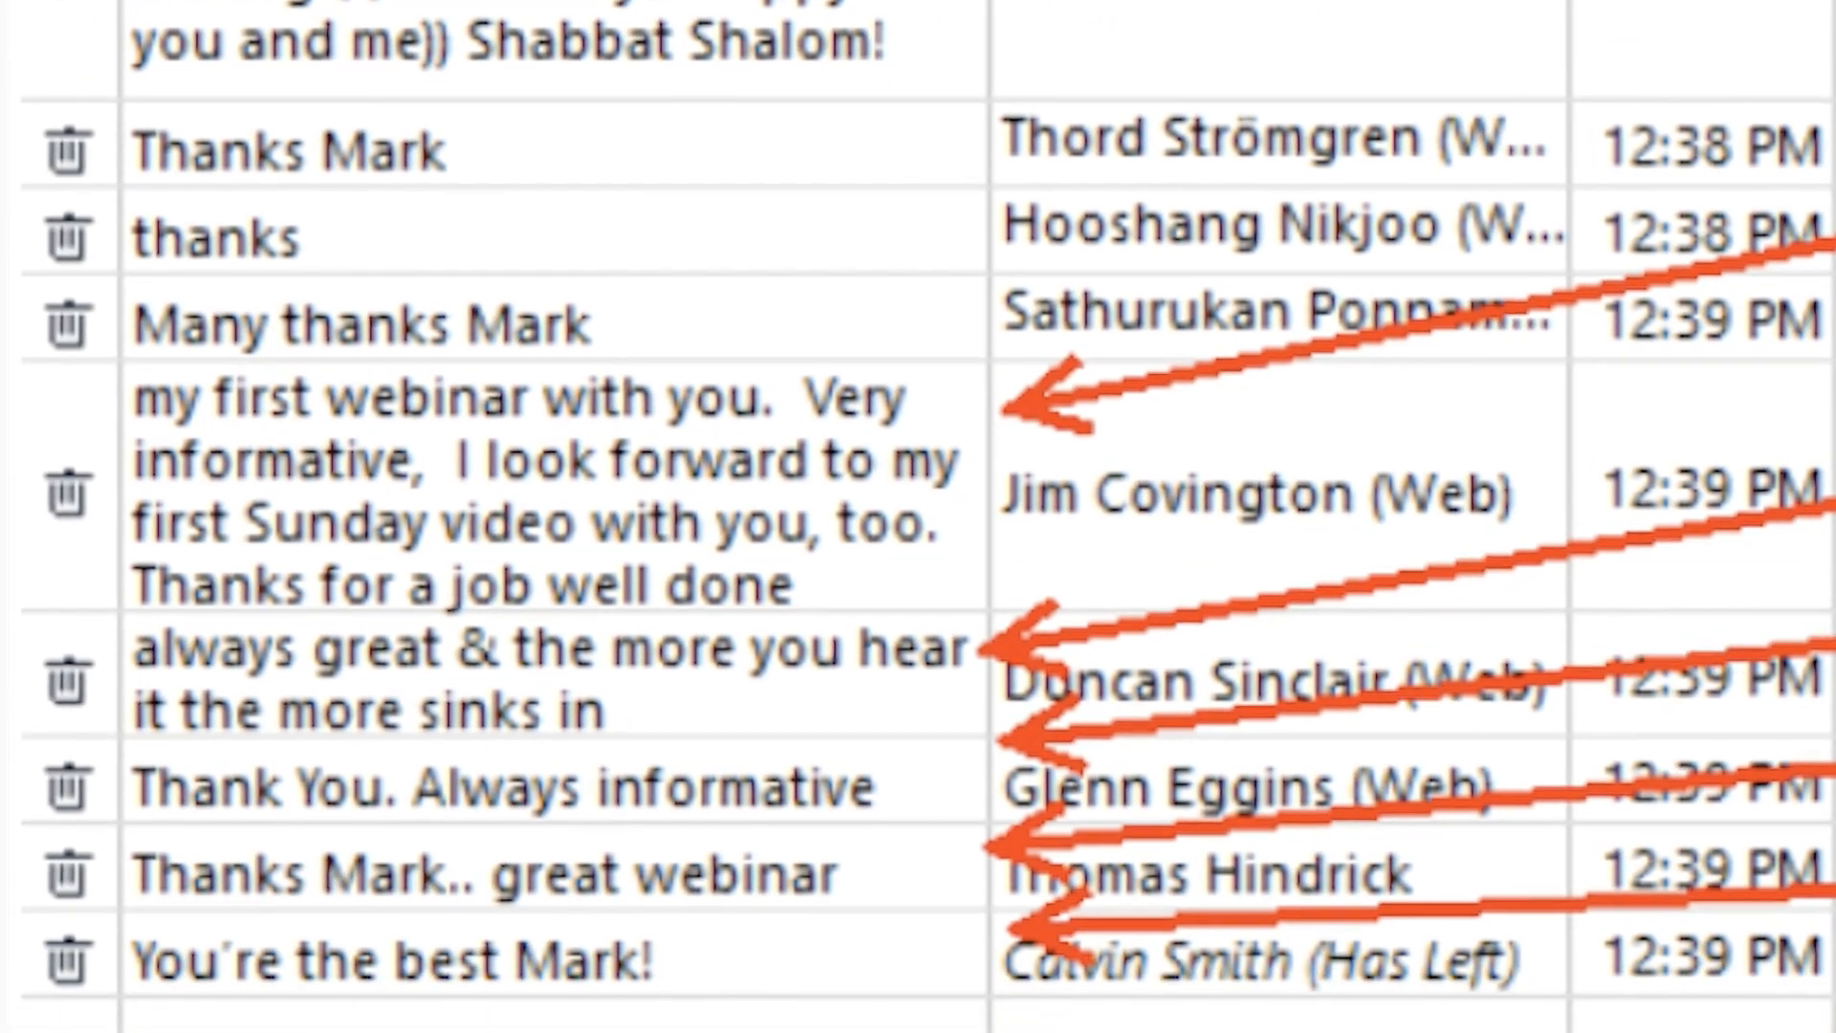
{"action": "scroll", "scroll_direction": "down", "scroll_amount": 3}
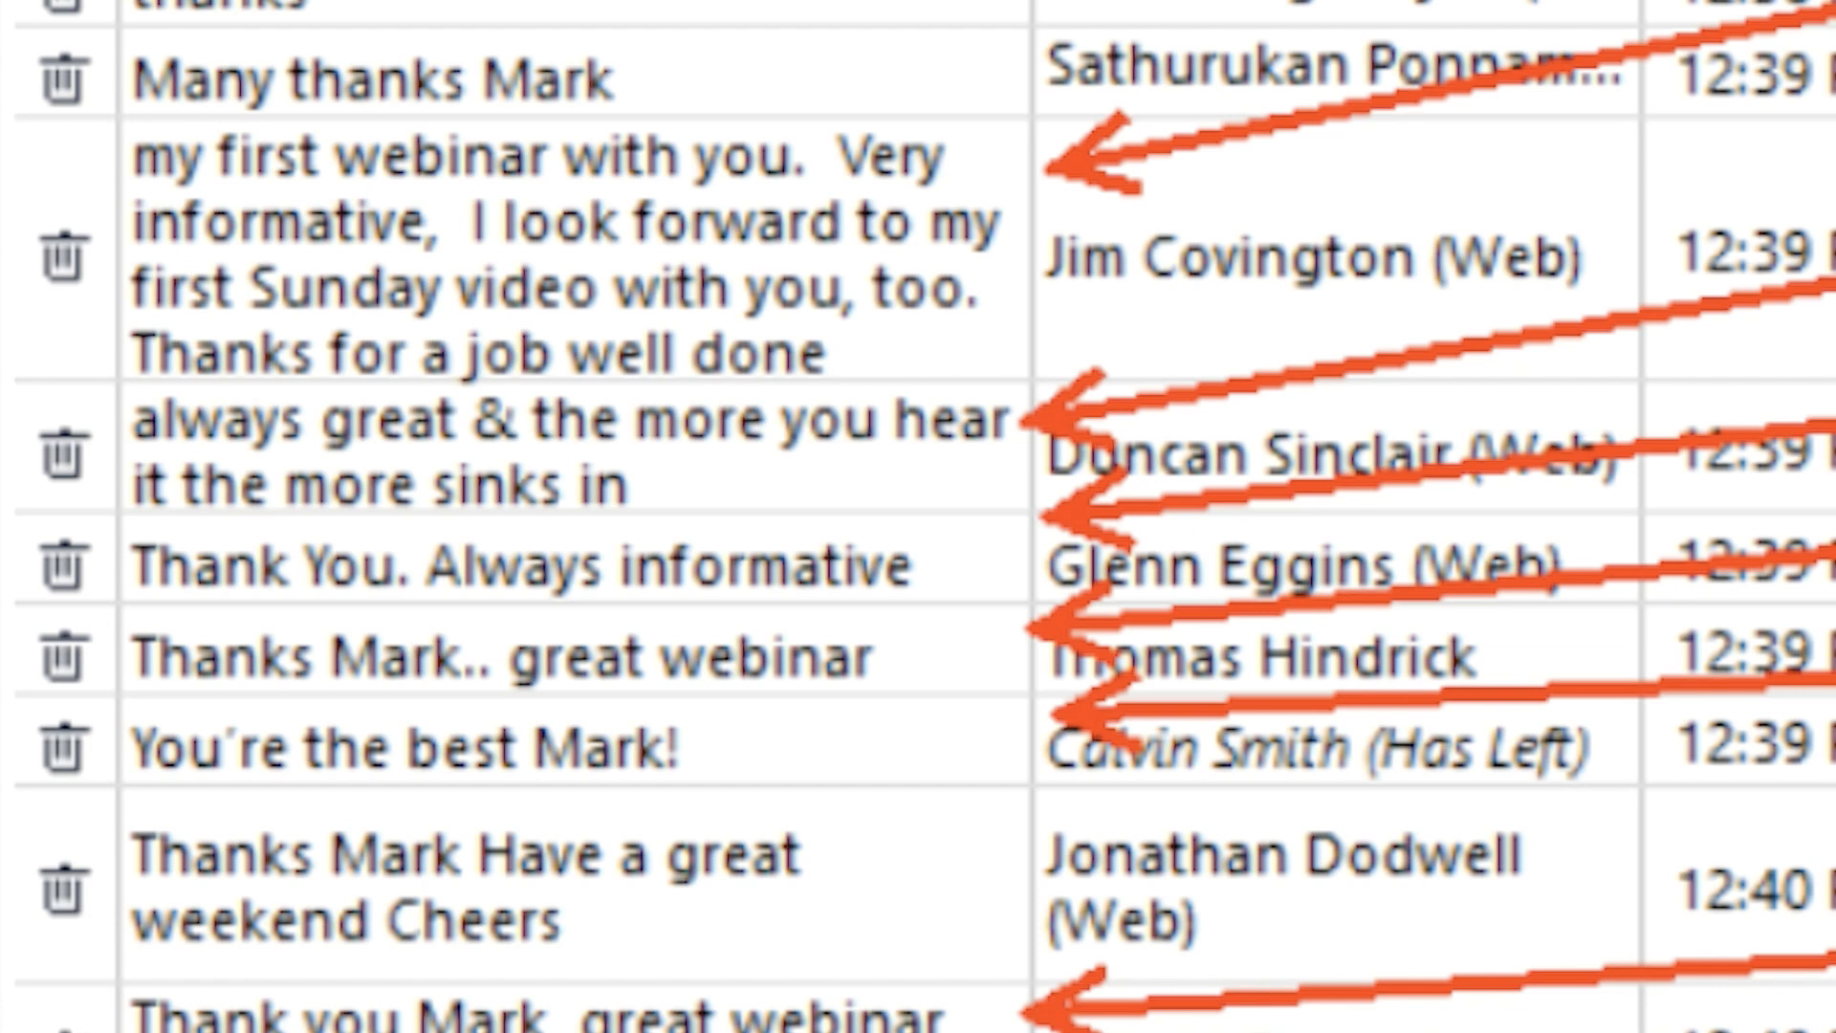
{"action": "scroll", "scroll_direction": "down", "scroll_amount": 3}
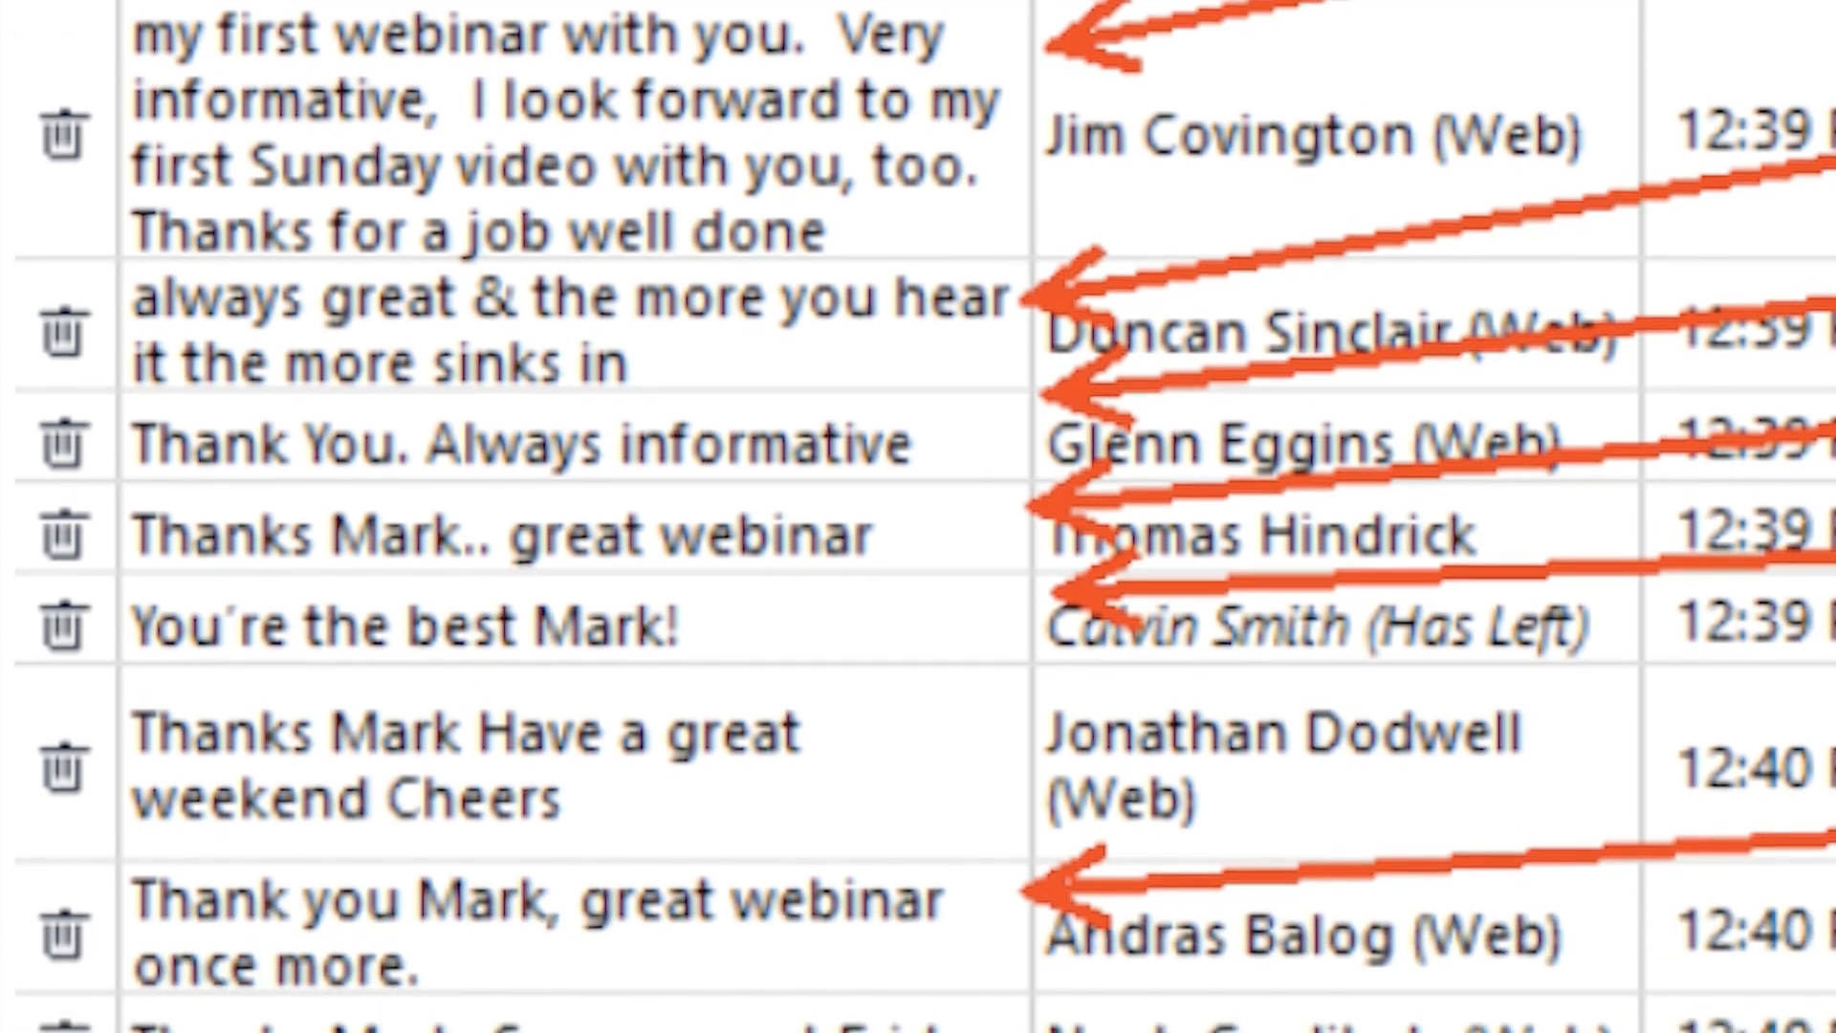
{"action": "scroll", "scroll_direction": "down", "scroll_amount": 3}
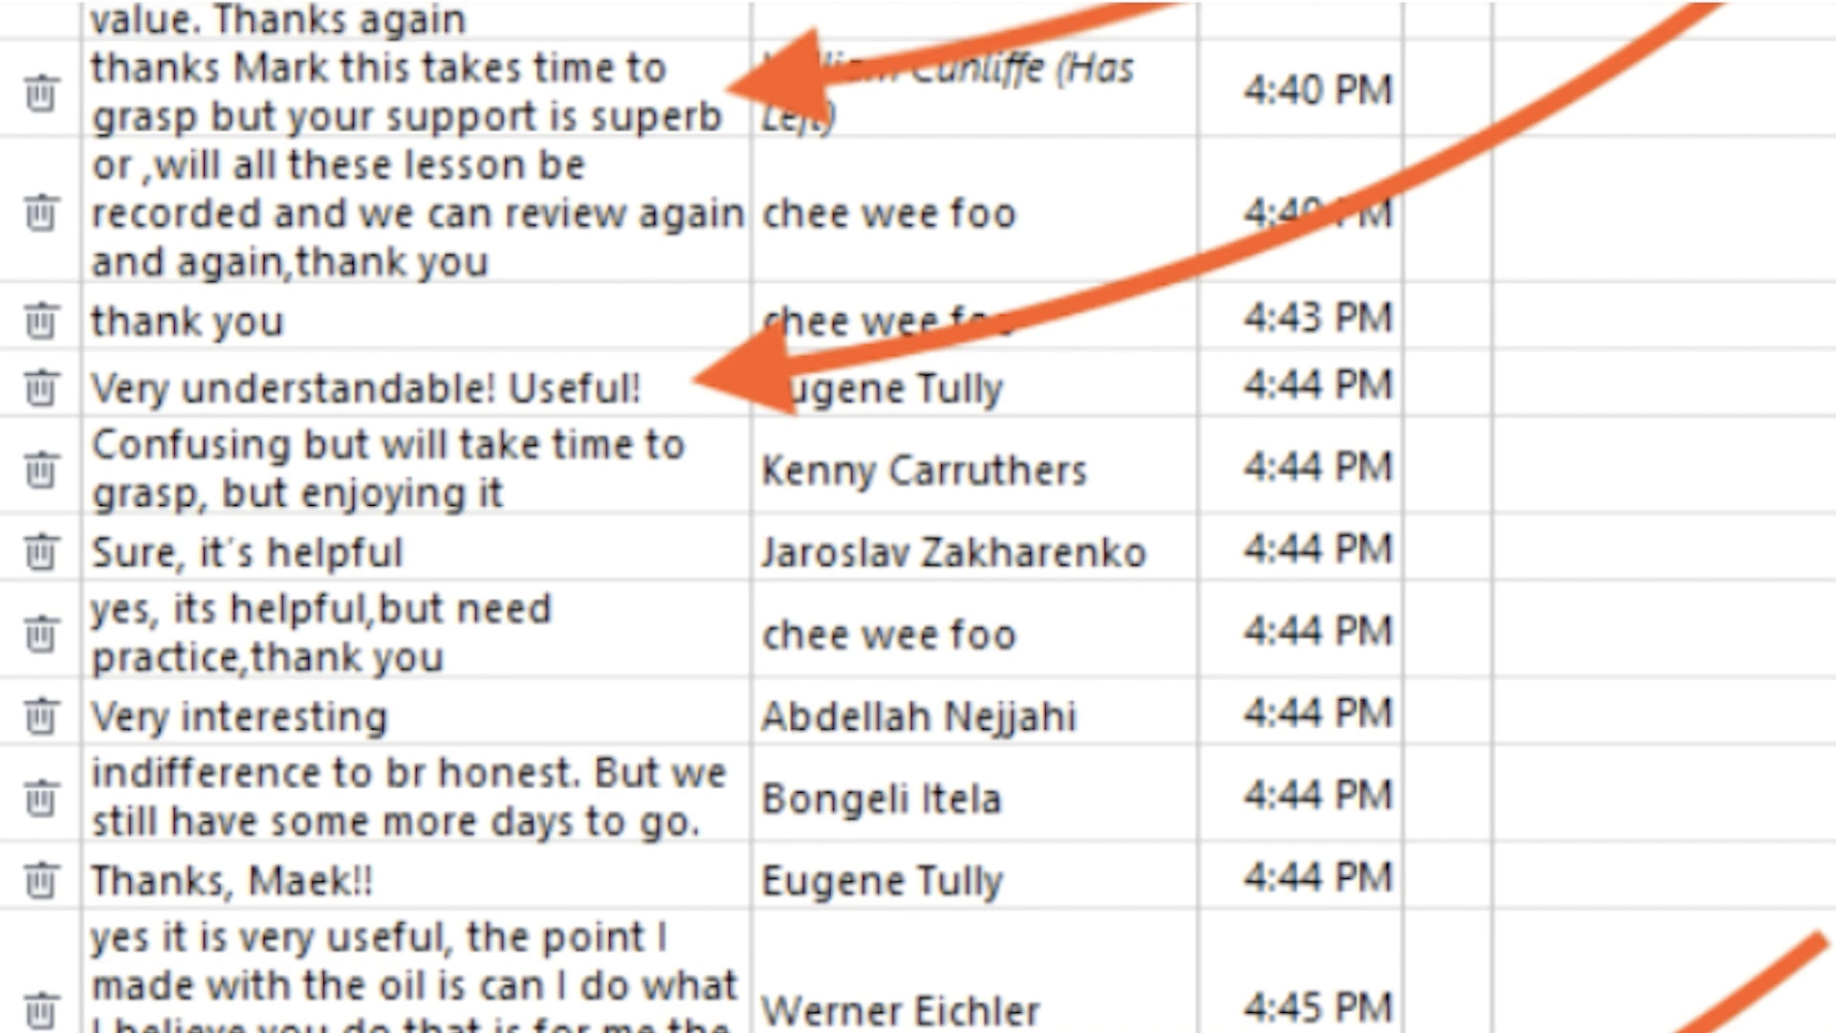
{"action": "scroll", "scroll_direction": "down", "scroll_amount": 3}
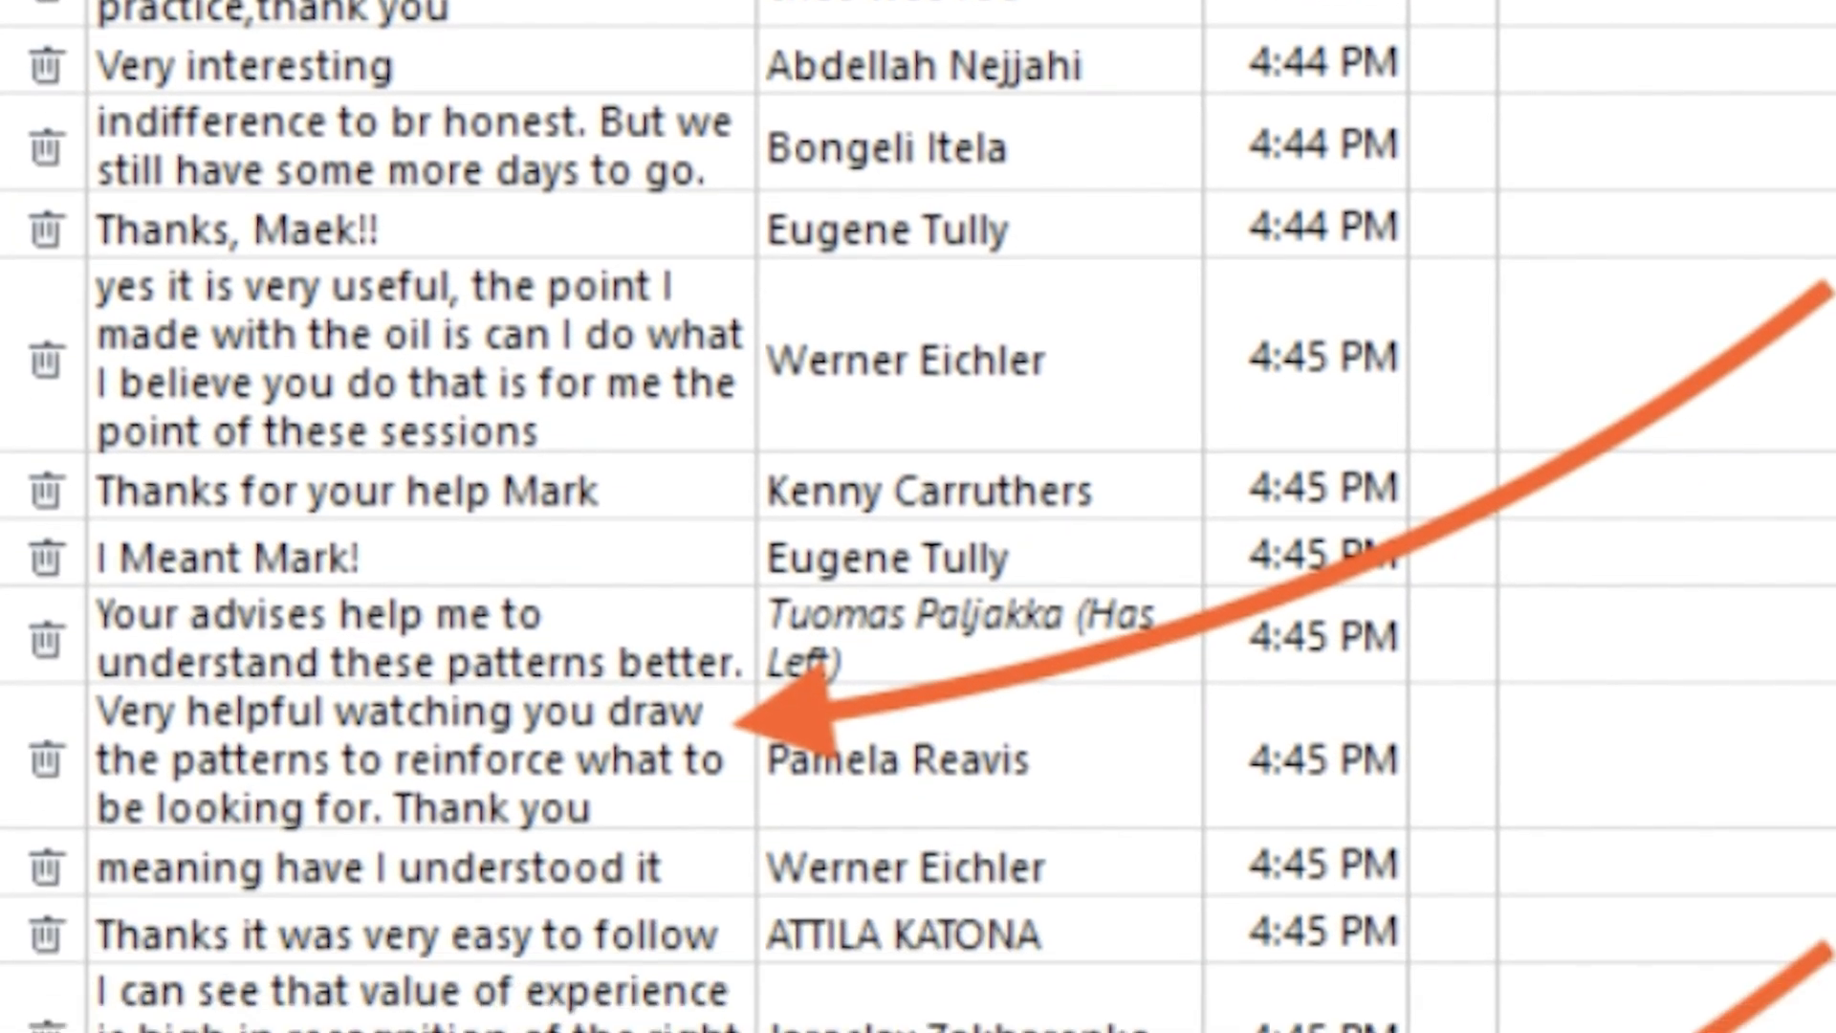
{"action": "scroll", "scroll_direction": "down", "scroll_amount": 3}
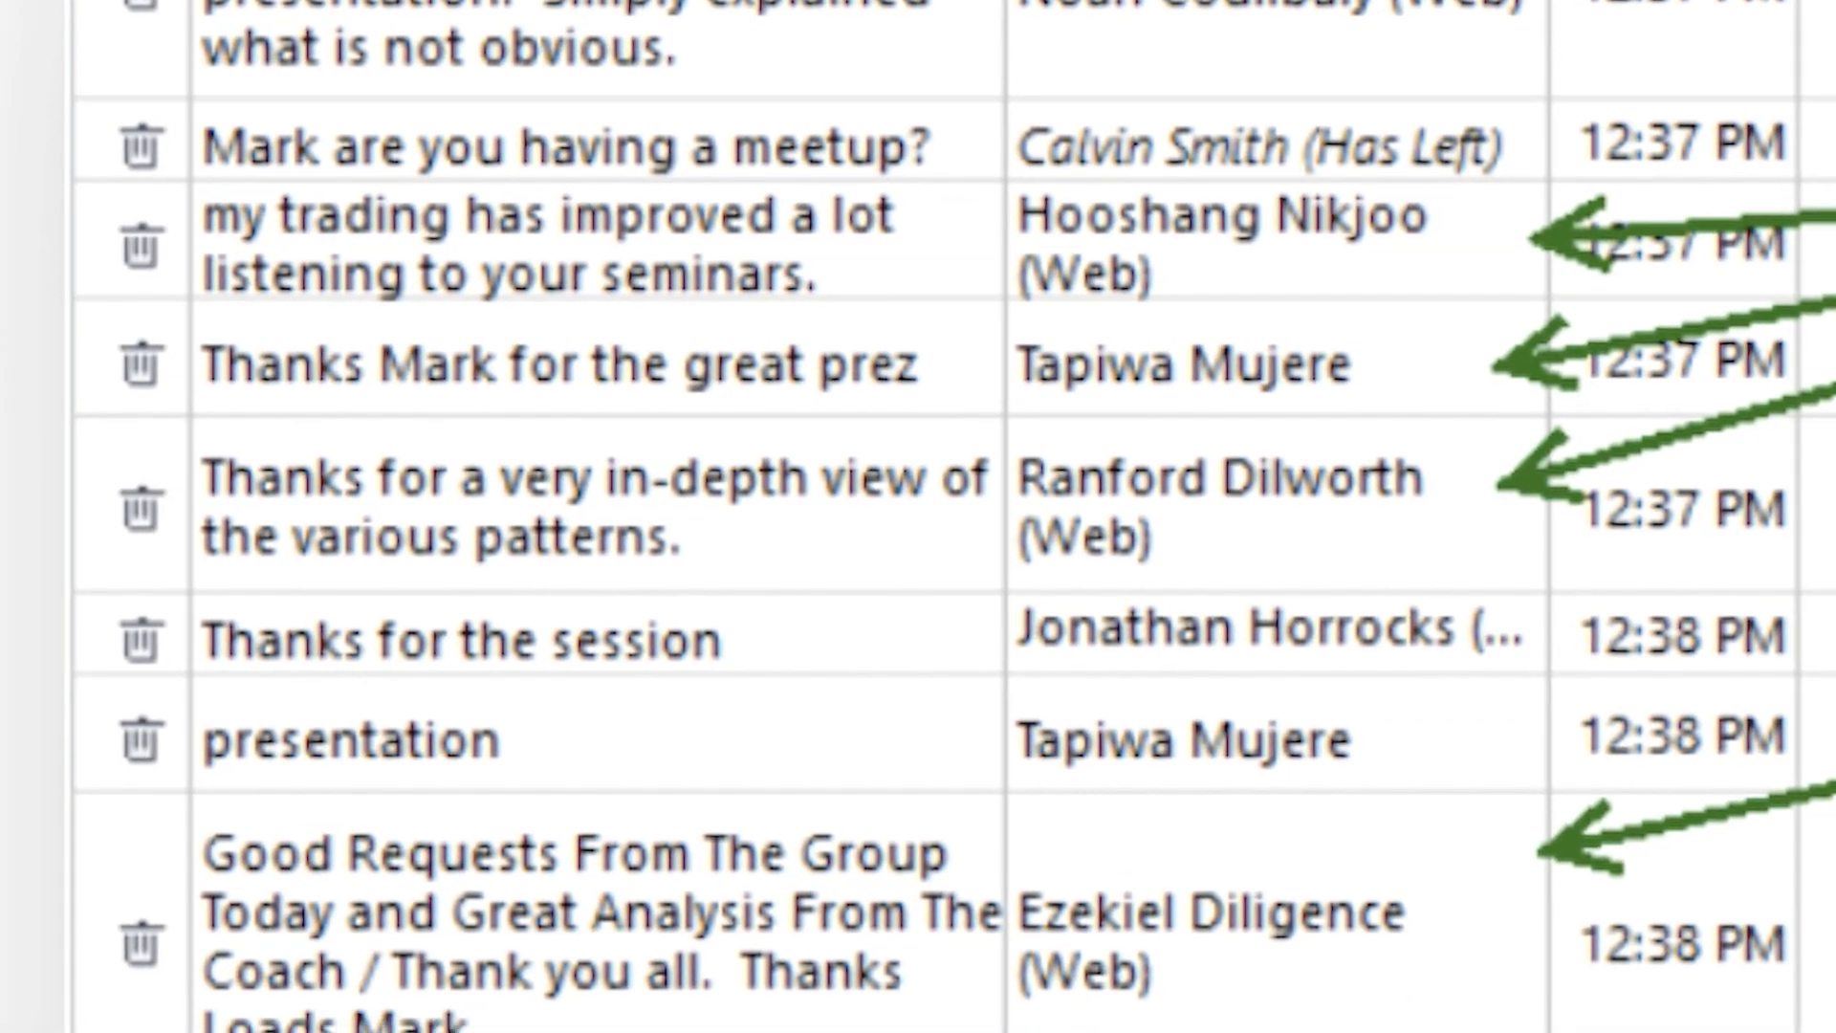
- Scroll the second session's question log down to the 12:39–12:46 PM green-arrowed comments
{"action": "scroll", "scroll_direction": "down", "scroll_amount": 3}
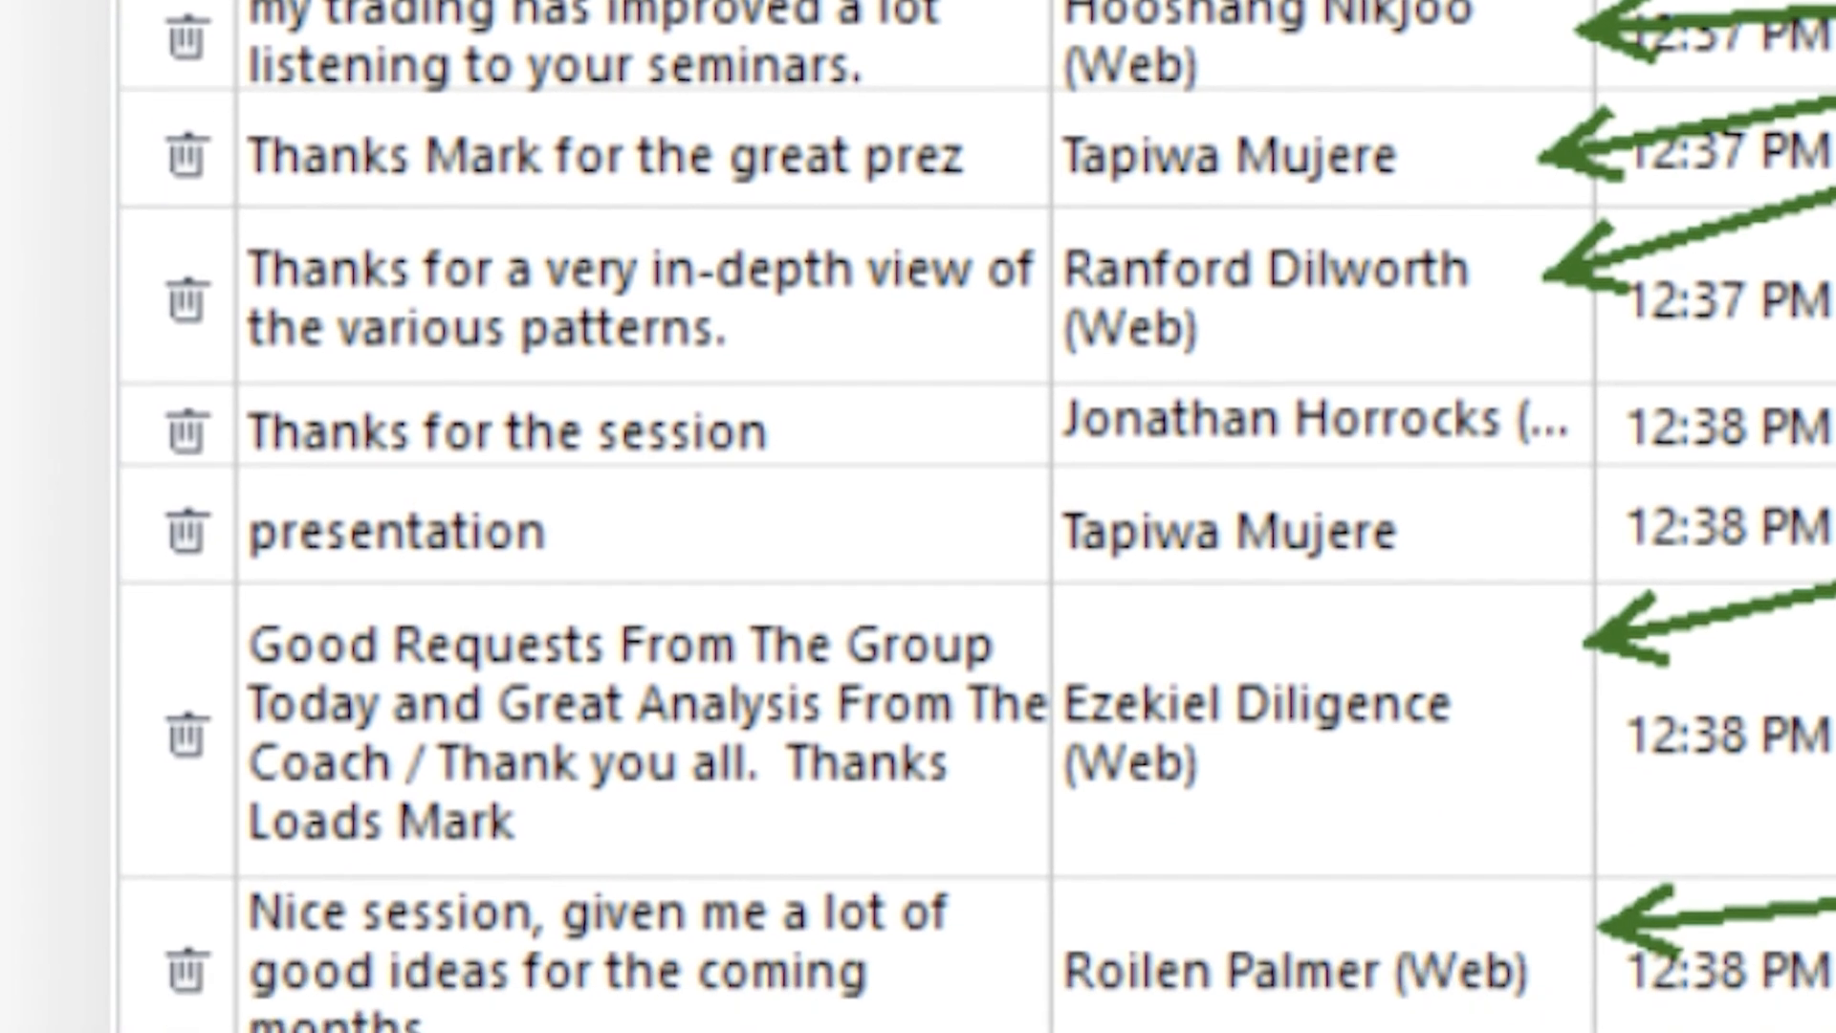
{"action": "scroll", "scroll_direction": "down", "scroll_amount": 3}
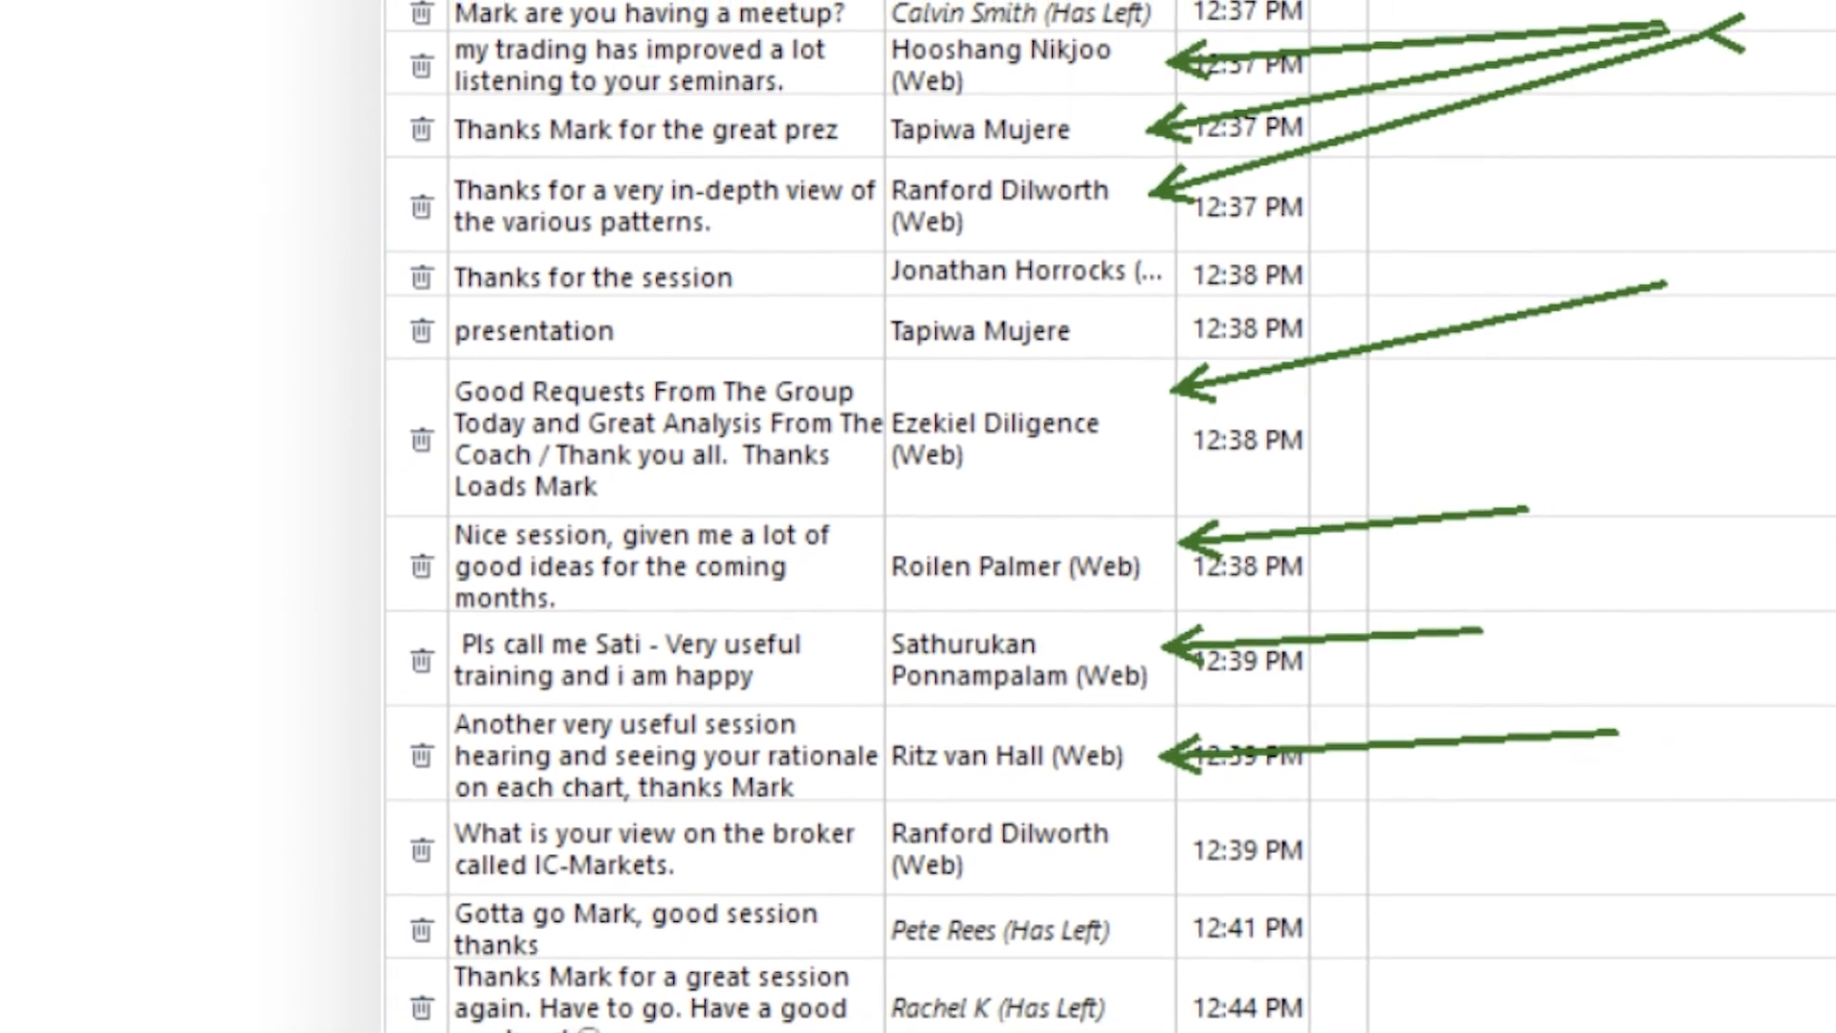
{"action": "scroll", "scroll_direction": "down", "scroll_amount": 3}
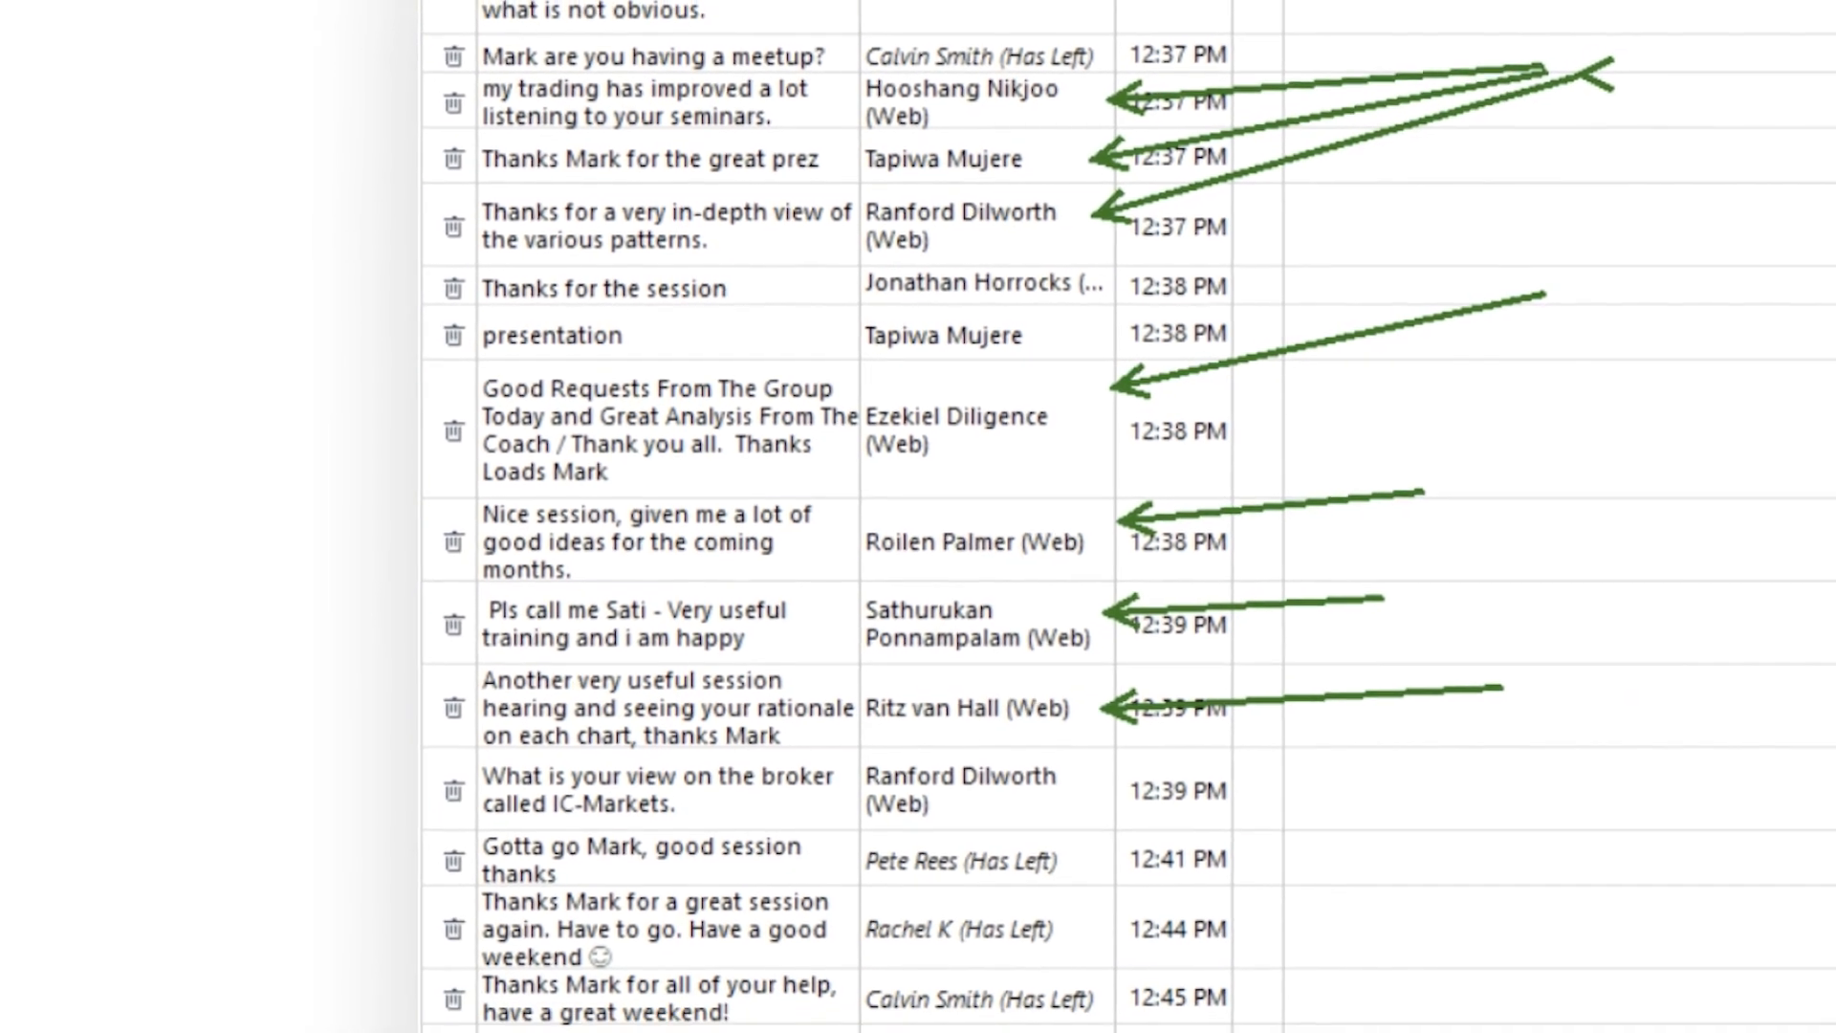
{"action": "scroll", "scroll_direction": "down", "scroll_amount": 3}
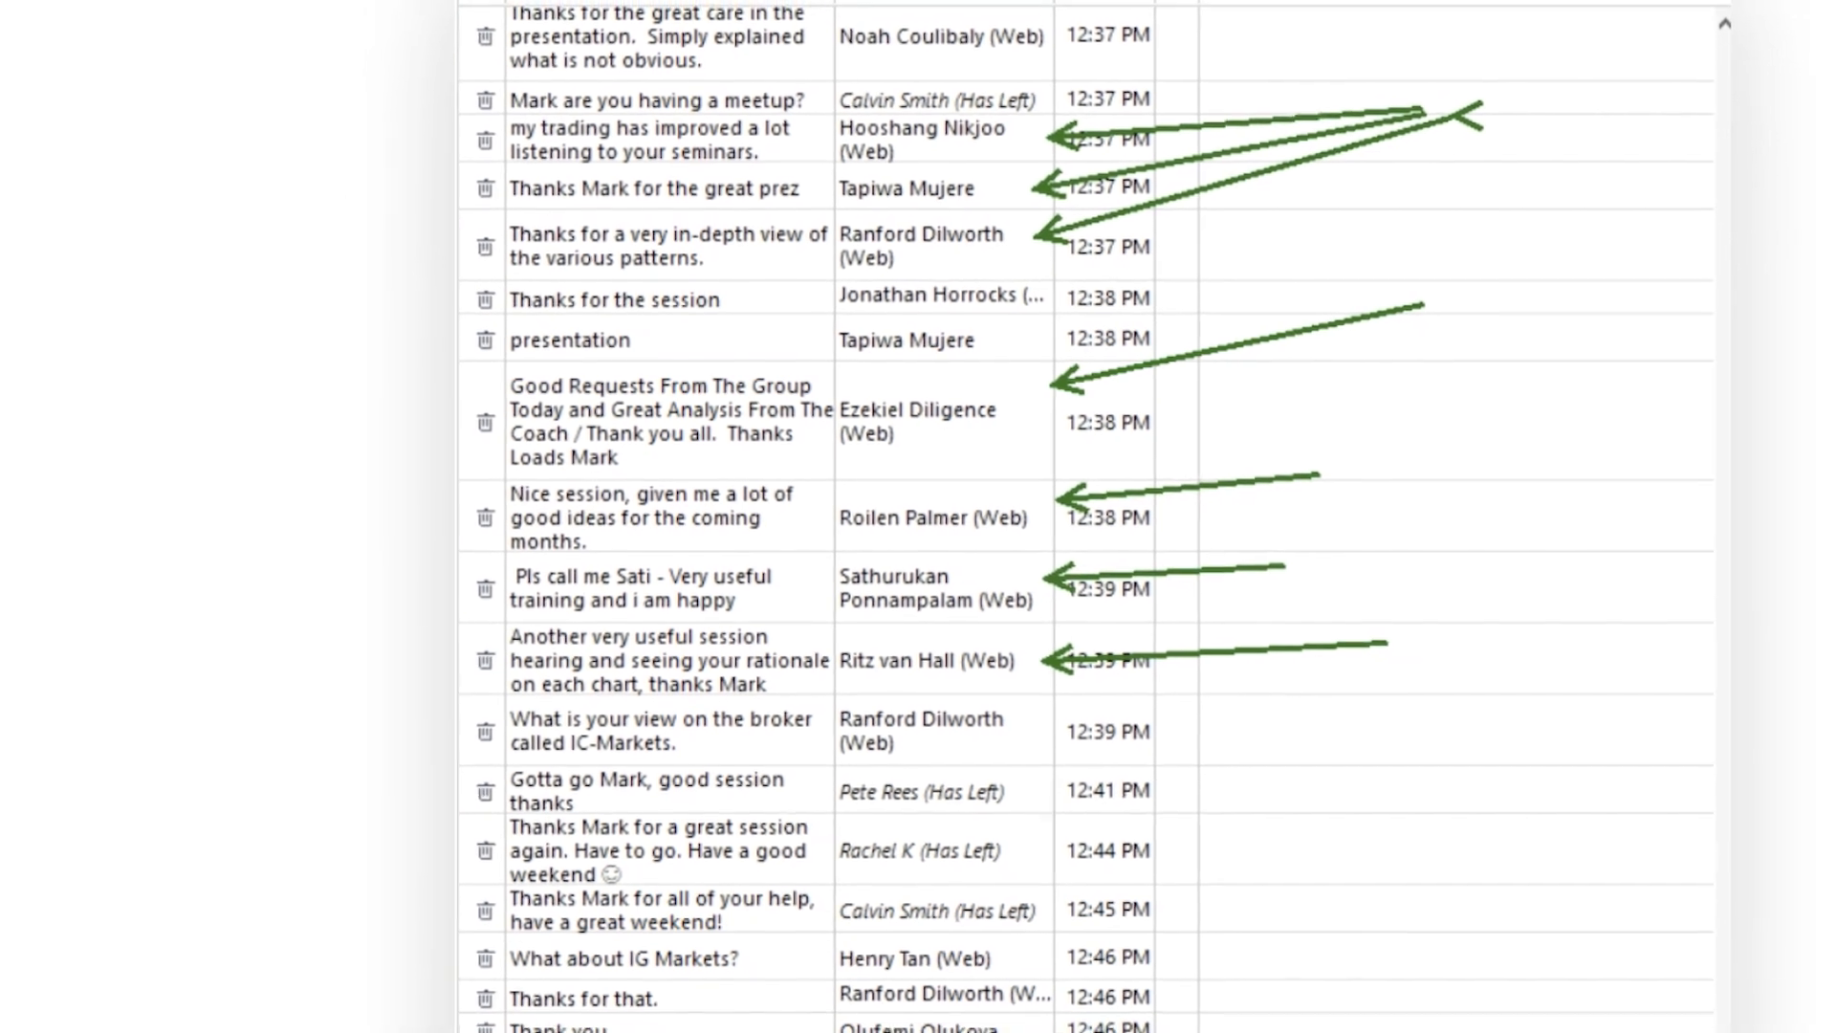